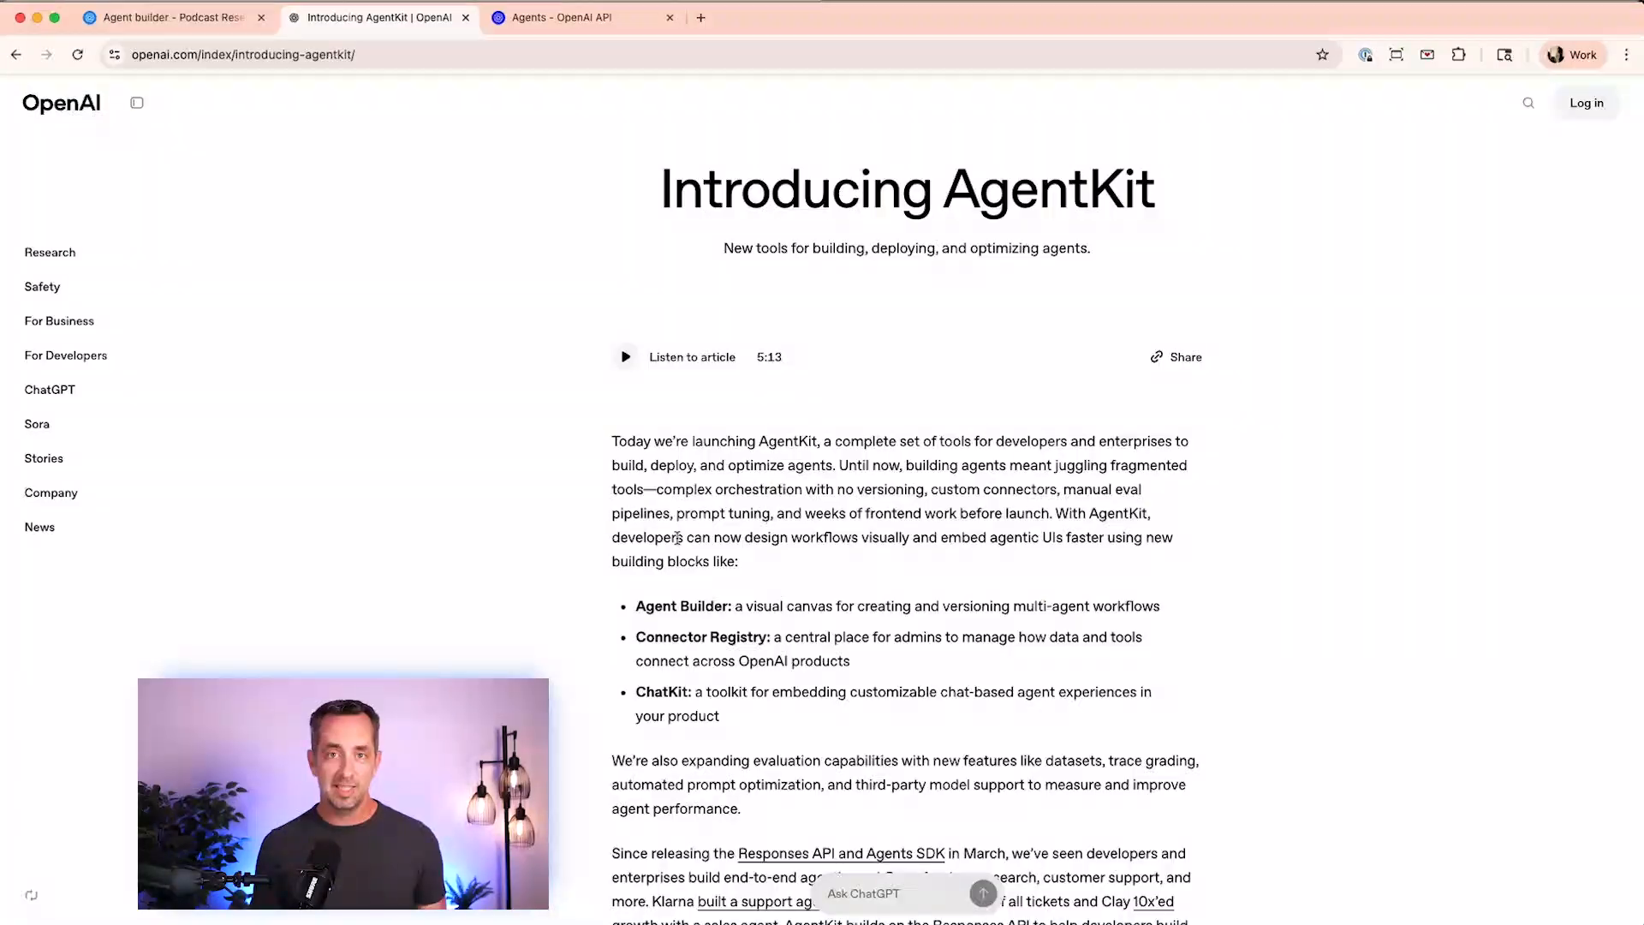
# - Read the AgentKit article to Agent Builder, briefly preview the Podcast Researcher workflow, then return
pyautogui.scroll(-3)
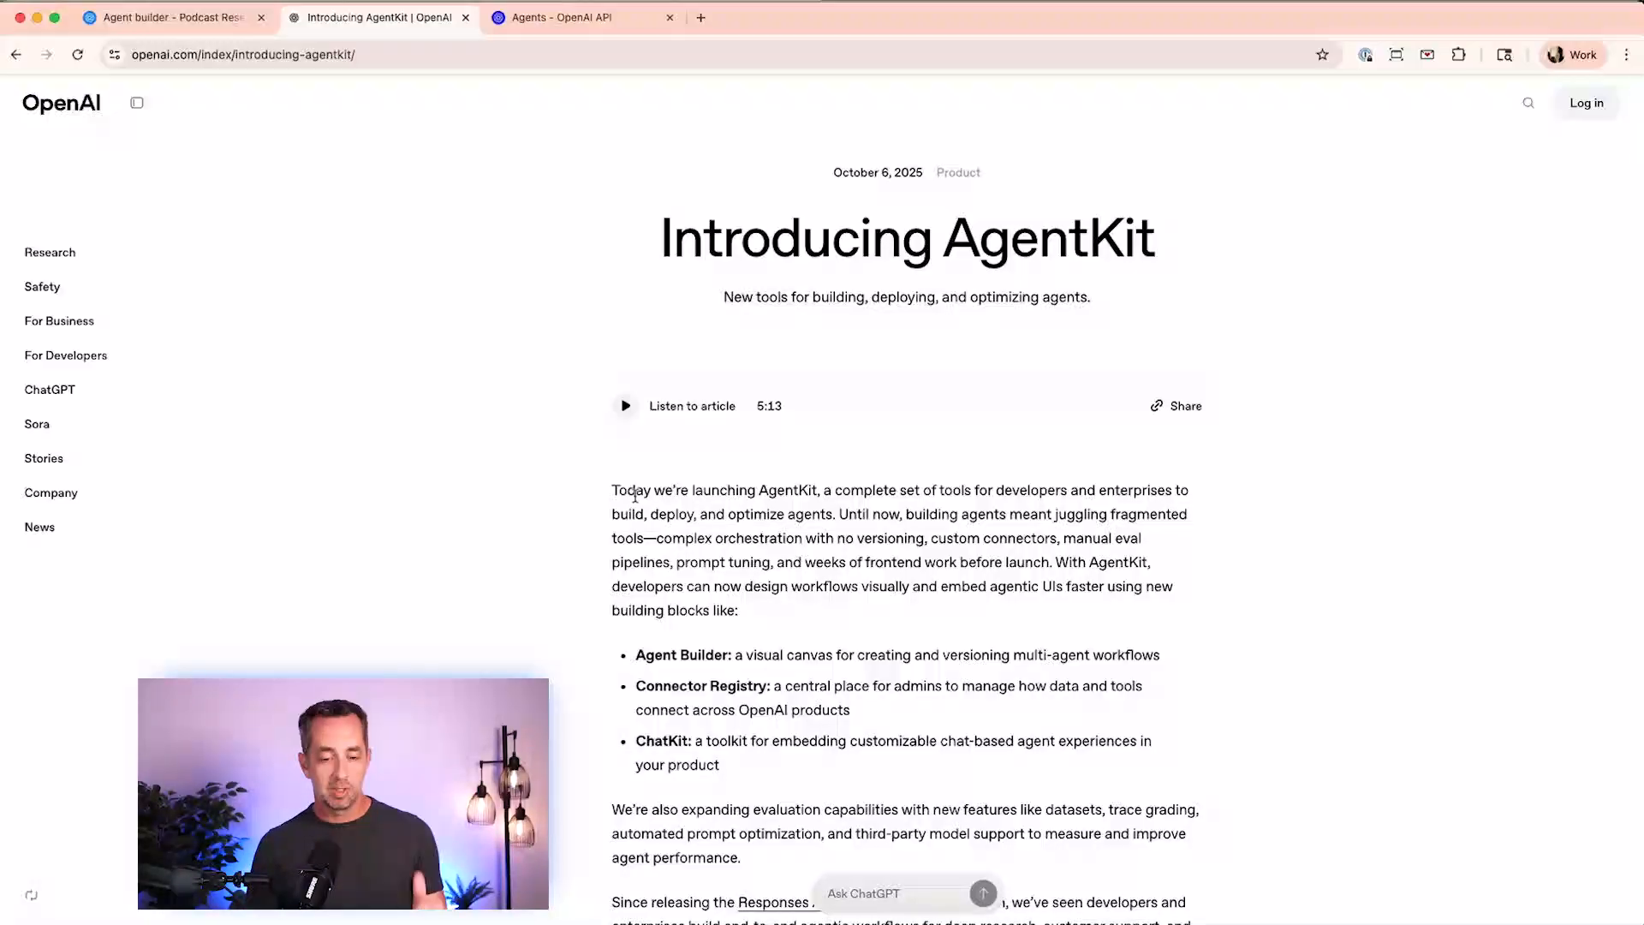
pyautogui.scroll(-3)
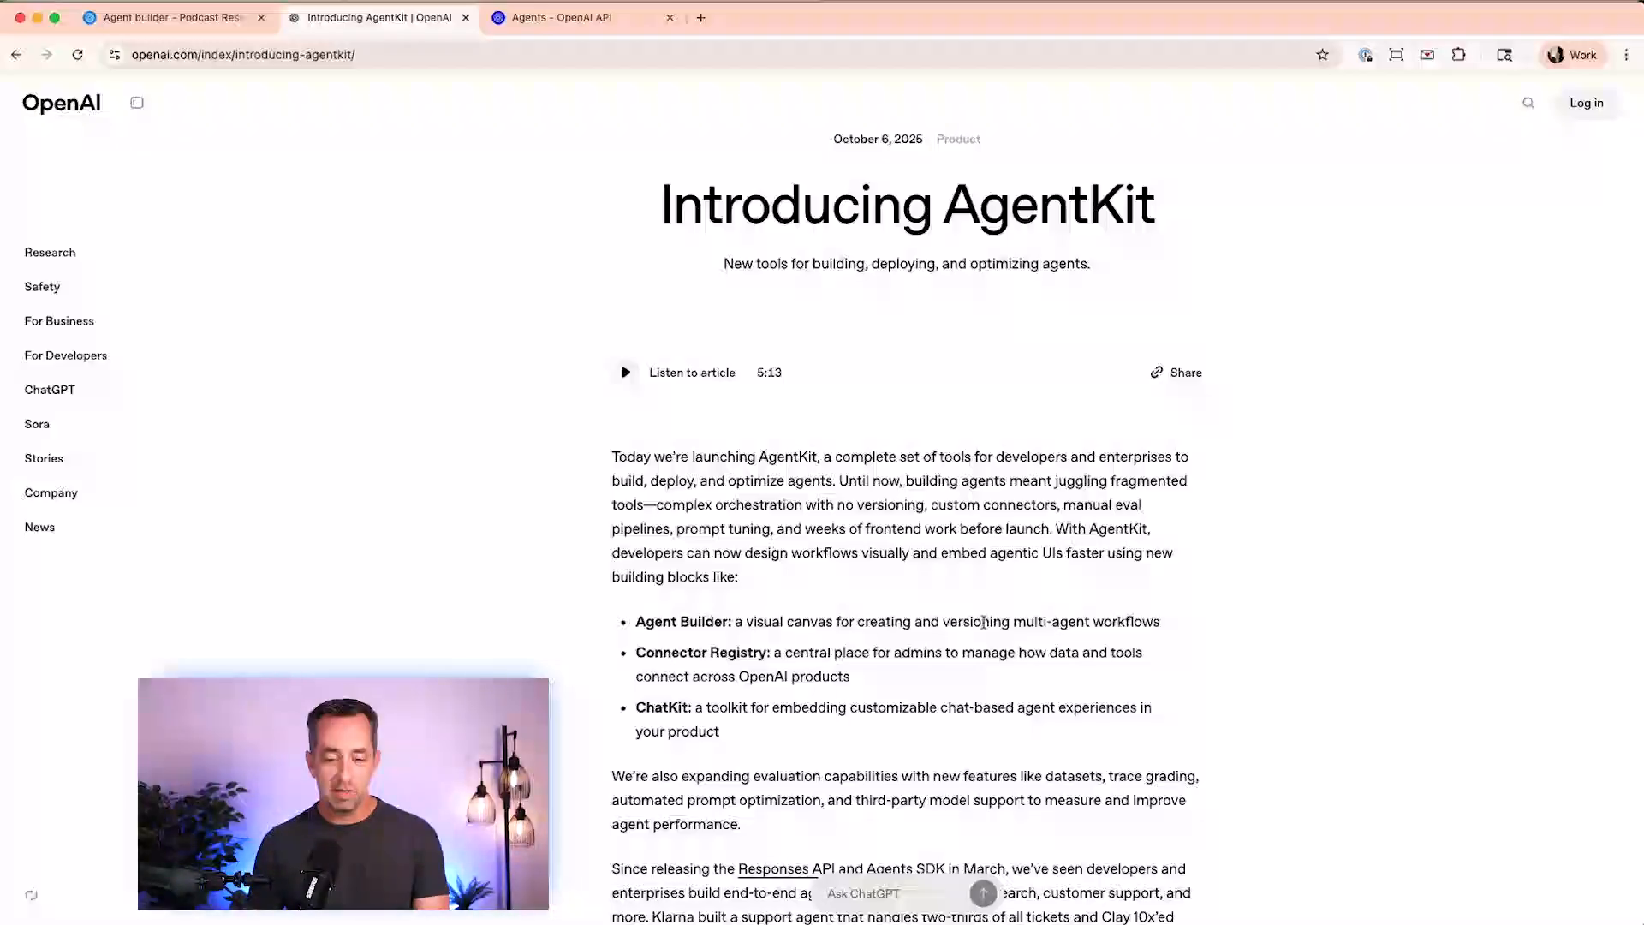
pyautogui.moveTo(1103, 620)
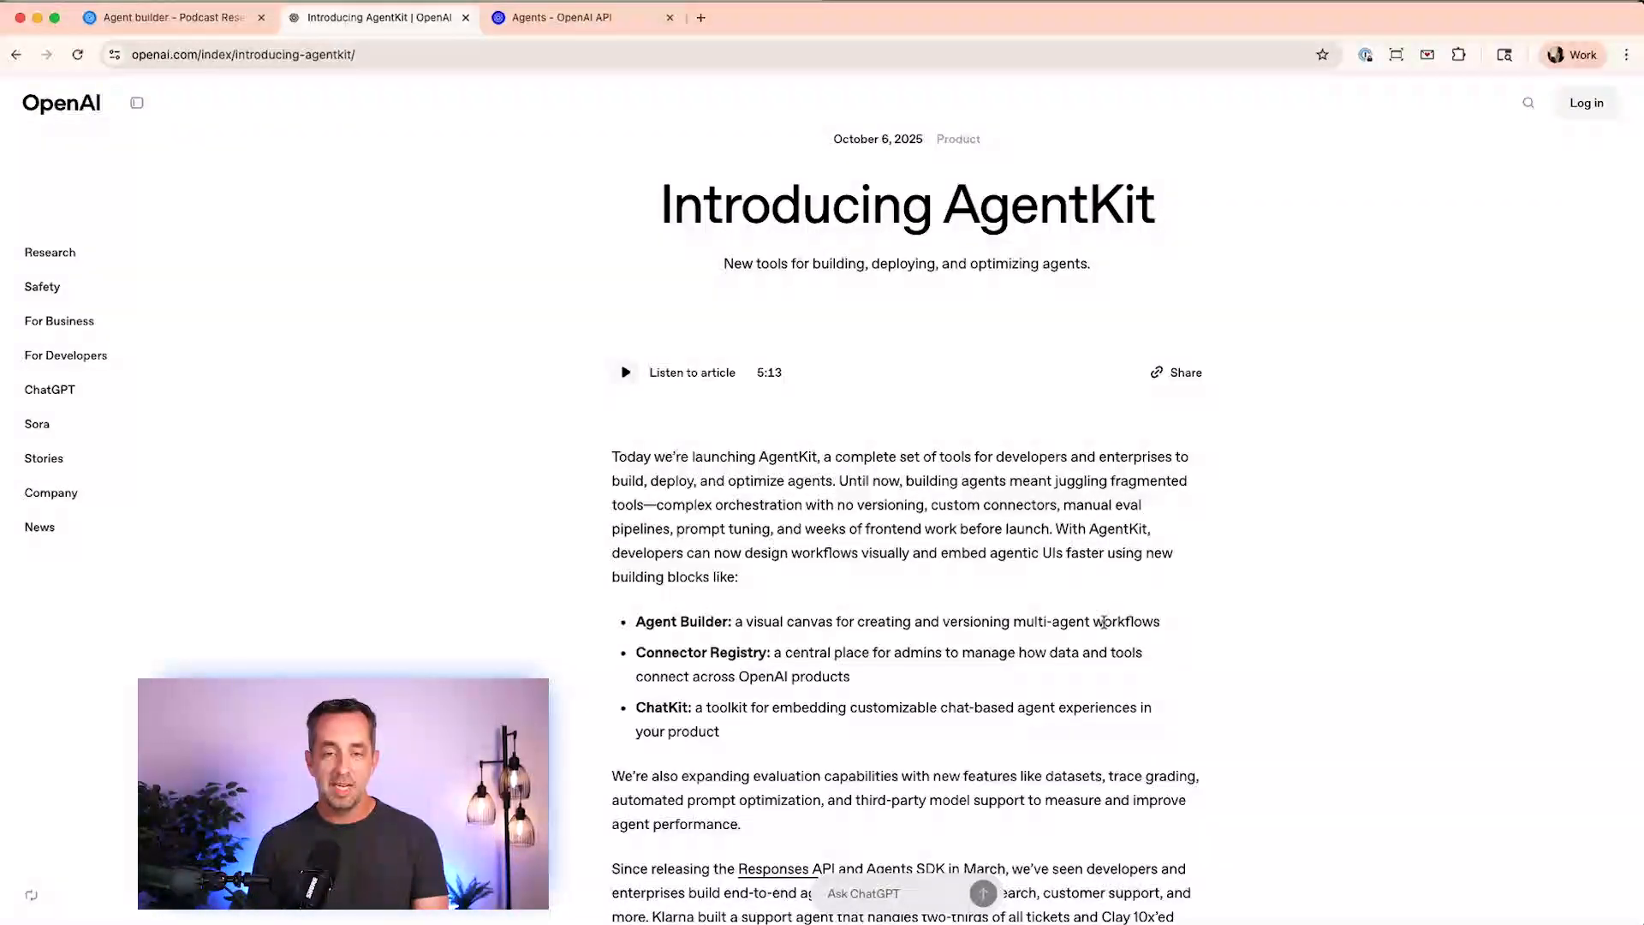
pyautogui.scroll(-3)
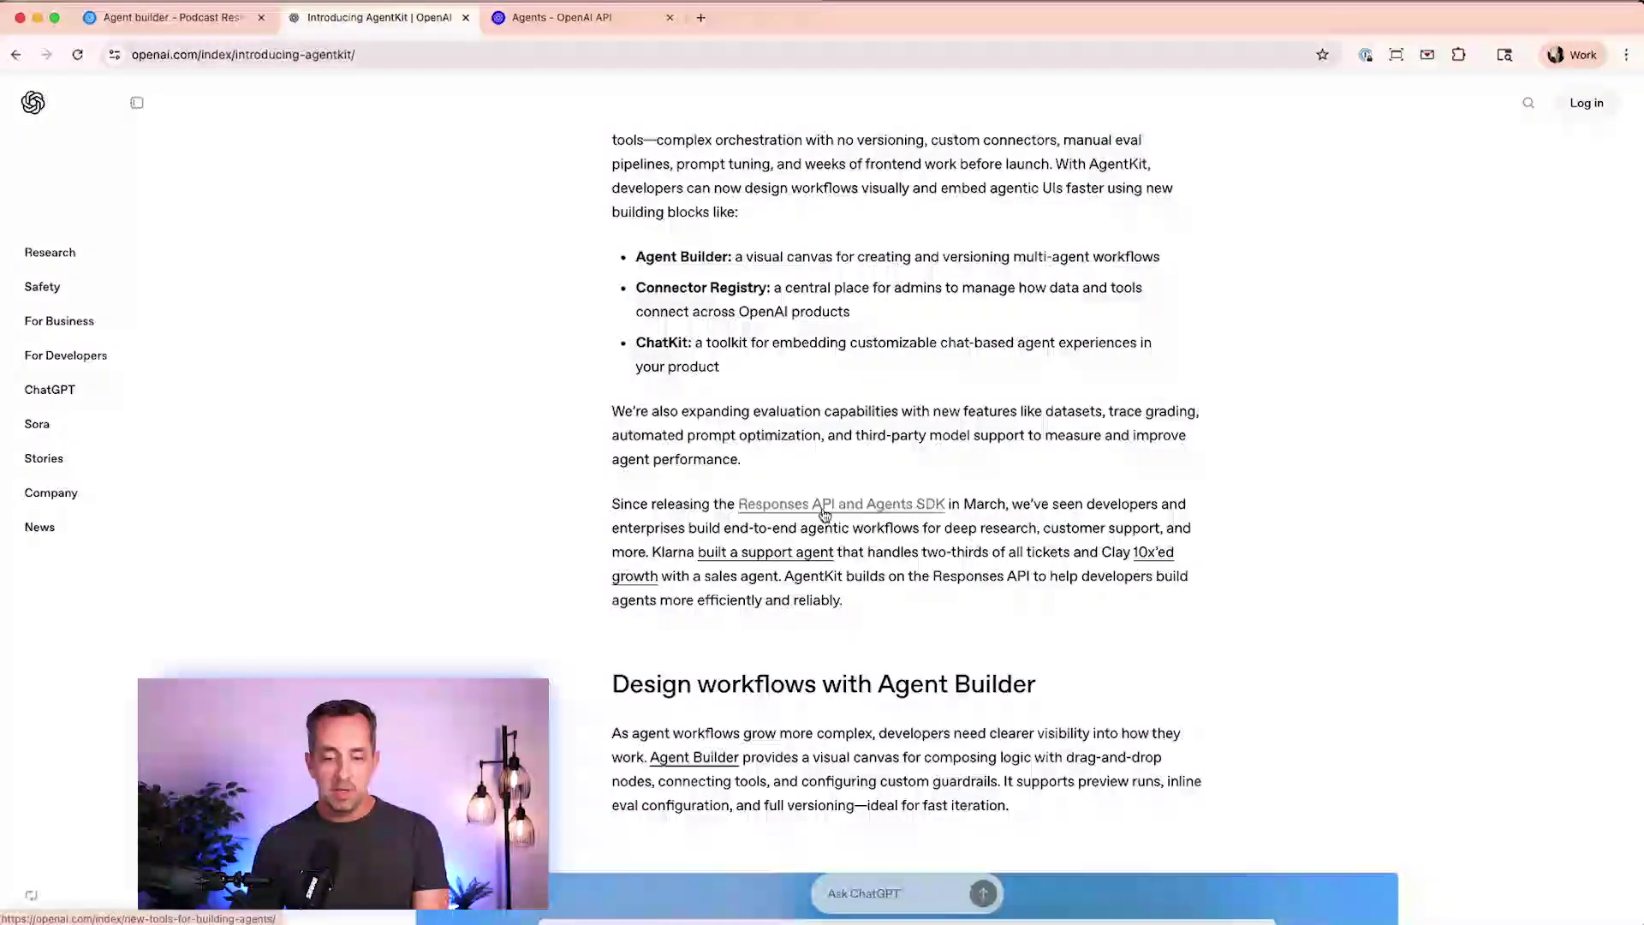
pyautogui.click(172, 18)
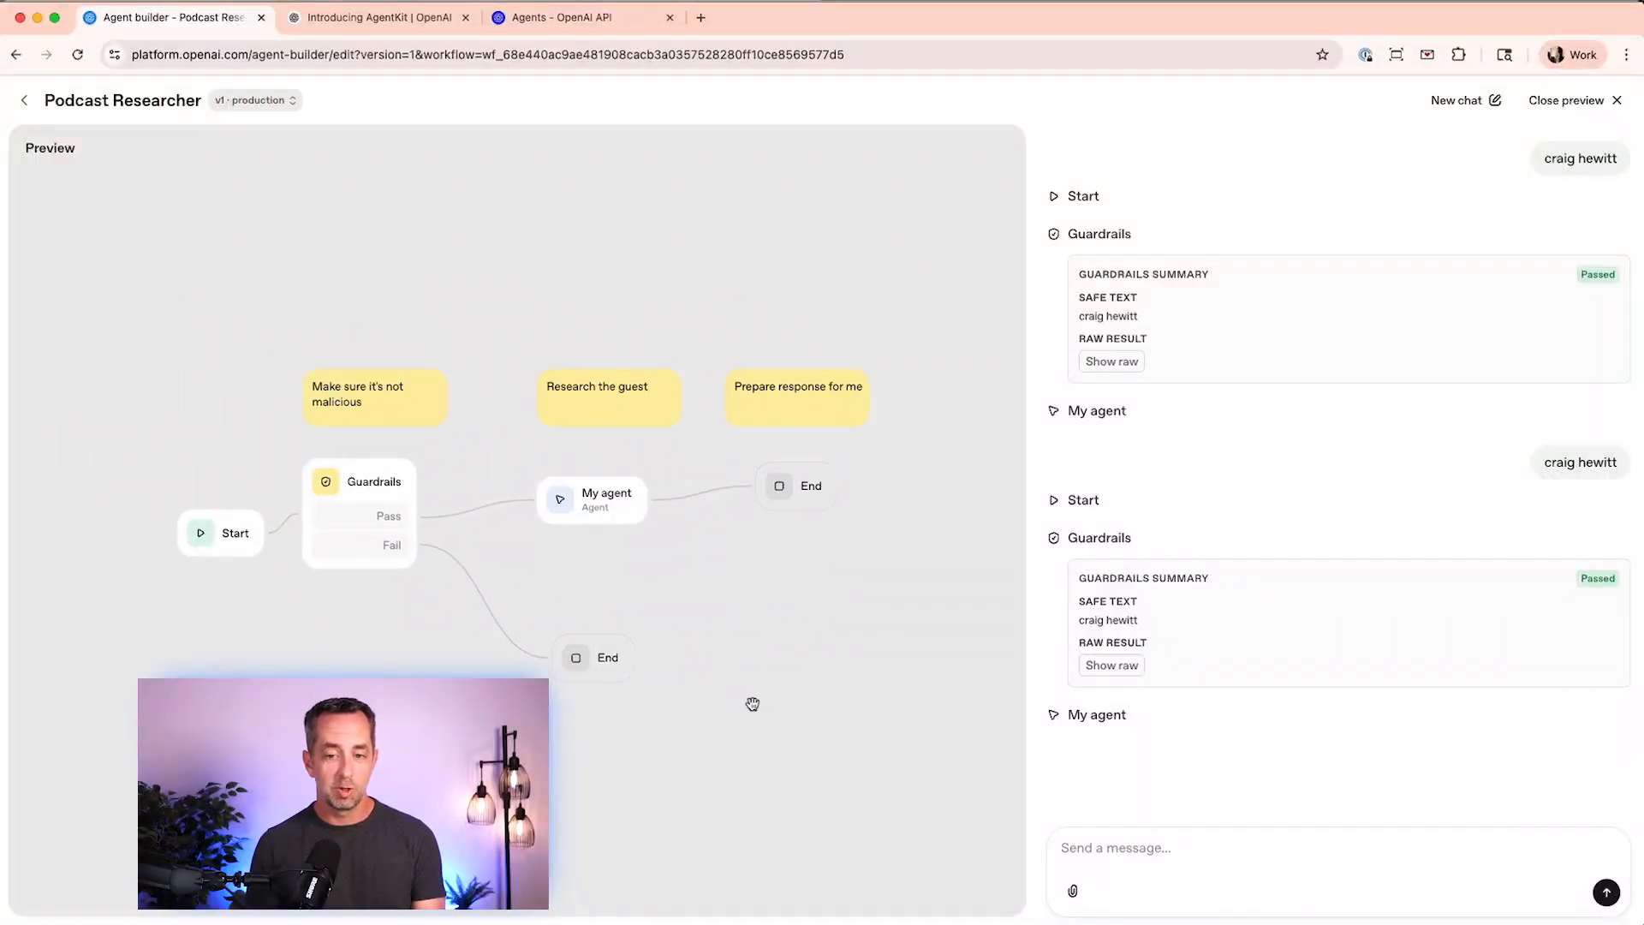
pyautogui.click(391, 17)
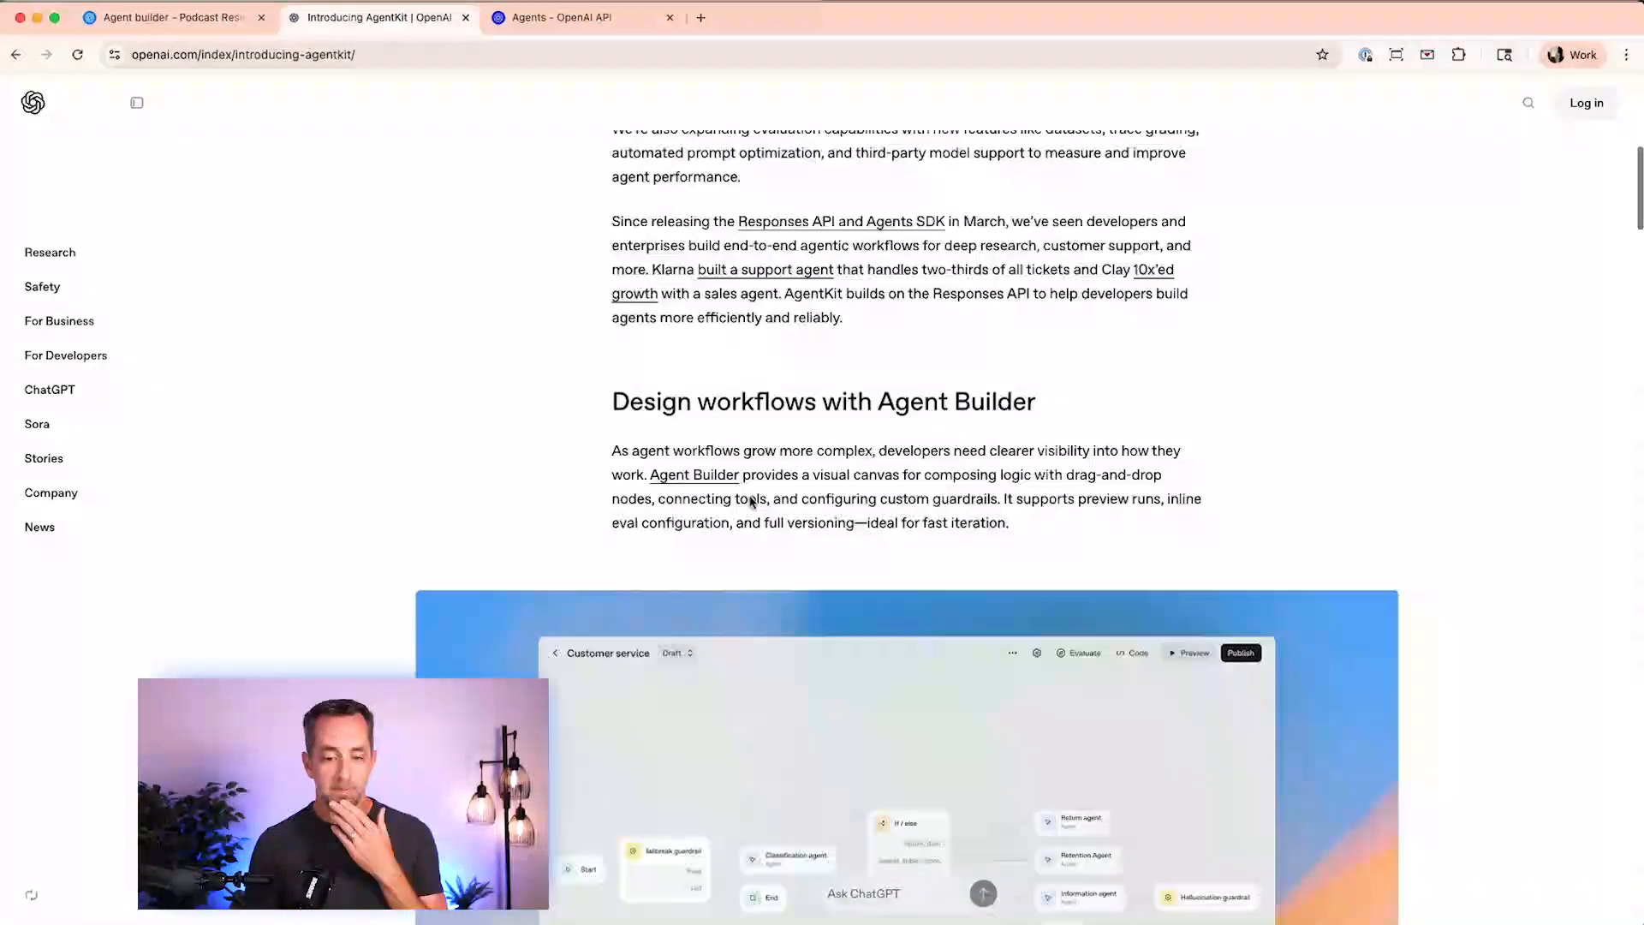
# - Skim the Guardrails and ChatKit sections, then switch to the 'Agents – OpenAI API' docs
pyautogui.scroll(-3)
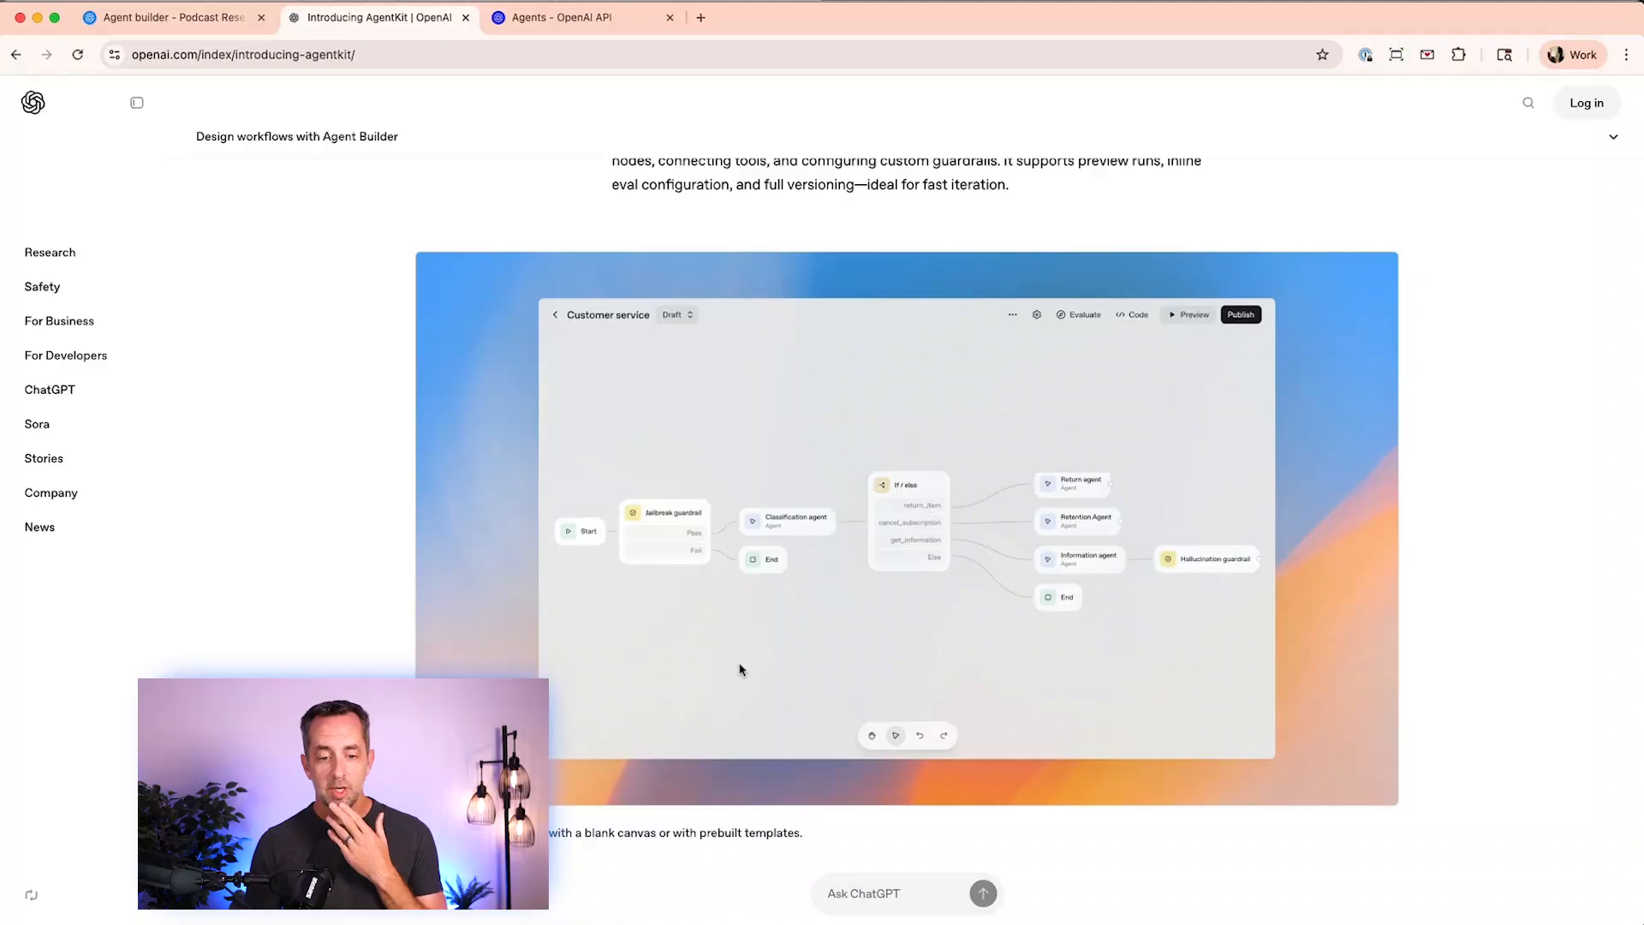
pyautogui.moveTo(691, 536)
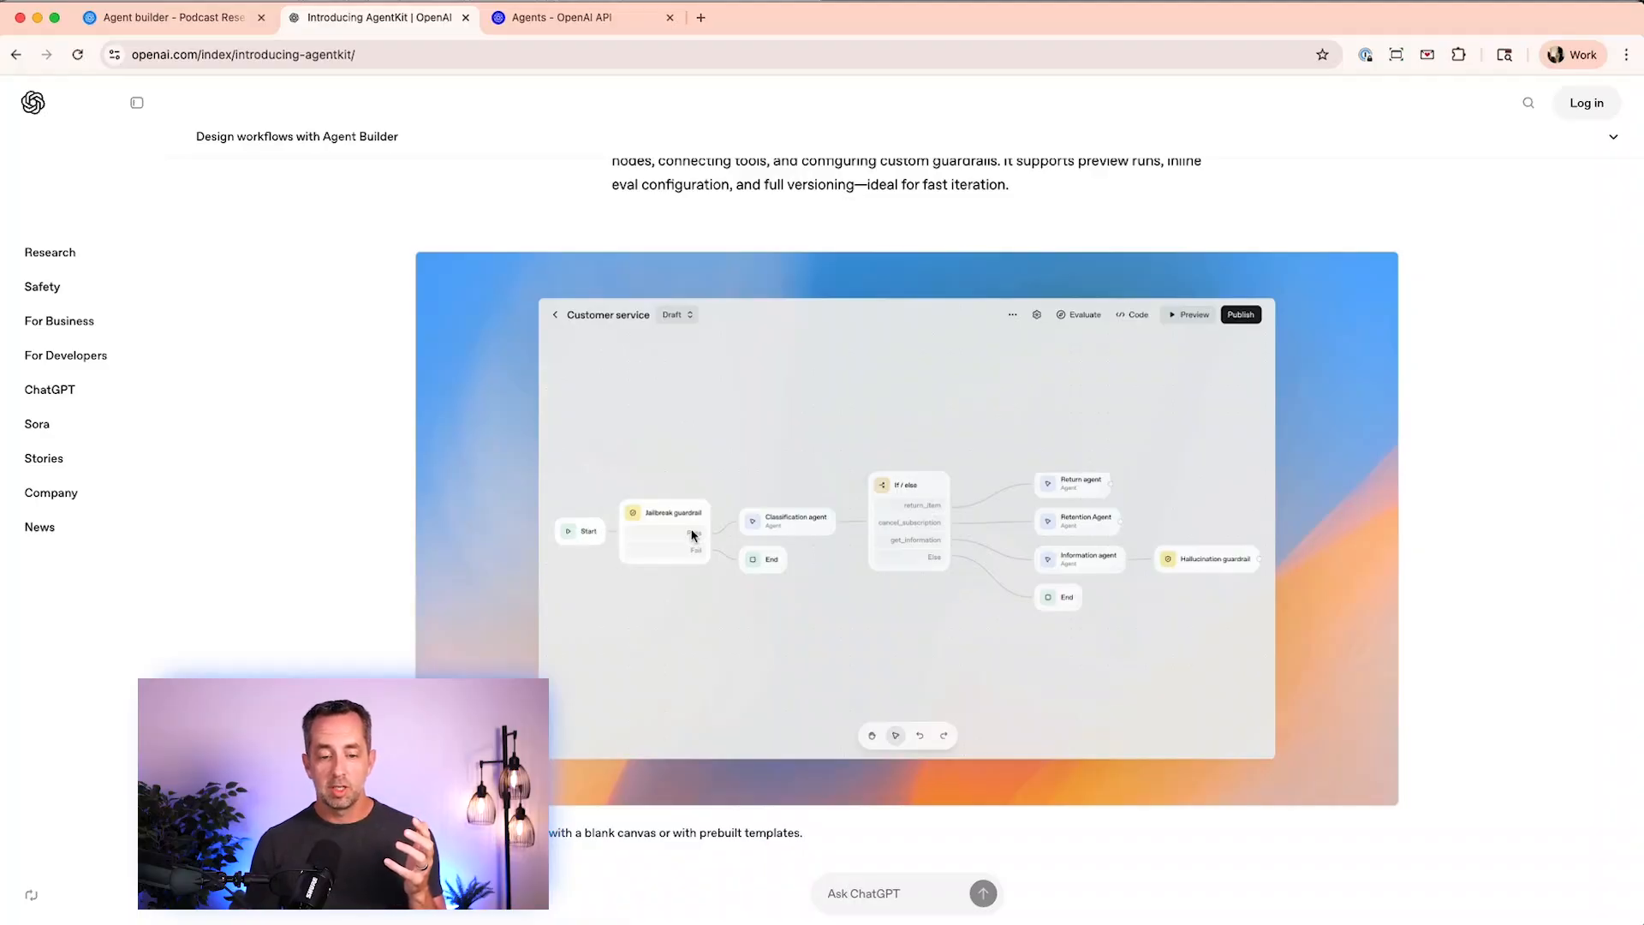
pyautogui.scroll(-3)
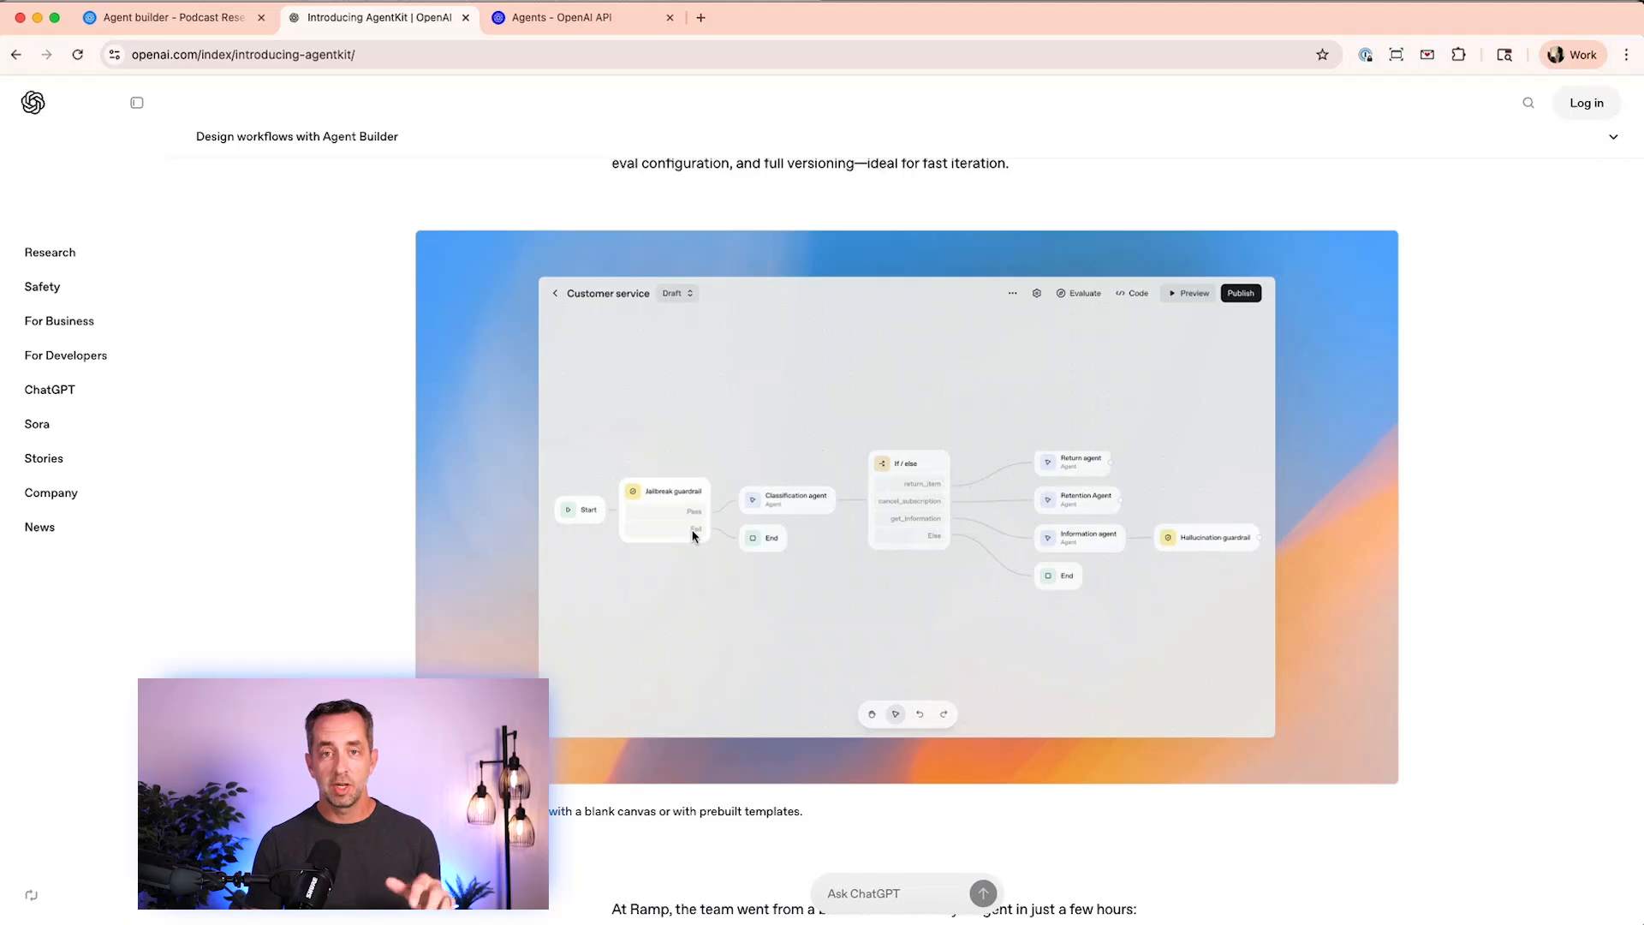
pyautogui.scroll(-3)
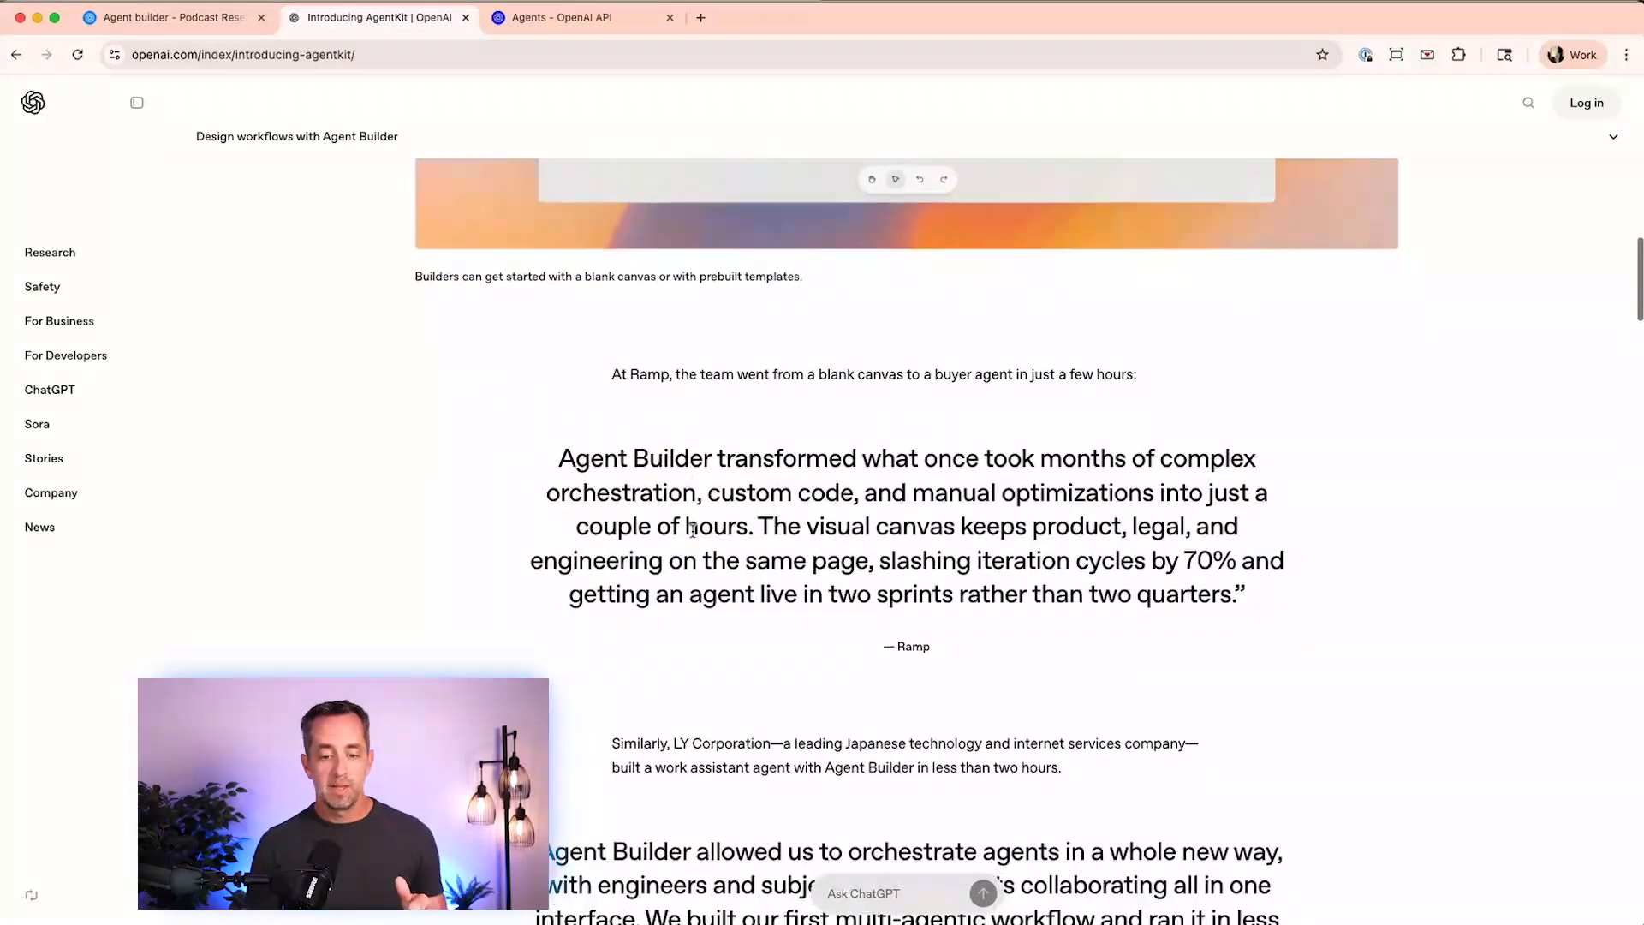
pyautogui.scroll(-3)
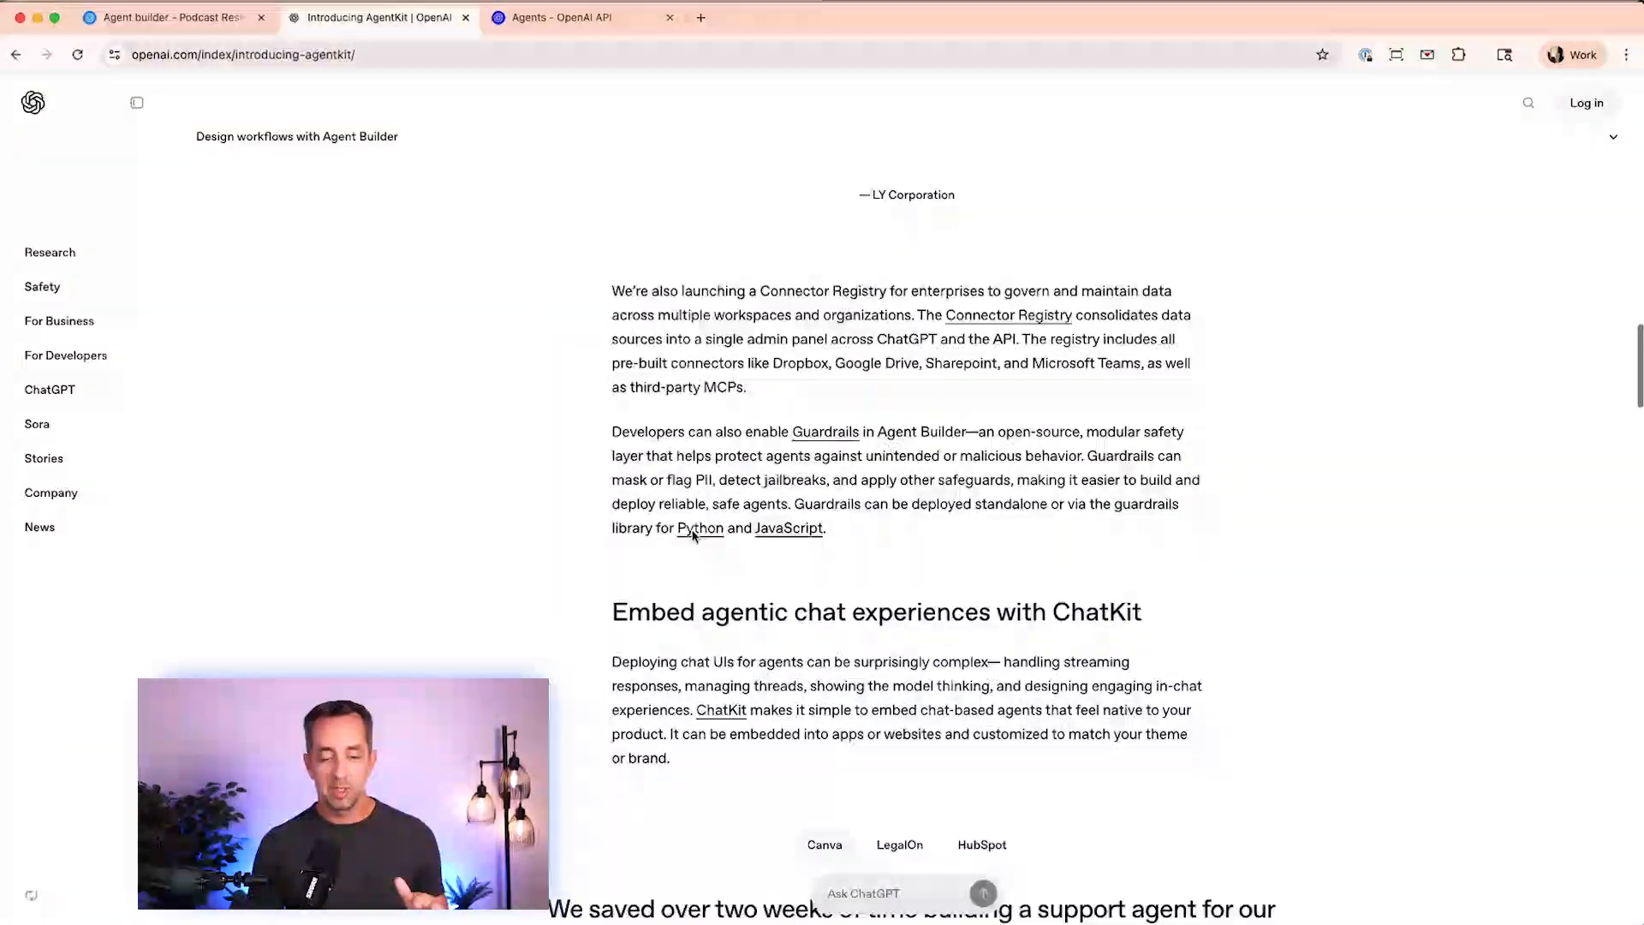
pyautogui.scroll(-3)
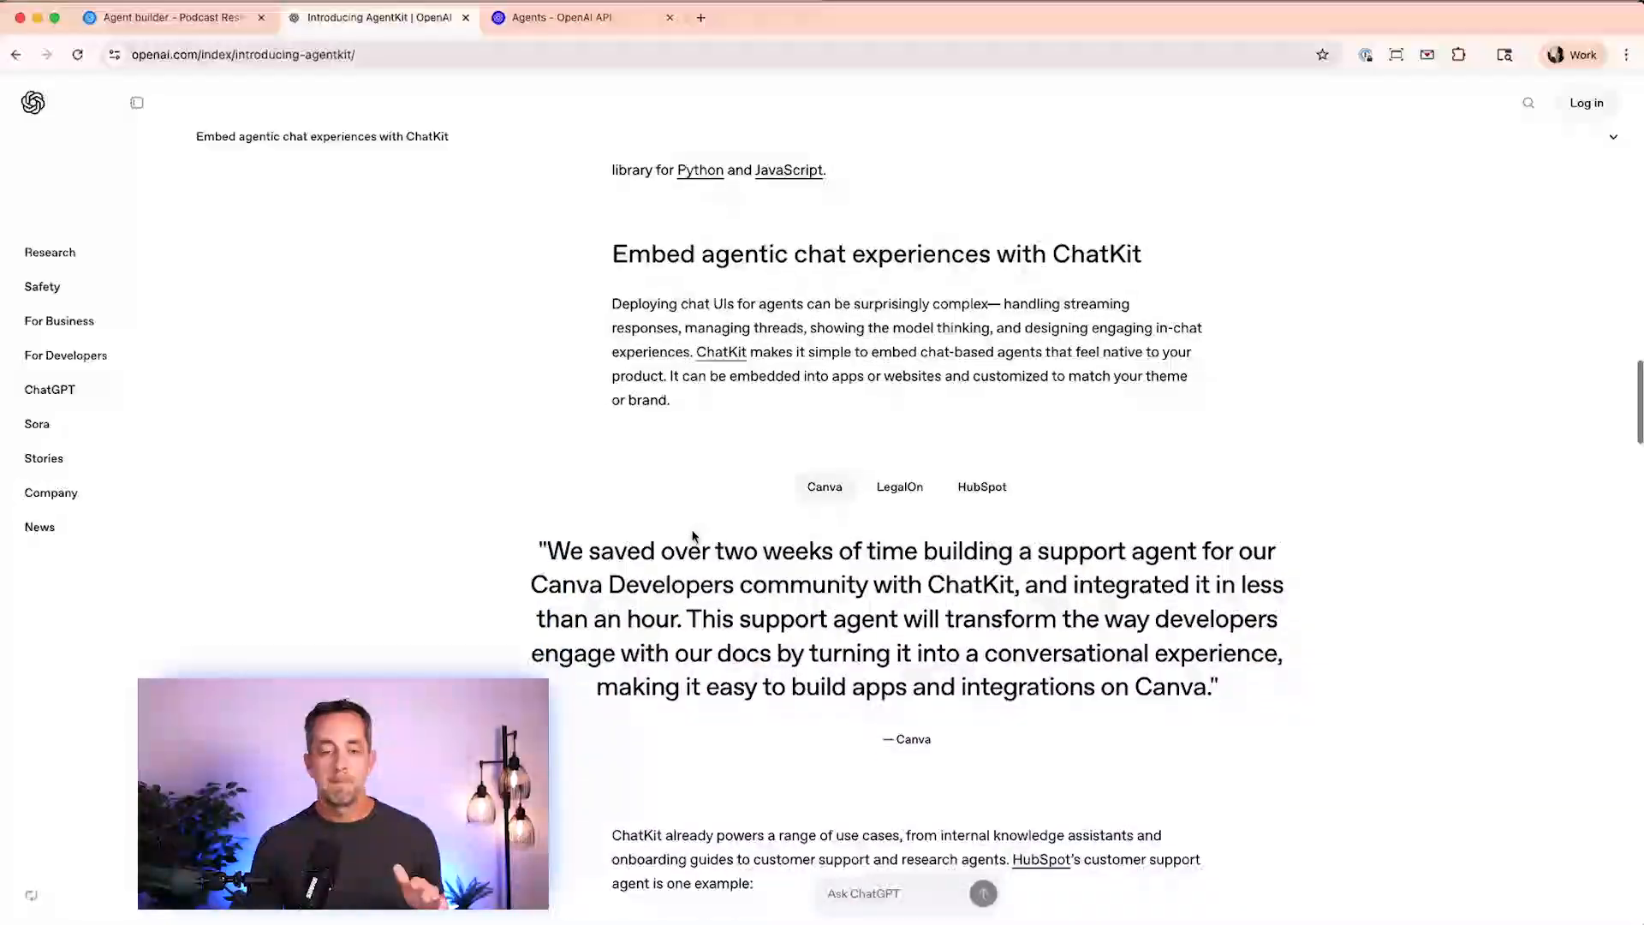
pyautogui.click(574, 18)
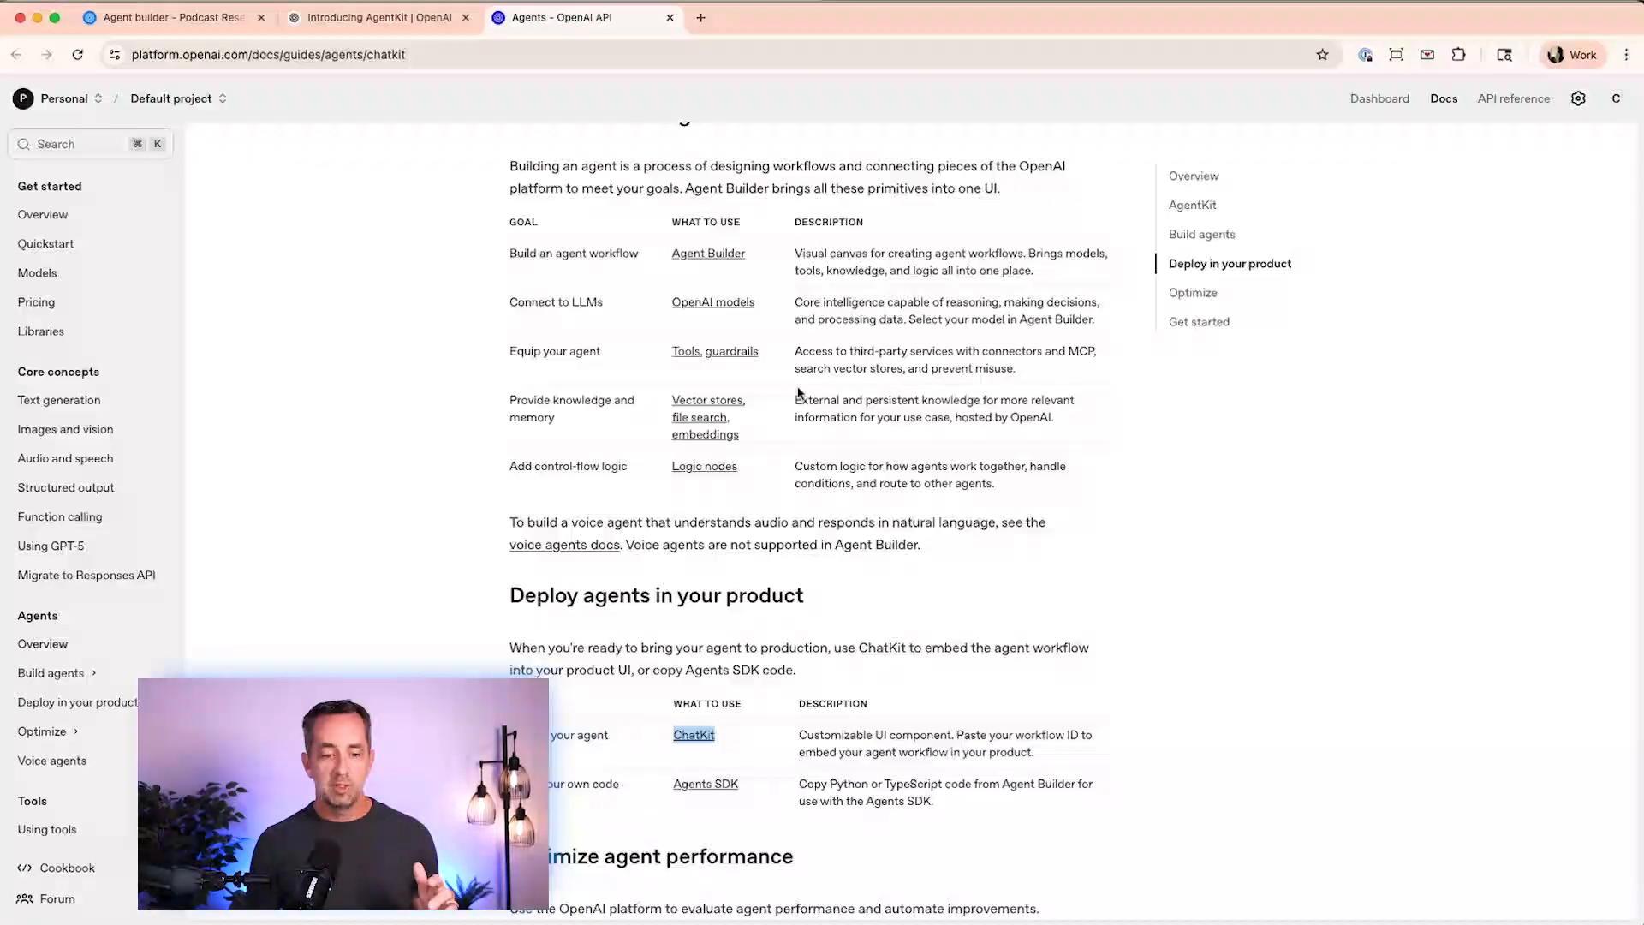
# - Read the ChatKit guide to 'Embed ChatKit in your frontend', then revisit the Podcast Researcher workflow
pyautogui.scroll(3)
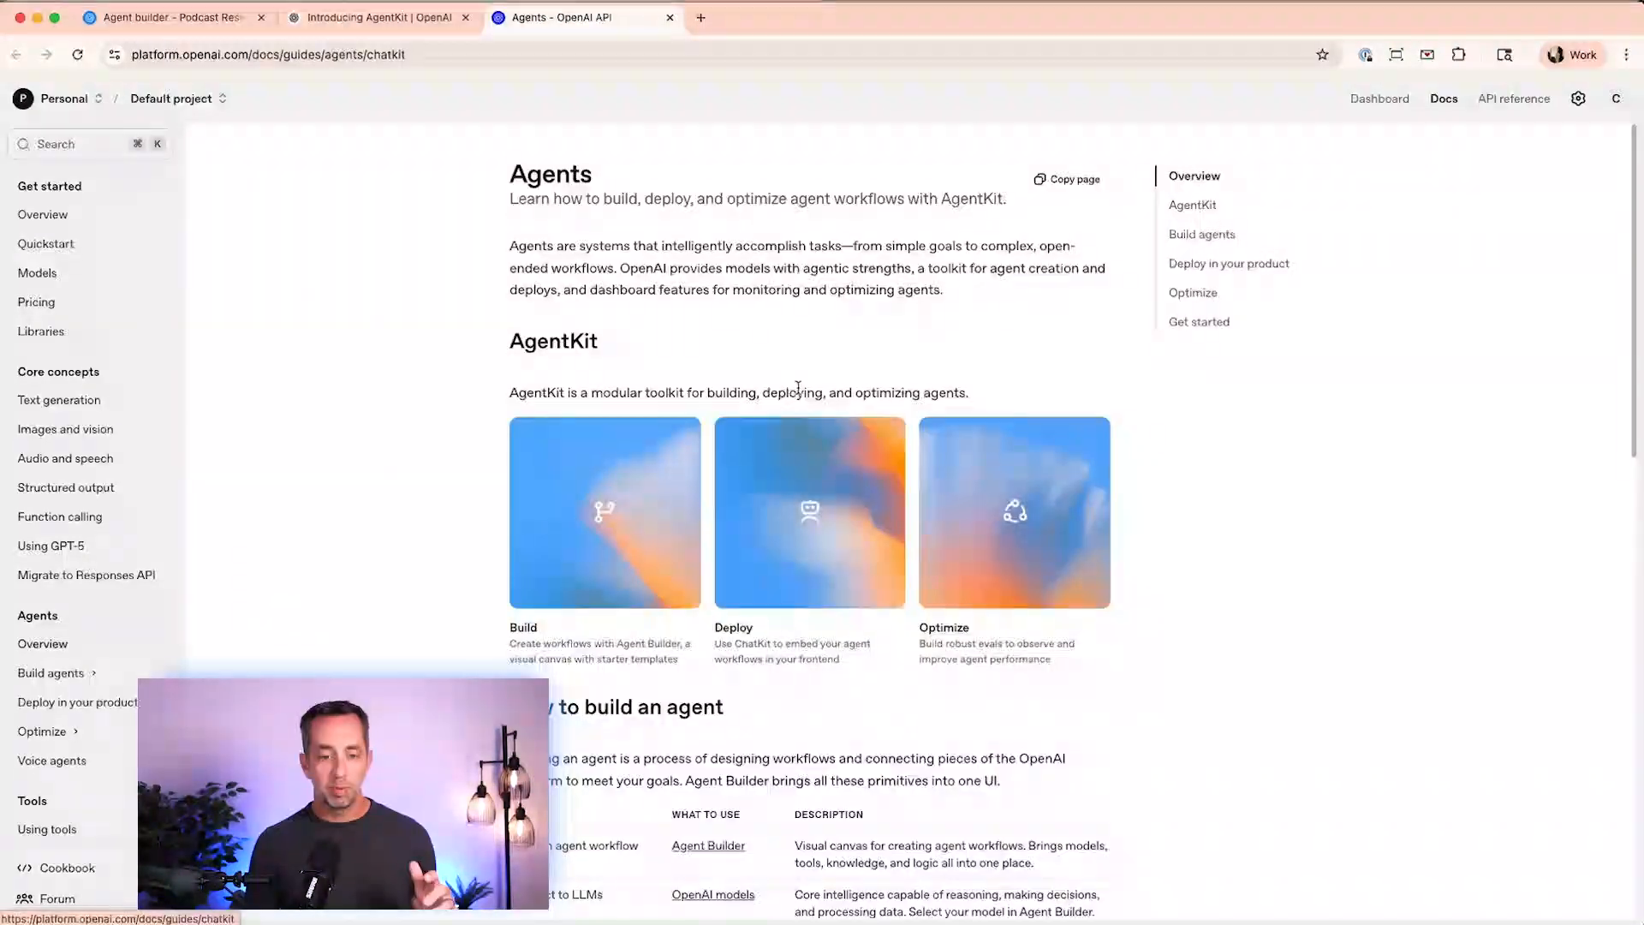
pyautogui.scroll(-3)
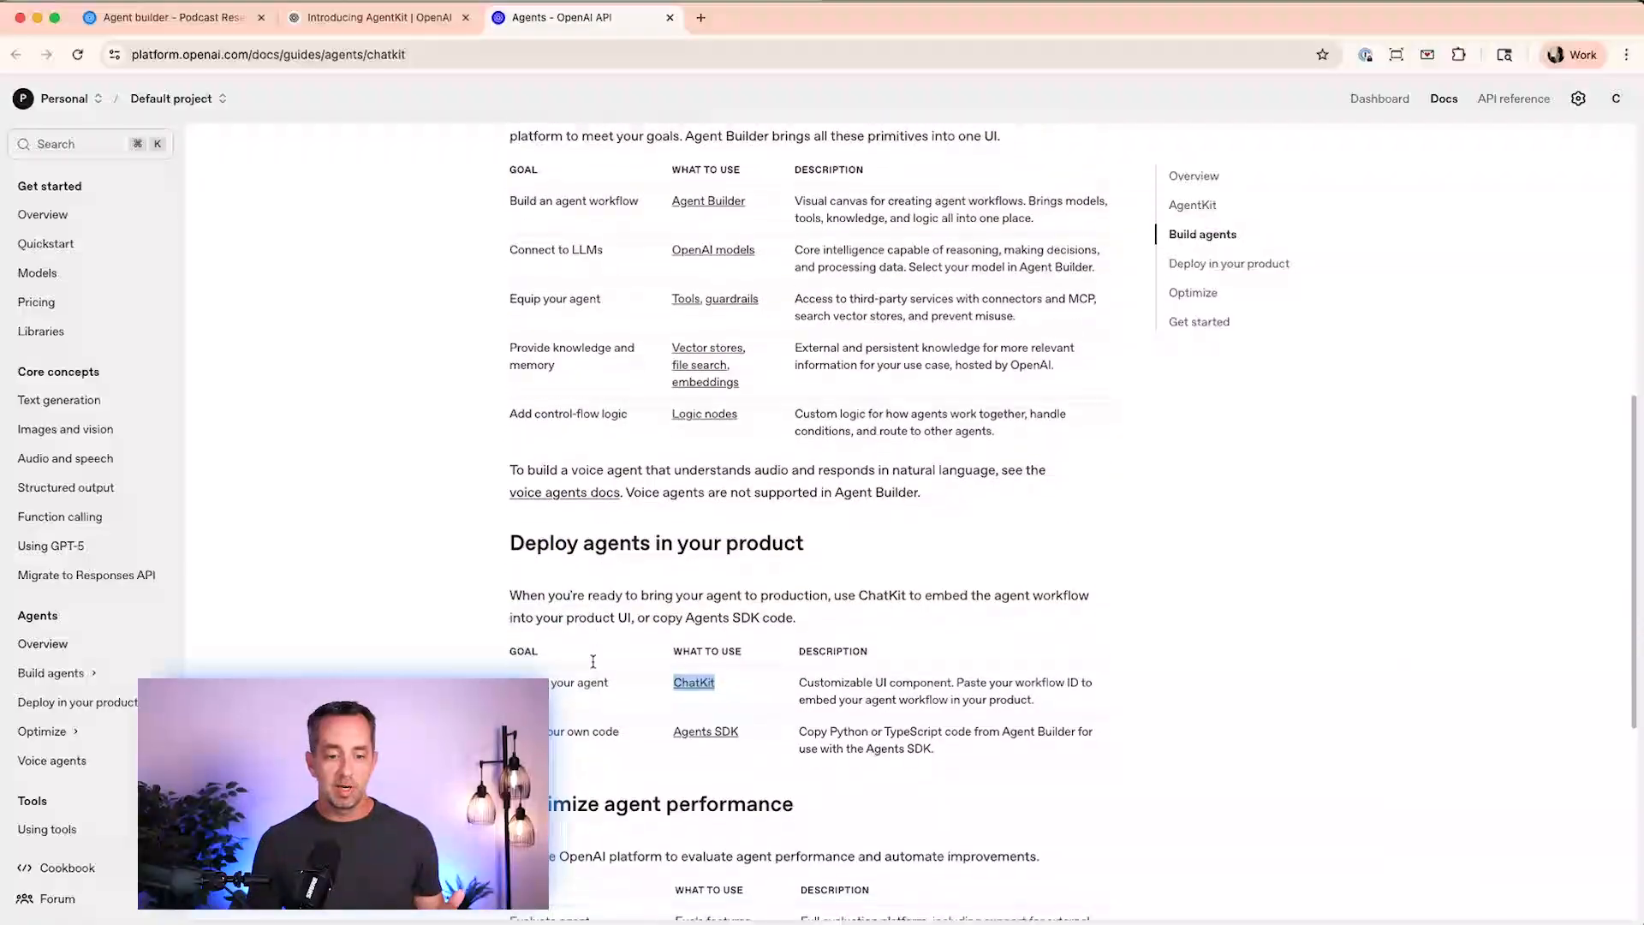
pyautogui.click(694, 683)
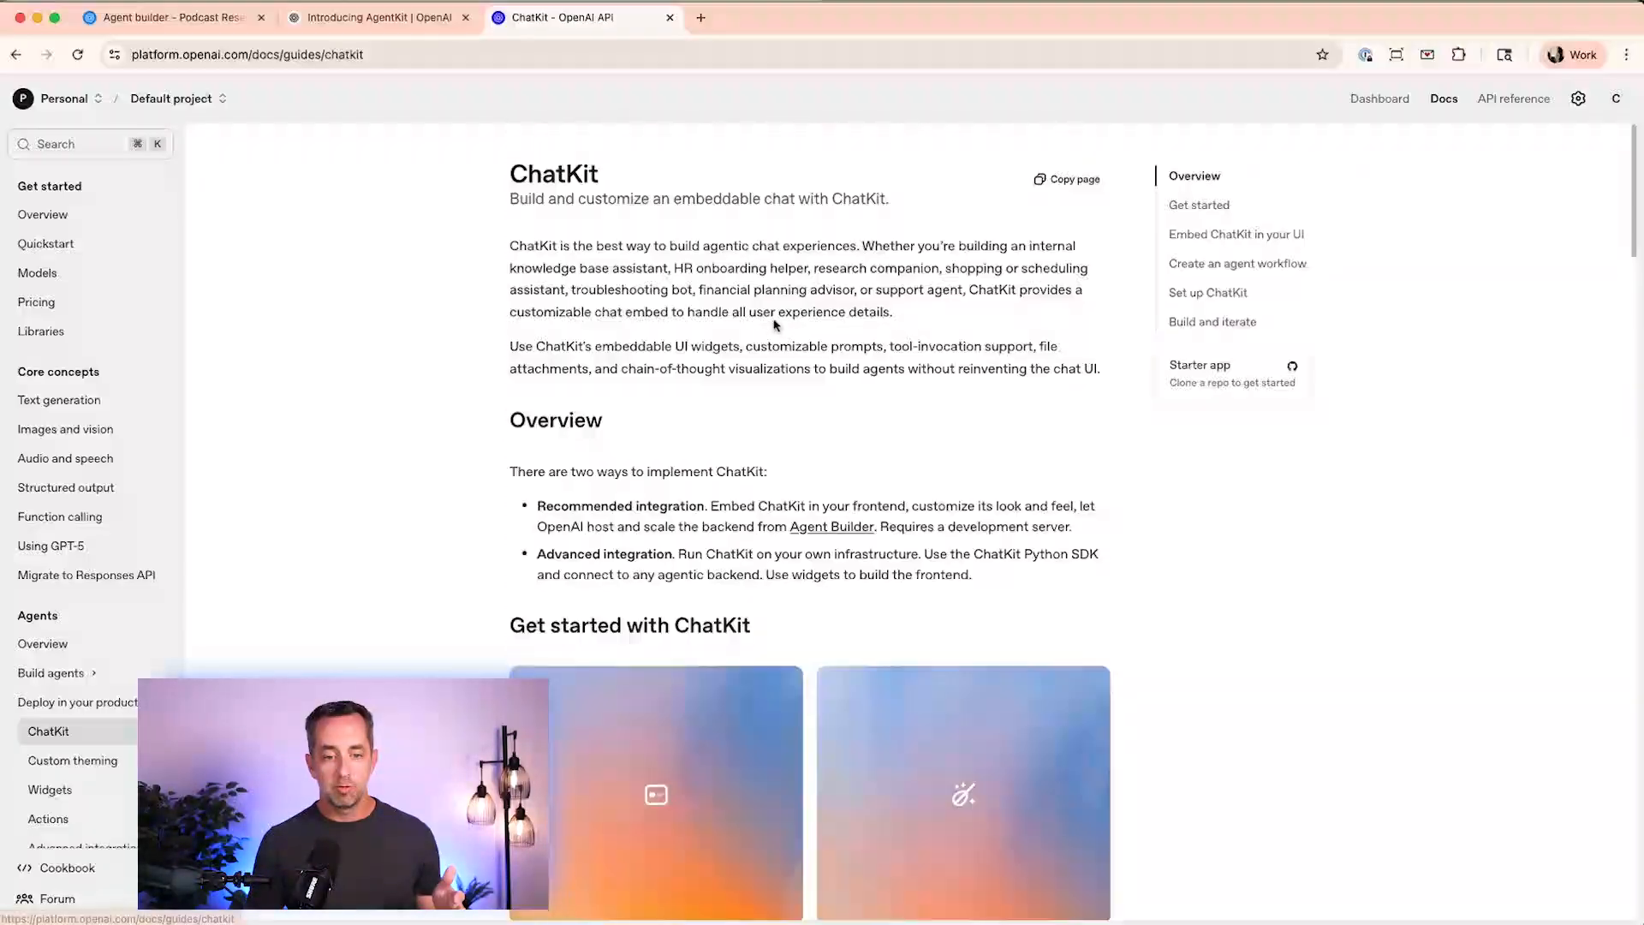
pyautogui.scroll(-3)
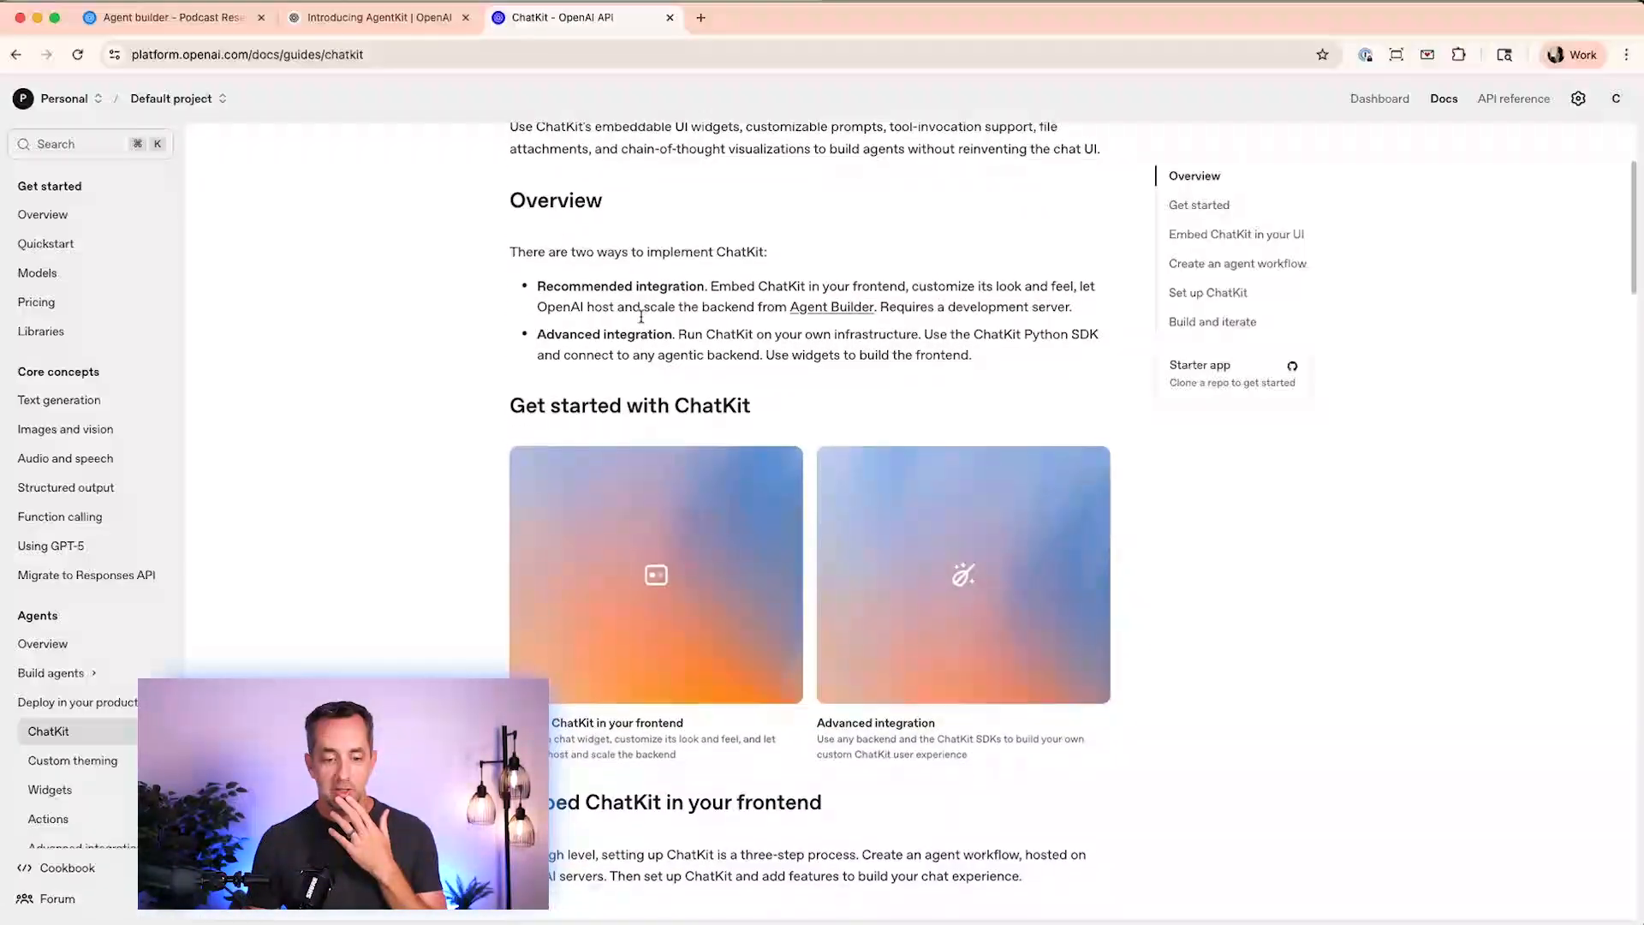
pyautogui.scroll(-3)
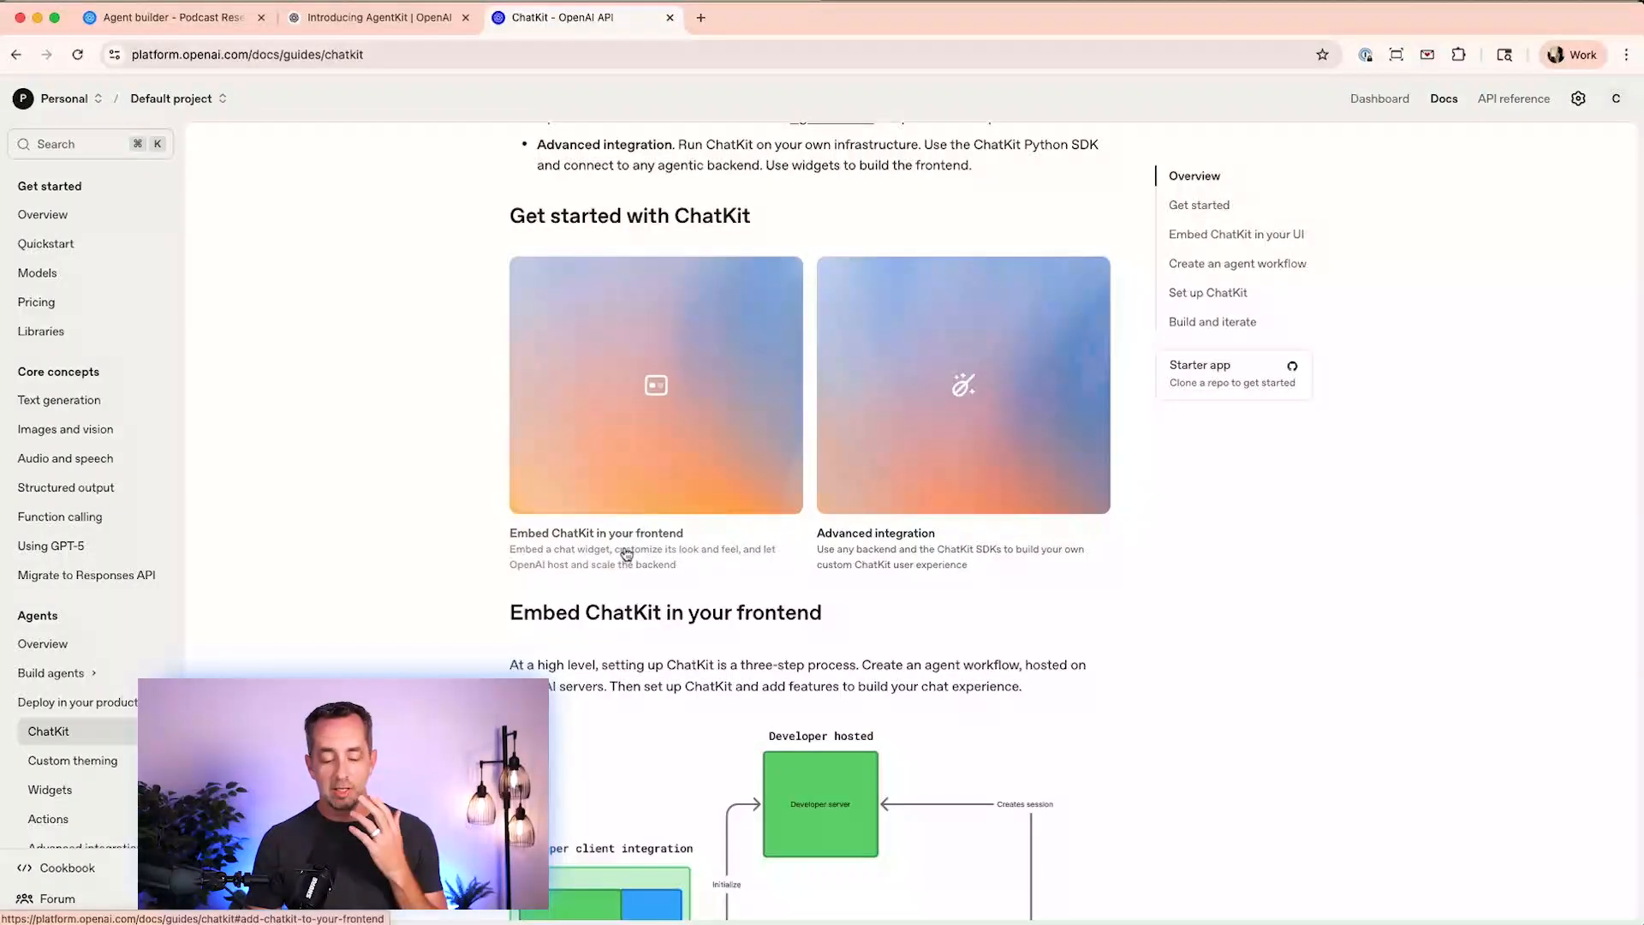
pyautogui.scroll(-3)
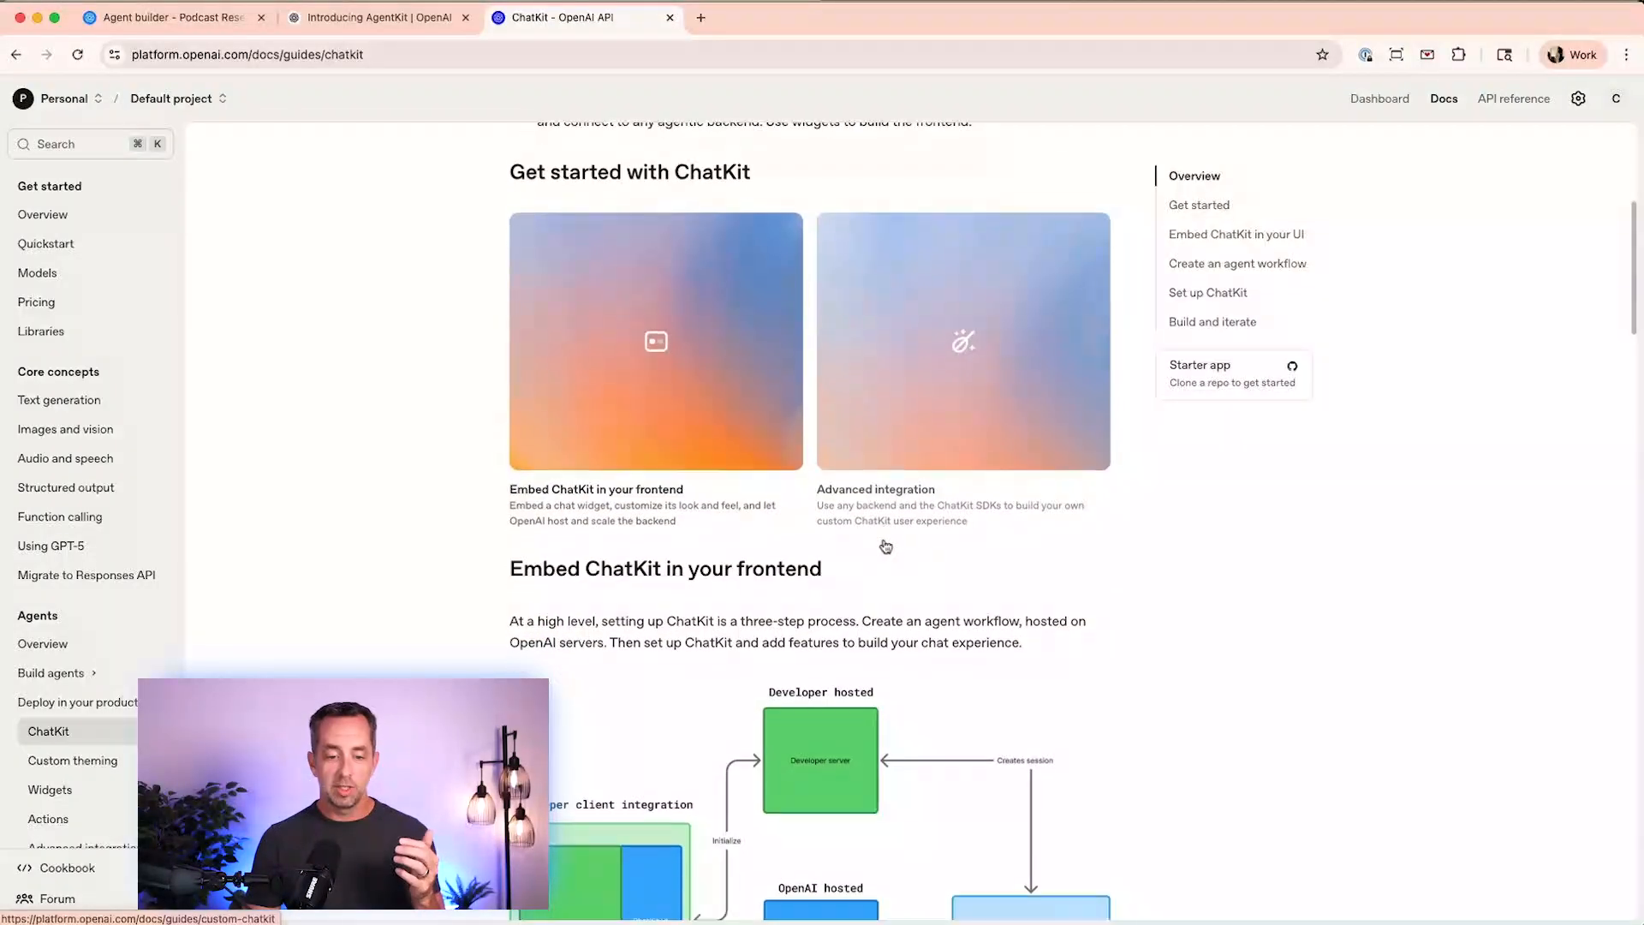
pyautogui.scroll(-3)
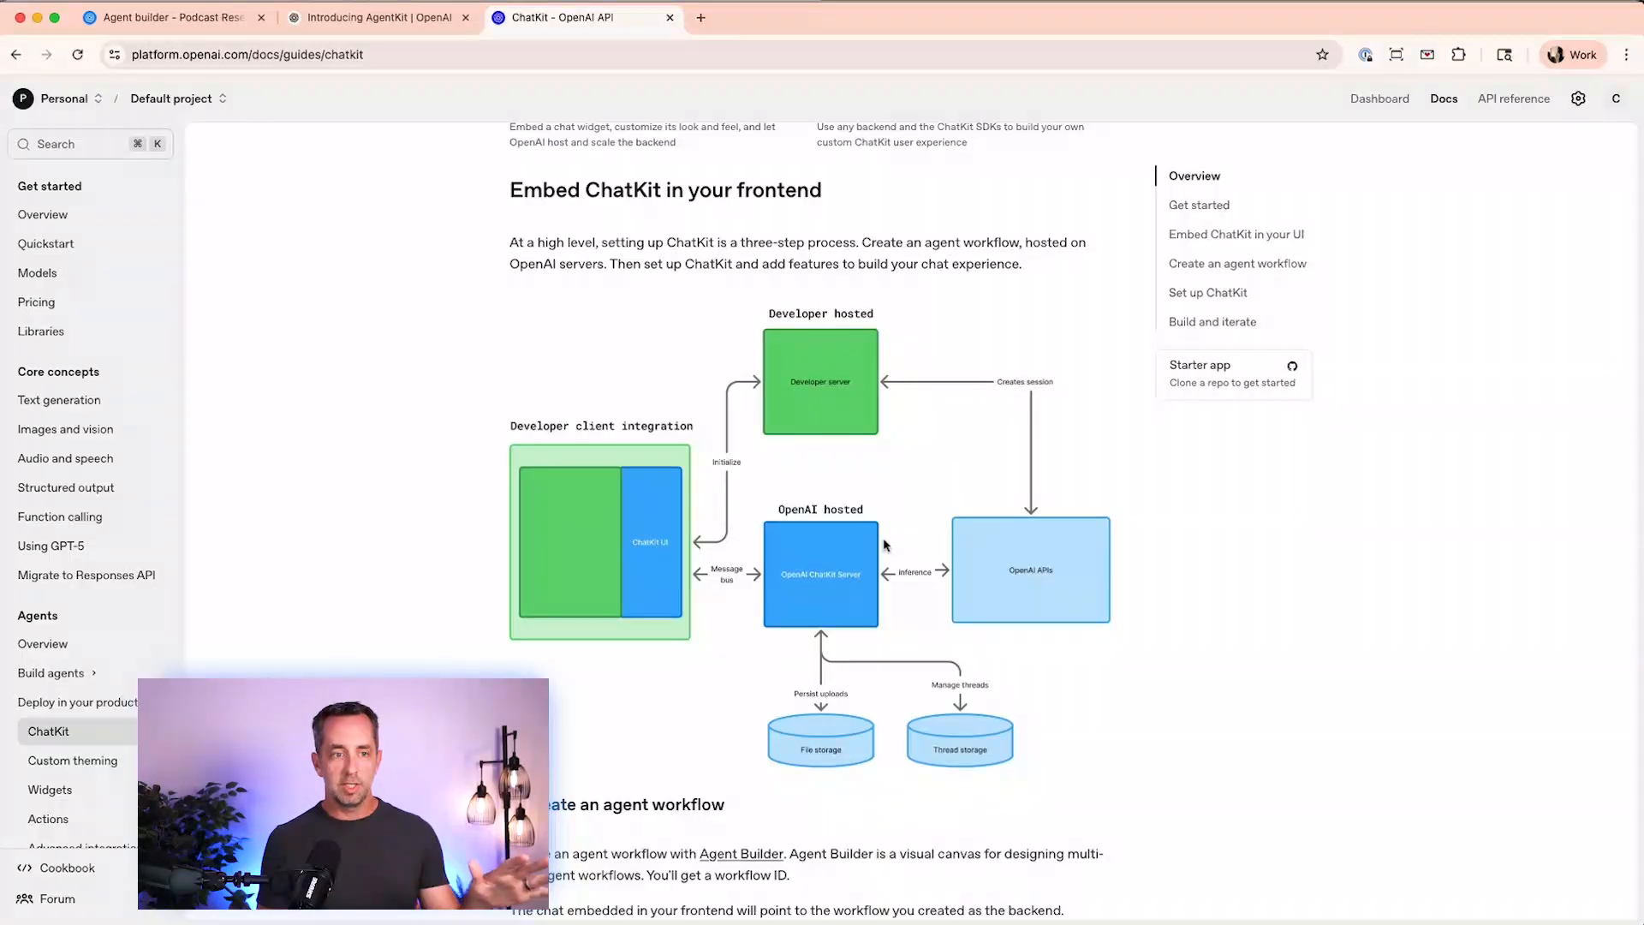
pyautogui.click(171, 15)
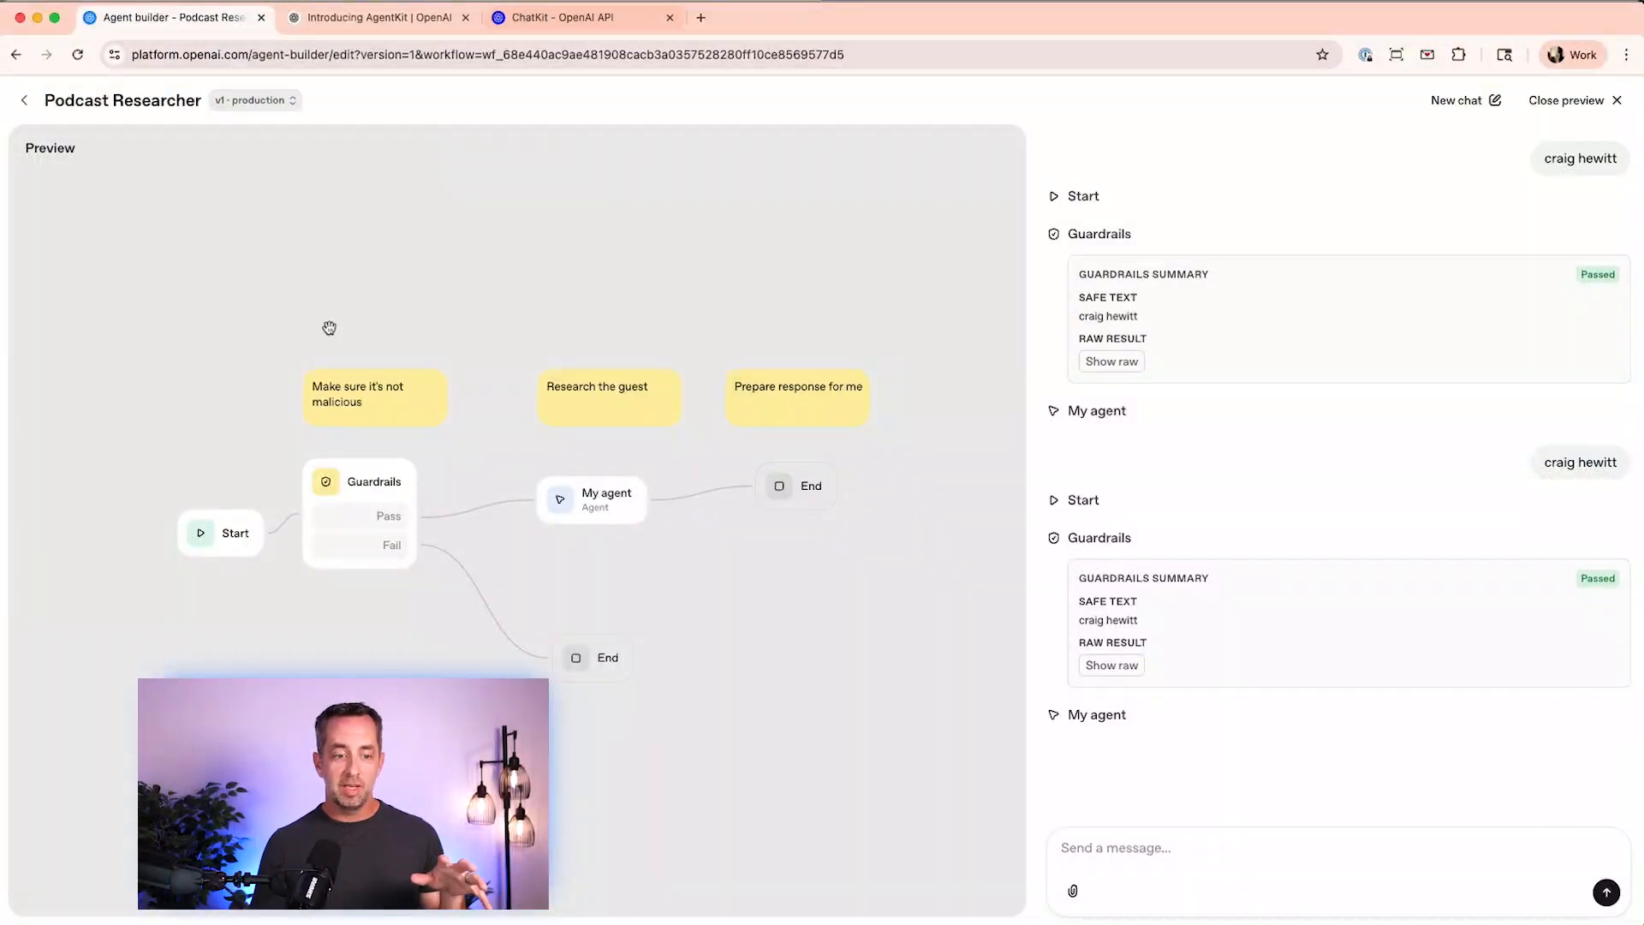
# - Switch back to the 'ChatKit – OpenAI API' documentation tab
pyautogui.click(567, 17)
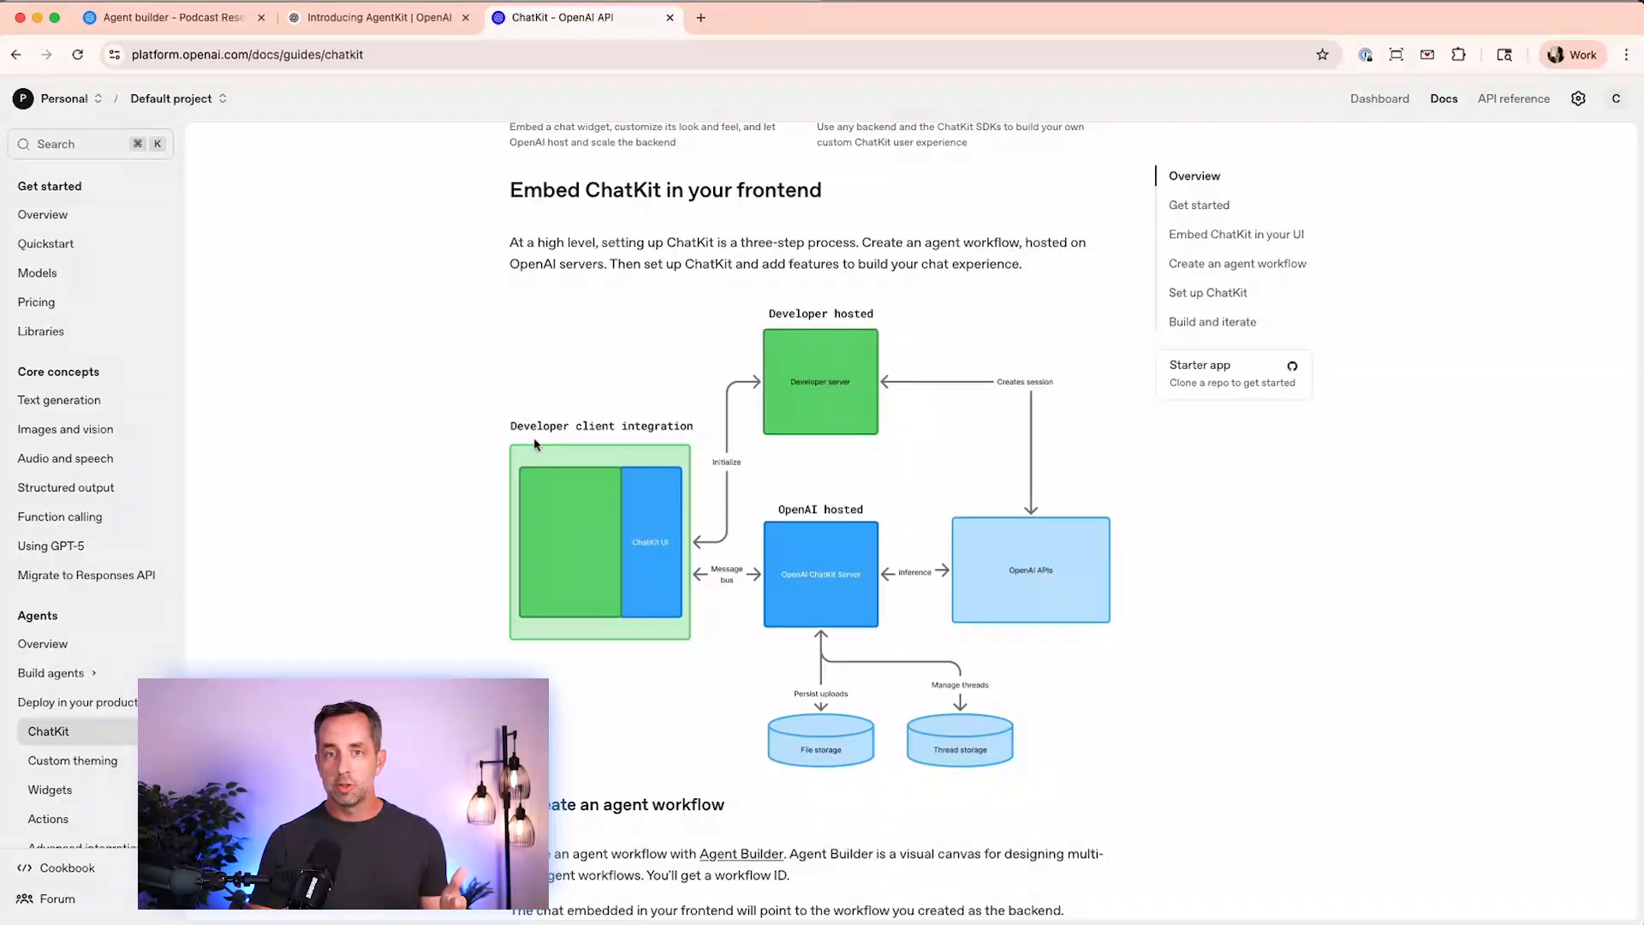
# - Scroll the ChatKit guide through the setup code to '3. Build and iterate' resources
pyautogui.scroll(-3)
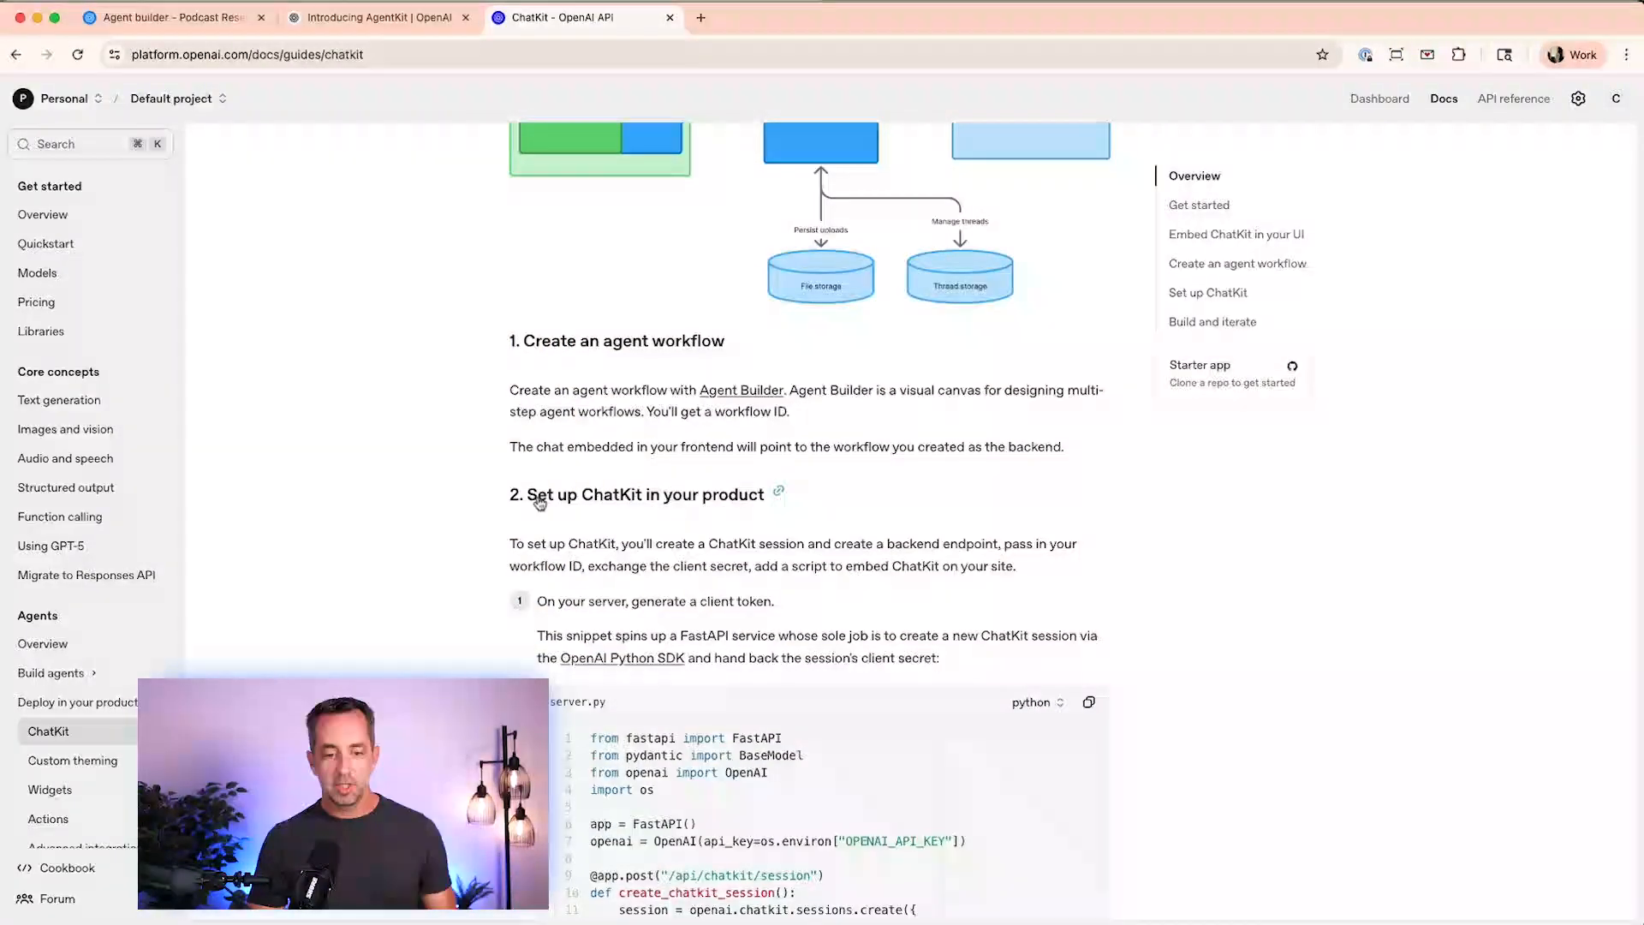
pyautogui.scroll(-3)
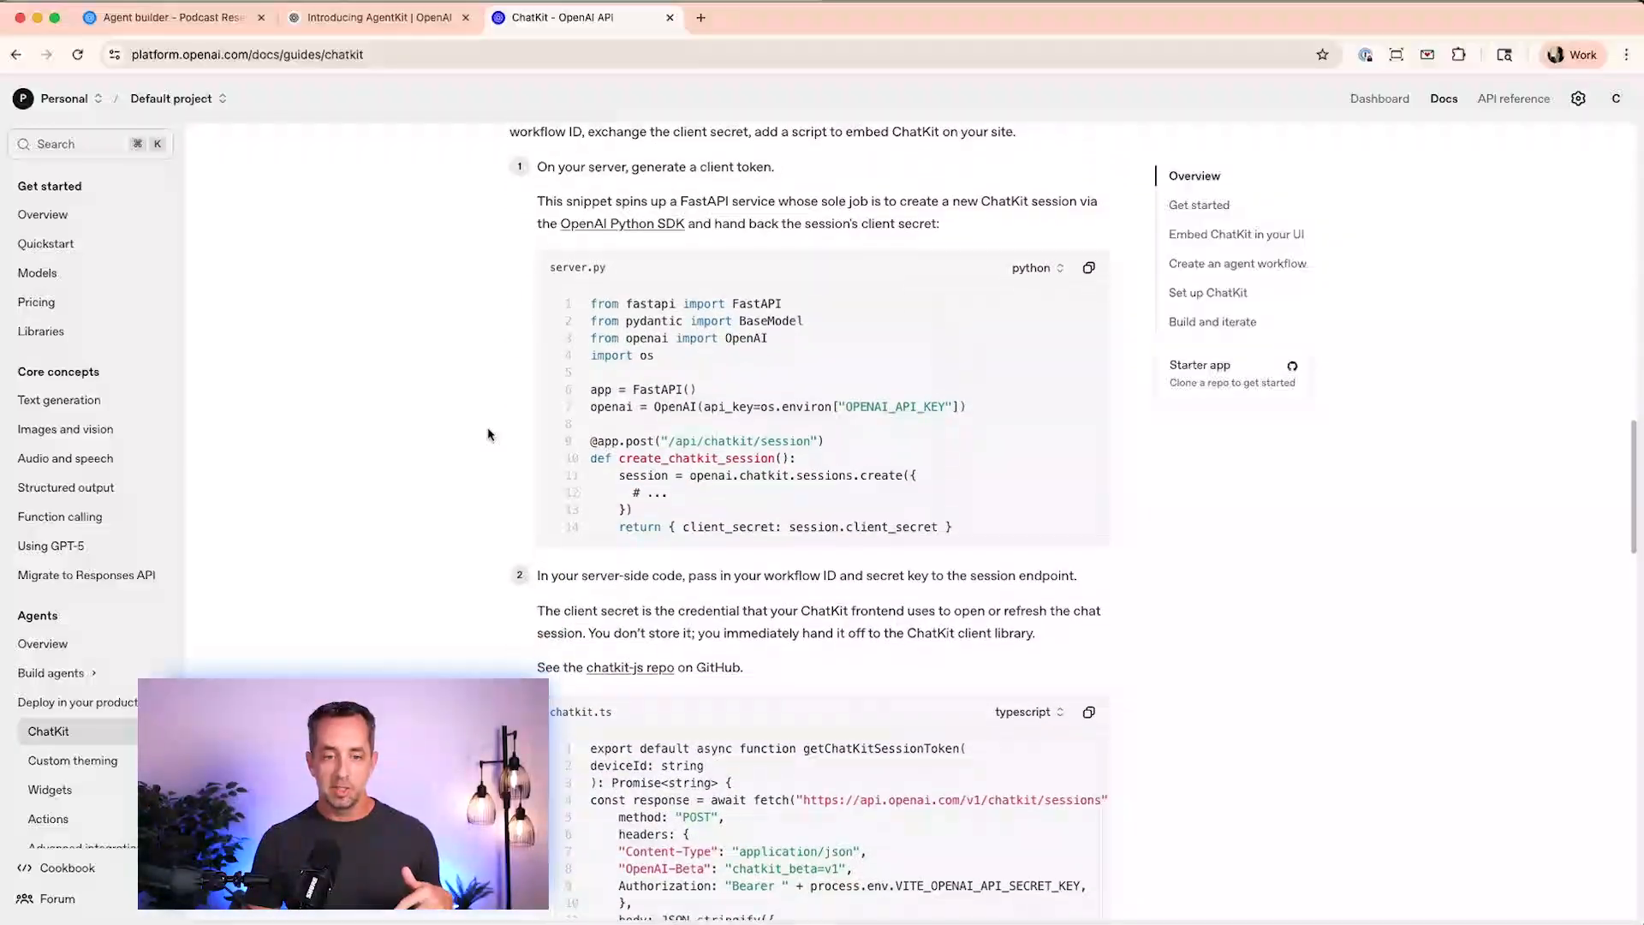
pyautogui.scroll(-3)
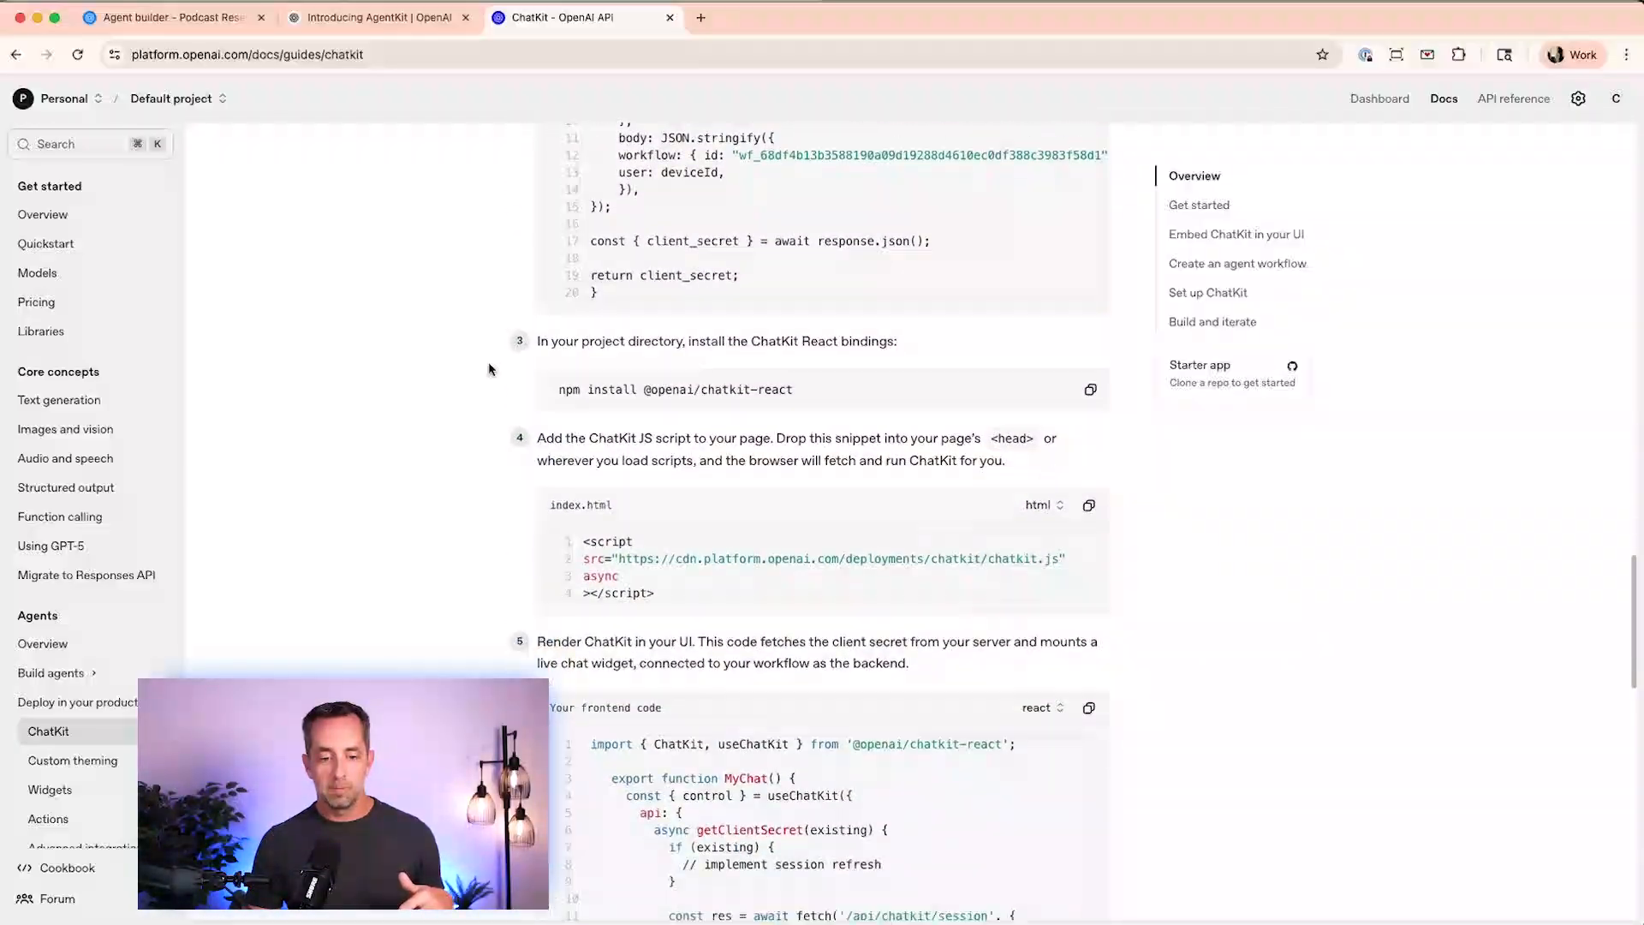
pyautogui.scroll(-3)
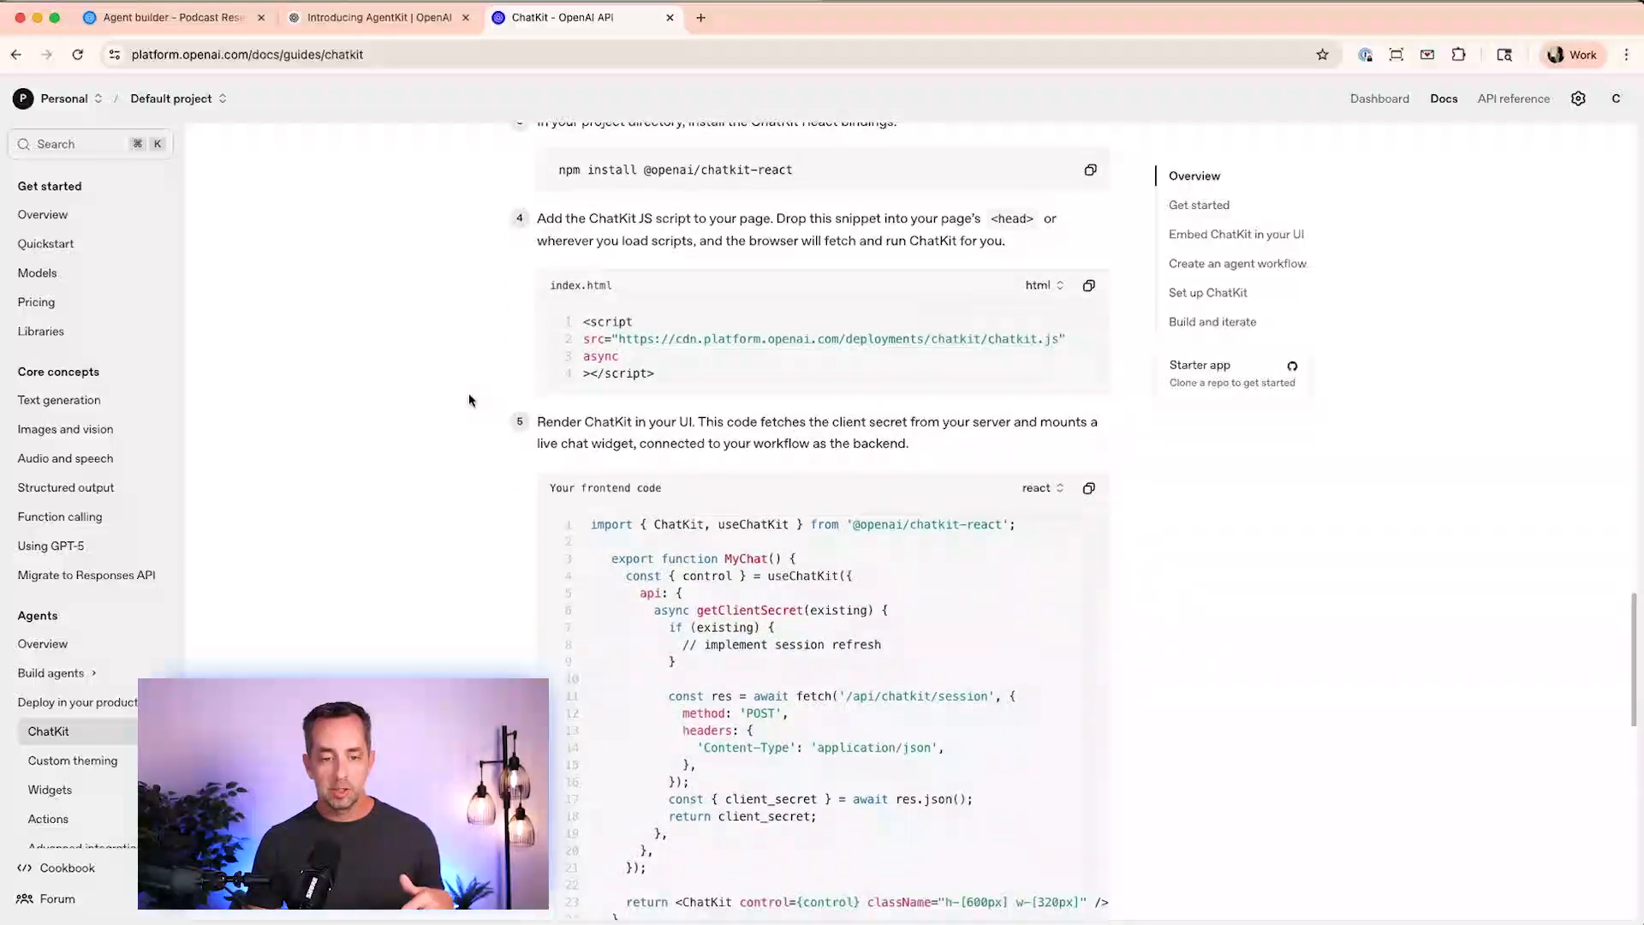
pyautogui.scroll(-3)
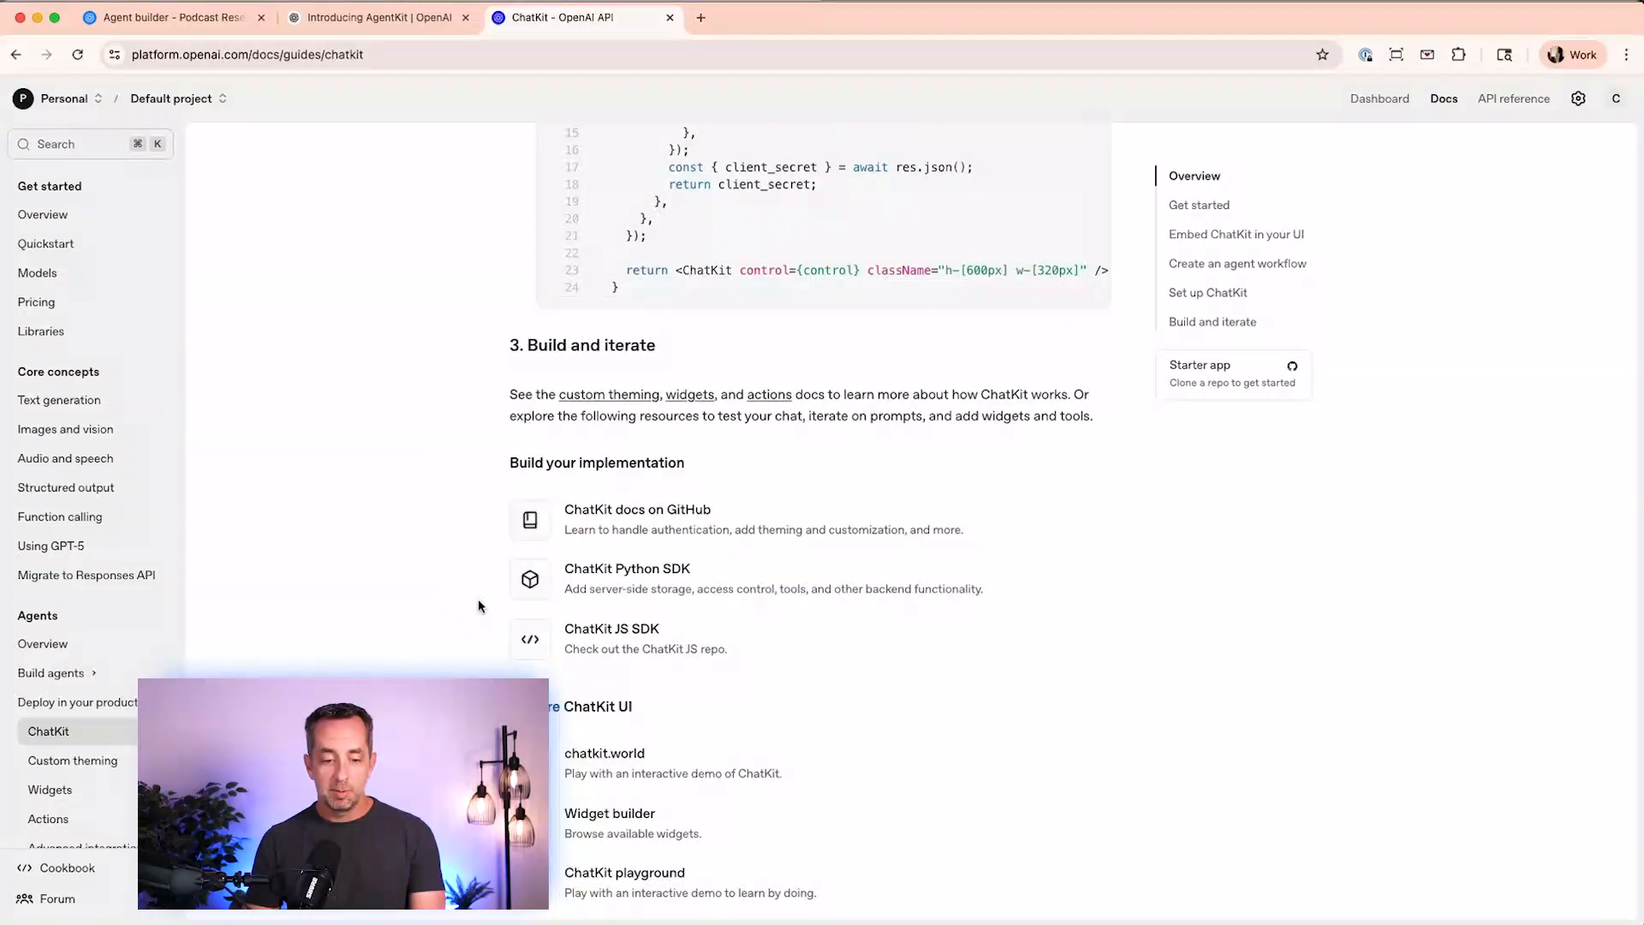
pyautogui.scroll(-3)
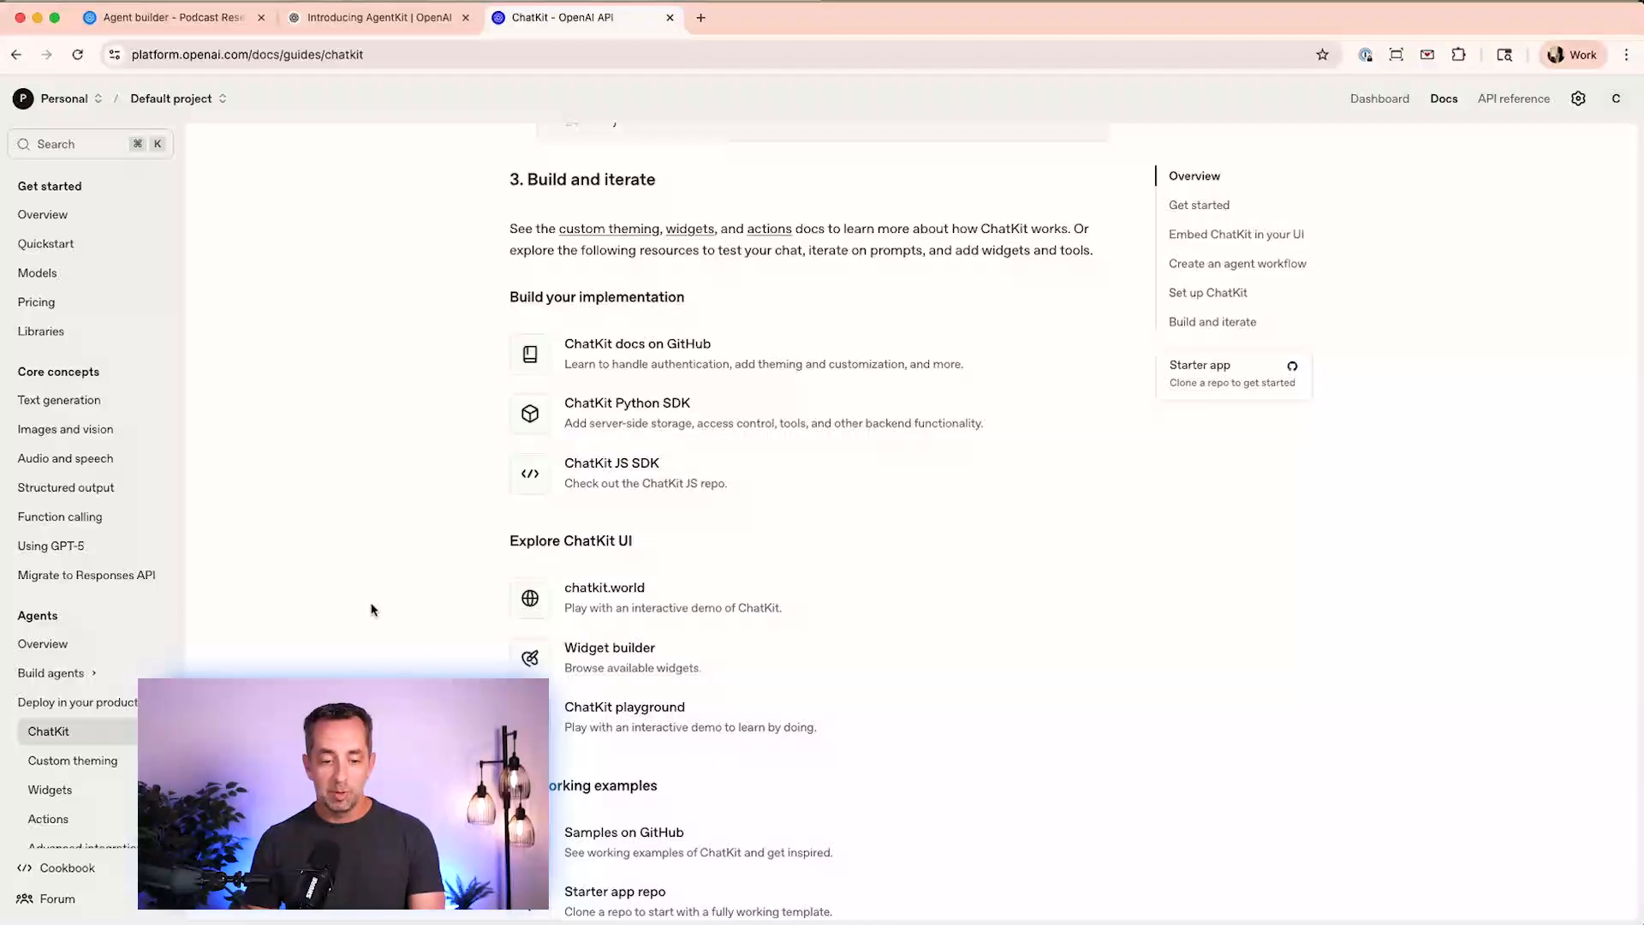
pyautogui.scroll(-3)
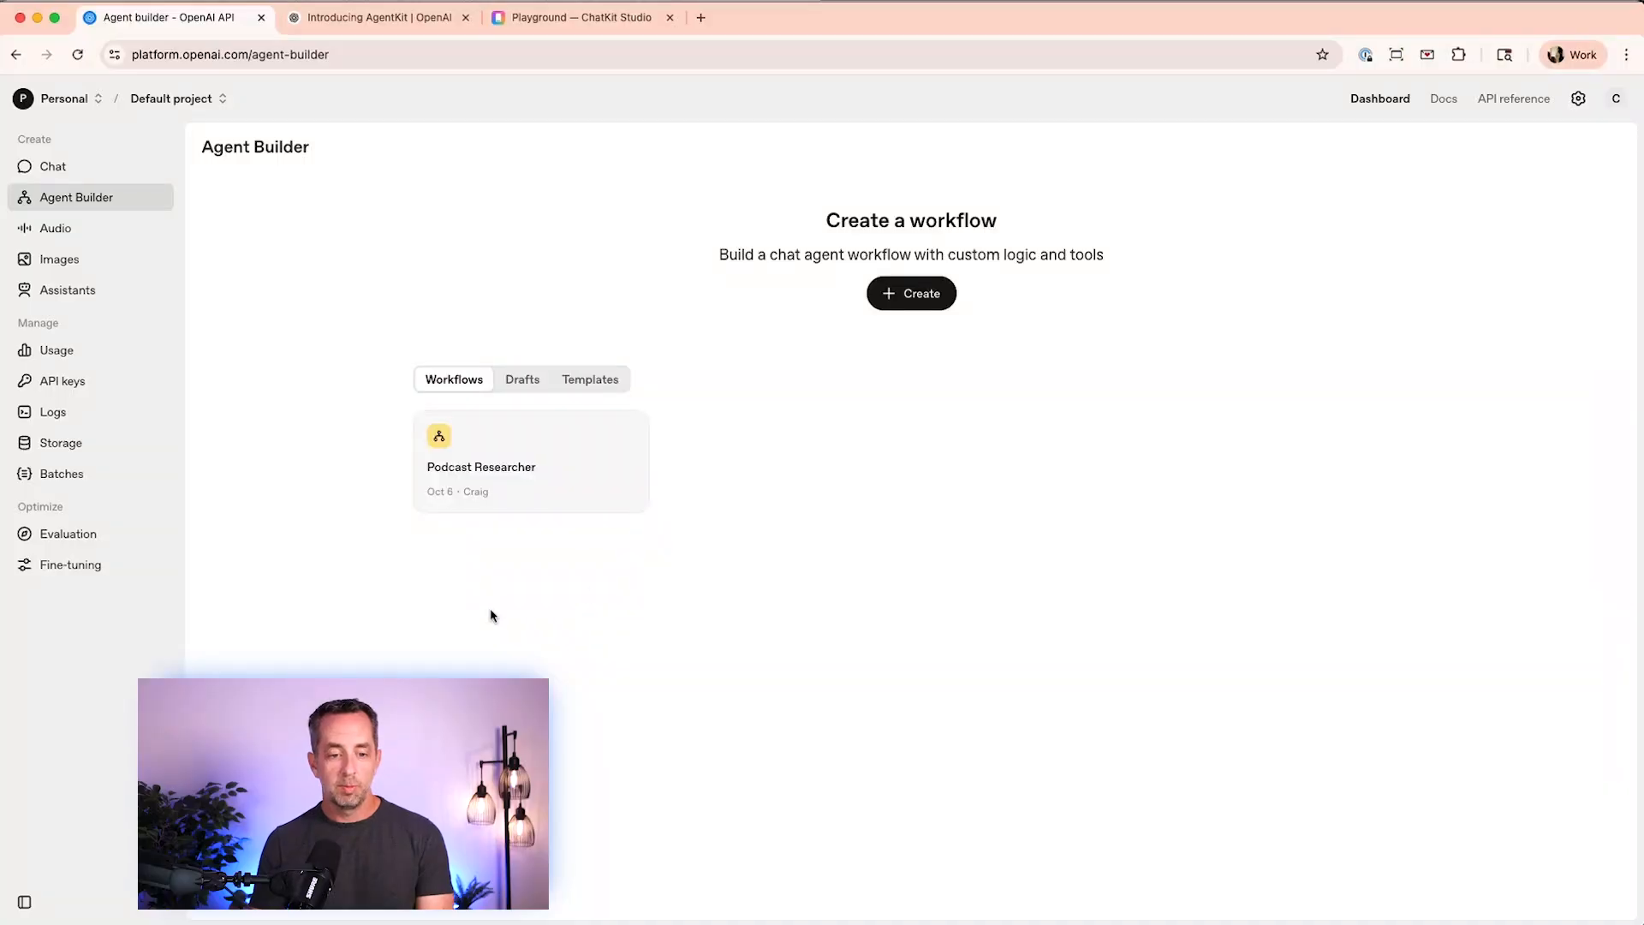
# - Create a new draft workflow in Agent Builder with Start linked to My agent
pyautogui.click(911, 293)
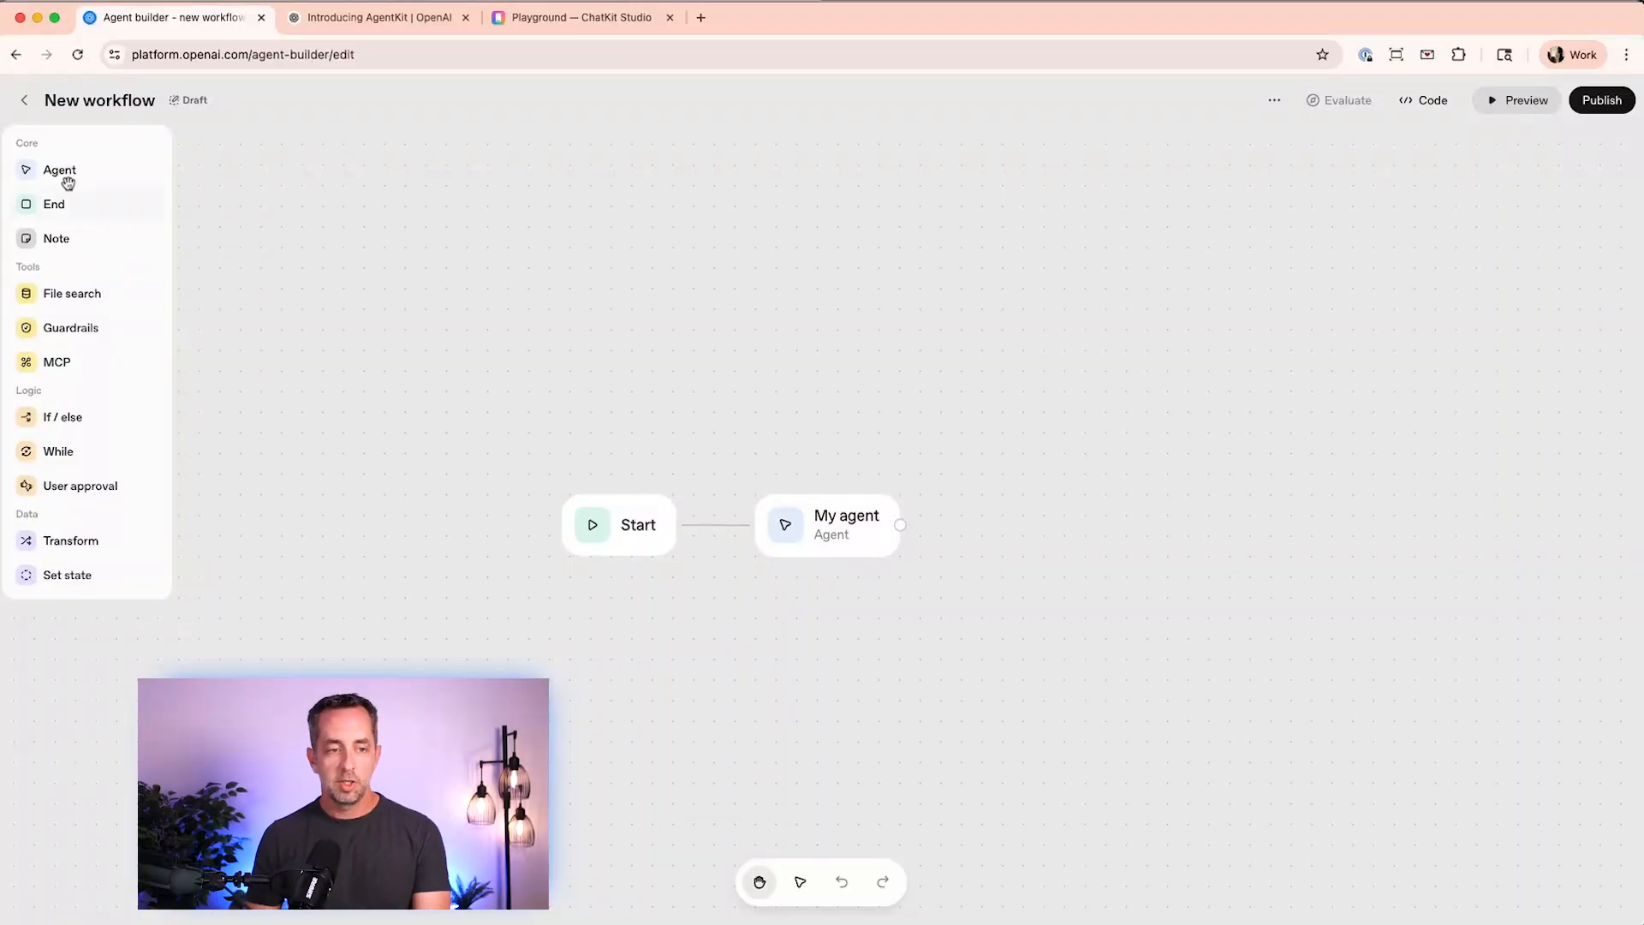
pyautogui.moveTo(52, 362)
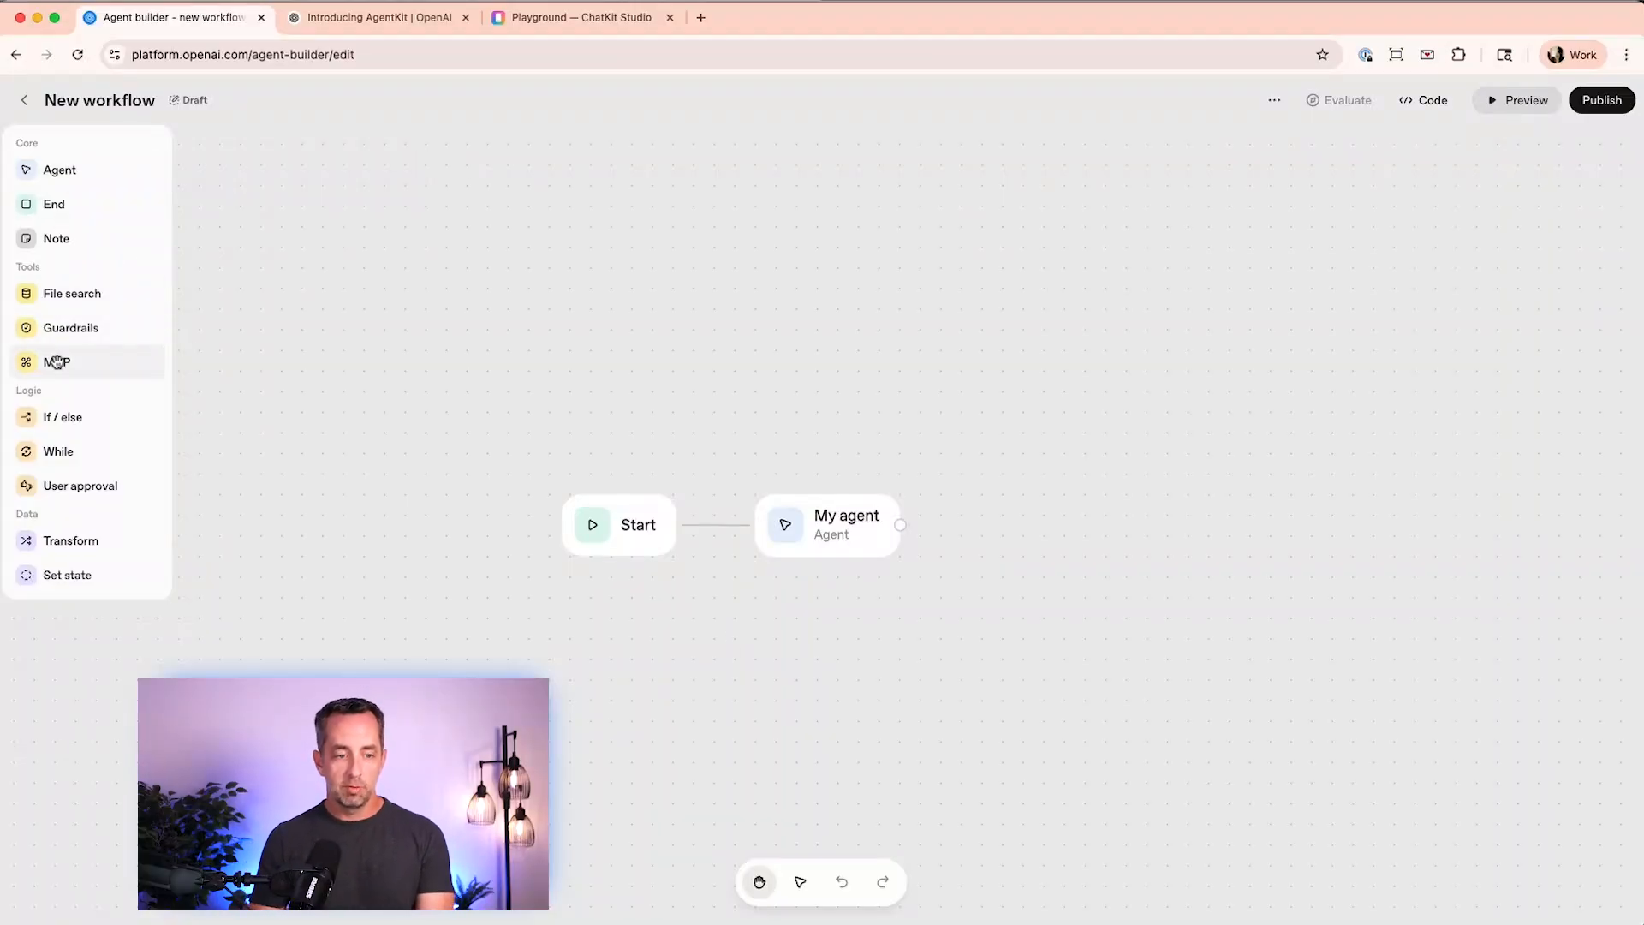
pyautogui.moveTo(67, 574)
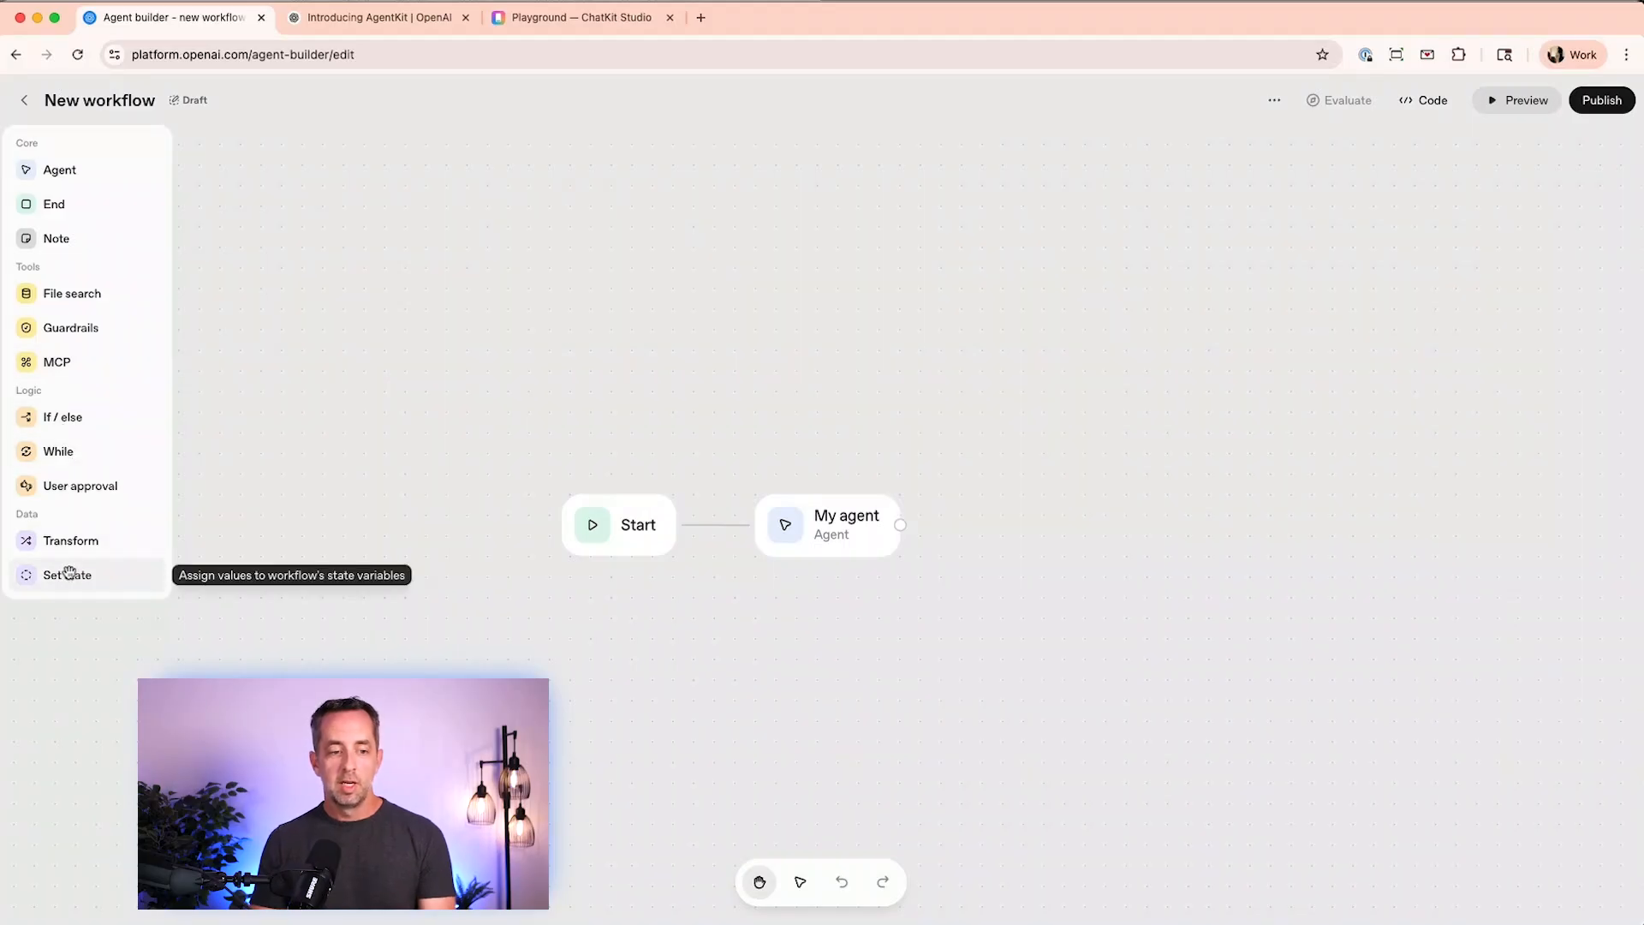
pyautogui.moveTo(58, 203)
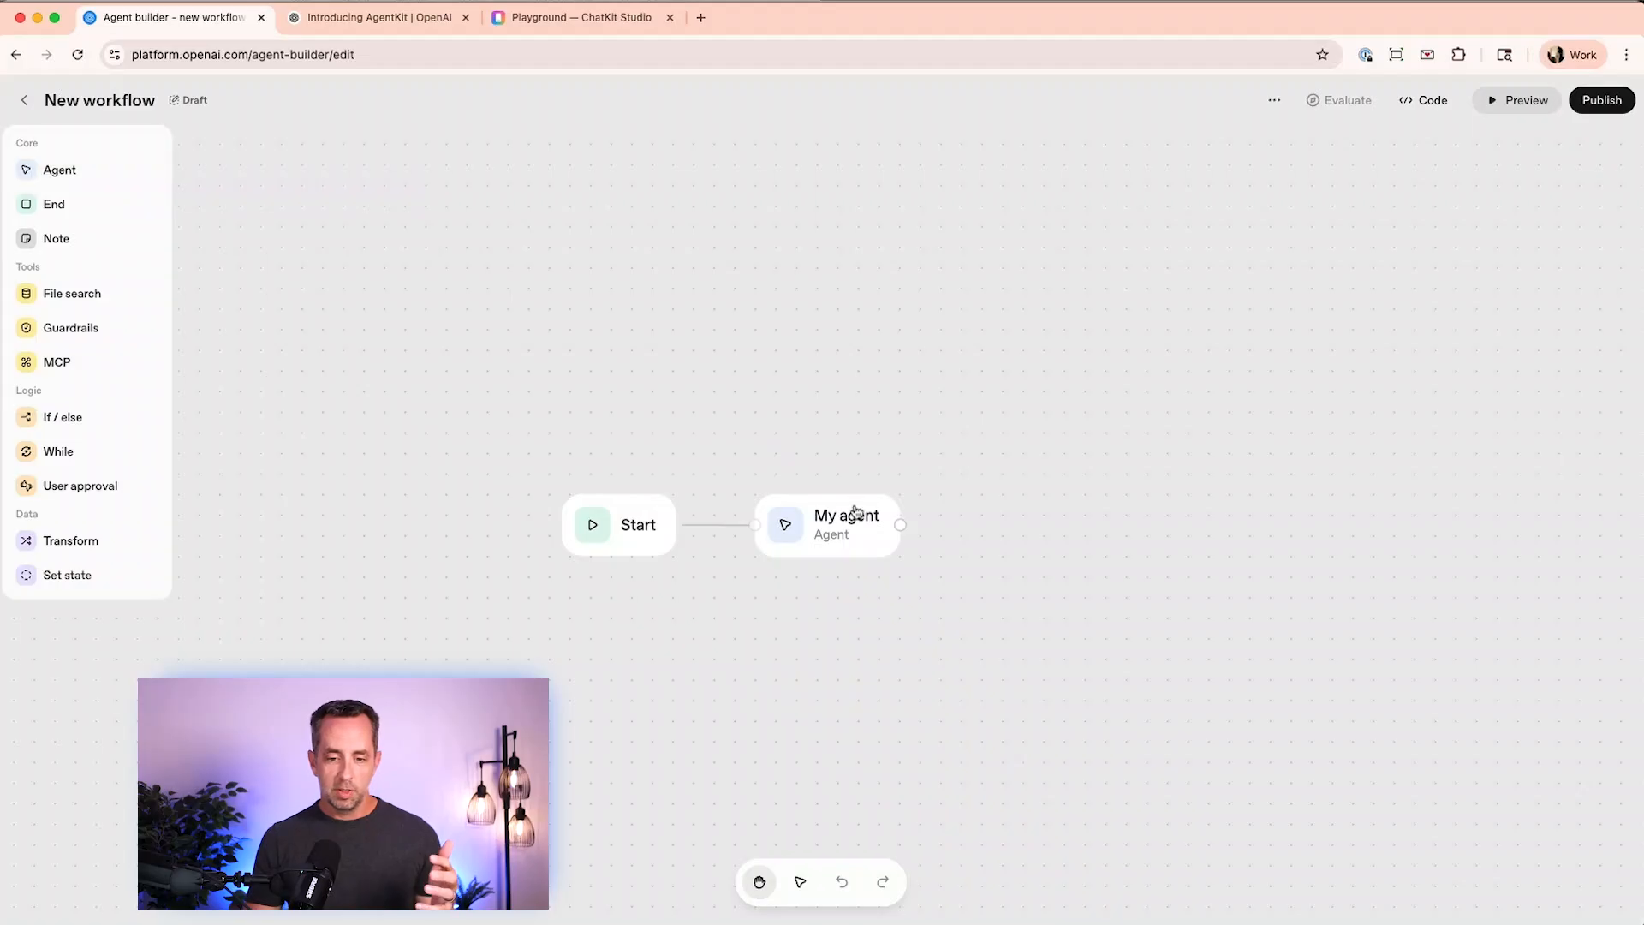
# - Inspect My agent's Model selector, Tools menu and Output format options, then dismiss them
pyautogui.click(846, 525)
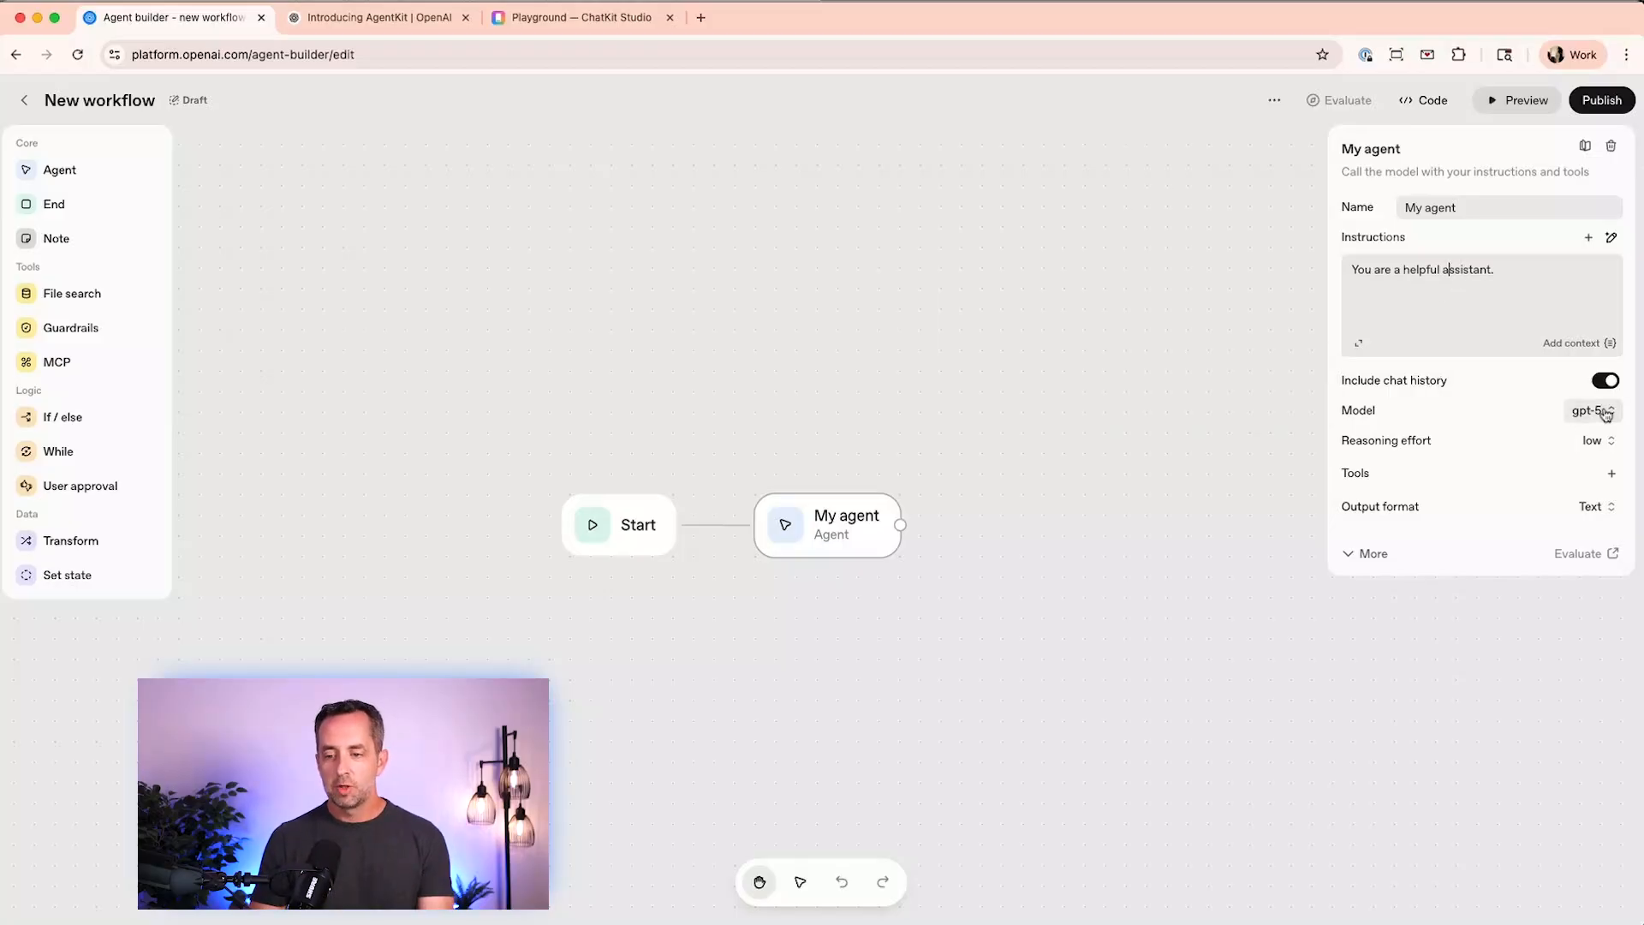
pyautogui.click(1594, 410)
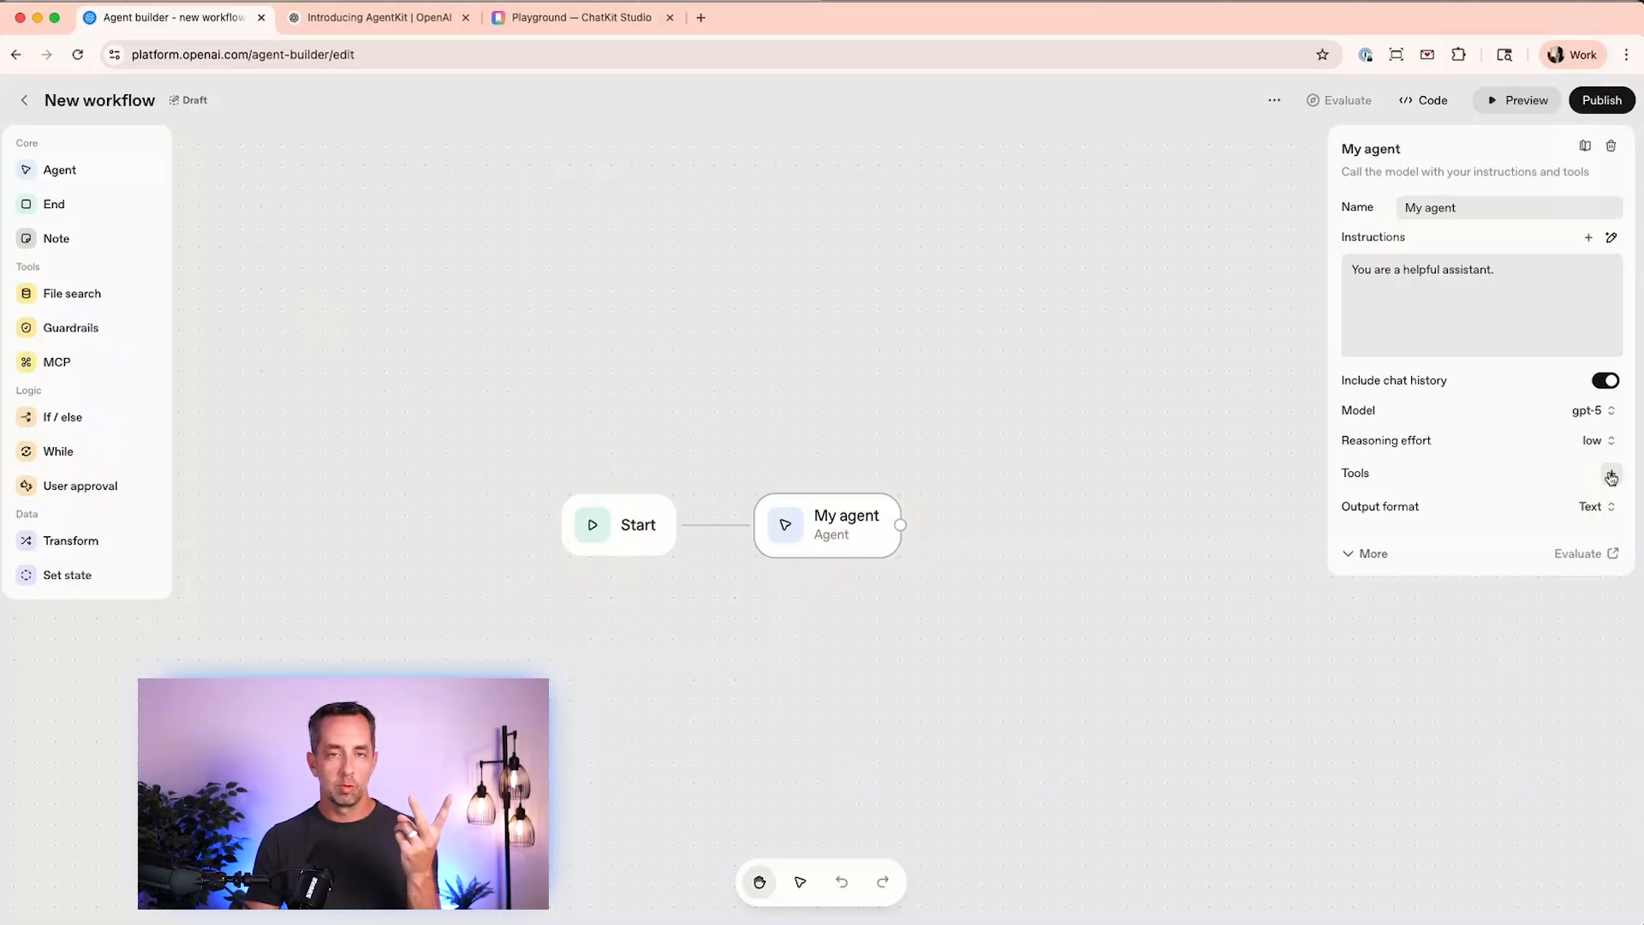
pyautogui.click(1609, 475)
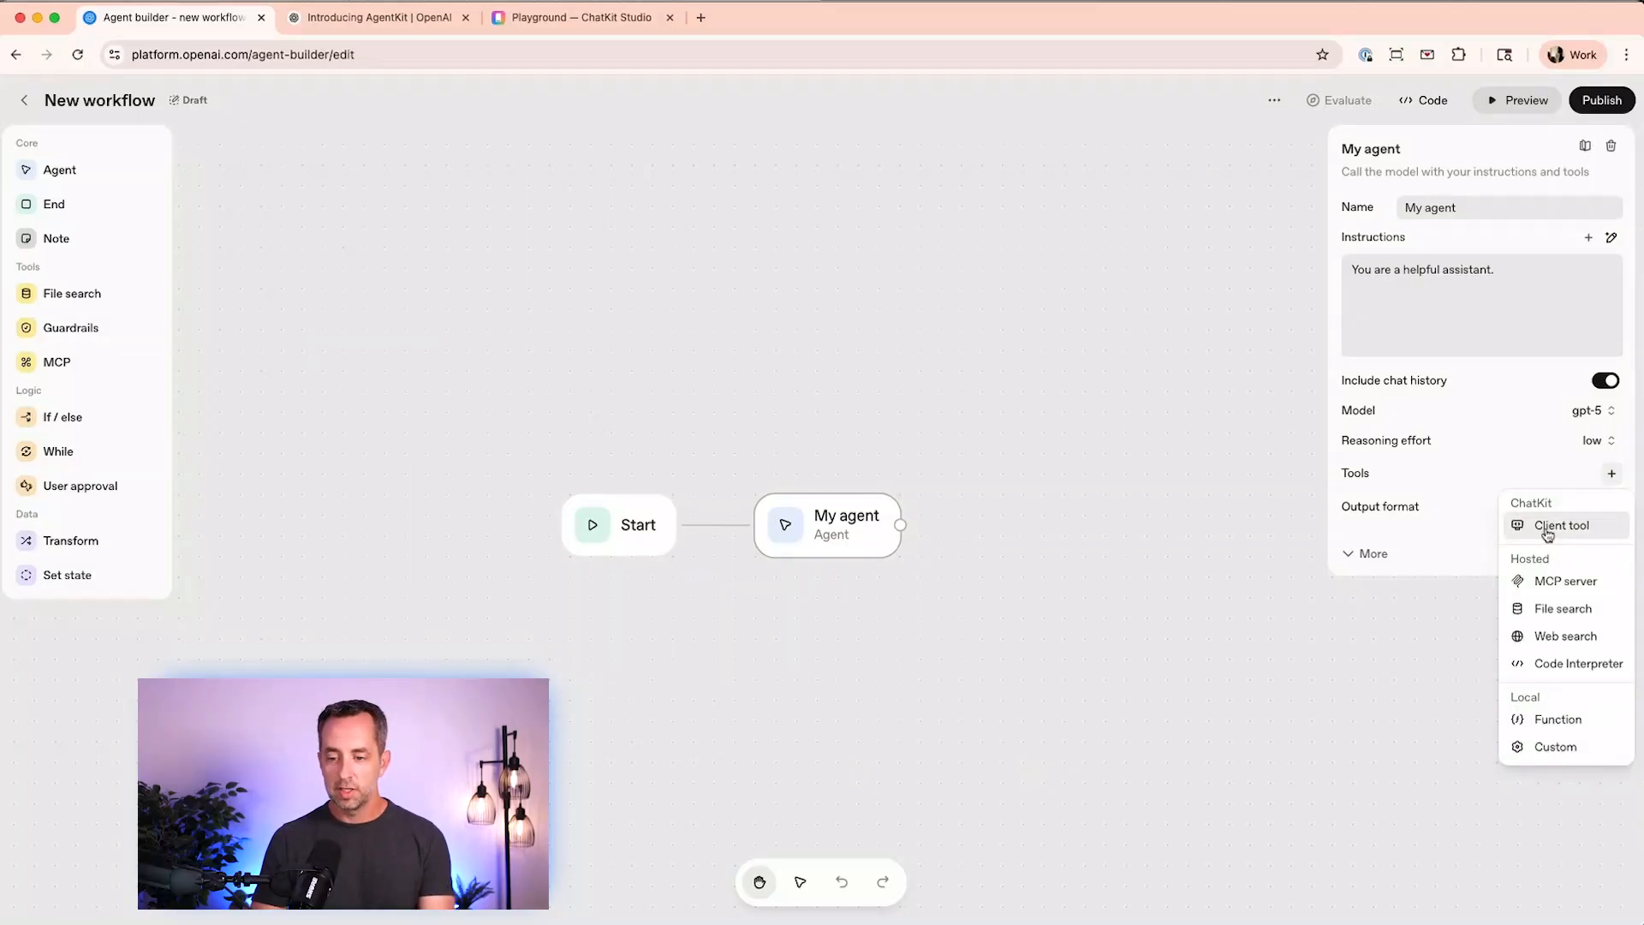
pyautogui.moveTo(1547, 585)
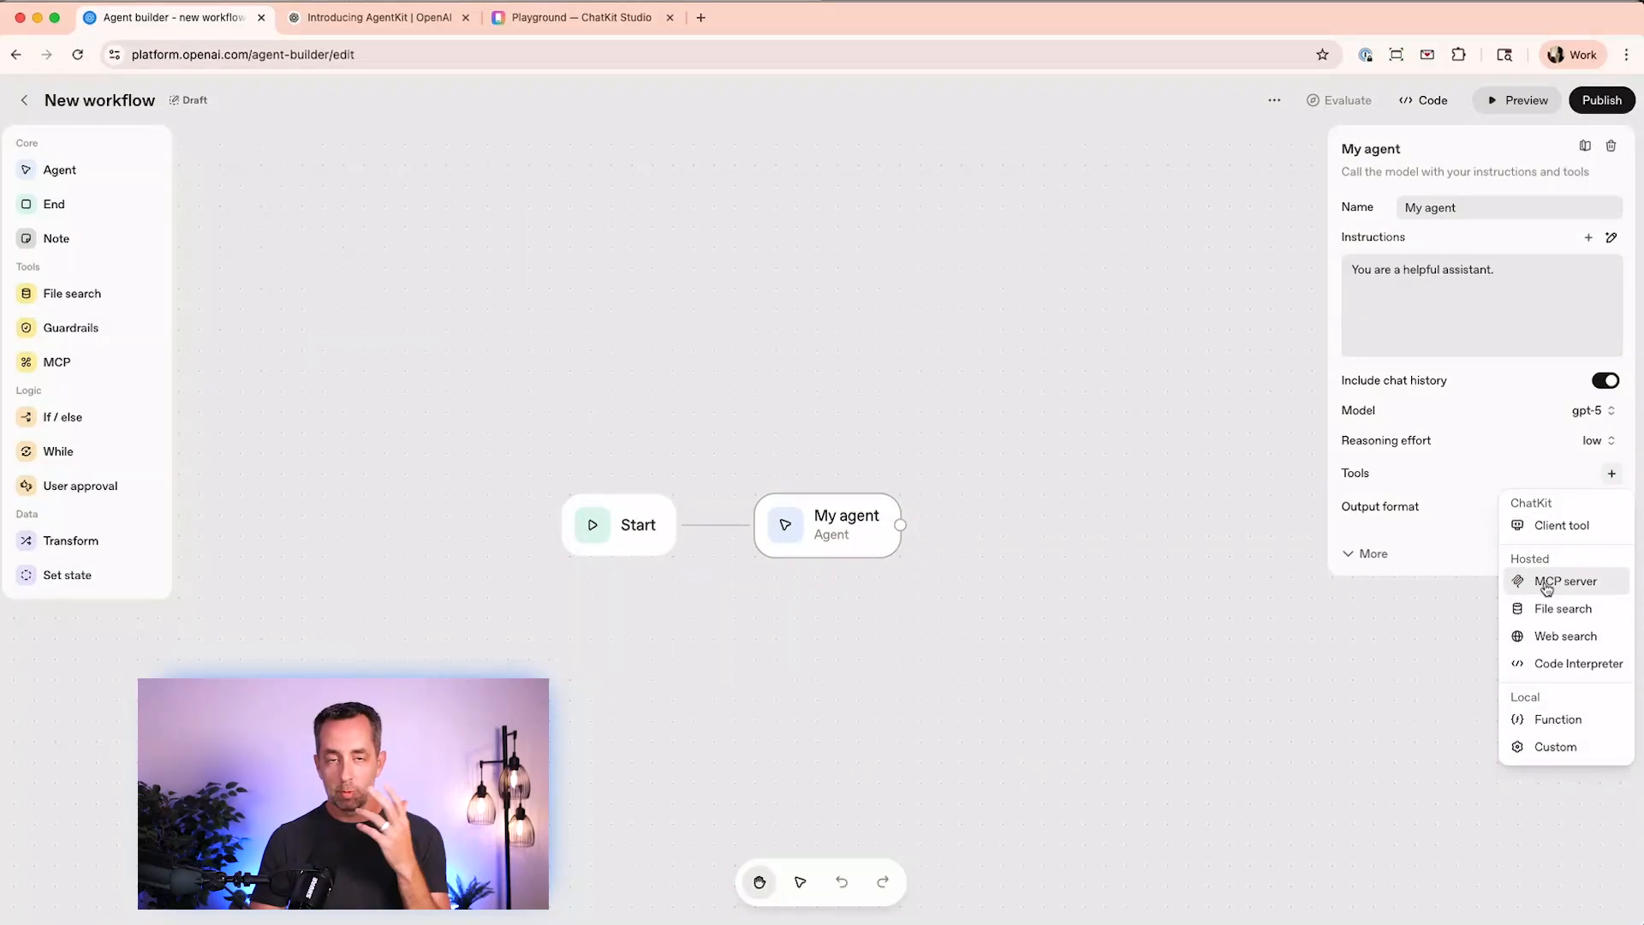
pyautogui.moveTo(1551, 637)
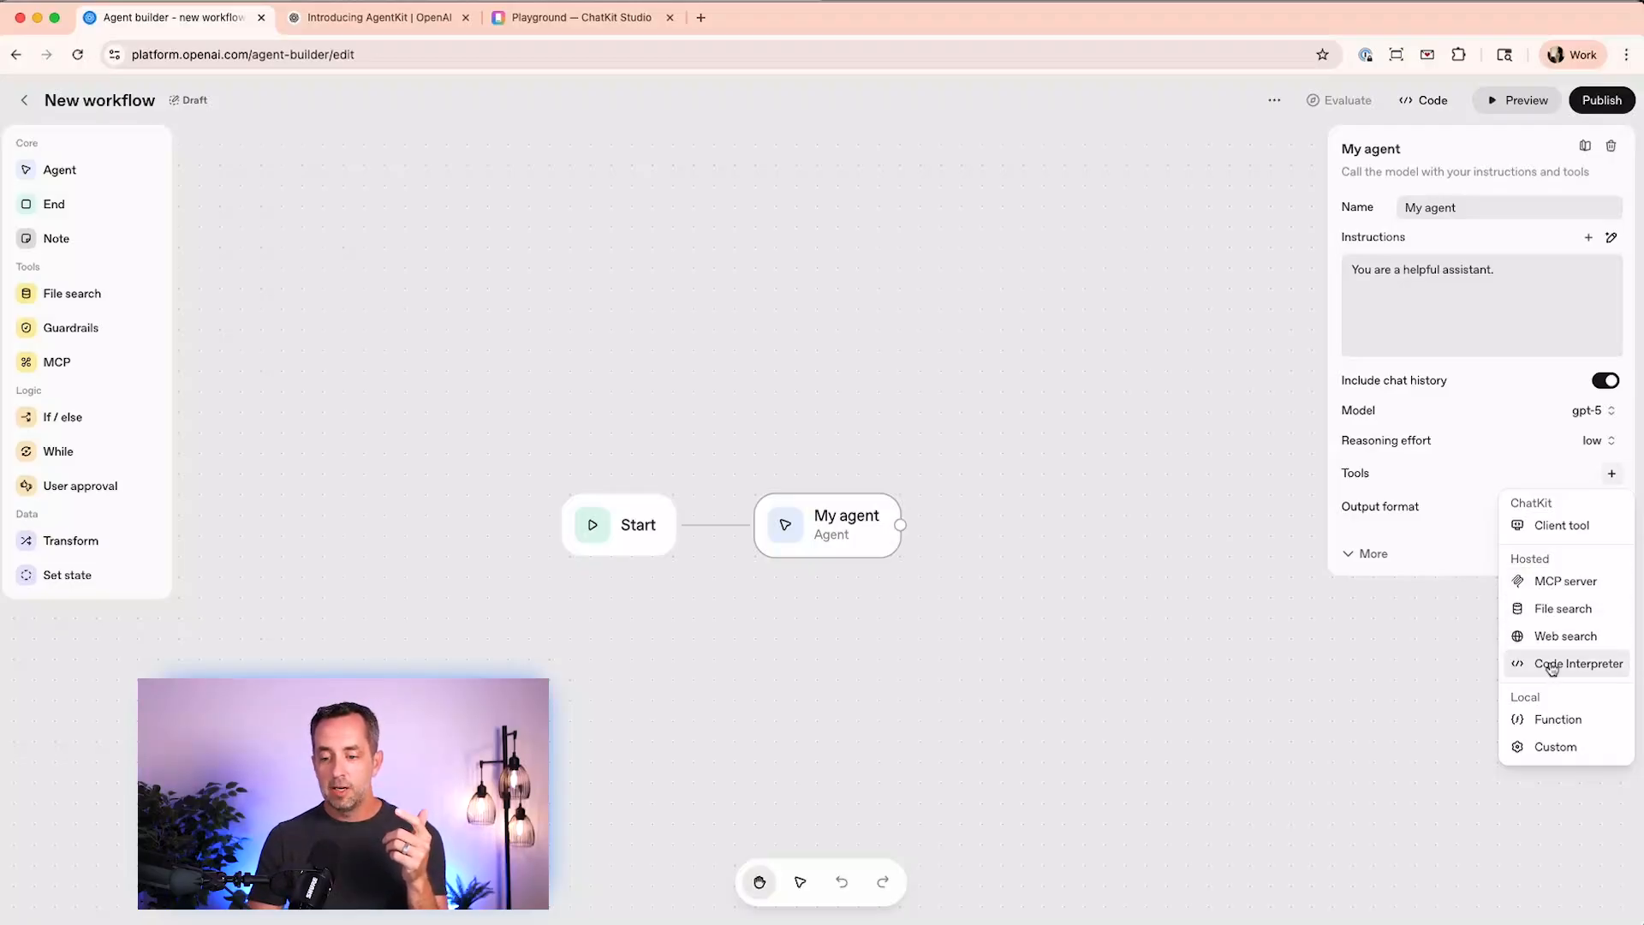
pyautogui.moveTo(1547, 751)
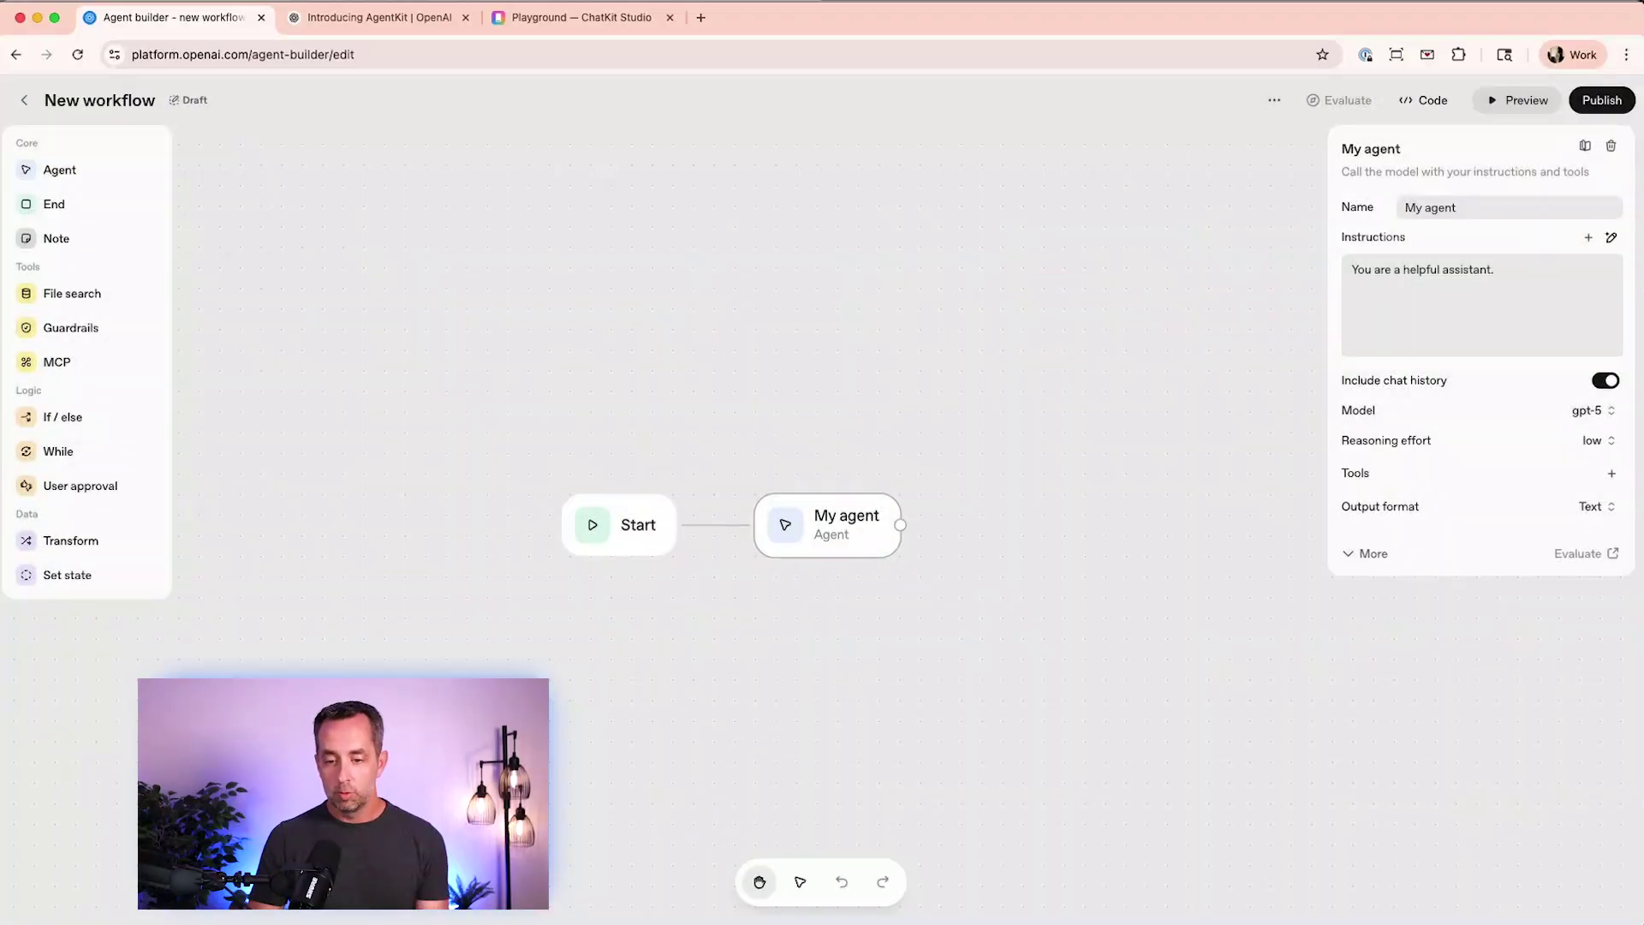
pyautogui.click(1595, 506)
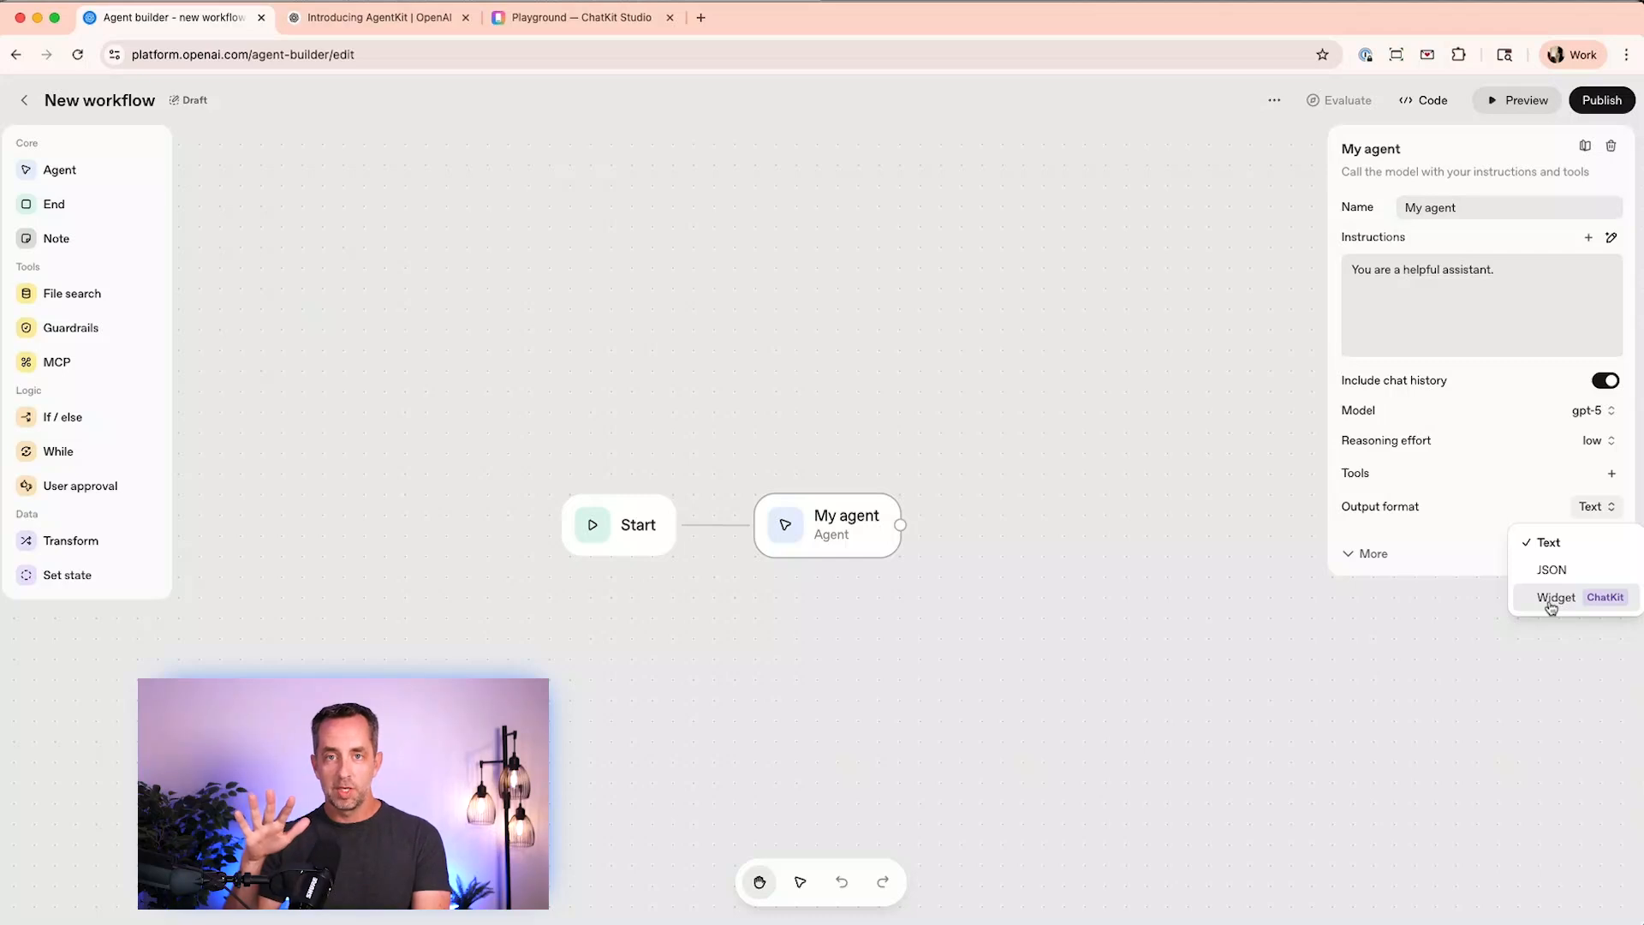
pyautogui.moveTo(1489, 555)
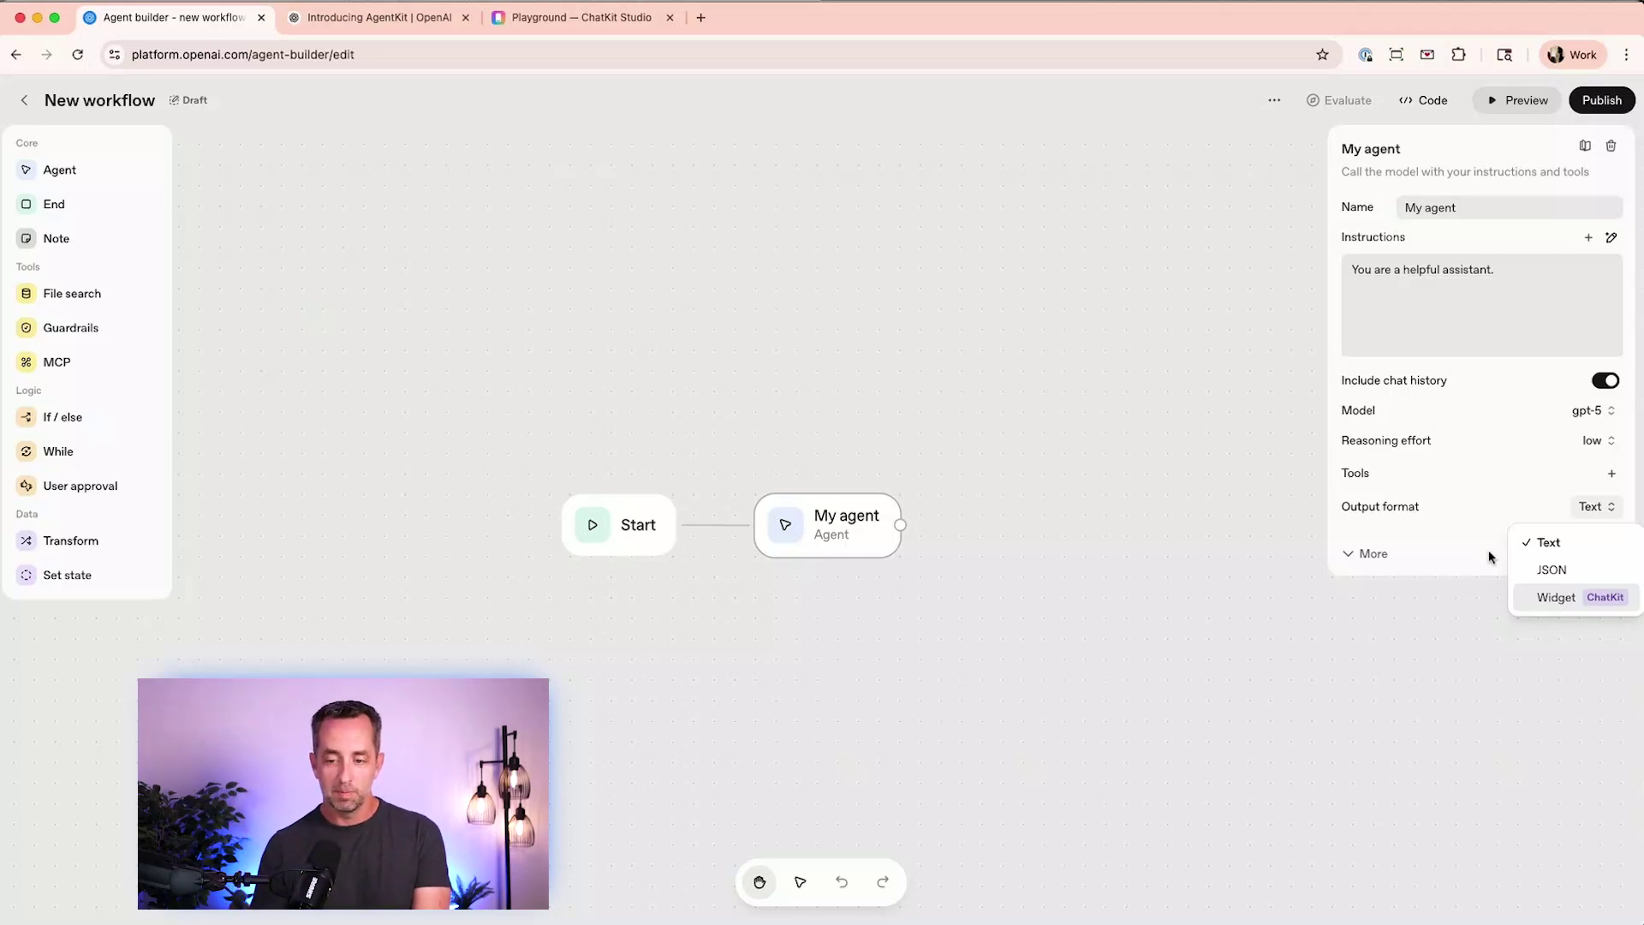
pyautogui.click(1364, 553)
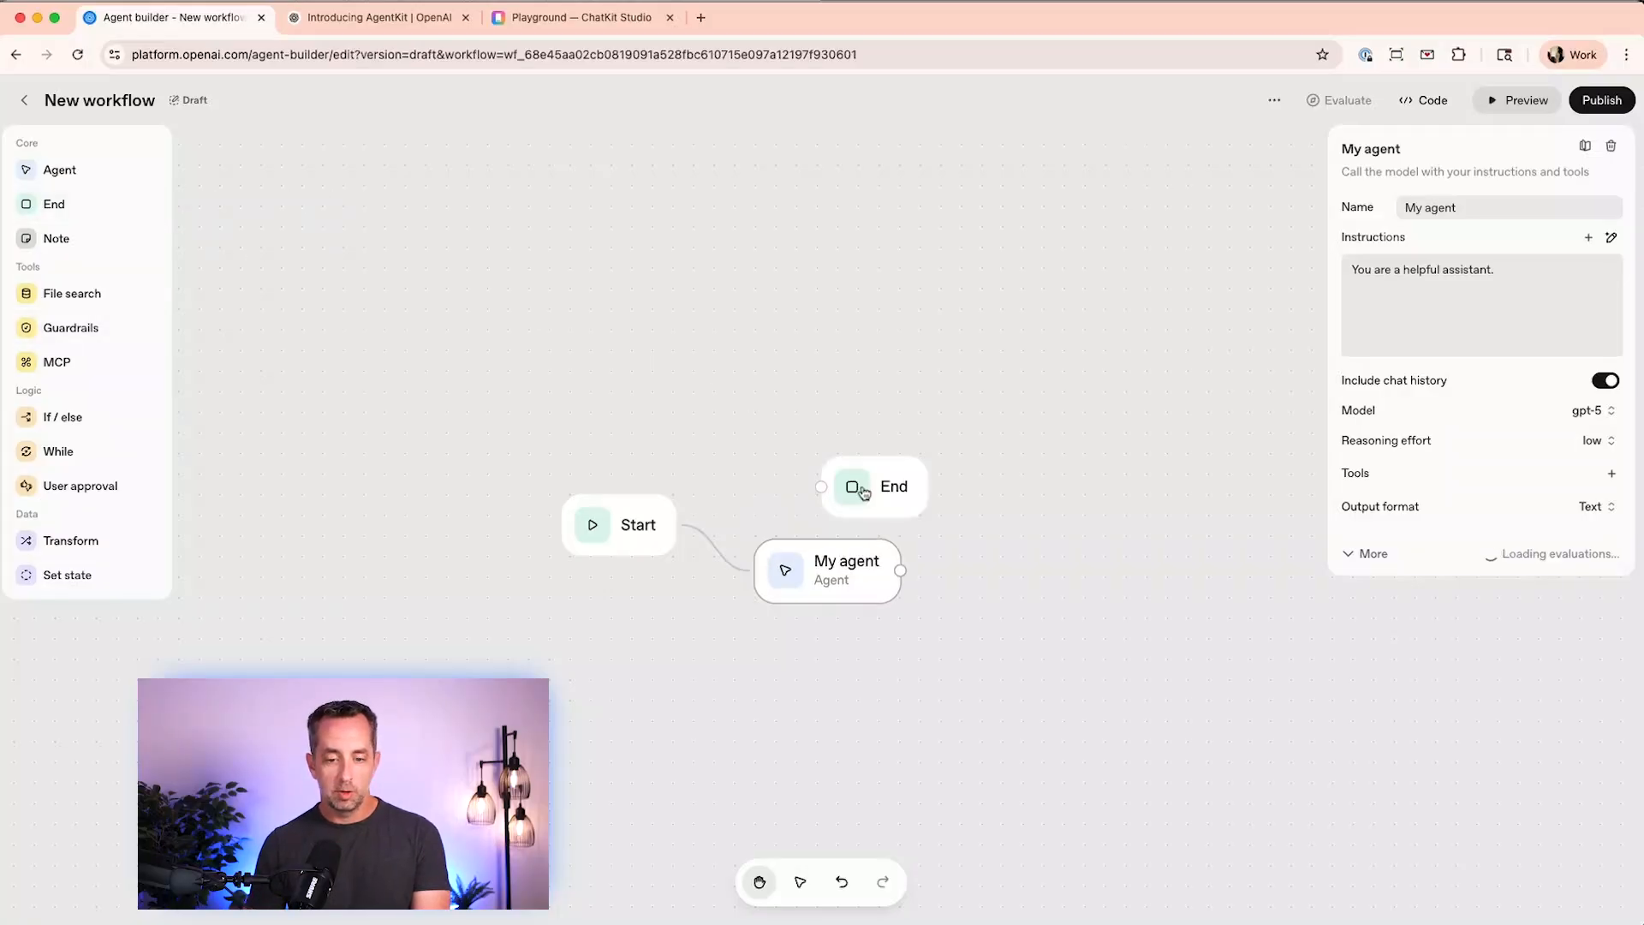
# - Place an End node right of My agent and add a 'Call the agent' note
pyautogui.moveTo(874, 486); pyautogui.dragTo(1219, 566)
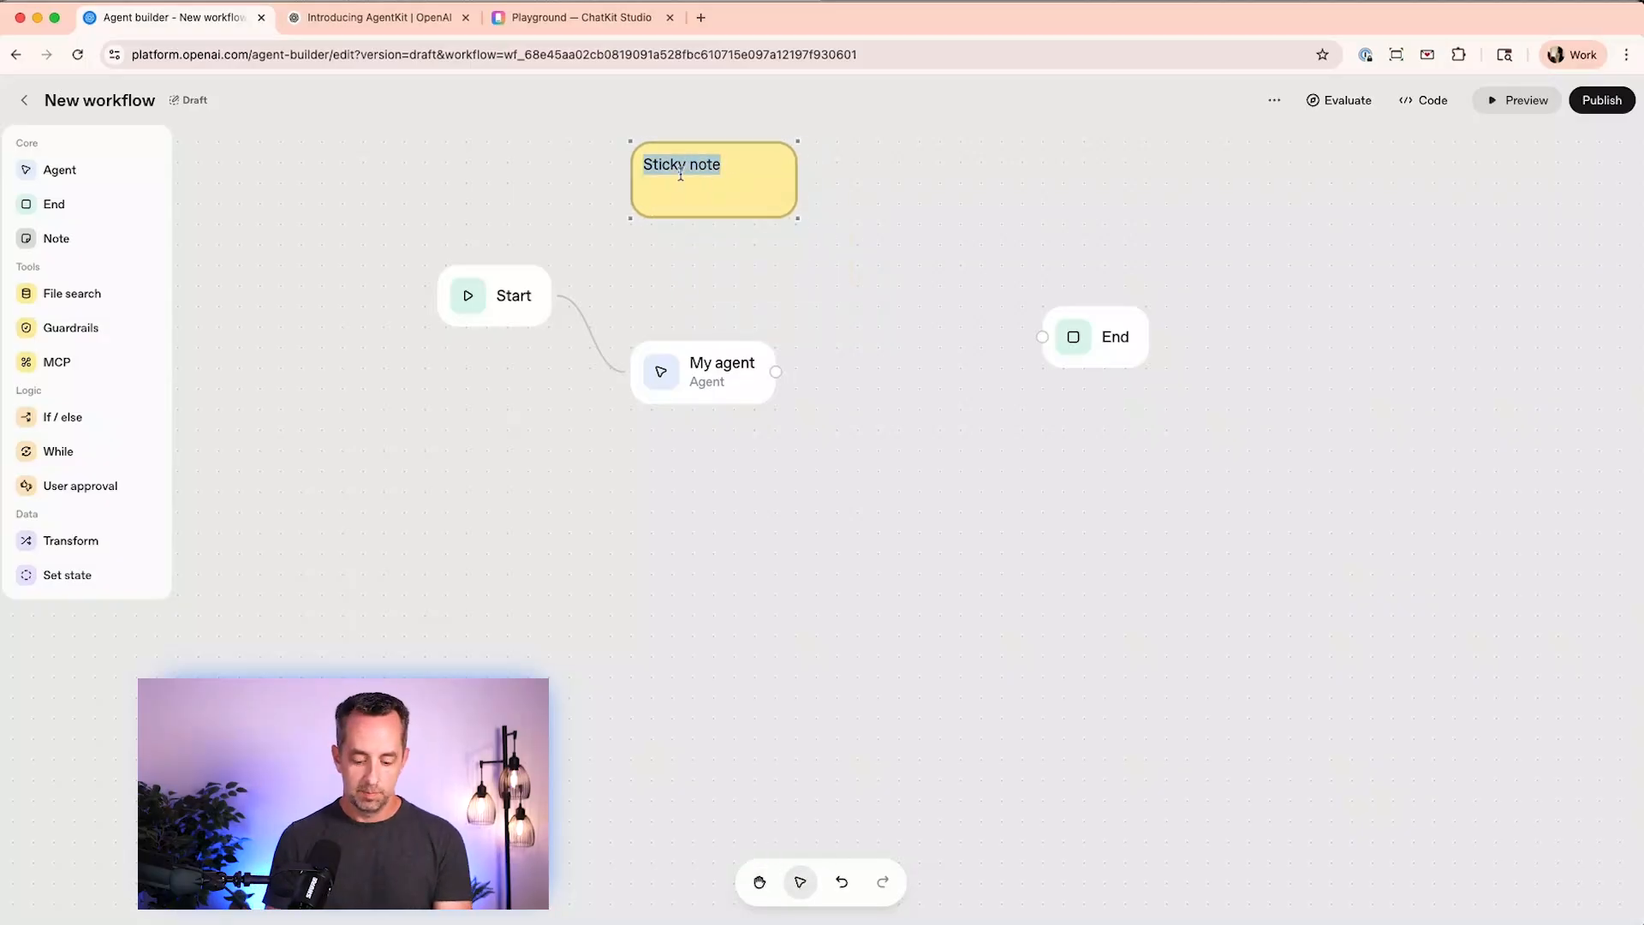
pyautogui.write('Call the agent')
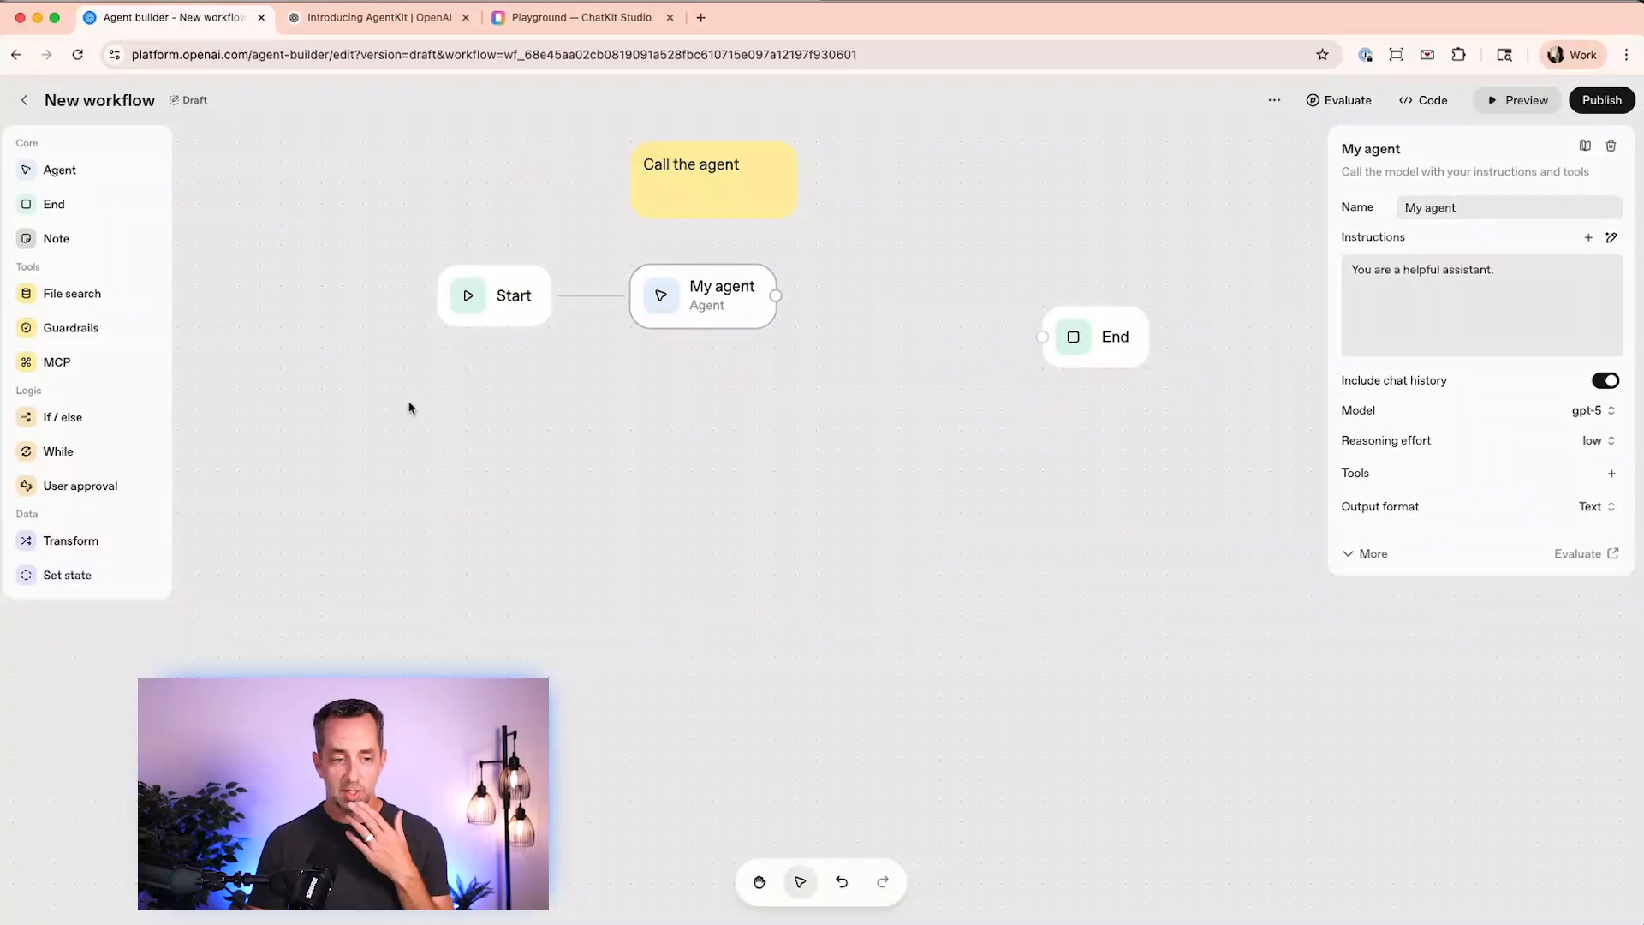
pyautogui.moveTo(70, 298)
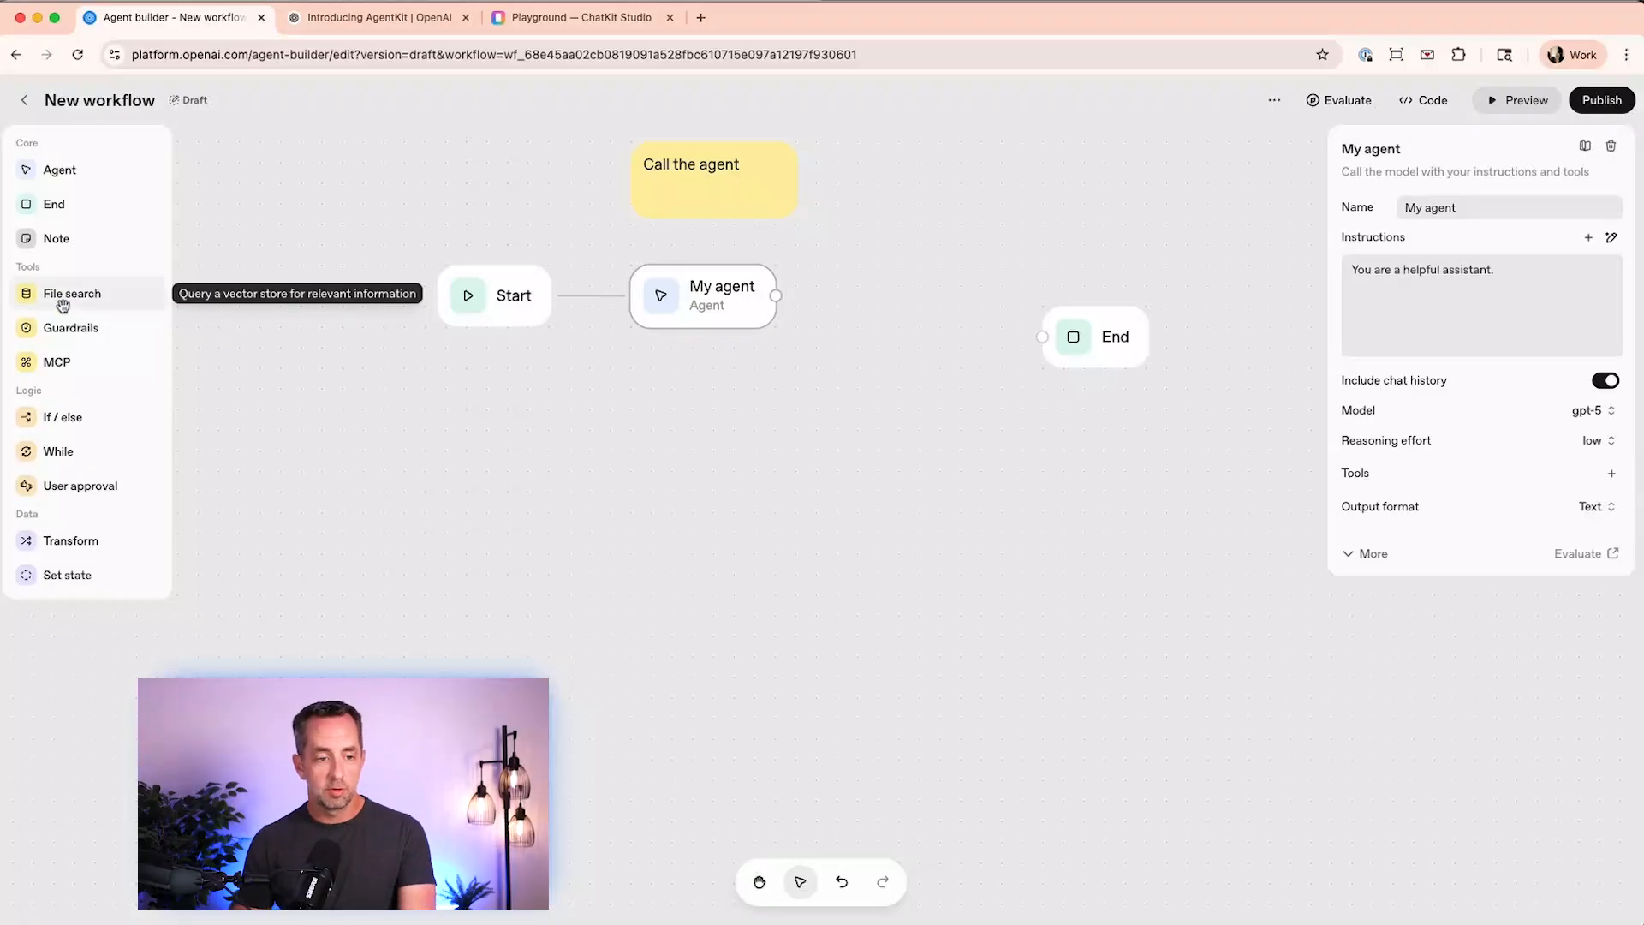
# - Drop a File Search node onto the canvas and position it below My agent
pyautogui.moveTo(71, 293); pyautogui.dragTo(917, 532)
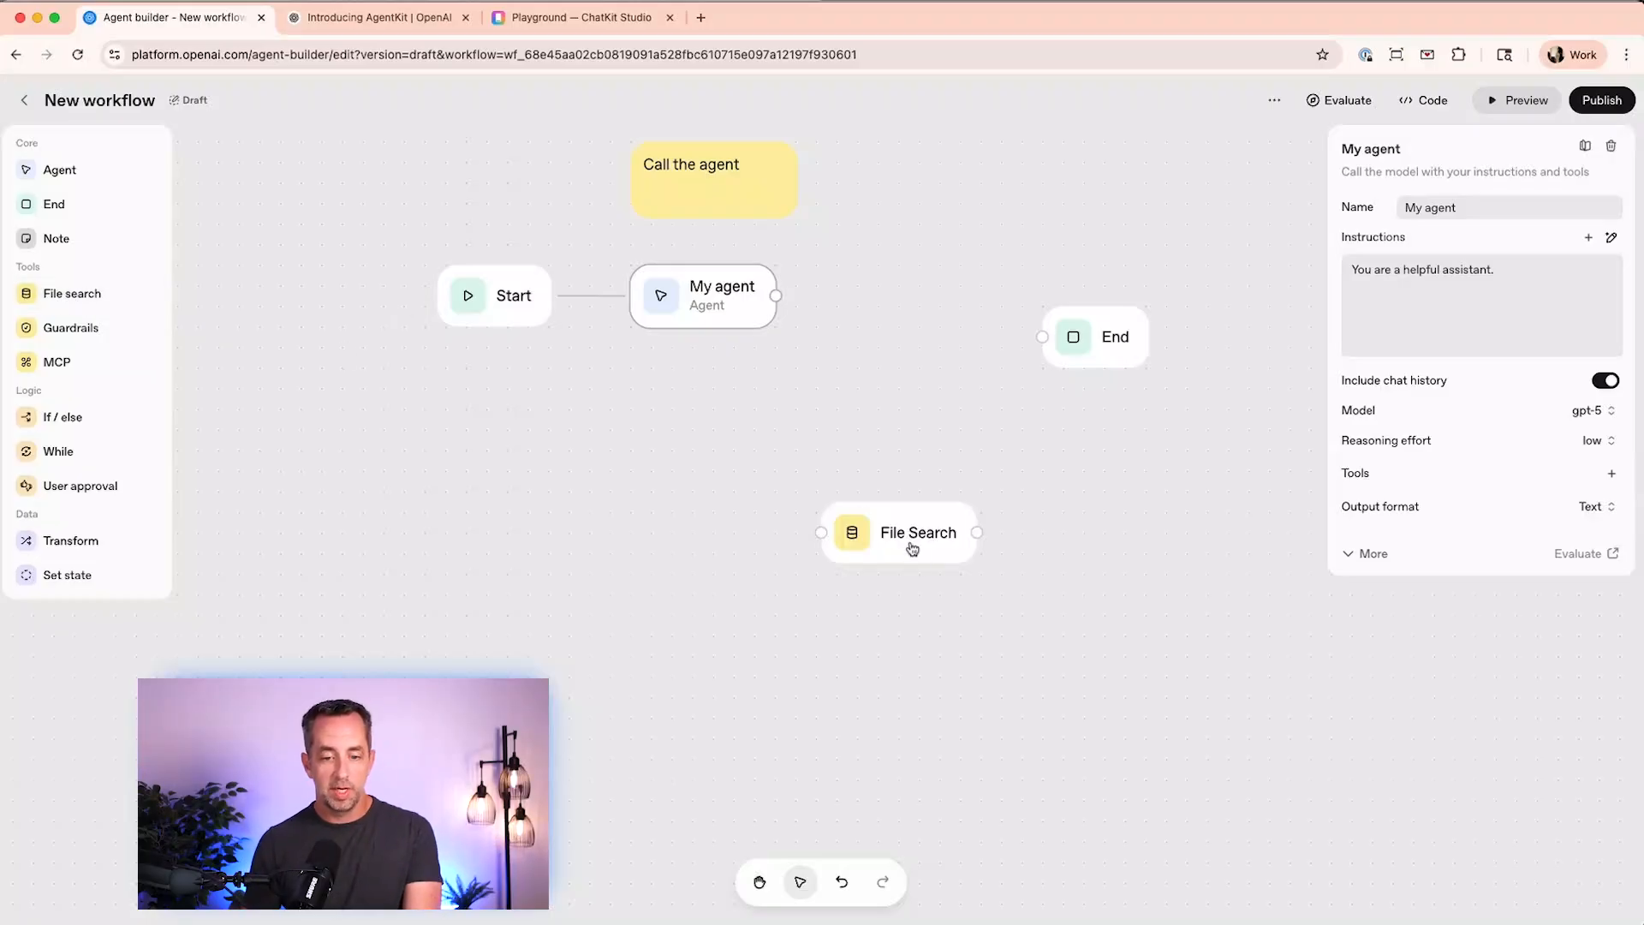
pyautogui.moveTo(917, 531); pyautogui.dragTo(679, 424)
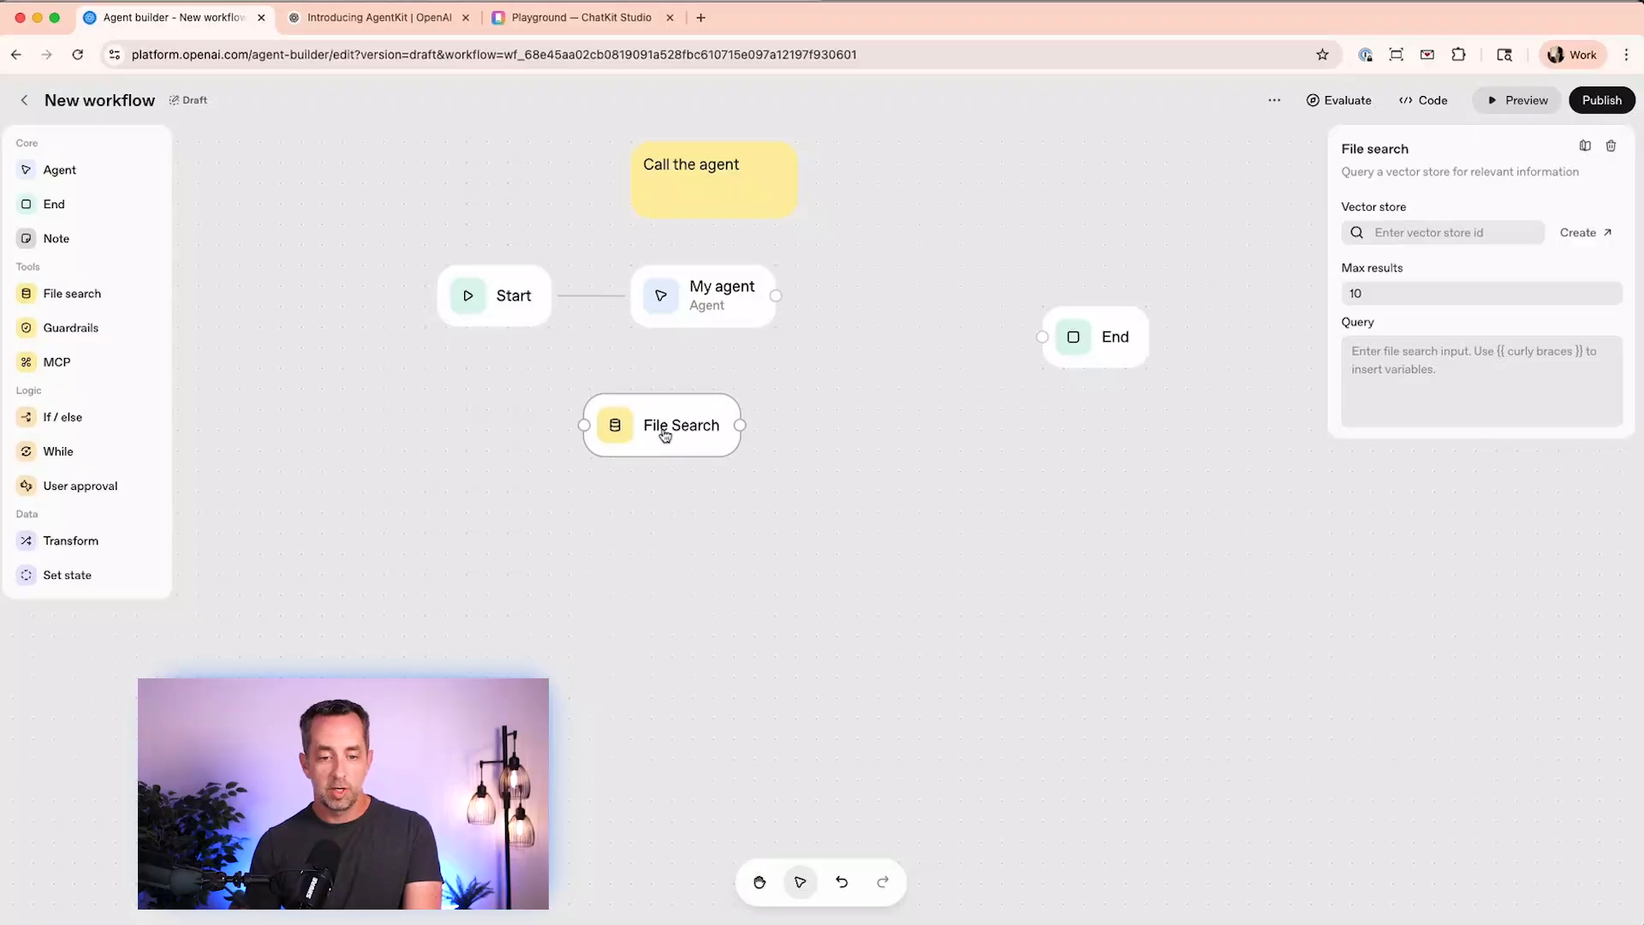
pyautogui.moveTo(663, 425); pyautogui.dragTo(811, 439)
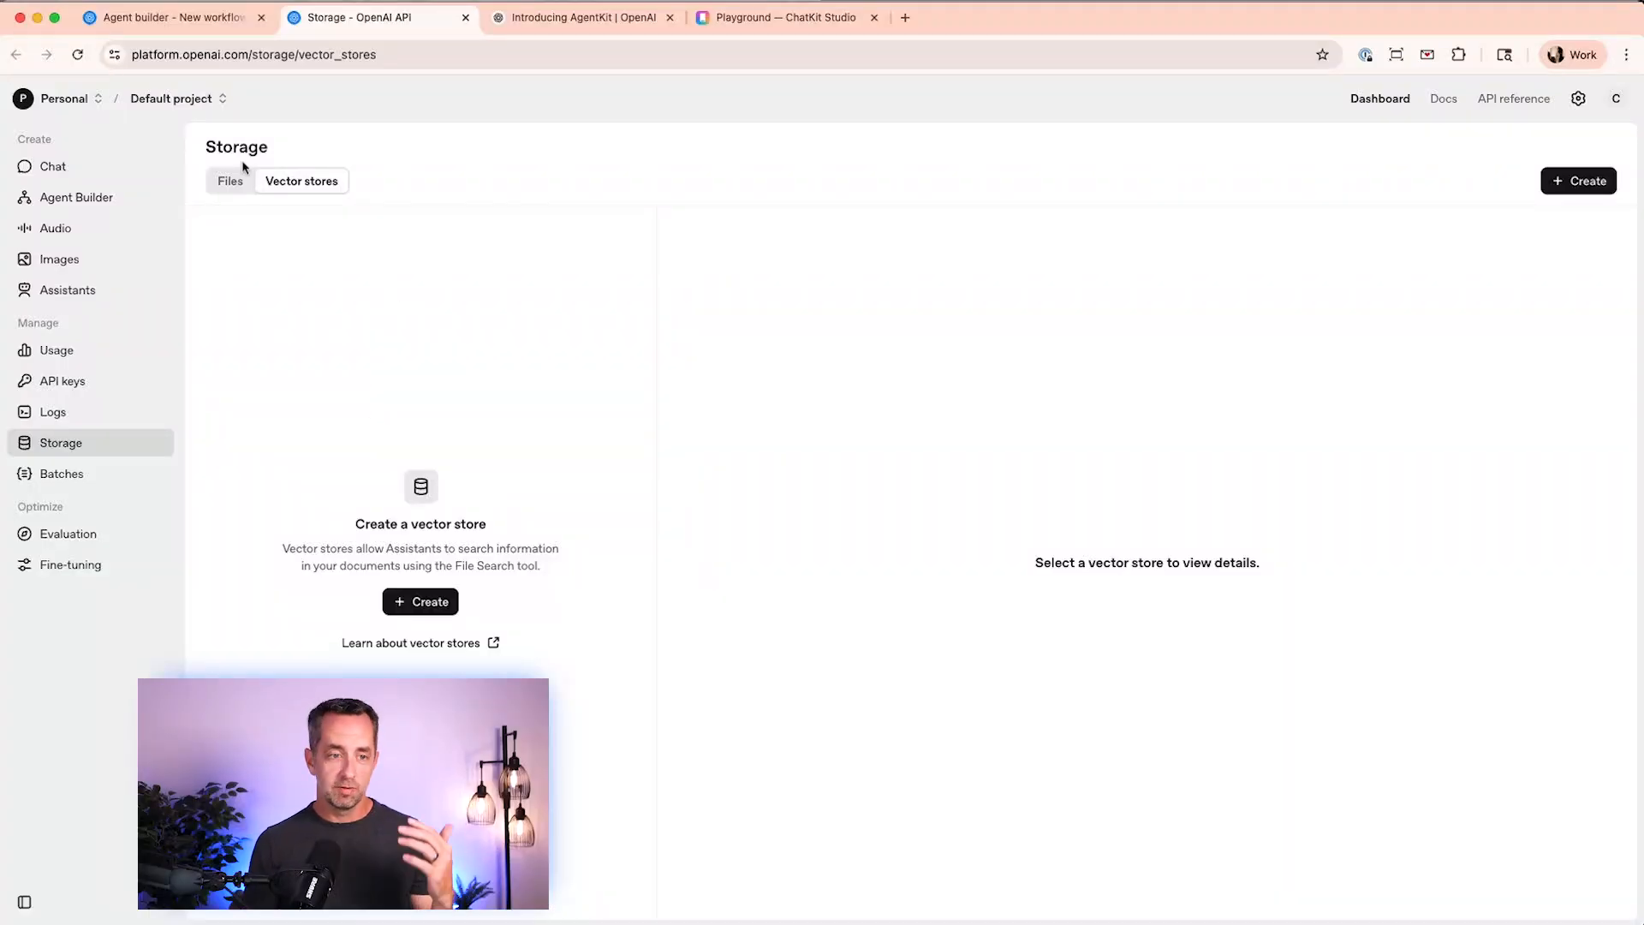
# - Connect My agent to File Search and insert a Guardrails node between Start and My agent
pyautogui.click(175, 17)
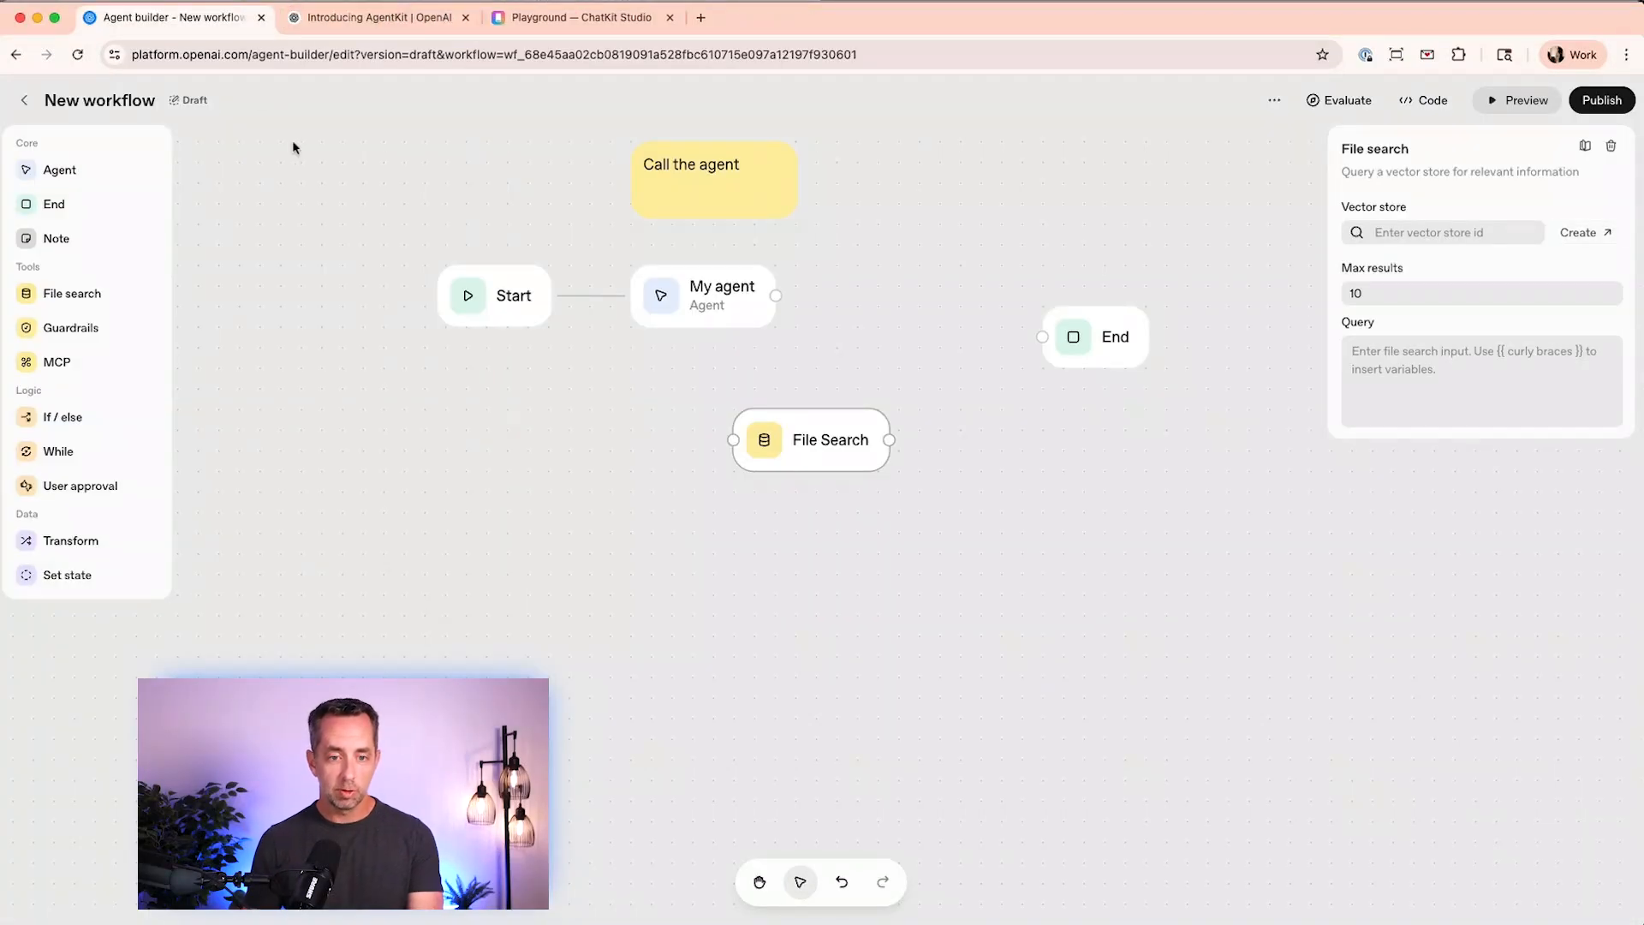
pyautogui.moveTo(782, 305)
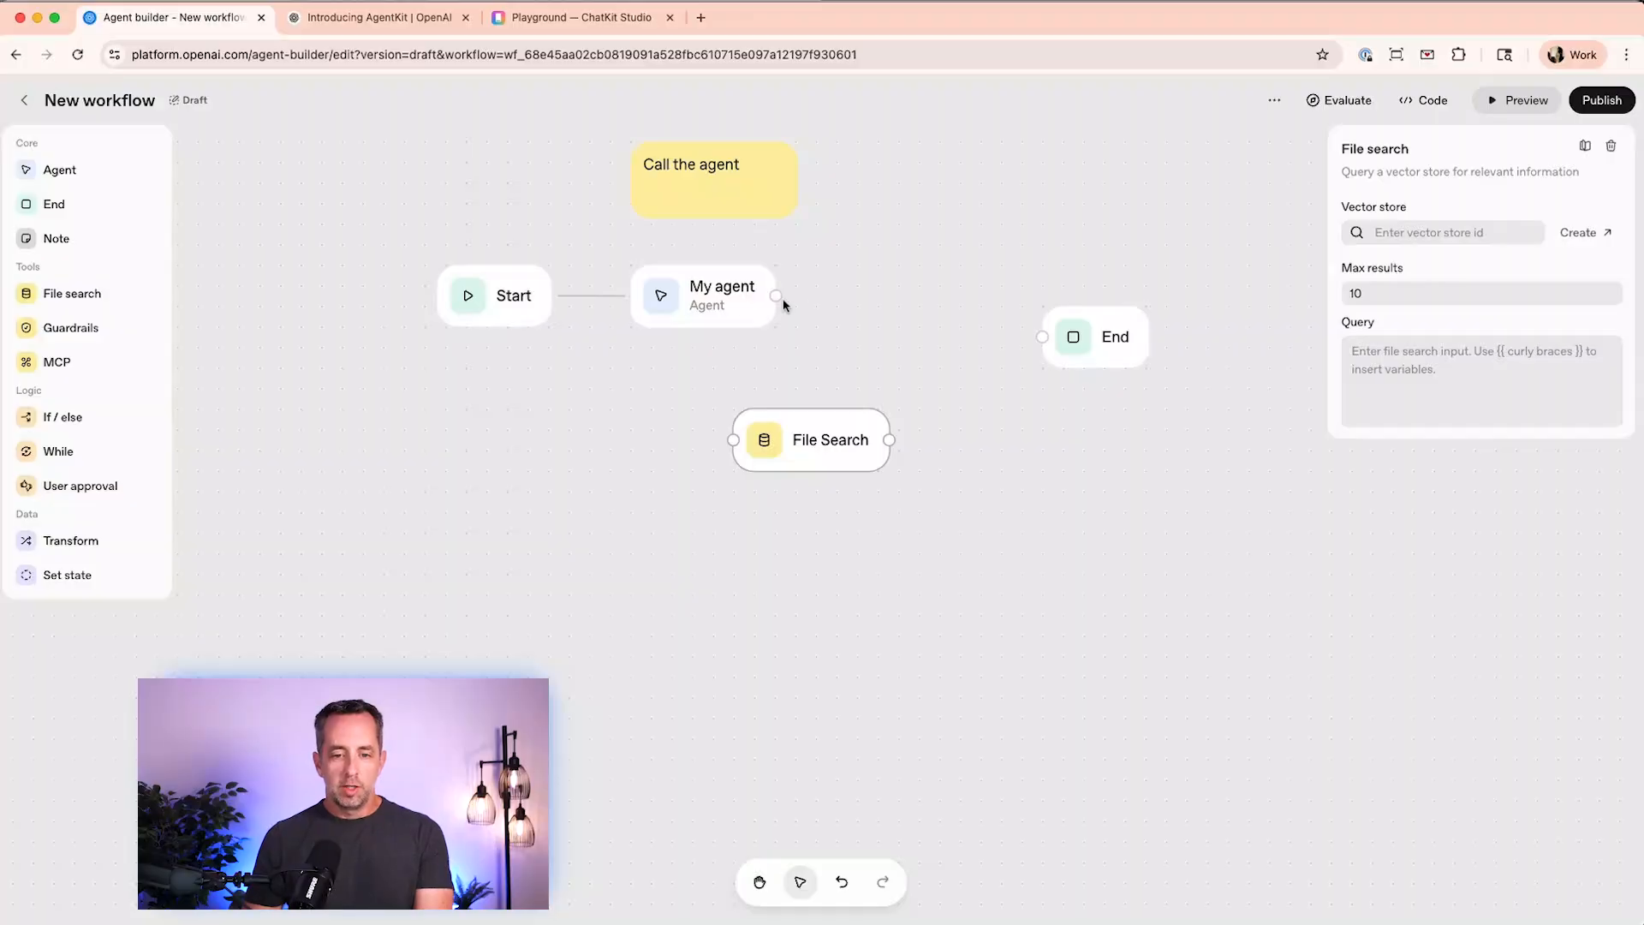
pyautogui.moveTo(778, 296); pyautogui.dragTo(732, 439)
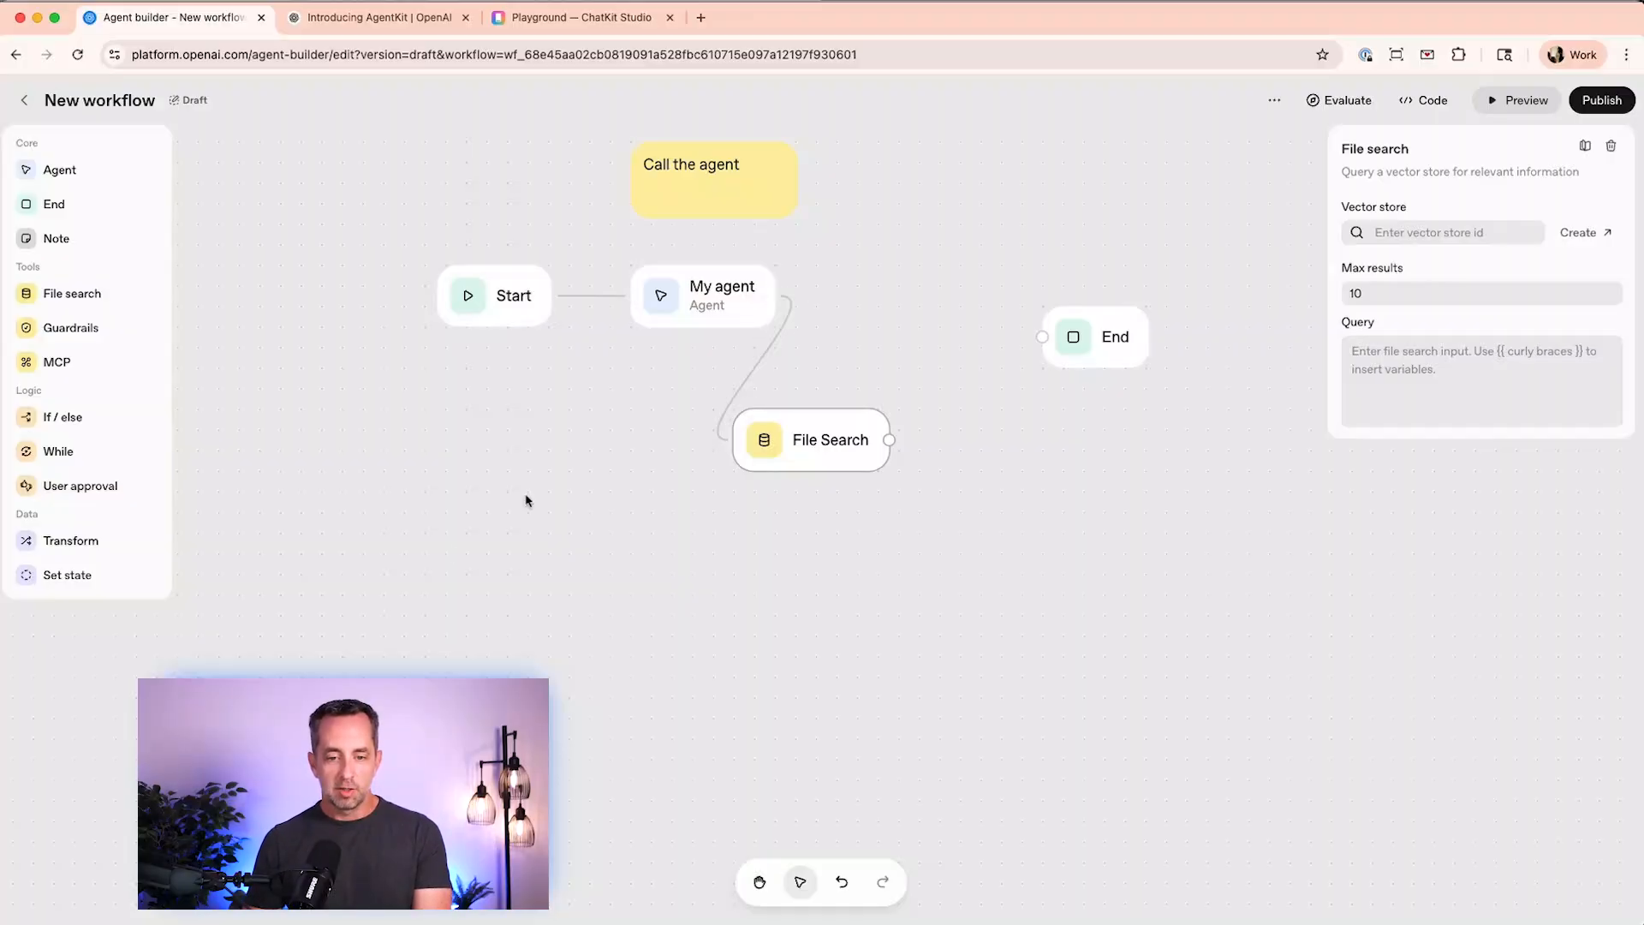
pyautogui.moveTo(70, 327); pyautogui.dragTo(896, 531)
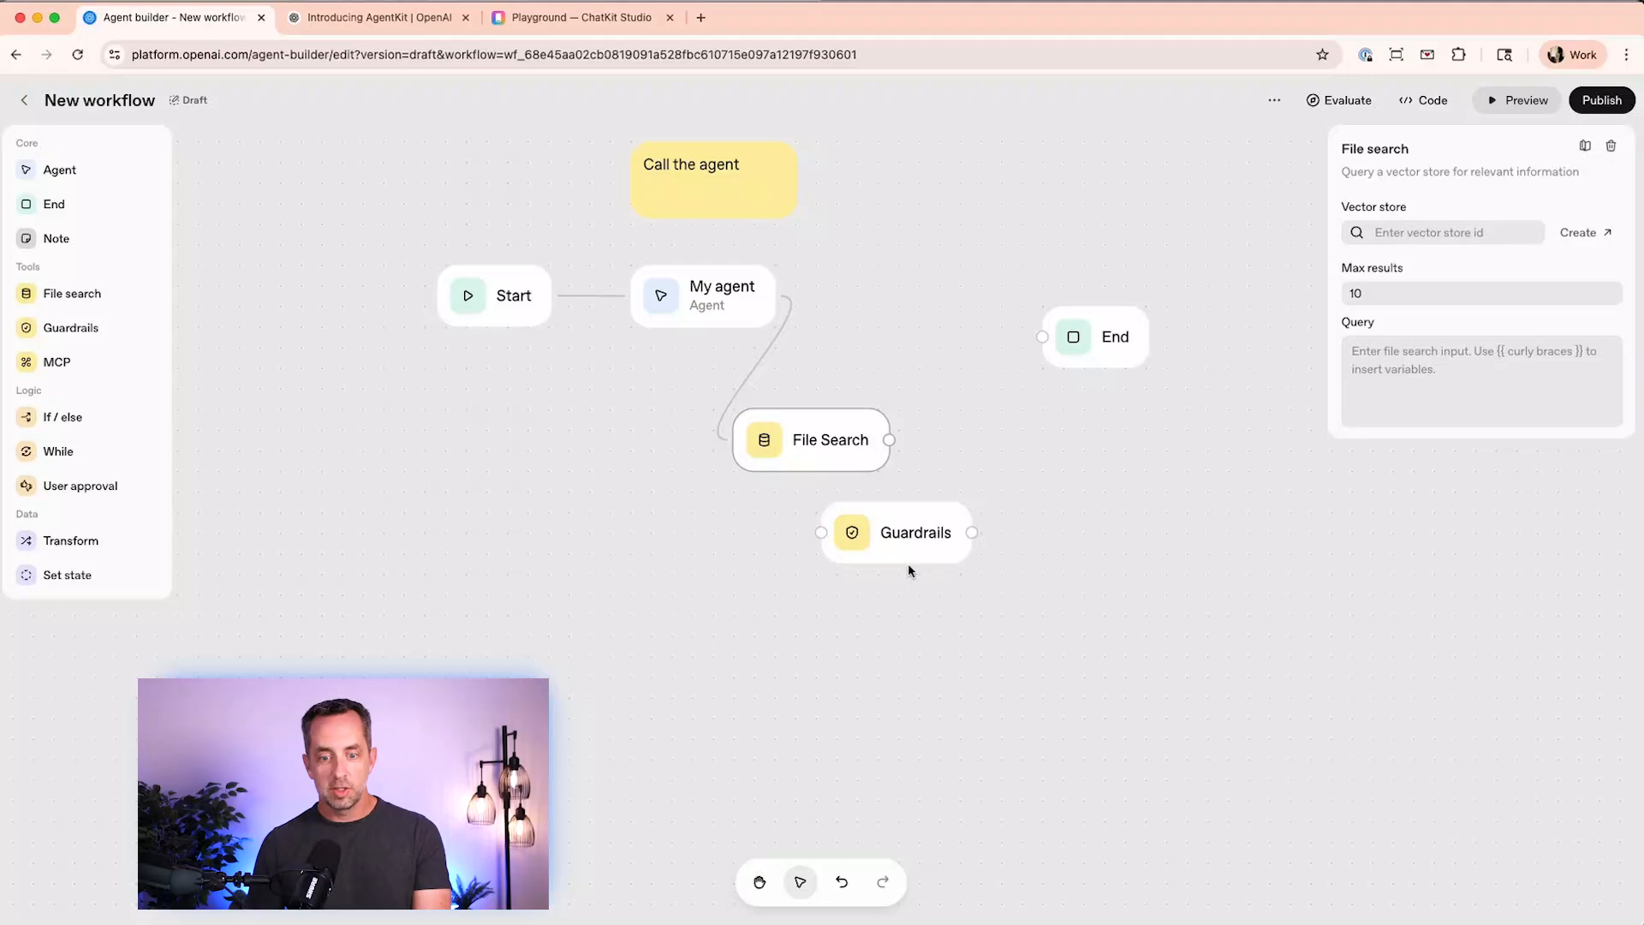
pyautogui.moveTo(896, 531); pyautogui.dragTo(582, 461)
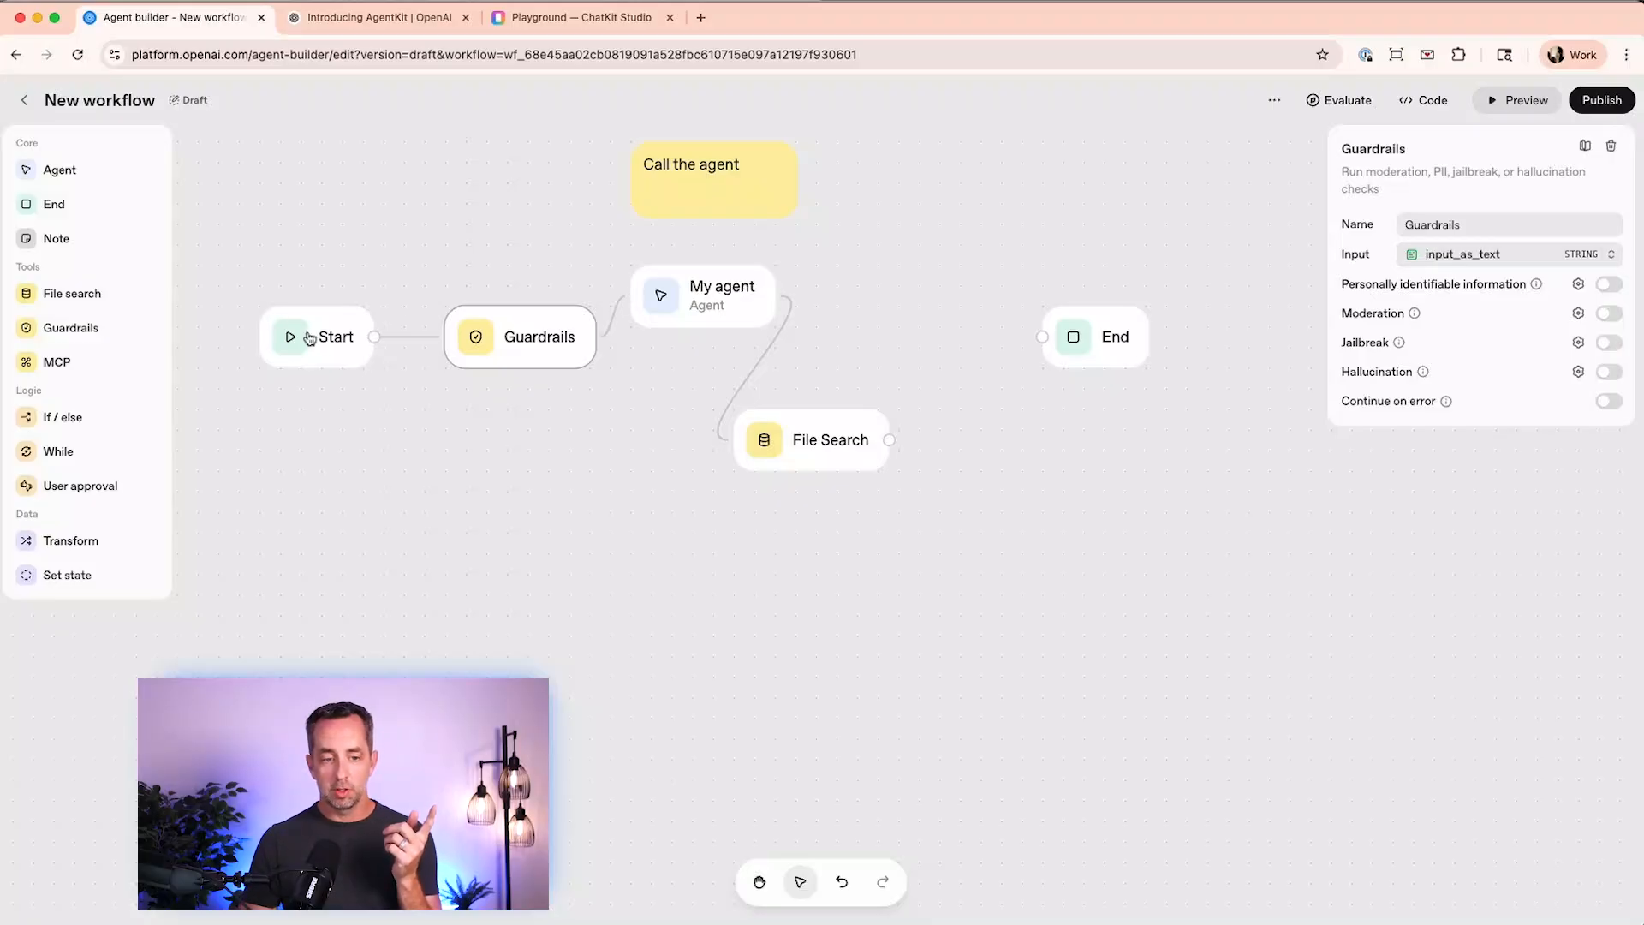
pyautogui.moveTo(413, 333)
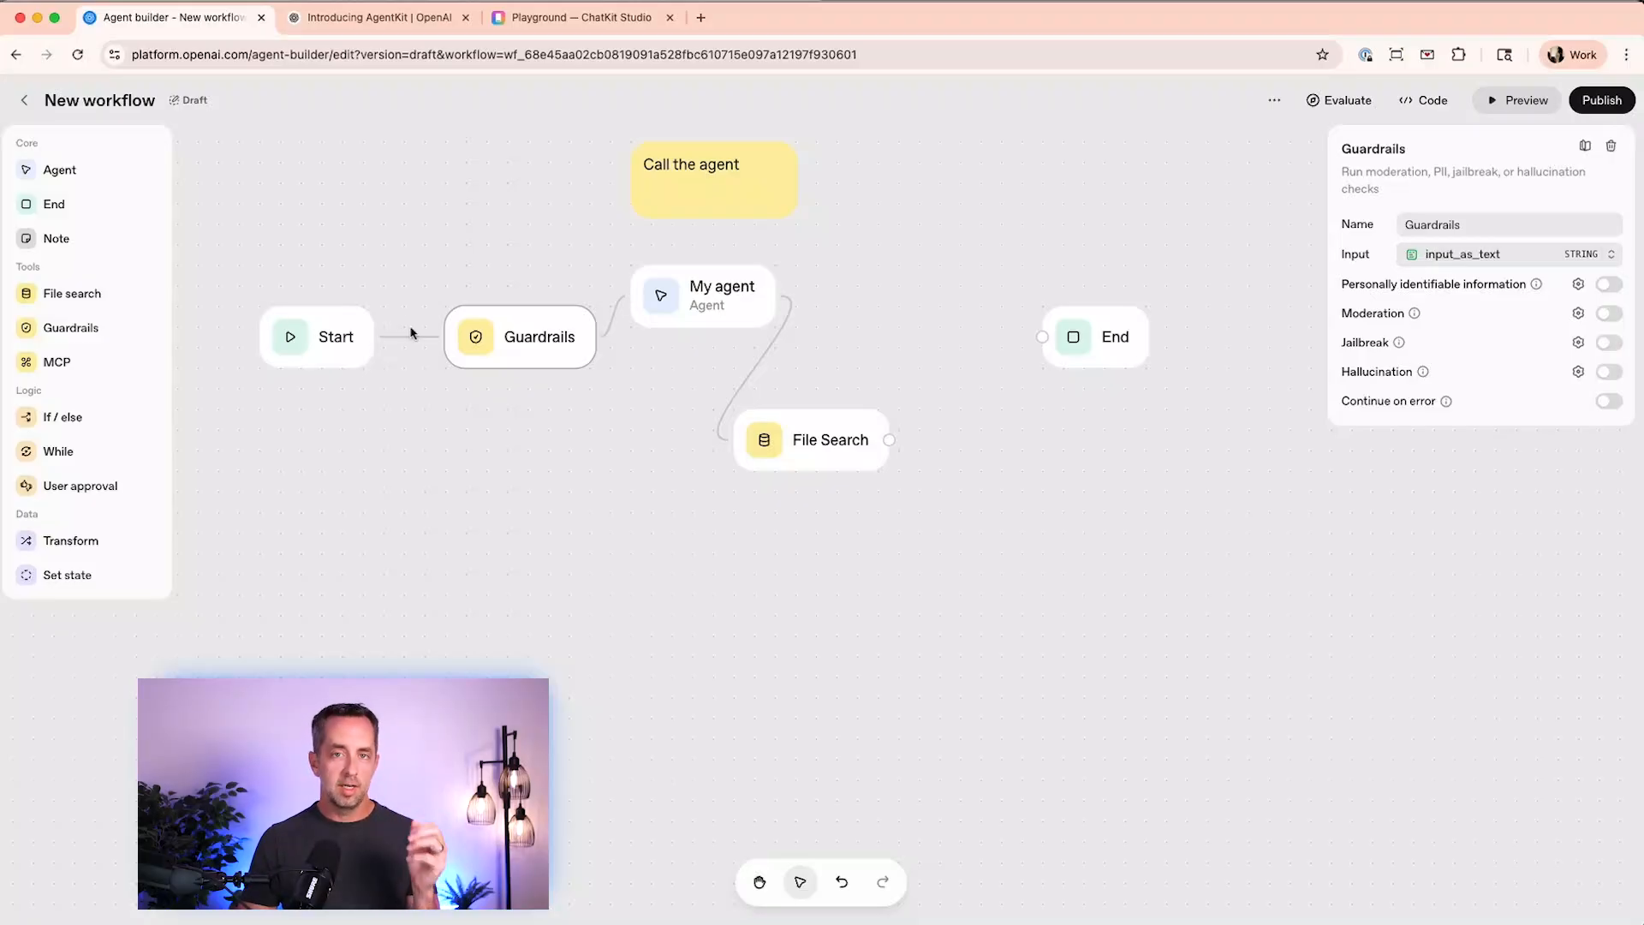
pyautogui.moveTo(1546, 281)
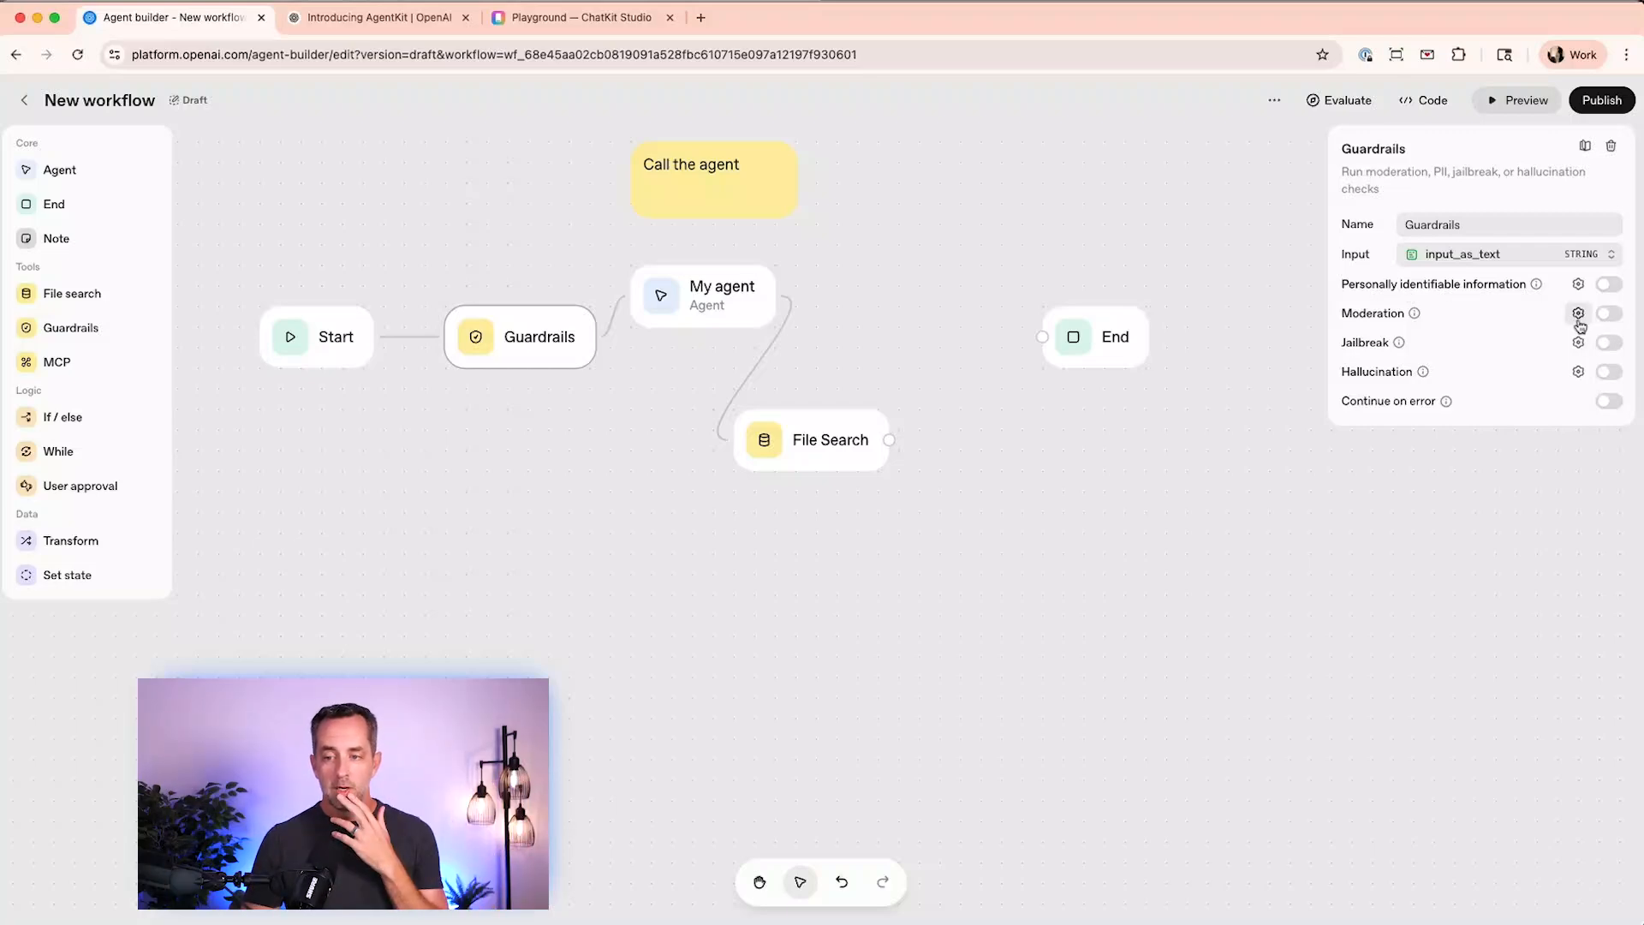
# - Enable the Moderation and Jailbreak checks on Guardrails, previewing Hallucination settings without adding them
pyautogui.click(1578, 313)
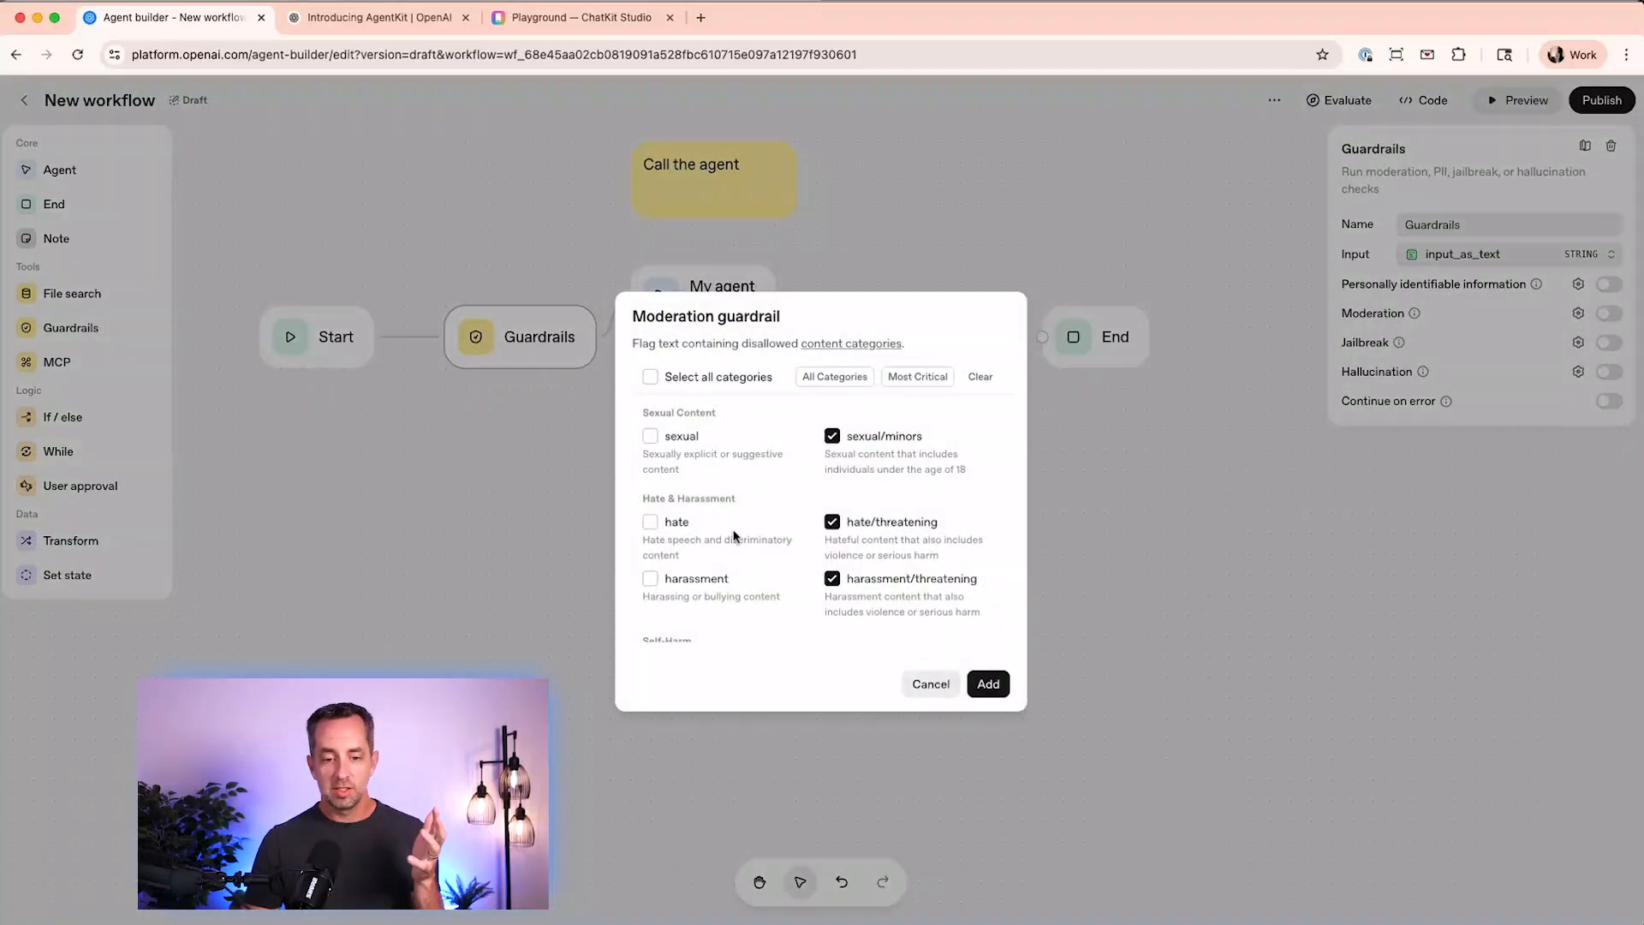
pyautogui.scroll(-3)
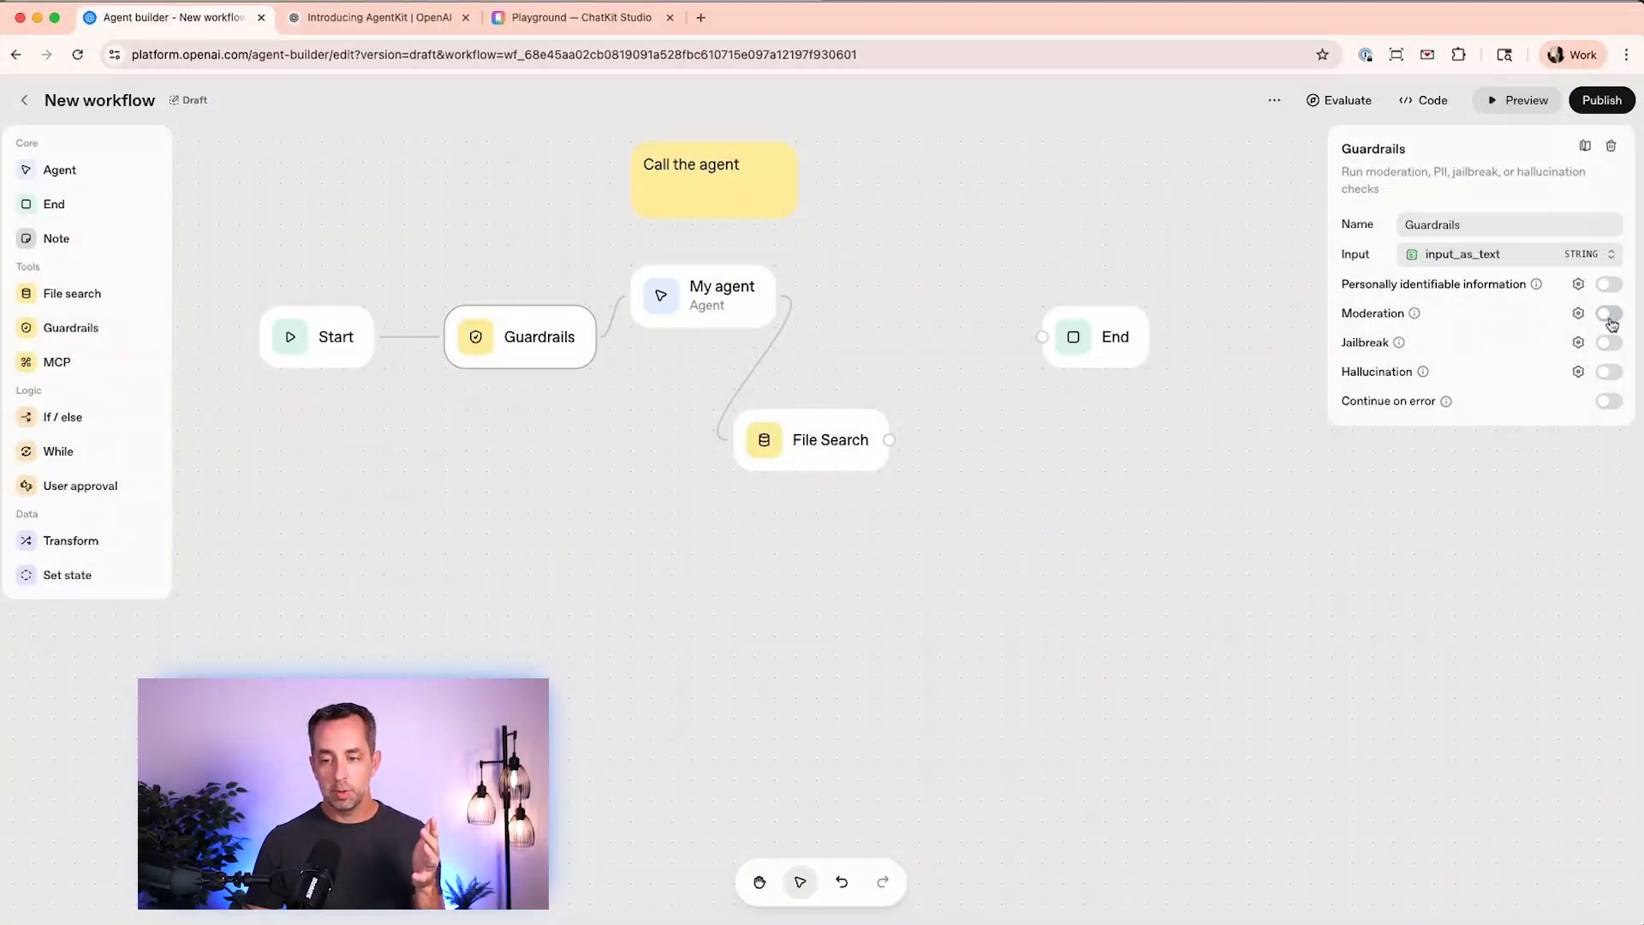
pyautogui.click(1607, 313)
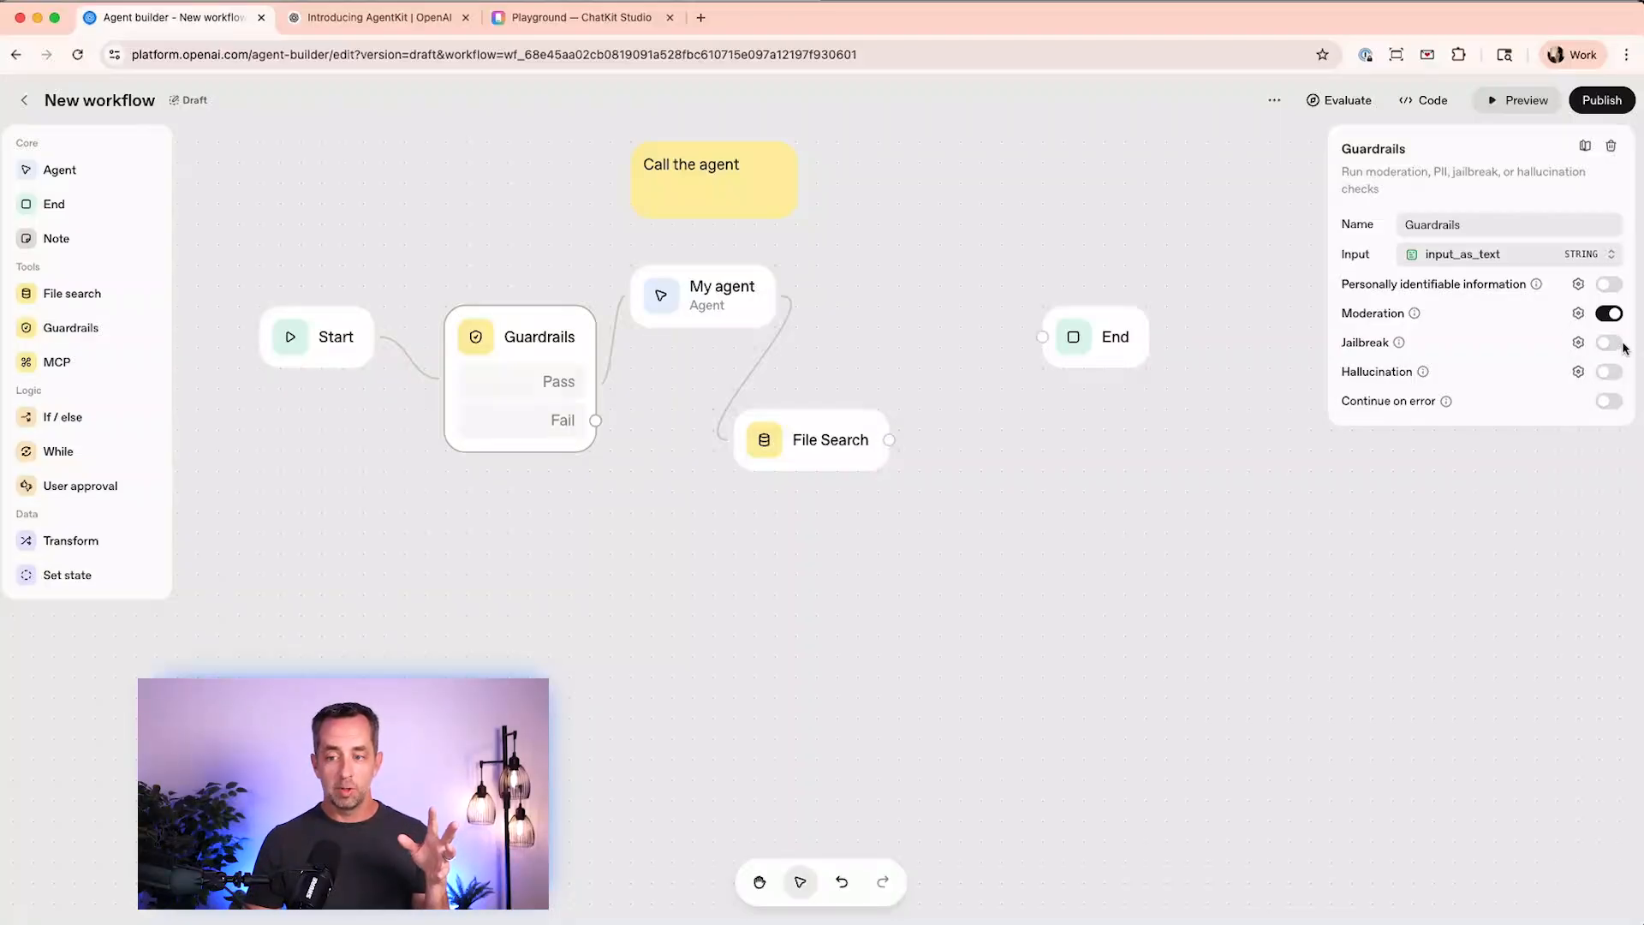
pyautogui.click(1607, 342)
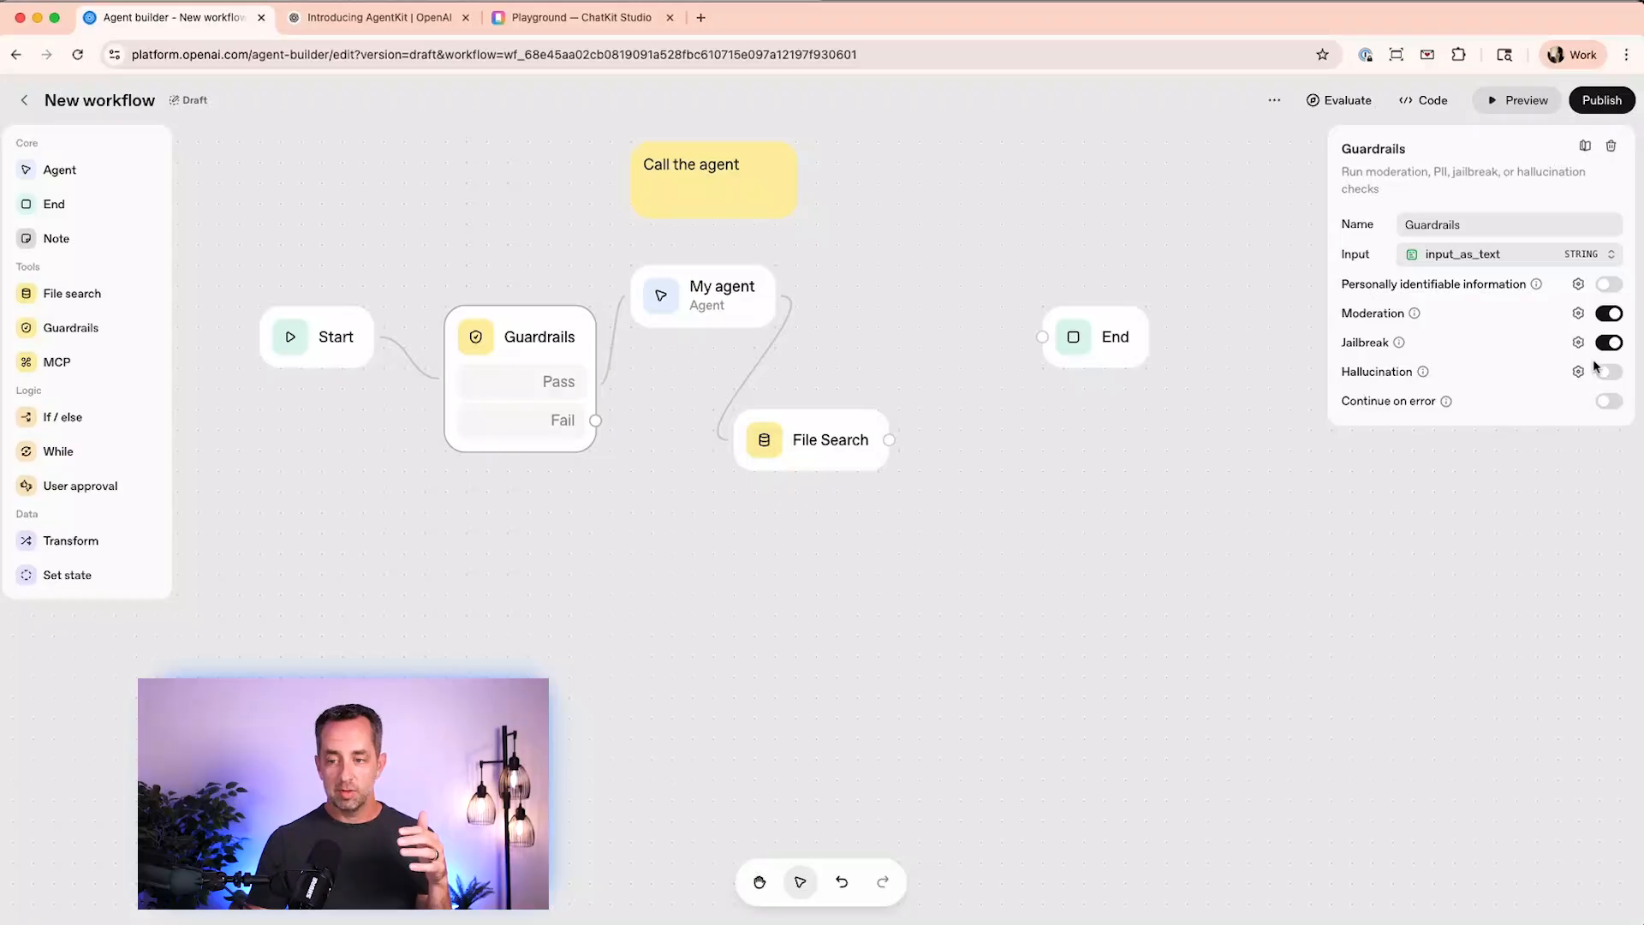
pyautogui.click(1578, 372)
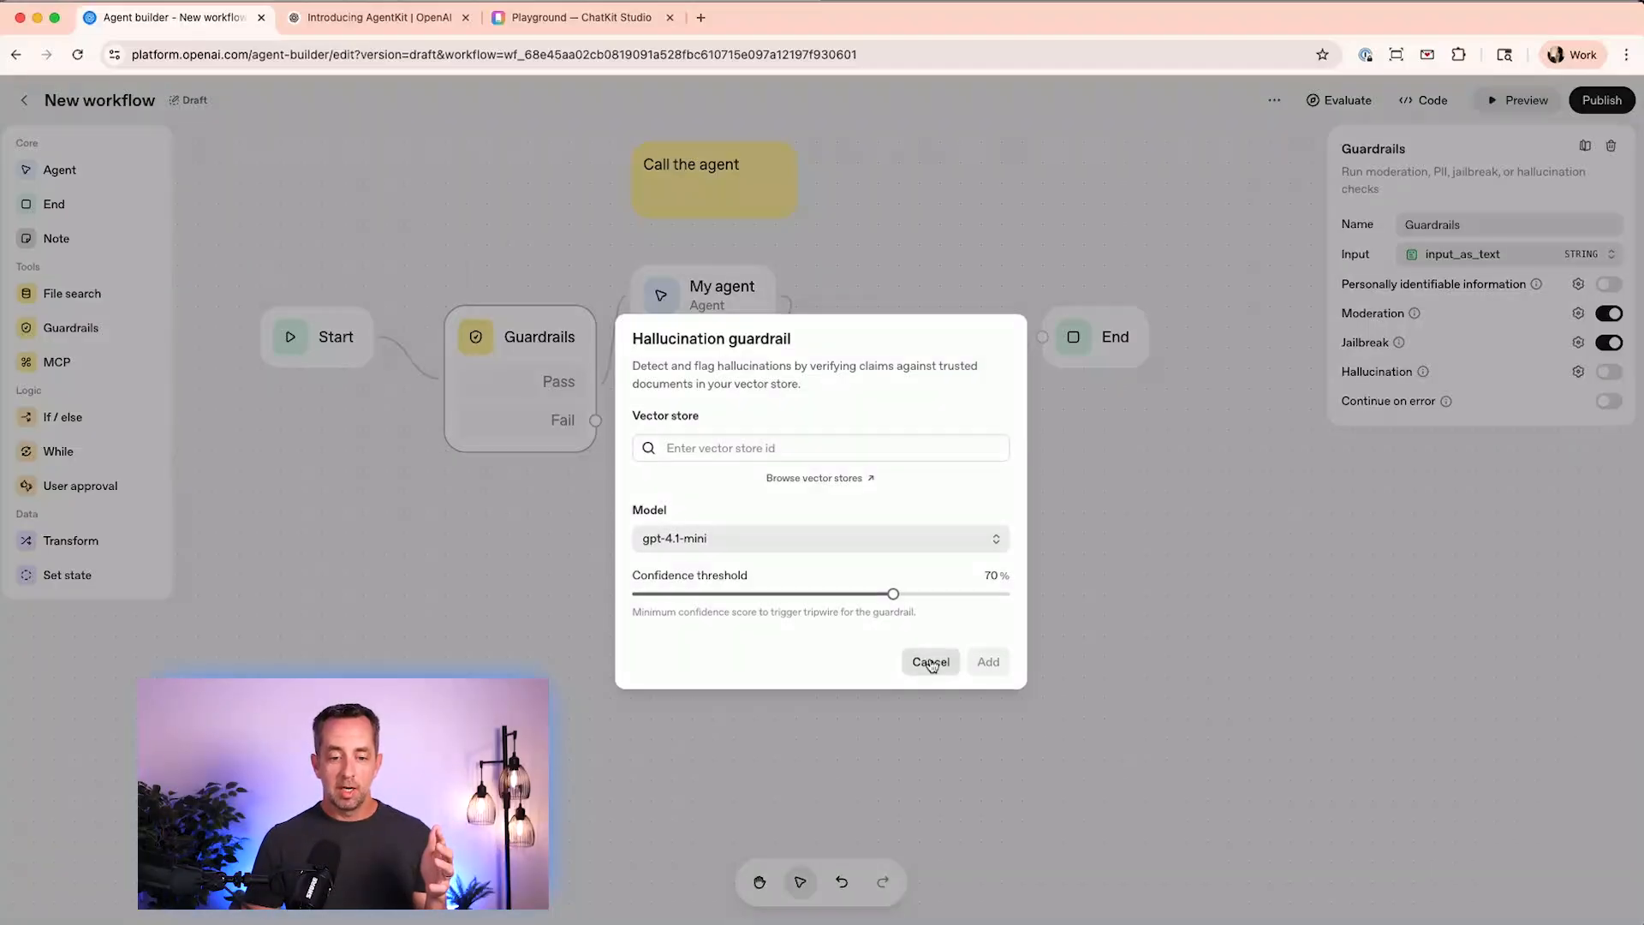
pyautogui.click(930, 662)
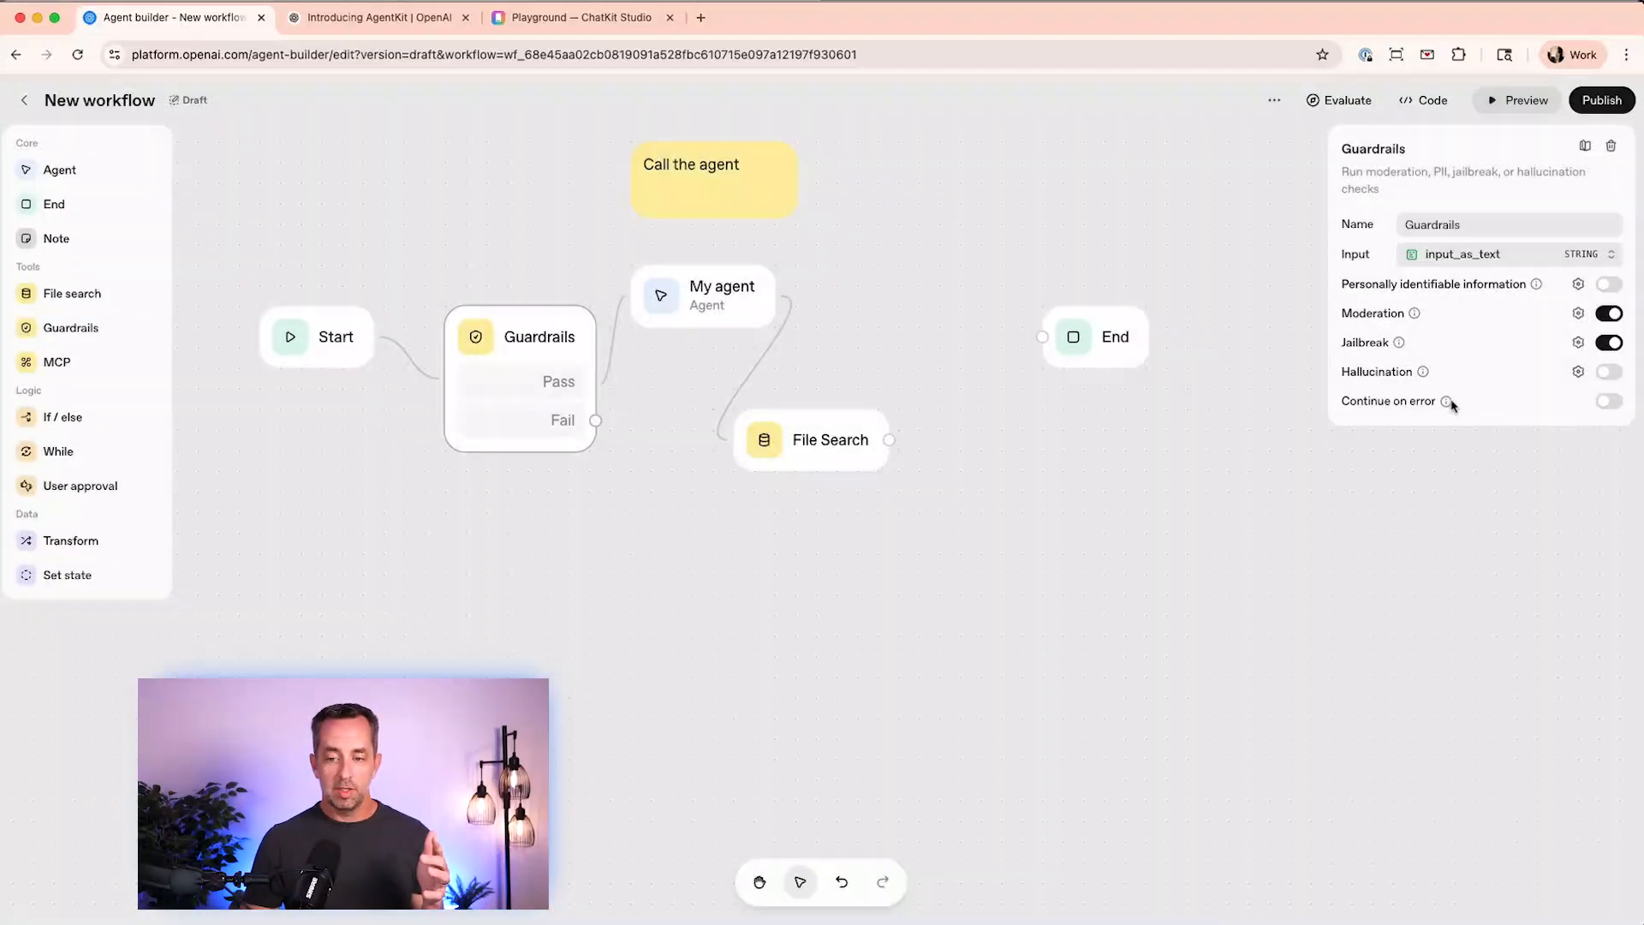
pyautogui.moveTo(1451, 401)
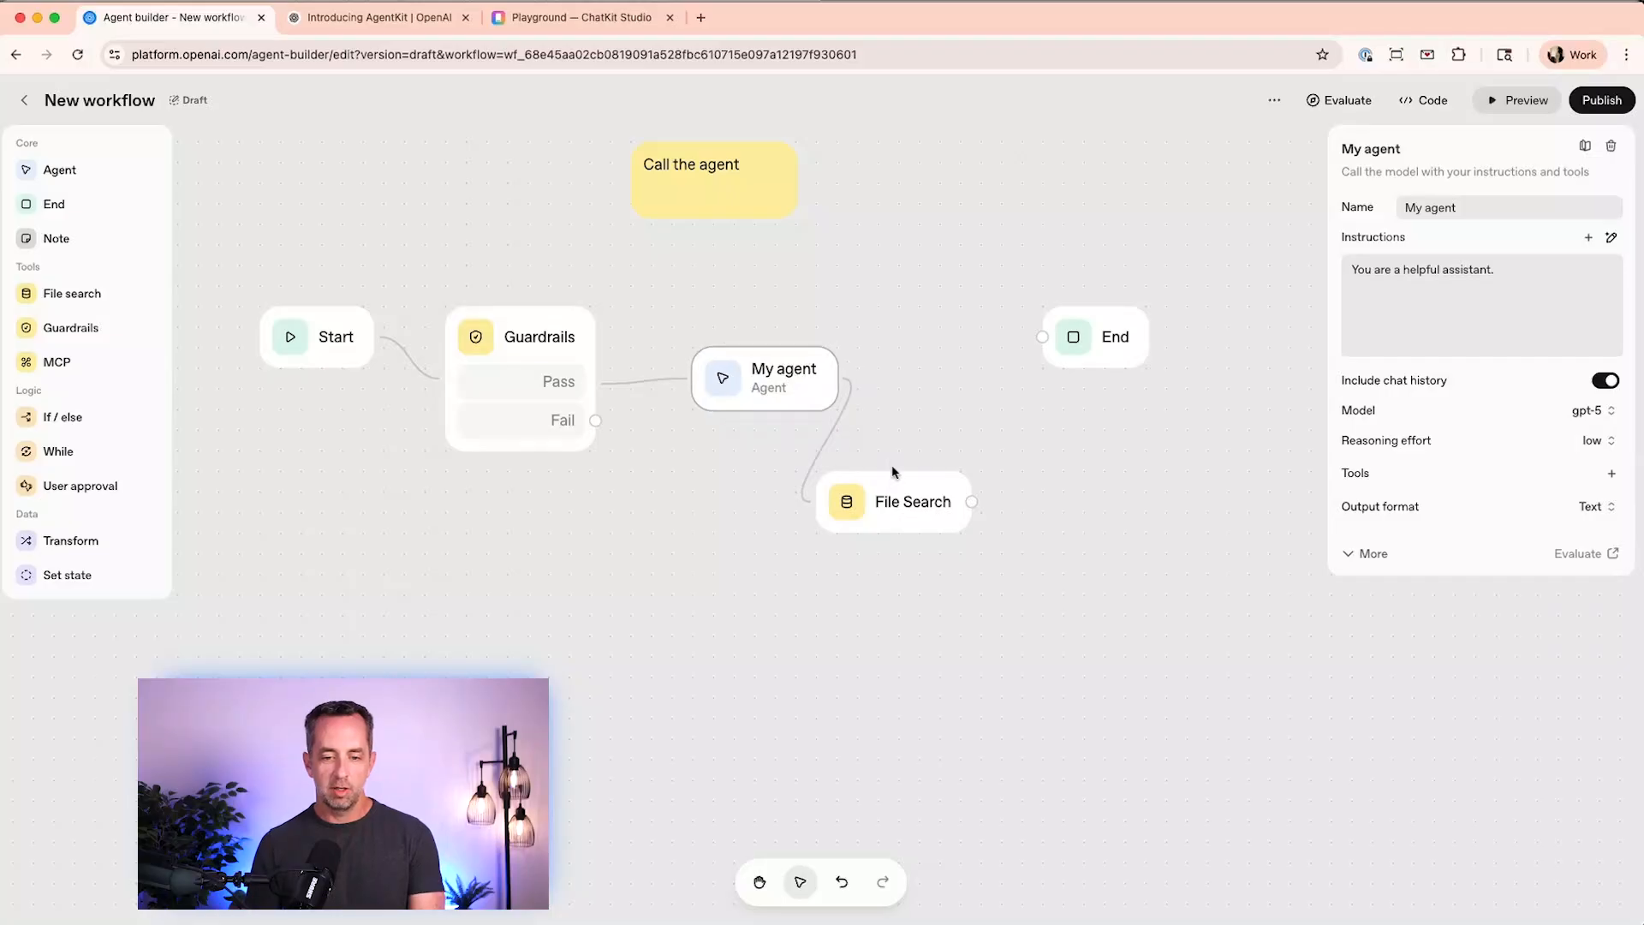
# - Inspect the File Search node, then reposition the Start node on the canvas
pyautogui.click(897, 501)
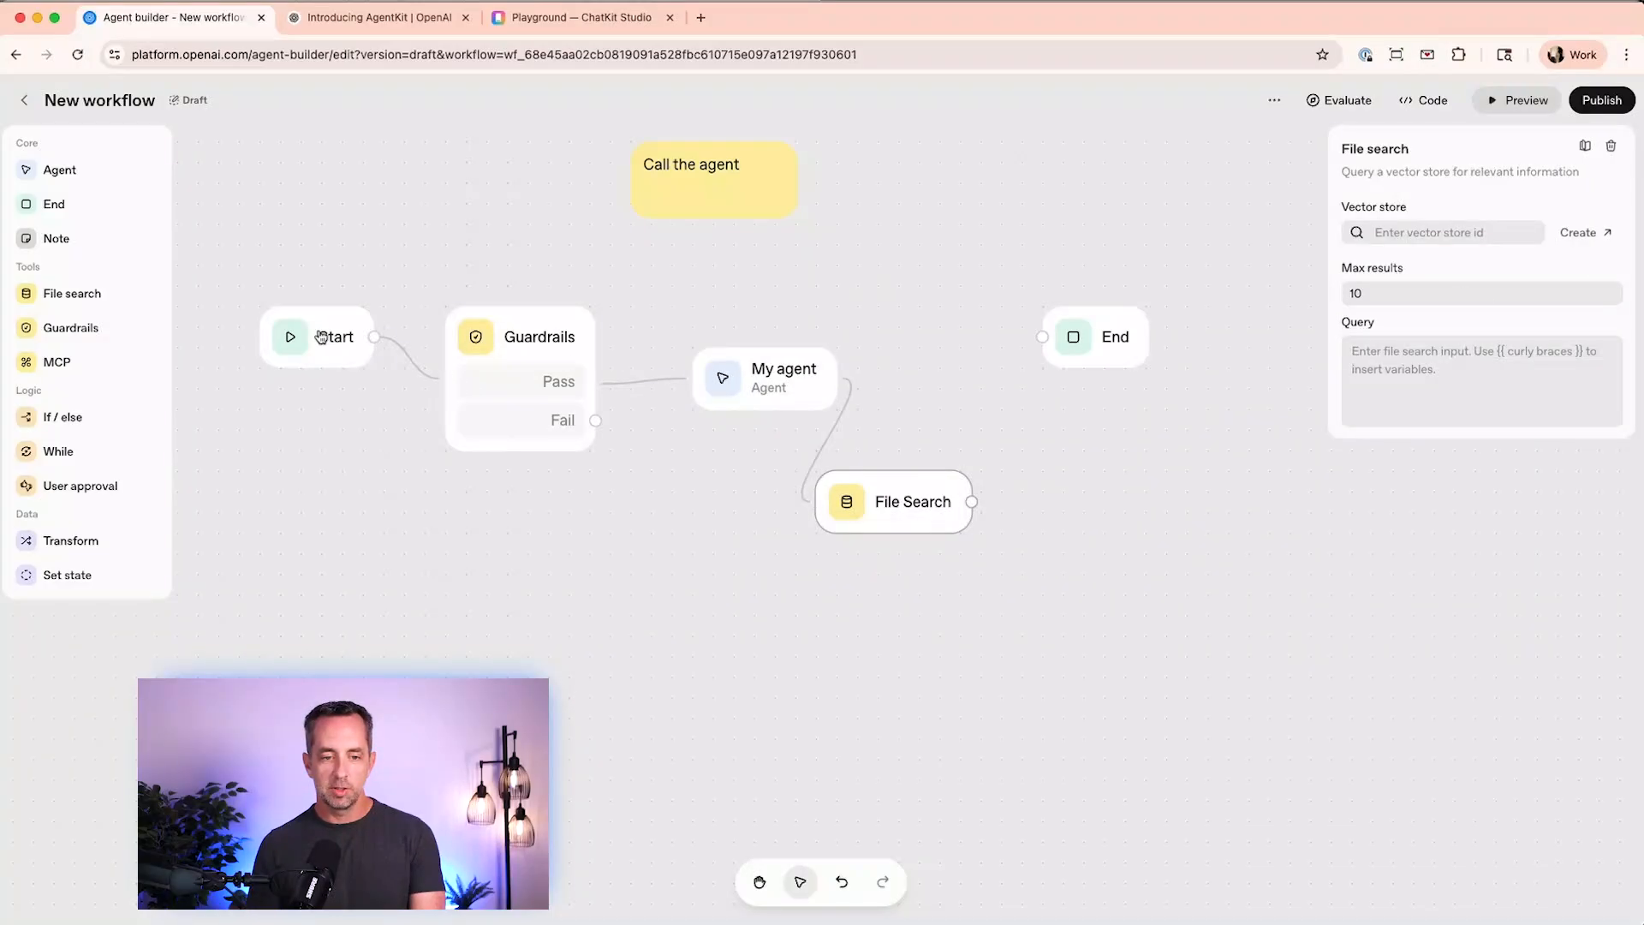
pyautogui.click(311, 336)
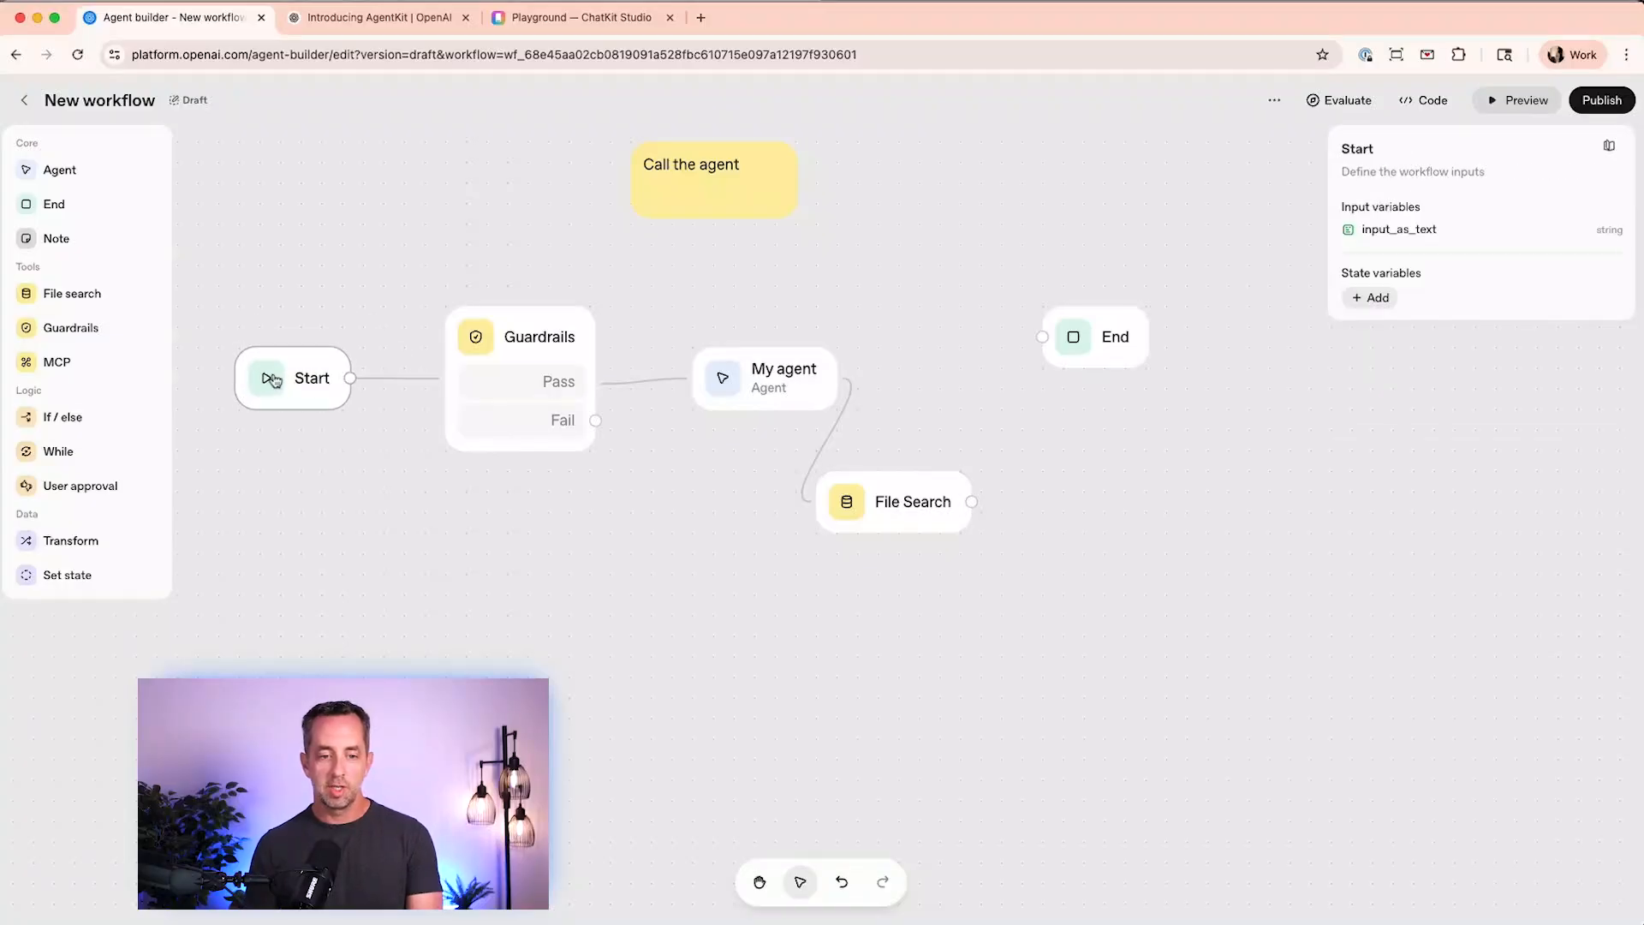
pyautogui.moveTo(495, 388)
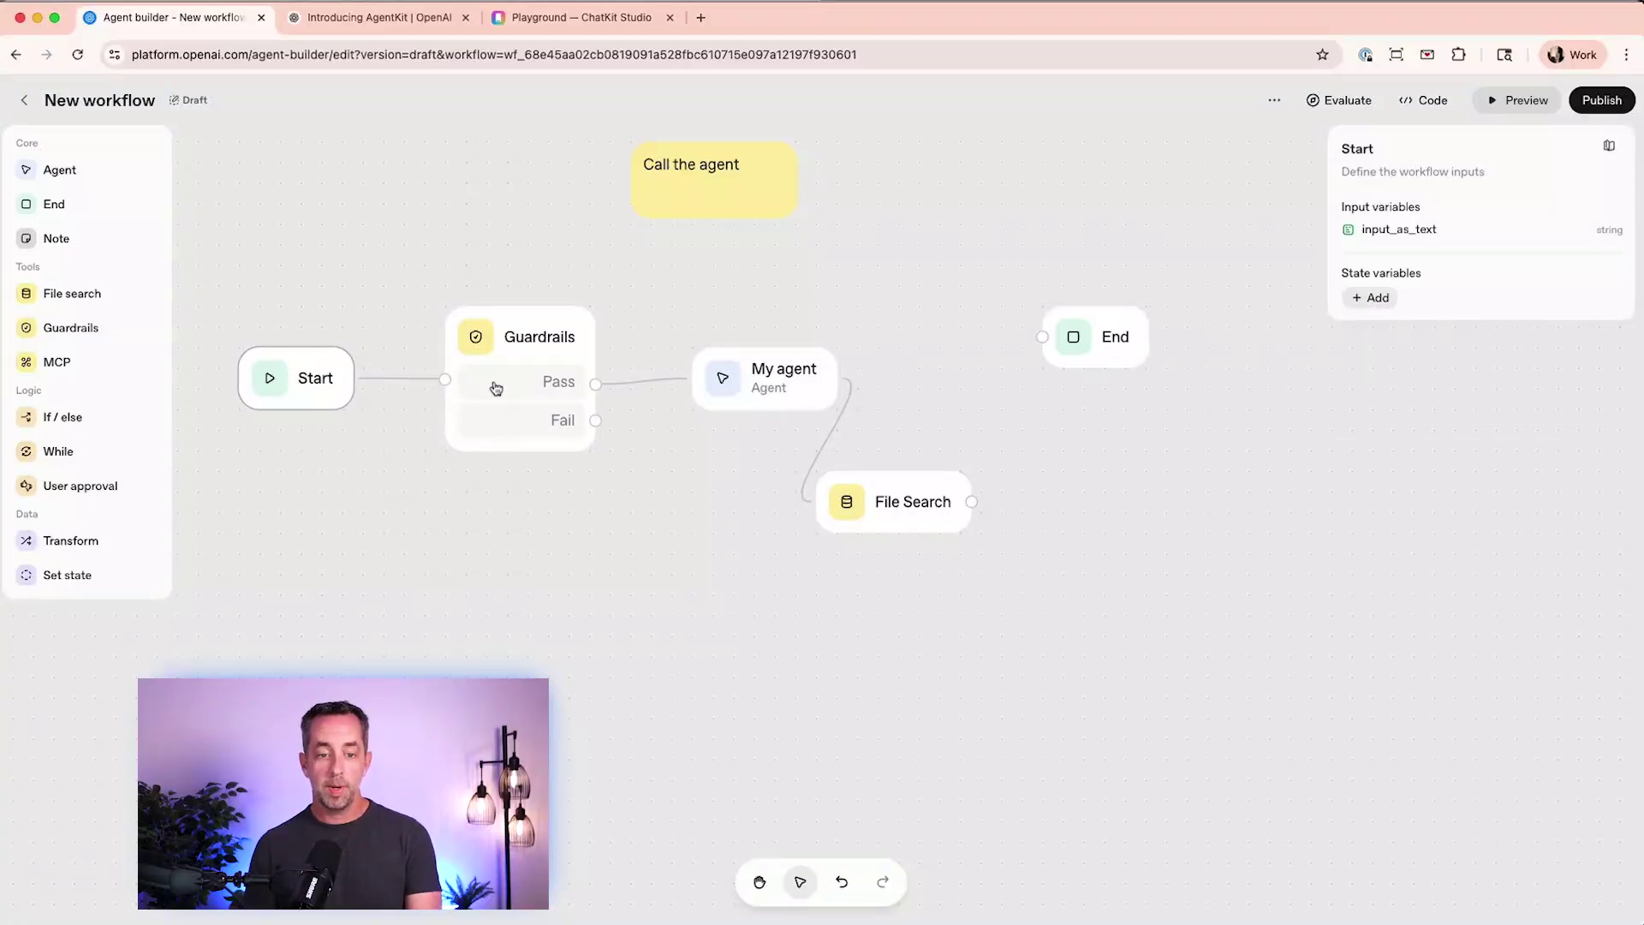
pyautogui.click(521, 337)
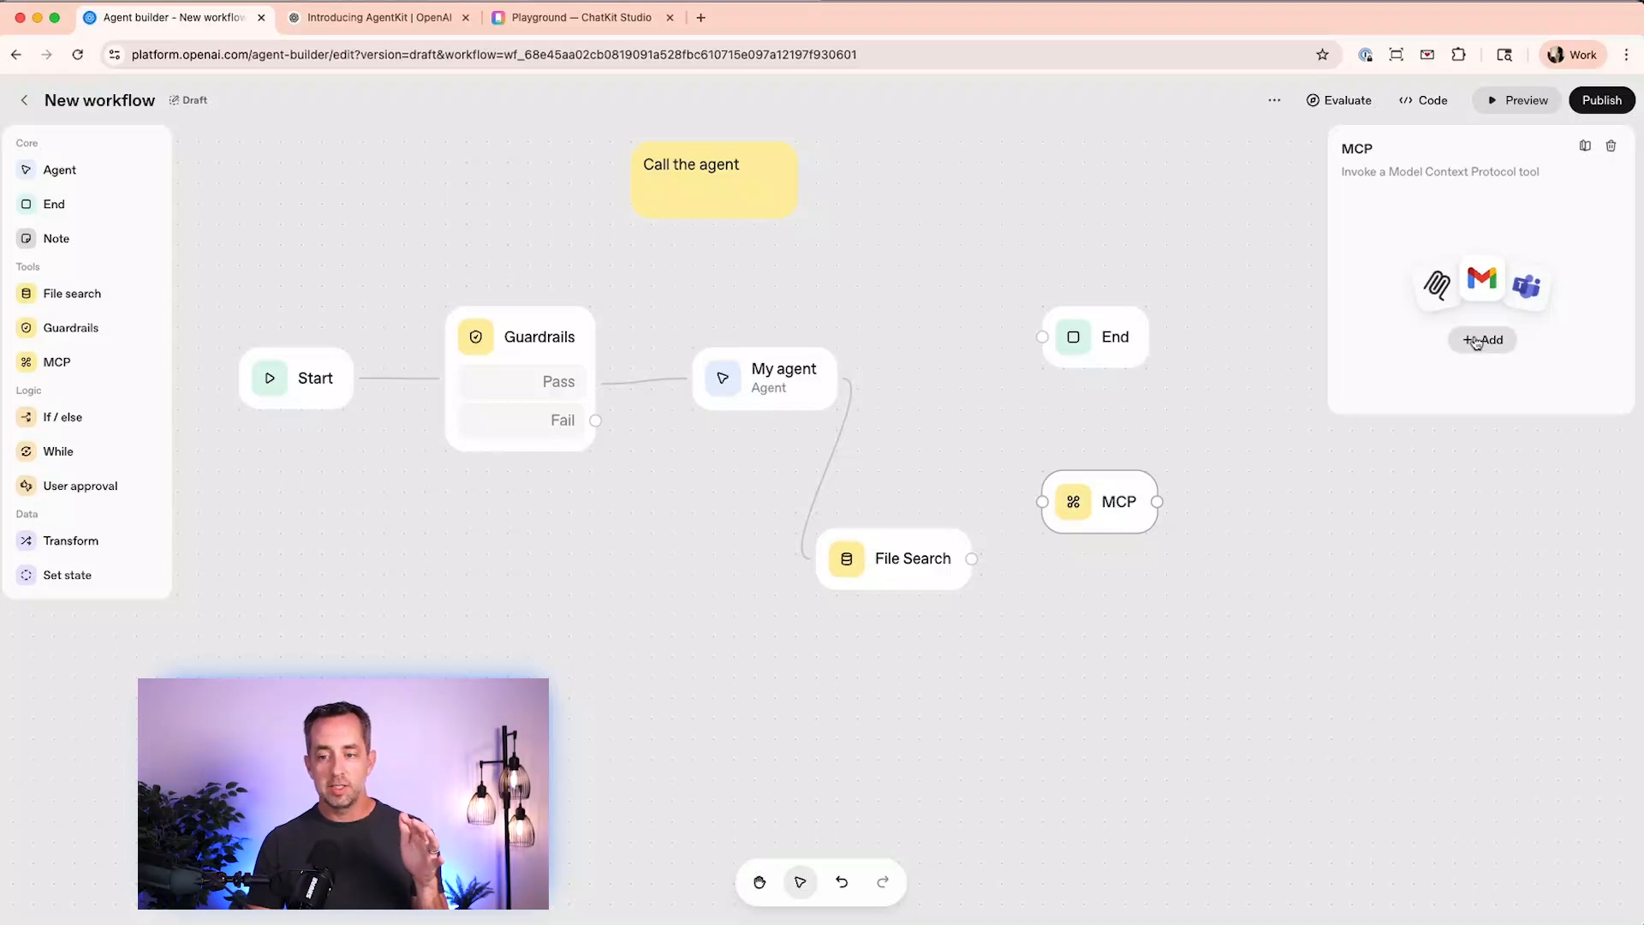
# - Browse the MCP server list, previewing the Gmail, Google Calendar and Google Drive connectors
pyautogui.click(1482, 339)
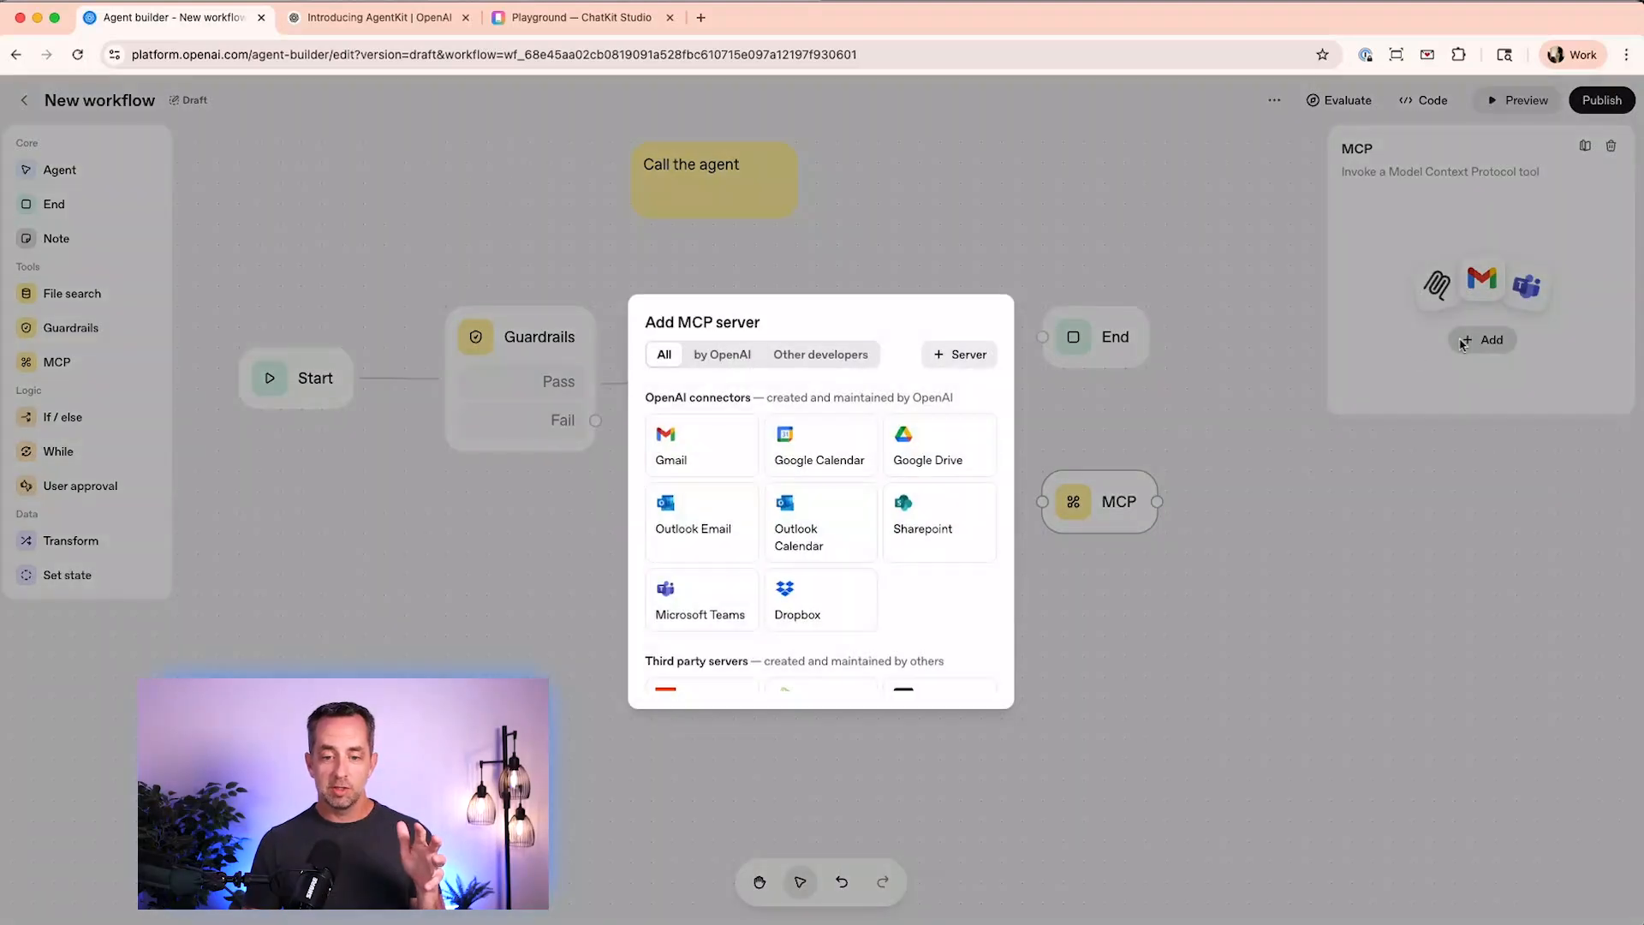
pyautogui.scroll(-3)
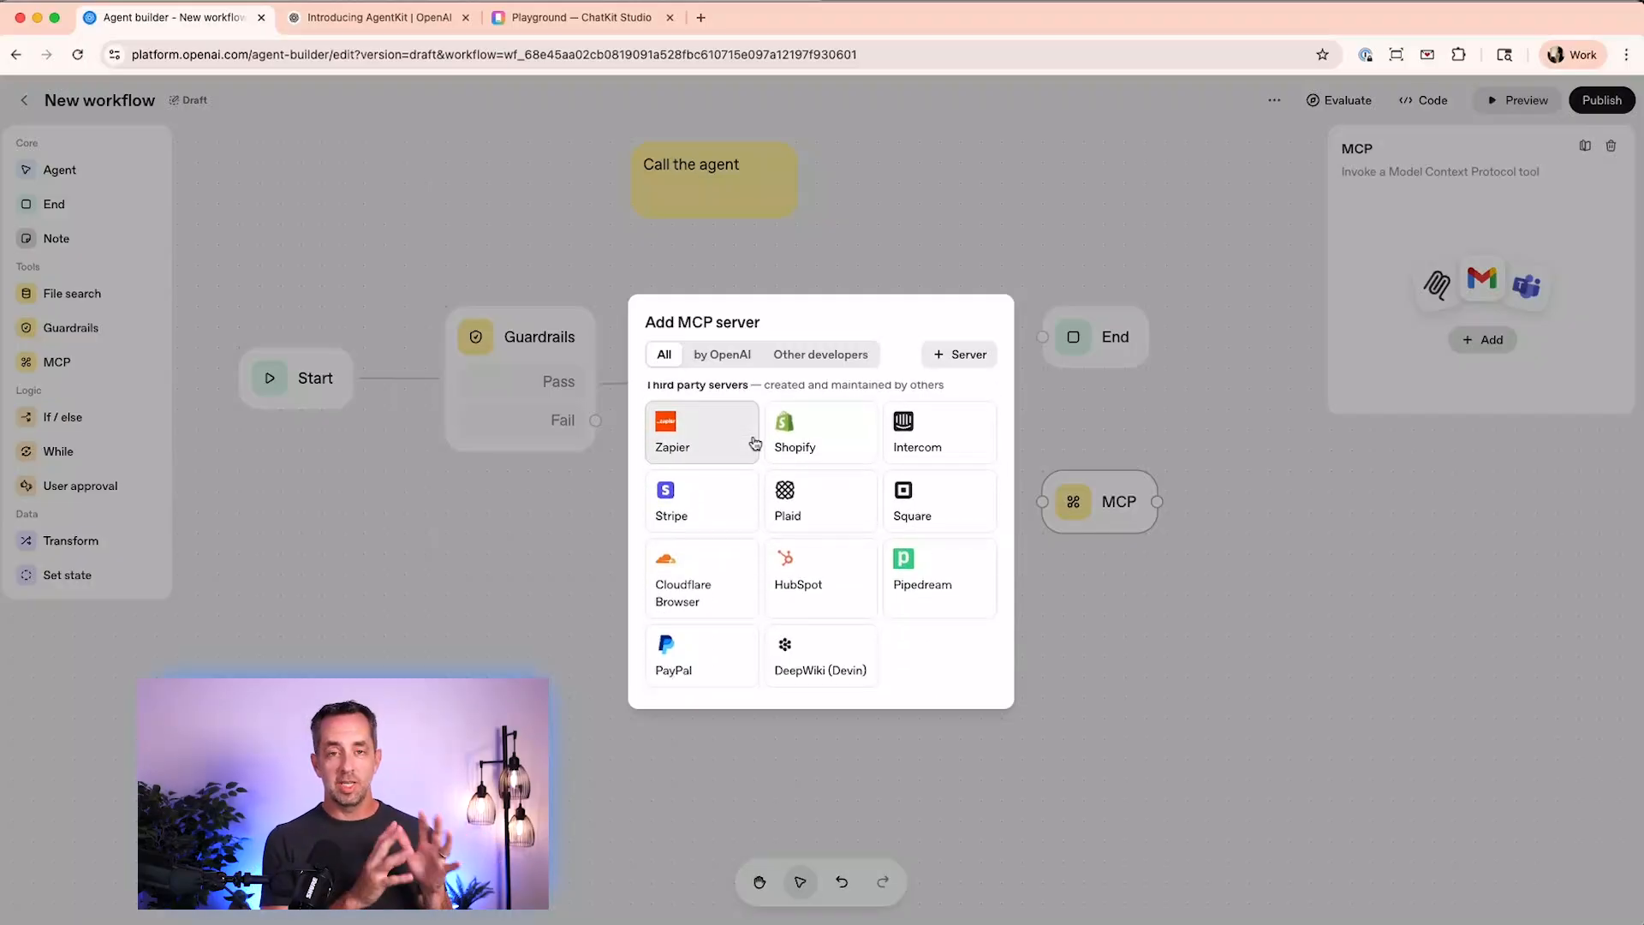
pyautogui.moveTo(729, 500)
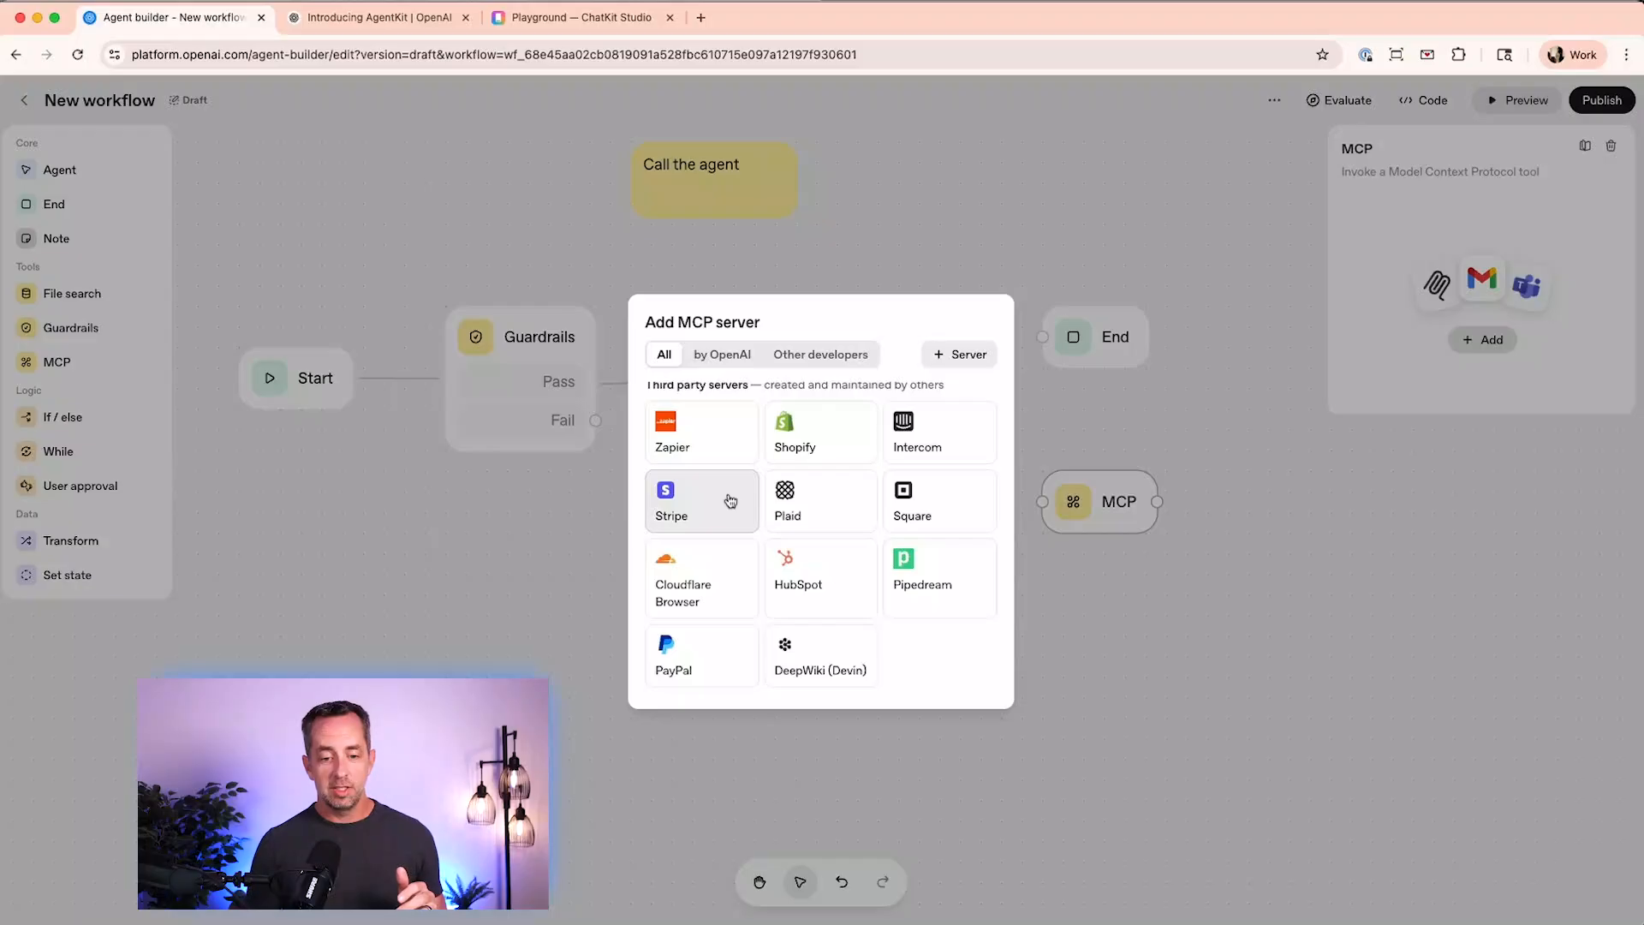
pyautogui.moveTo(805, 591)
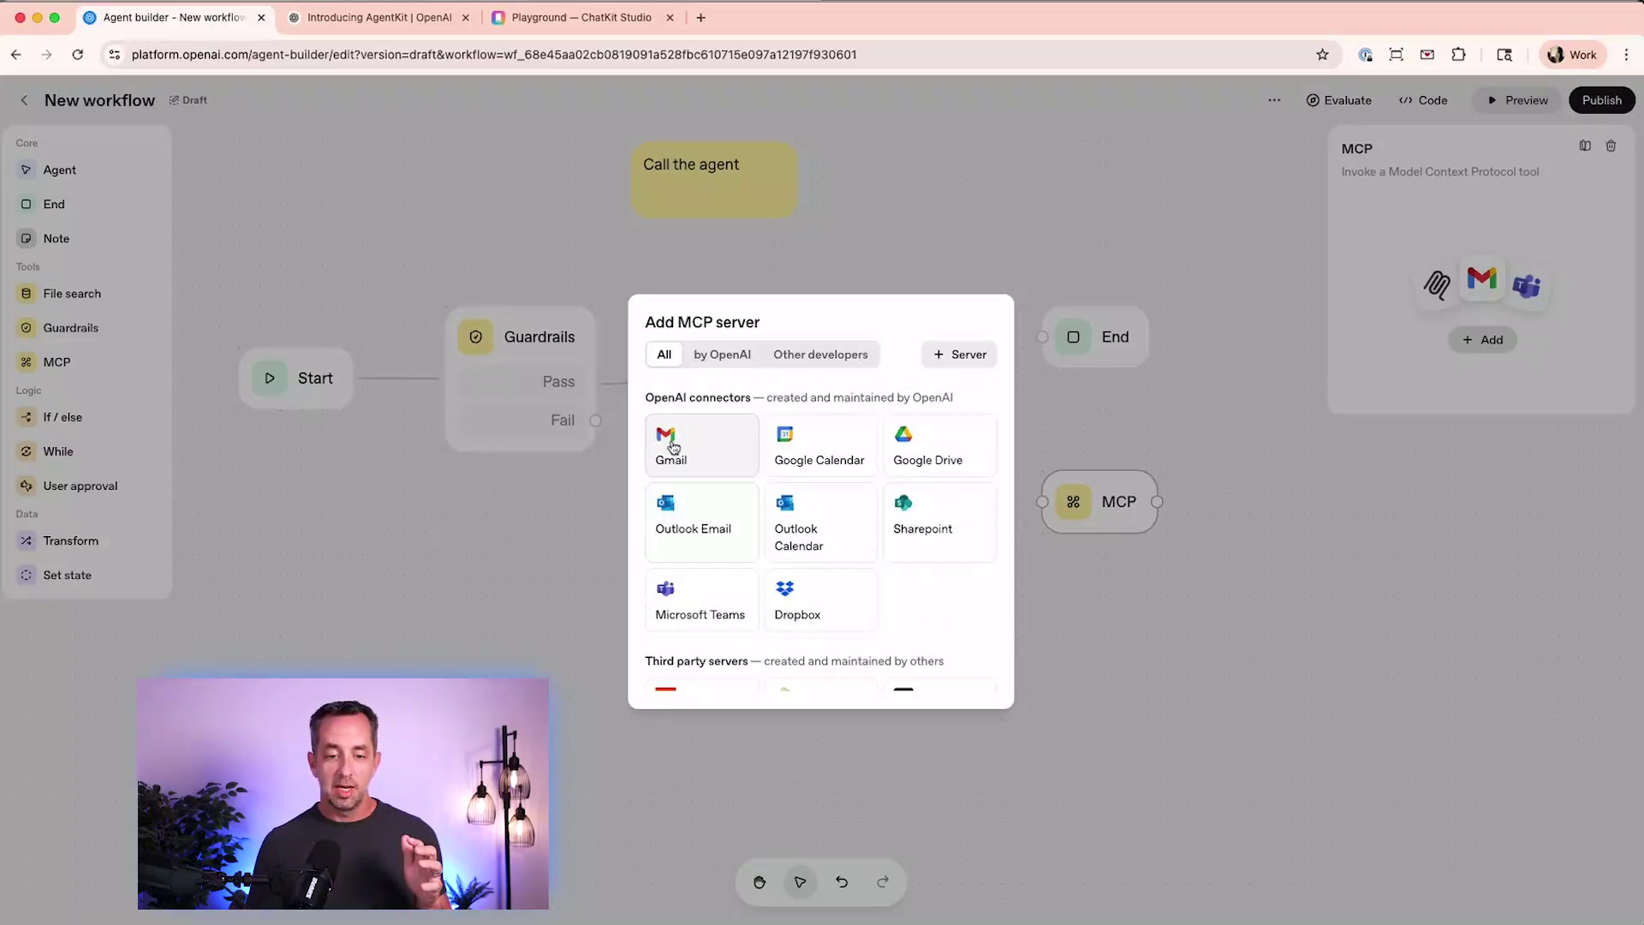
pyautogui.click(670, 444)
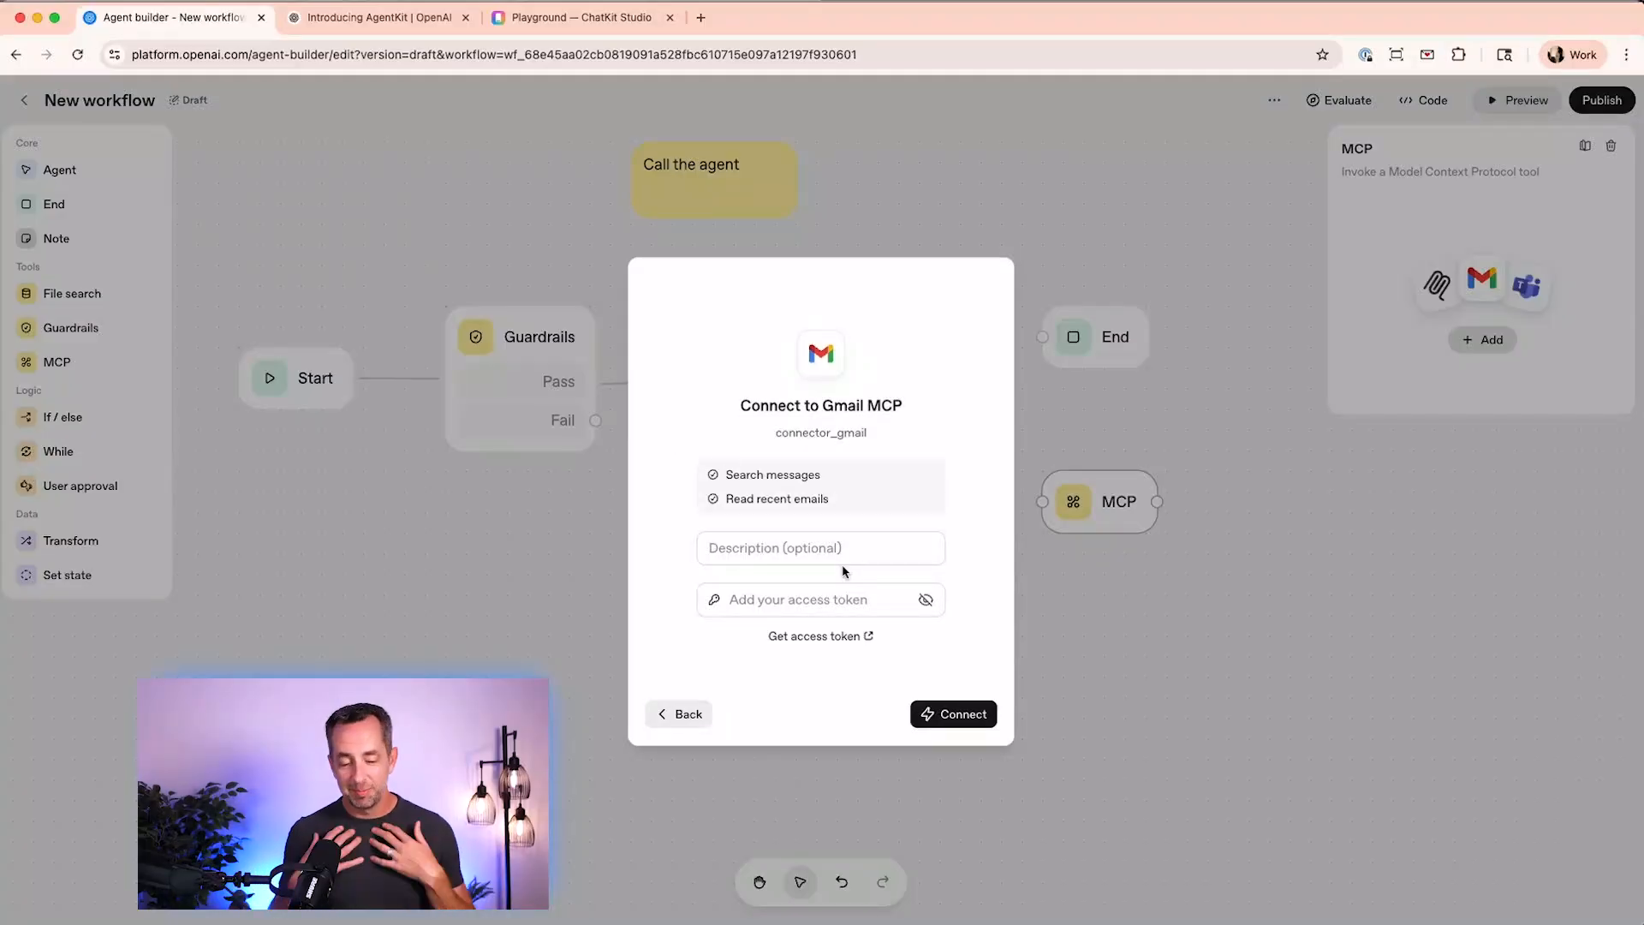
pyautogui.moveTo(763, 471)
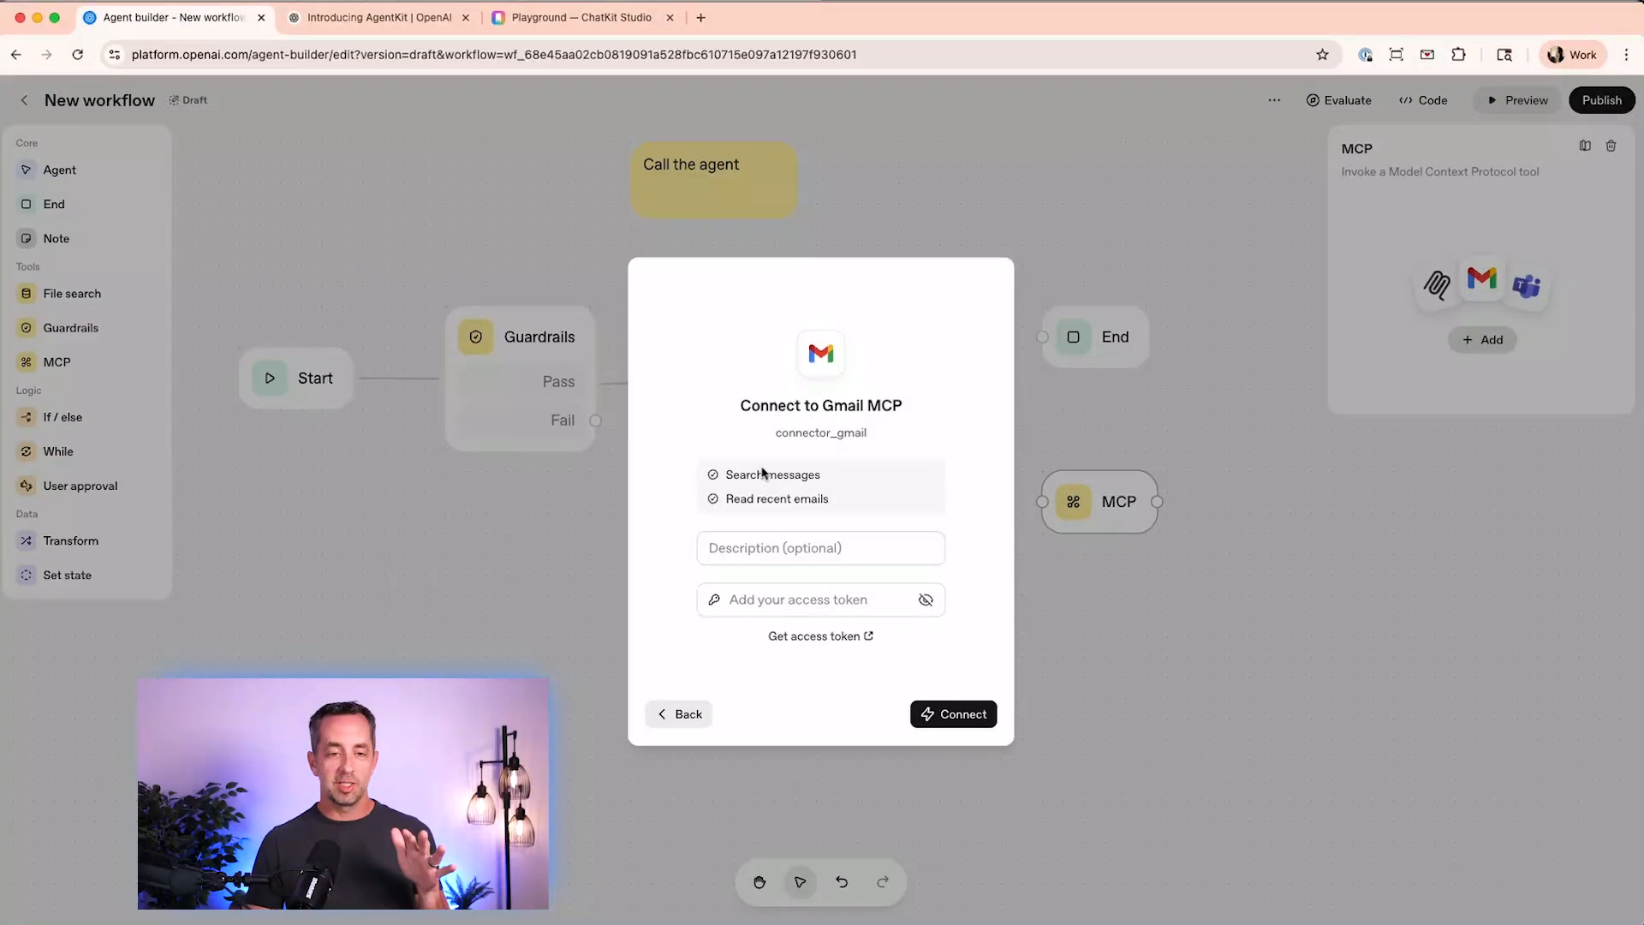
pyautogui.moveTo(725, 428)
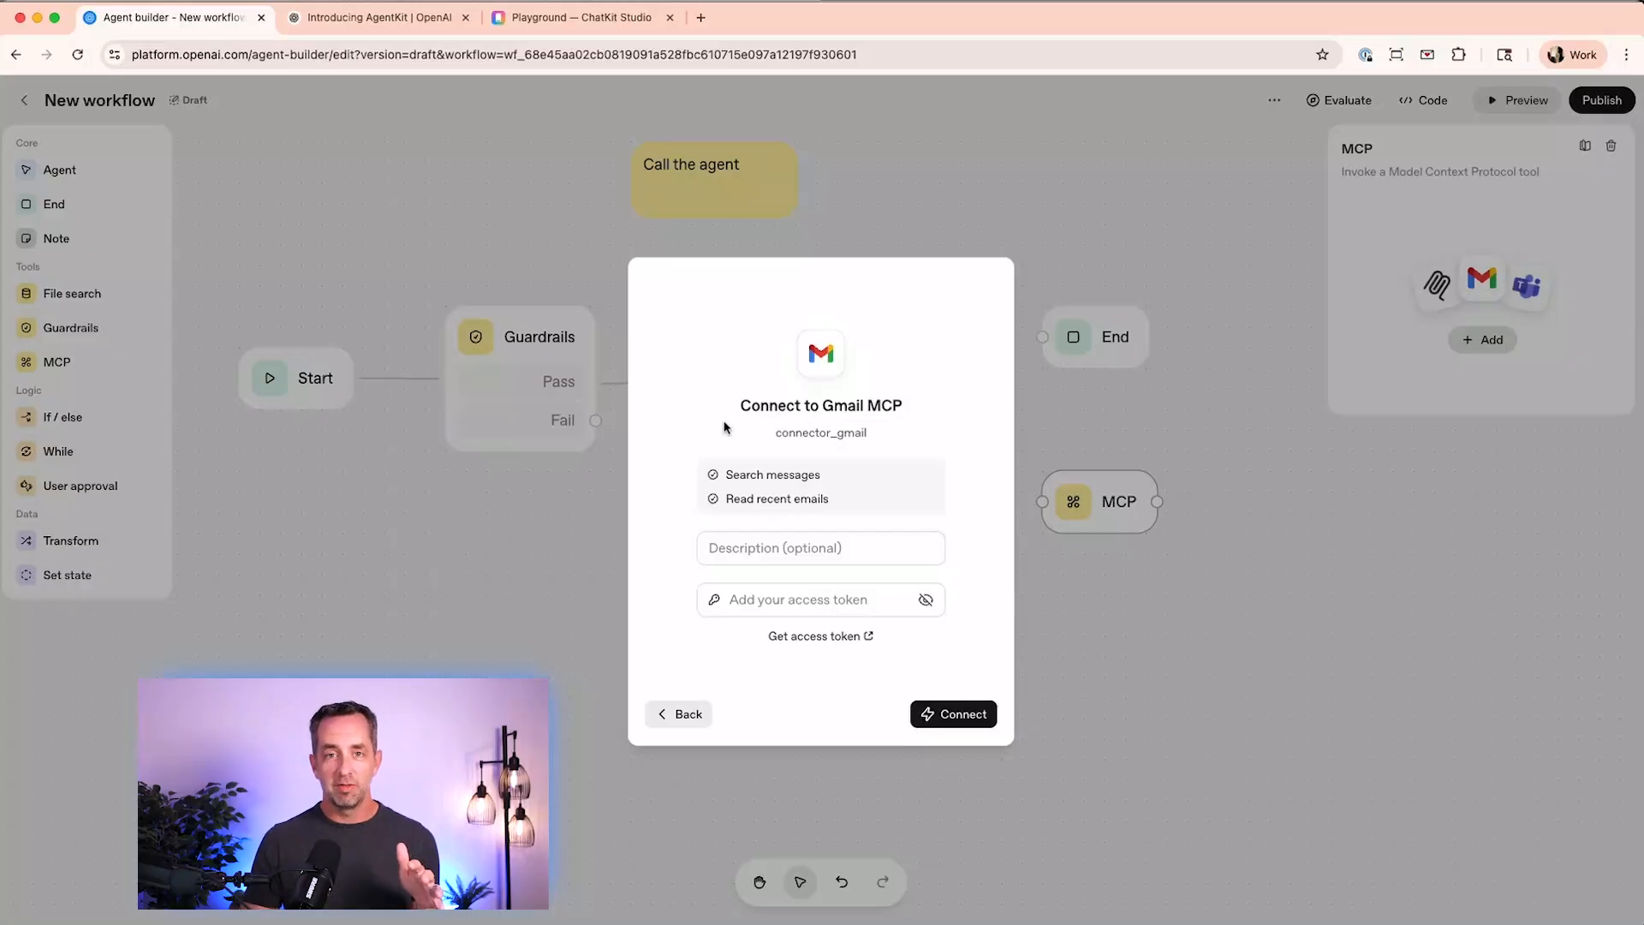
pyautogui.moveTo(681, 424)
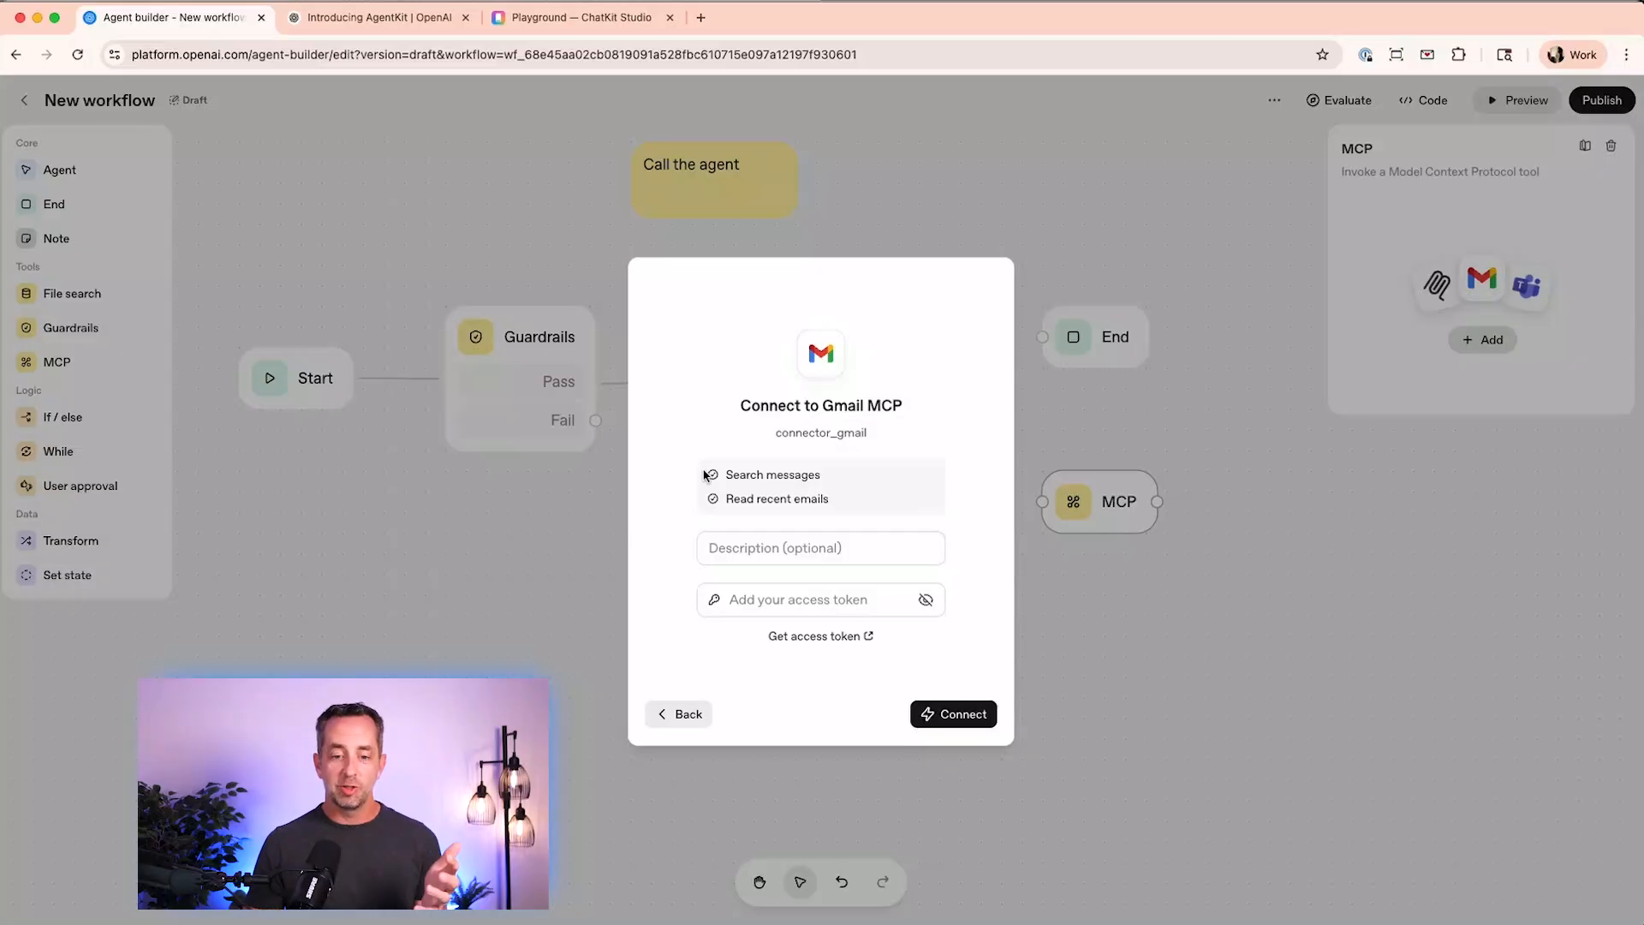
pyautogui.moveTo(702, 697)
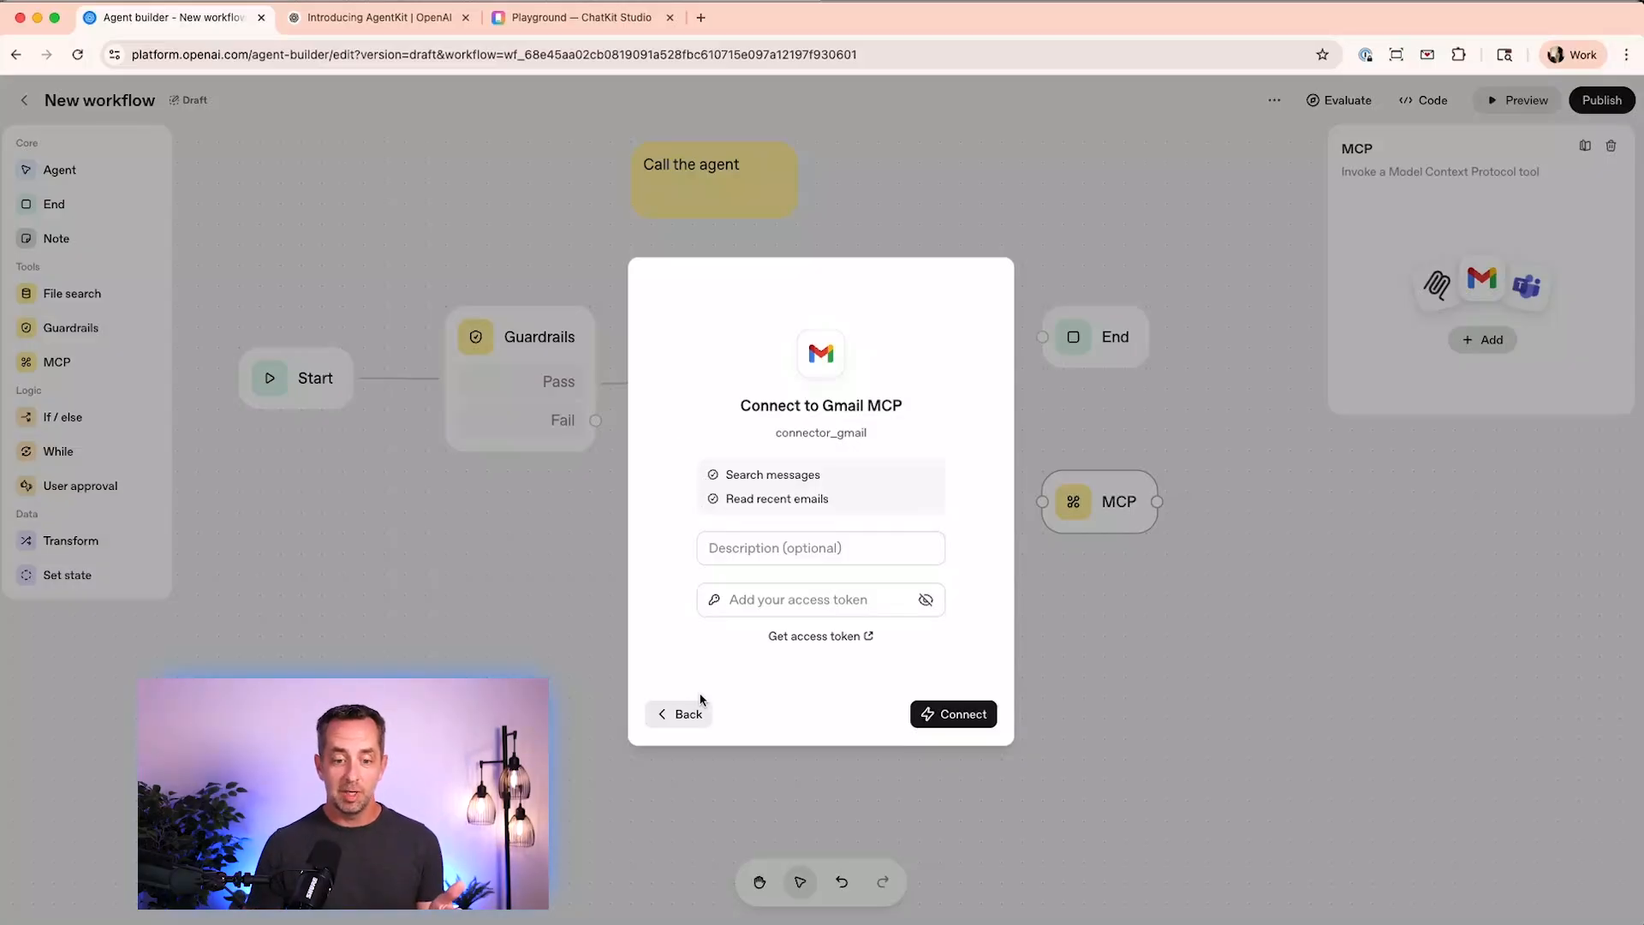
pyautogui.click(678, 714)
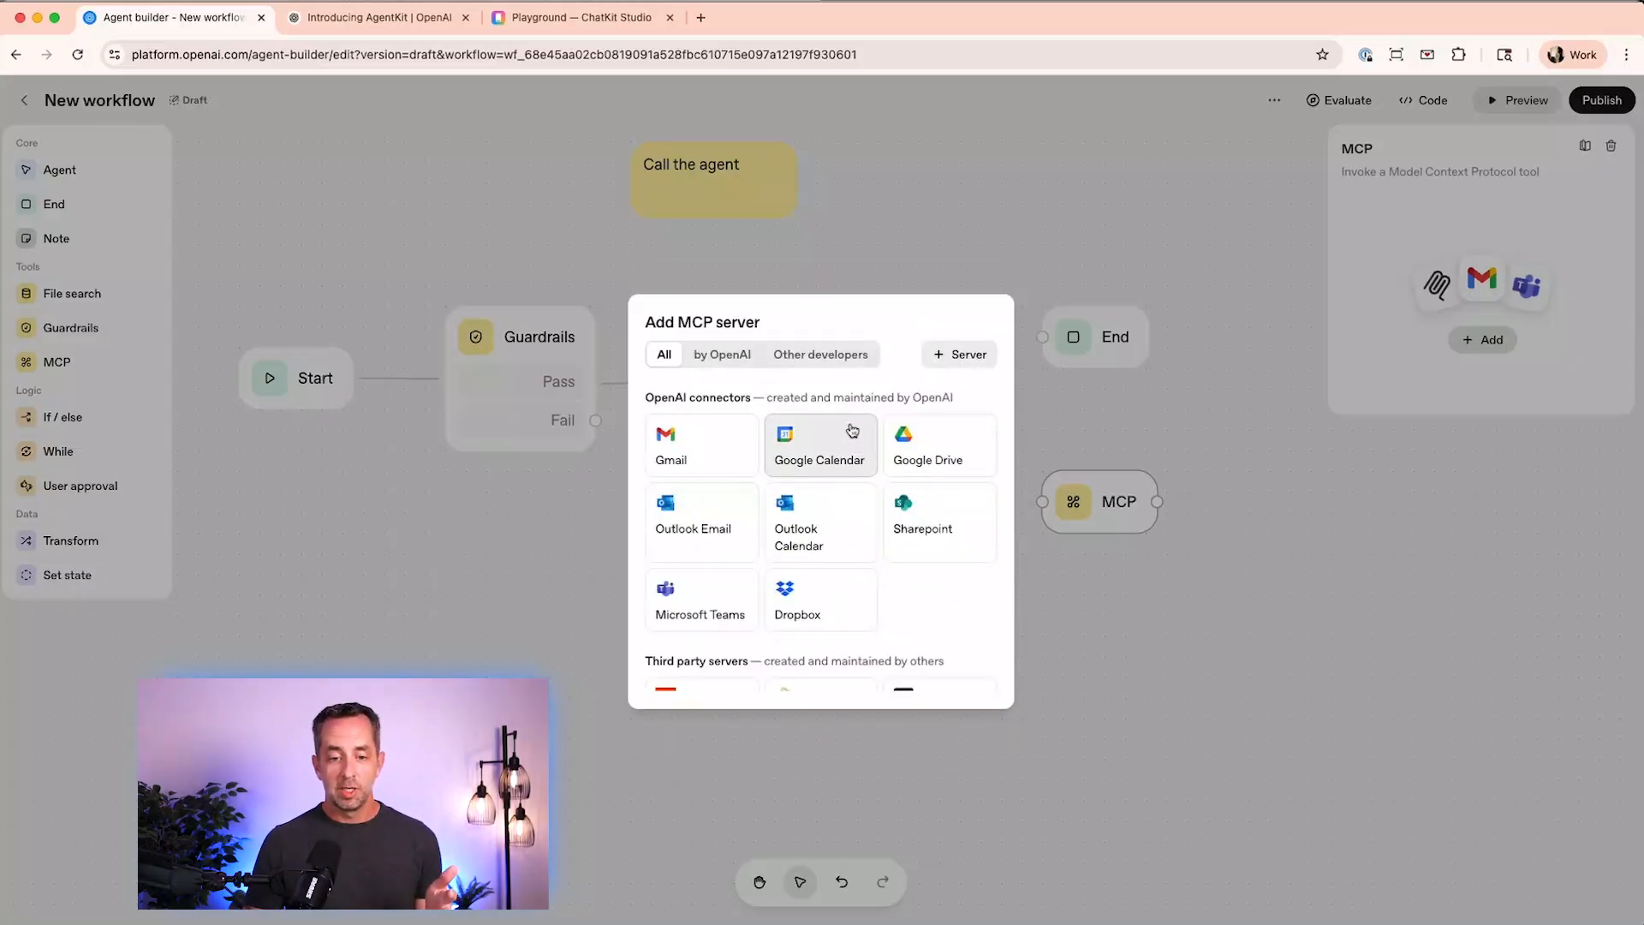
pyautogui.click(820, 444)
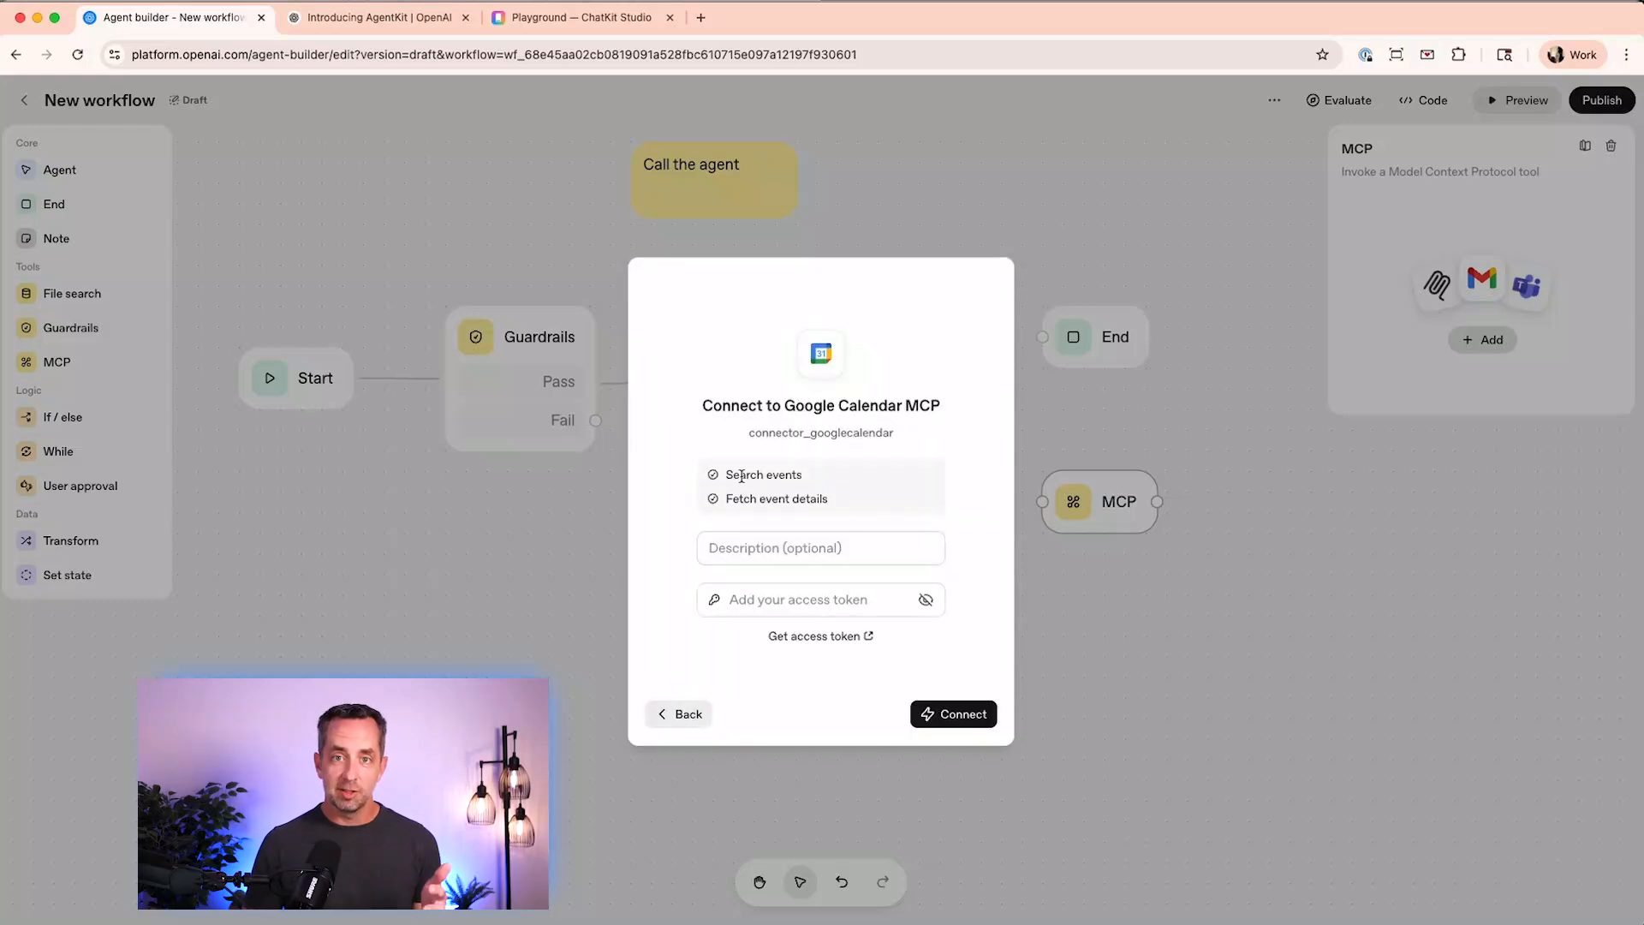
pyautogui.click(688, 714)
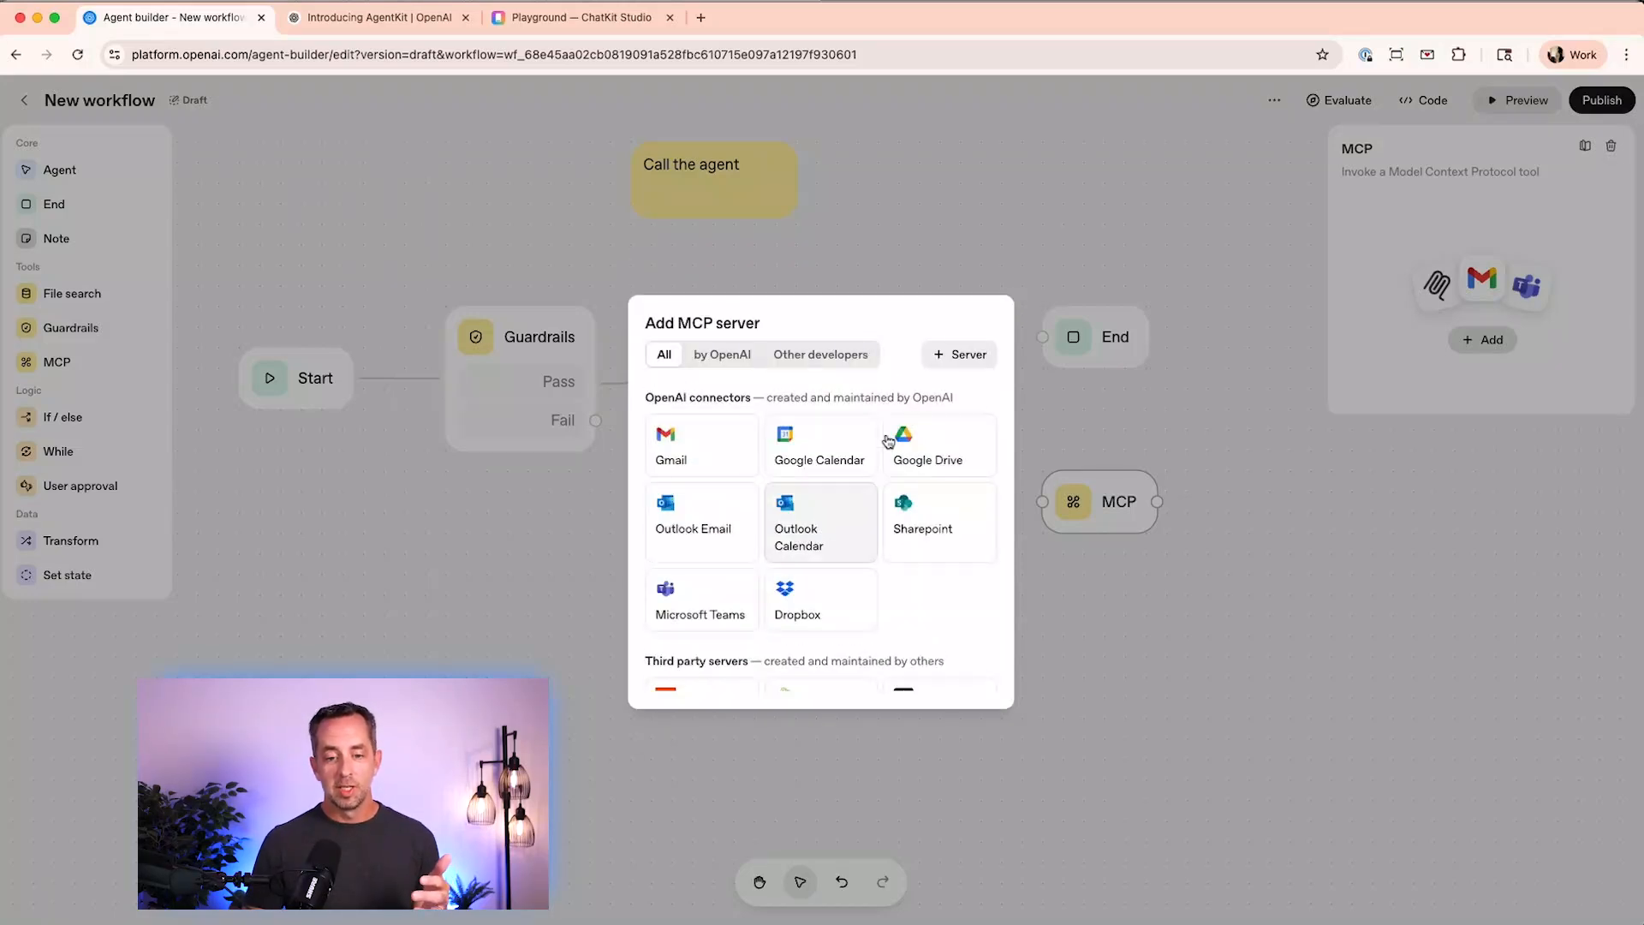
pyautogui.click(927, 444)
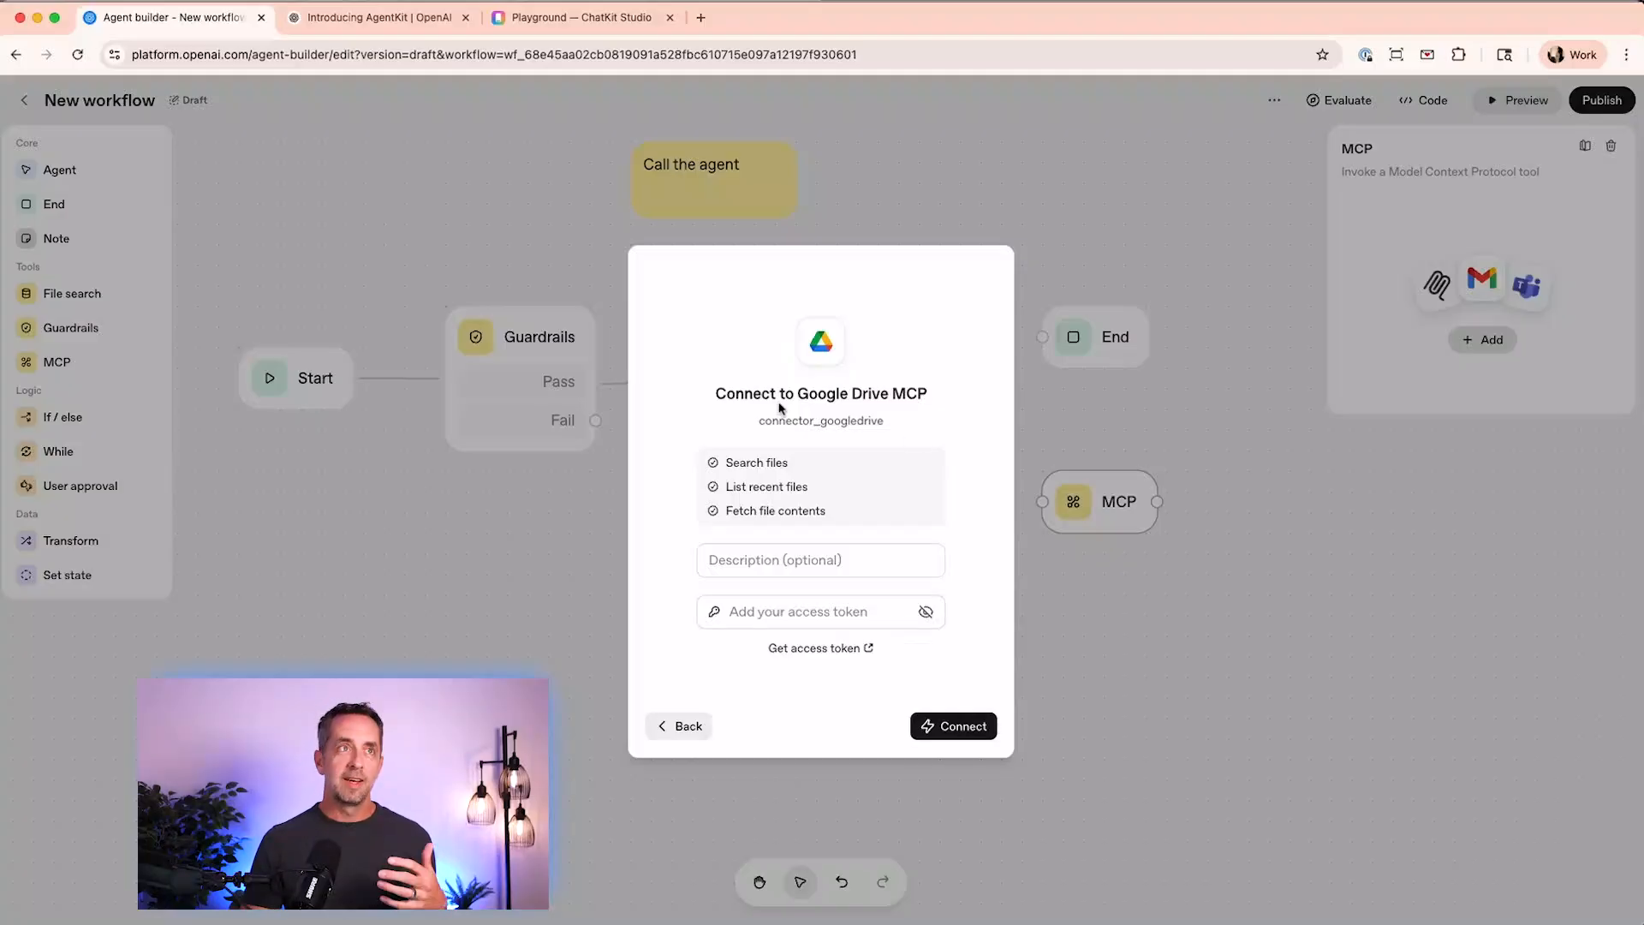
pyautogui.click(678, 726)
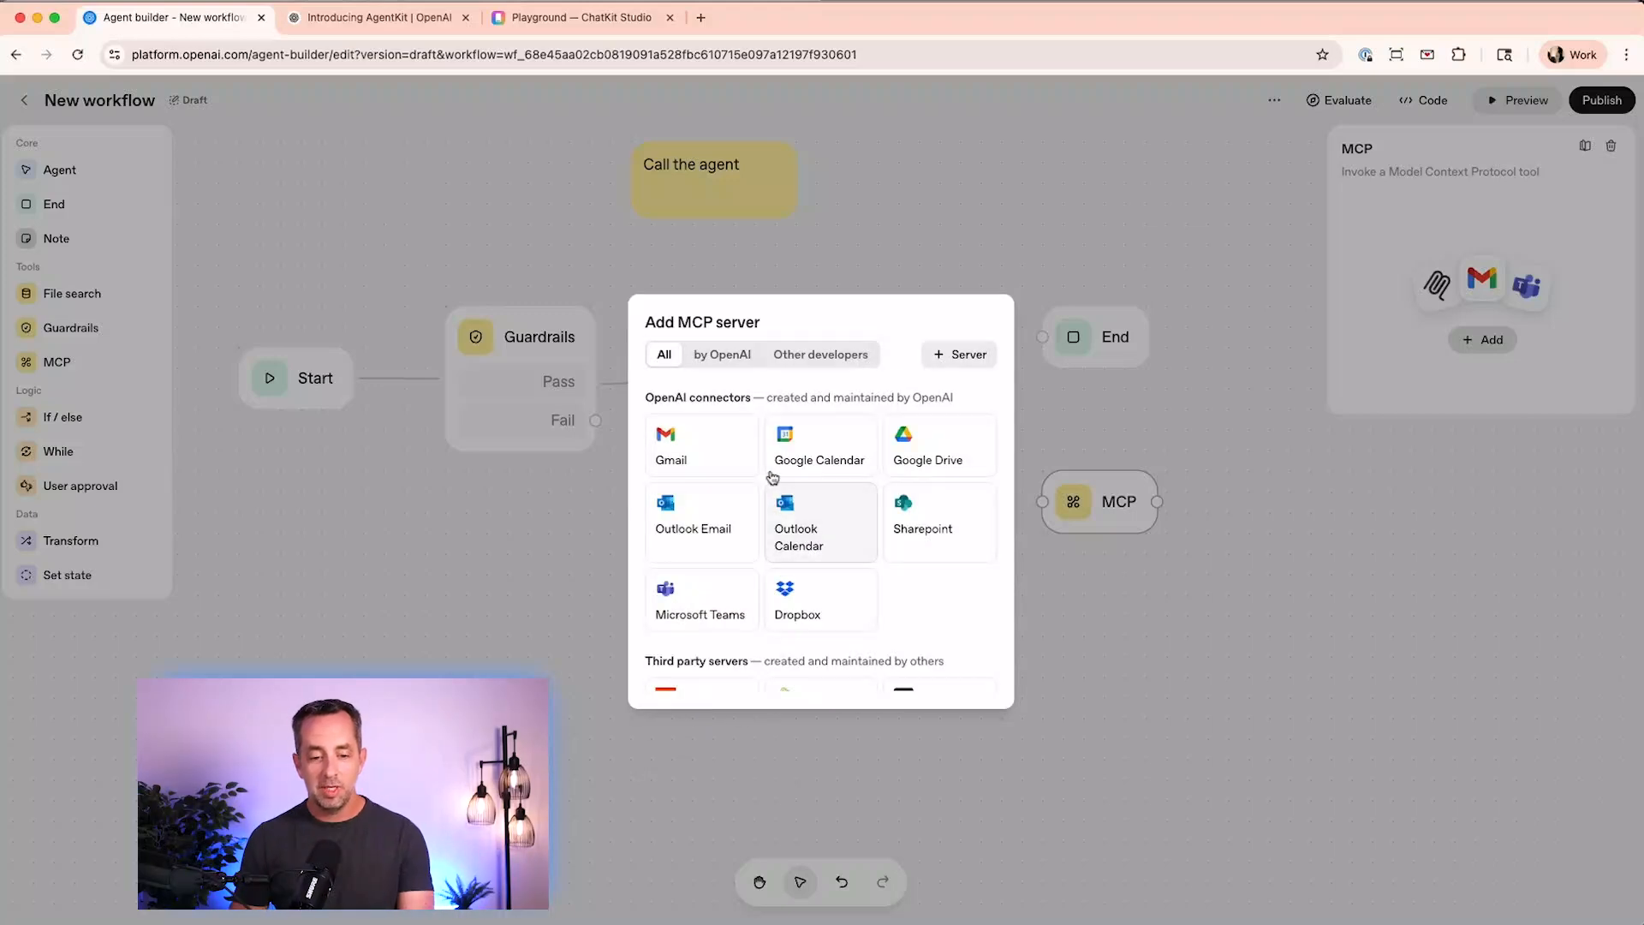
# - Scroll the view while adding the User approval node to the canvas
pyautogui.scroll(-3)
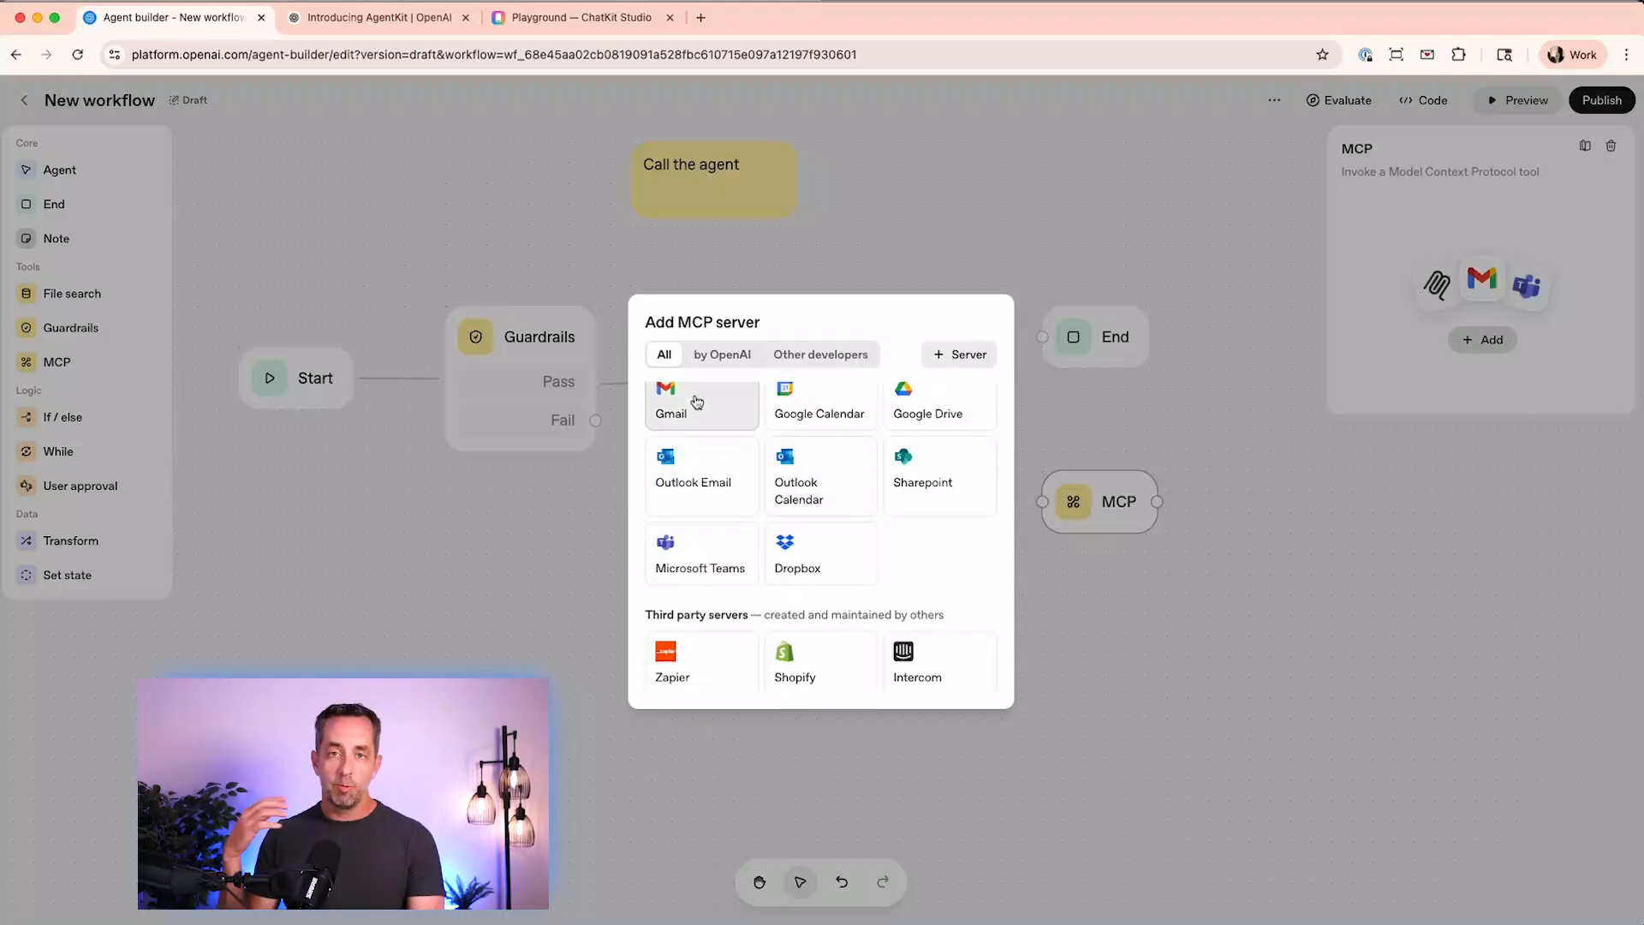
pyautogui.moveTo(830, 414)
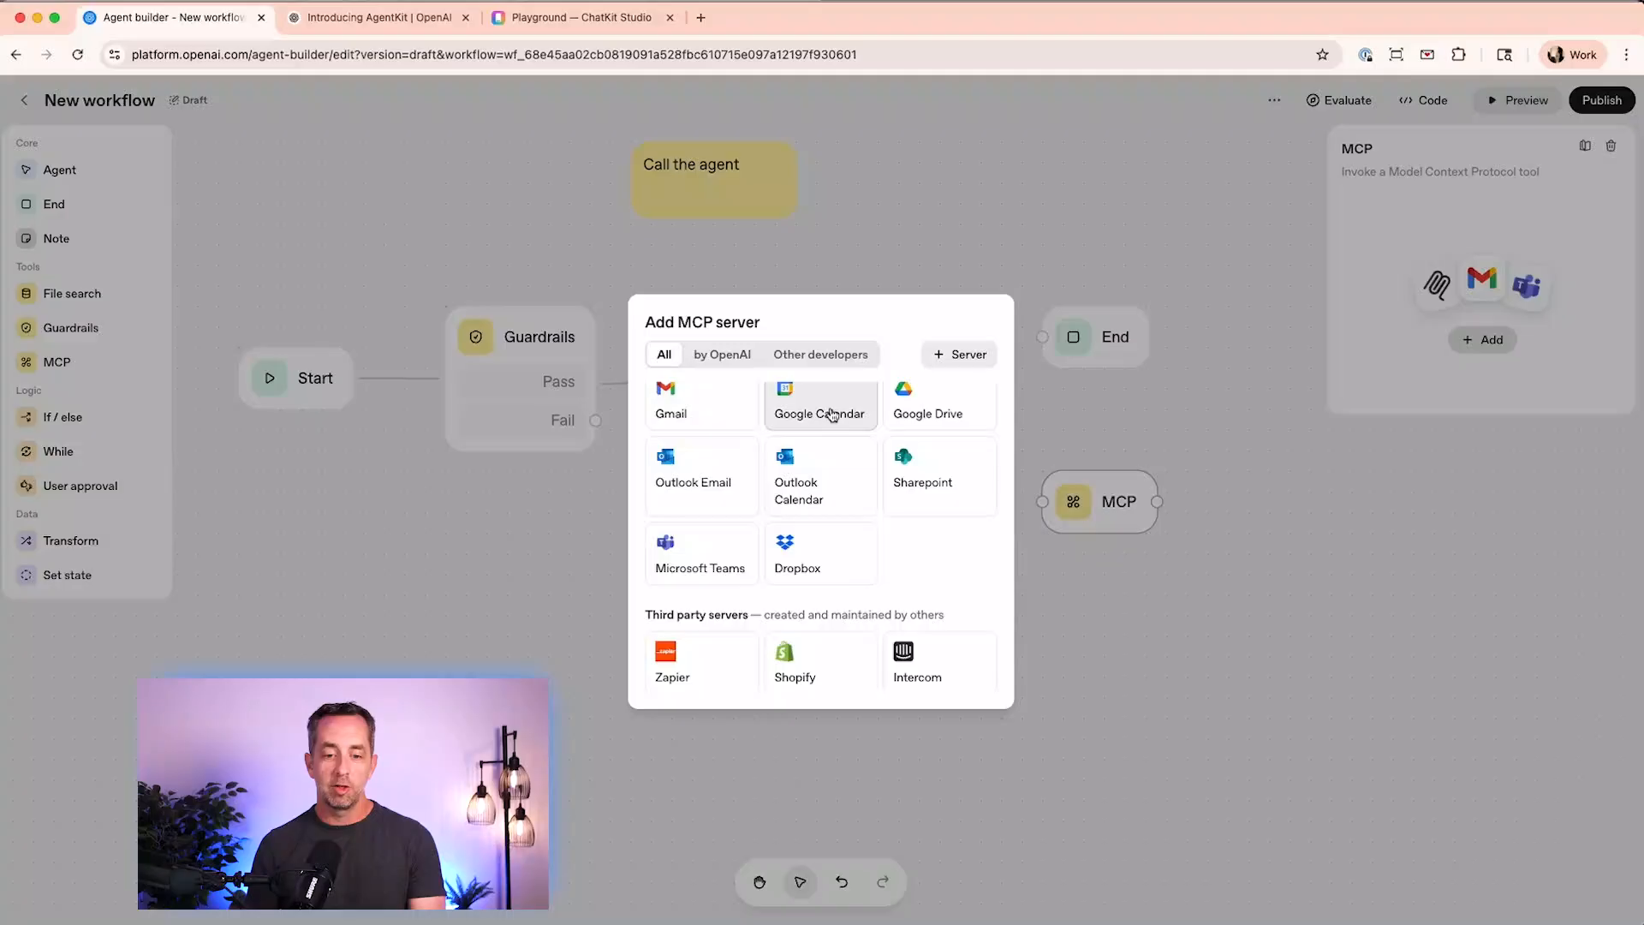
pyautogui.moveTo(932, 404)
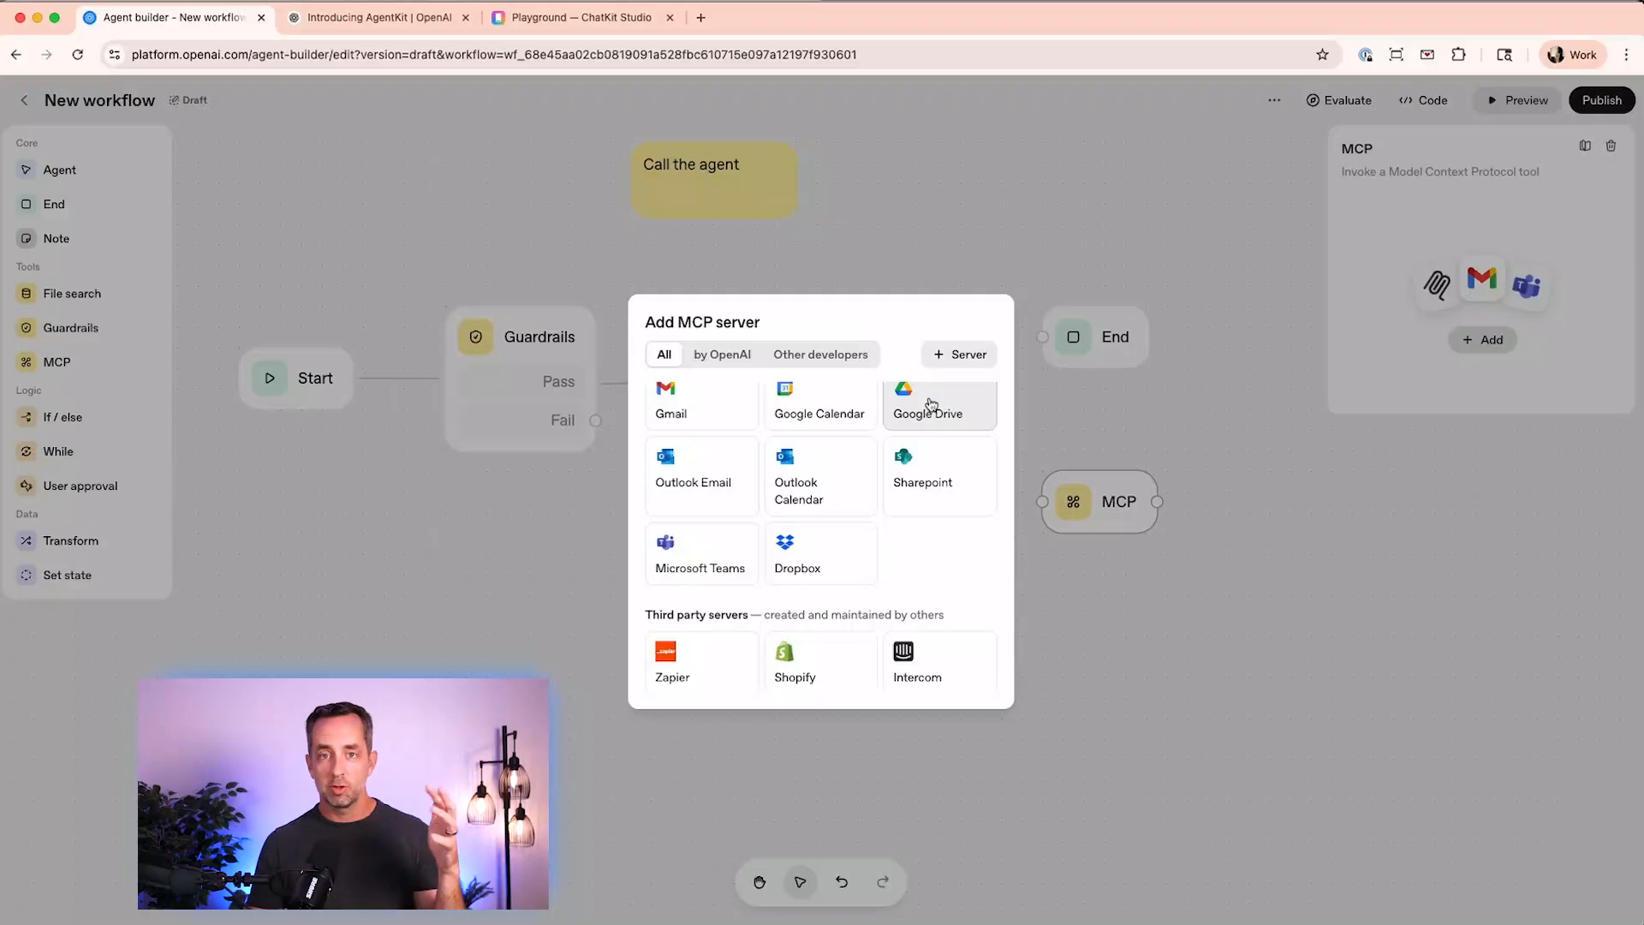
pyautogui.scroll(-3)
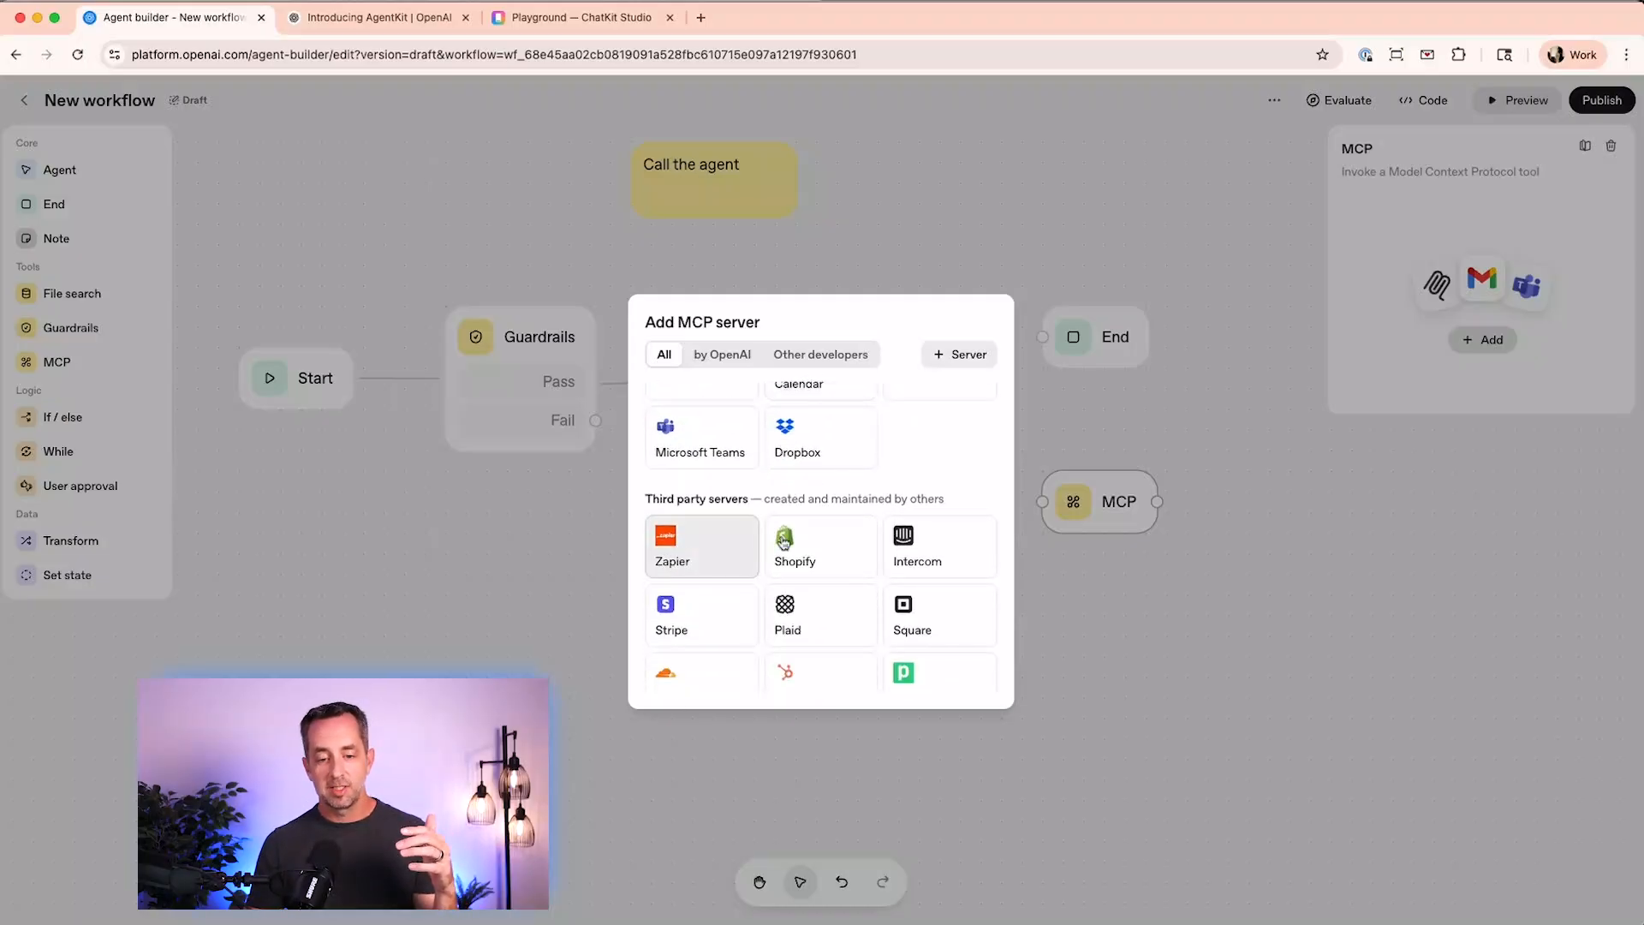
pyautogui.scroll(-3)
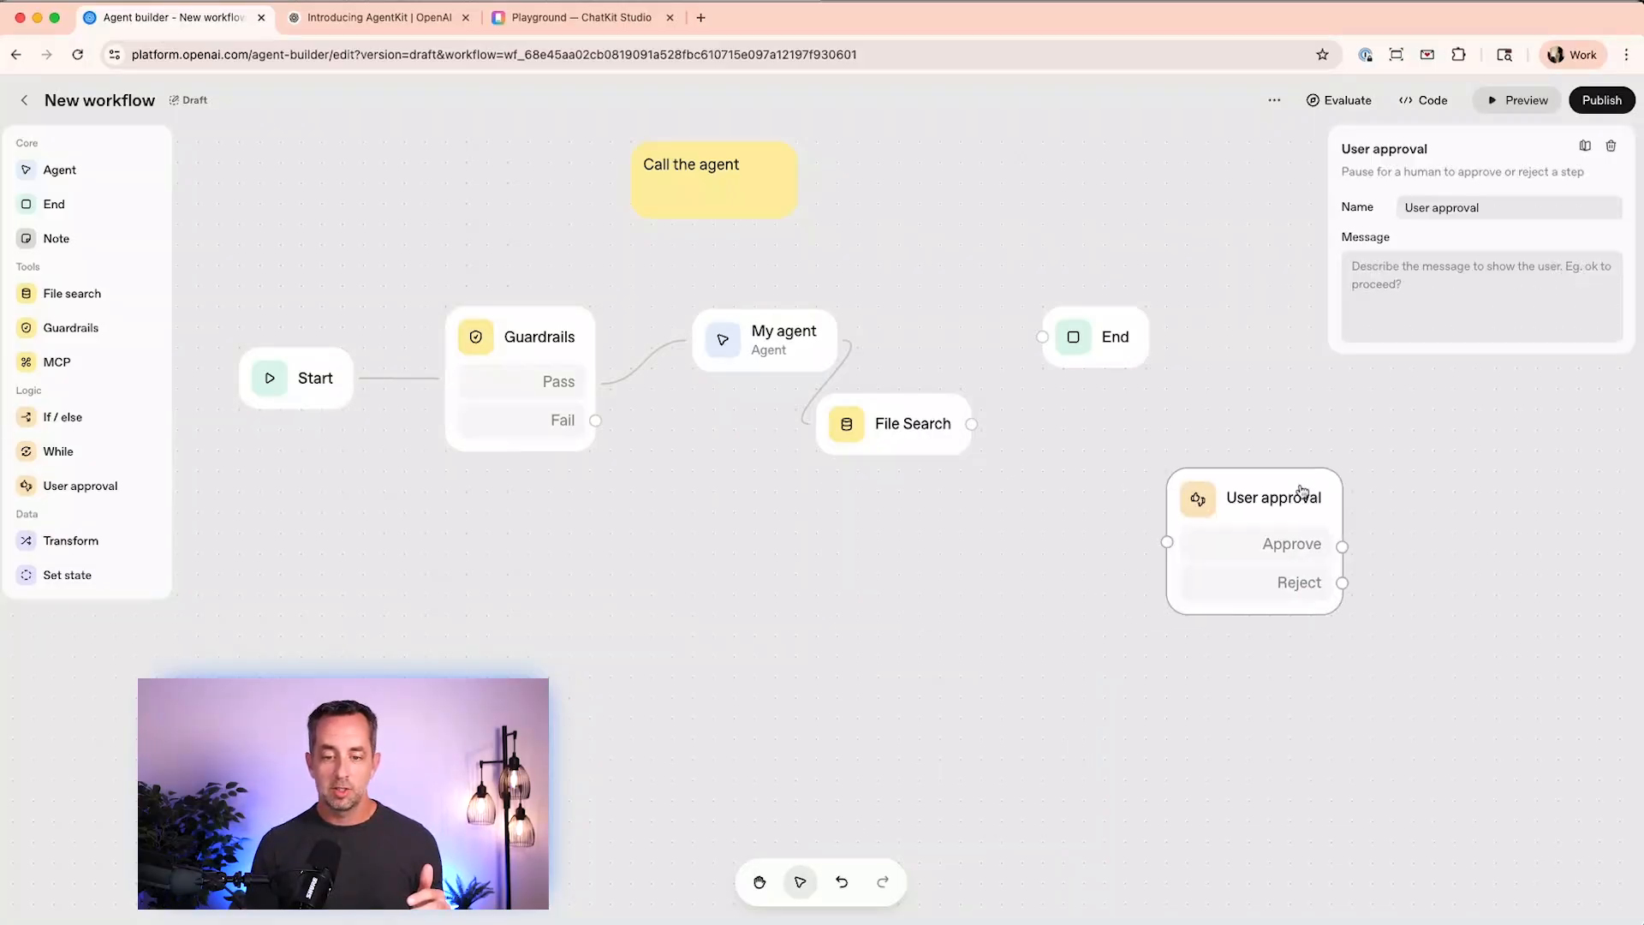
# - Place User approval beside File Search and connect its Approve branch to End
pyautogui.moveTo(1273, 497); pyautogui.dragTo(1126, 438)
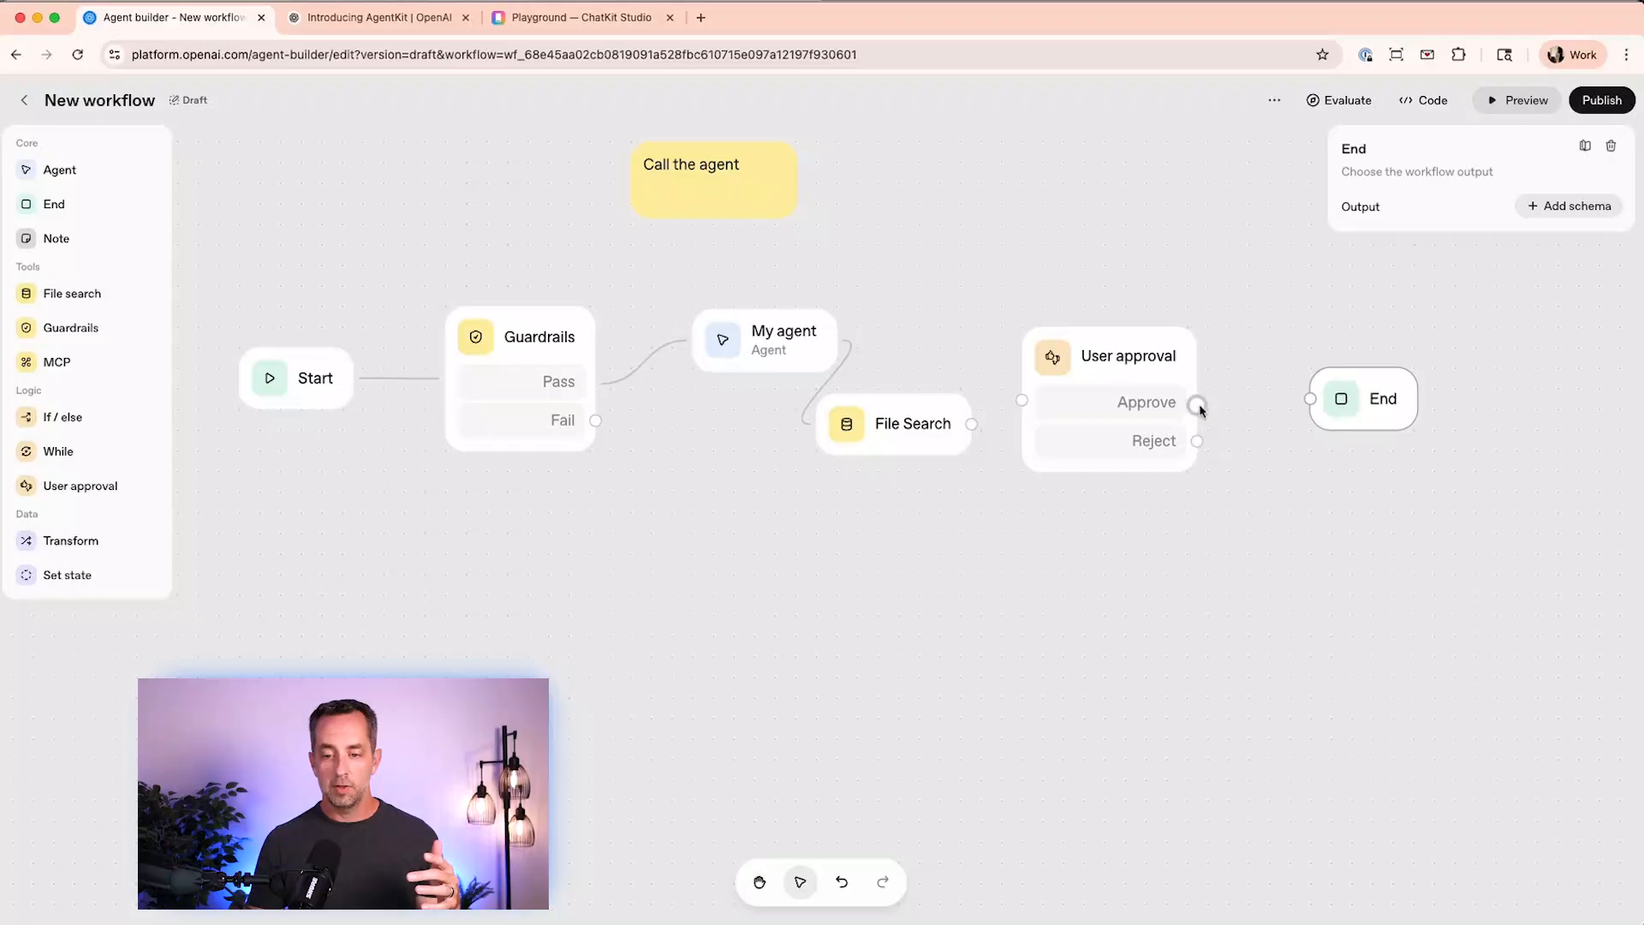
pyautogui.moveTo(1198, 401); pyautogui.dragTo(1309, 398)
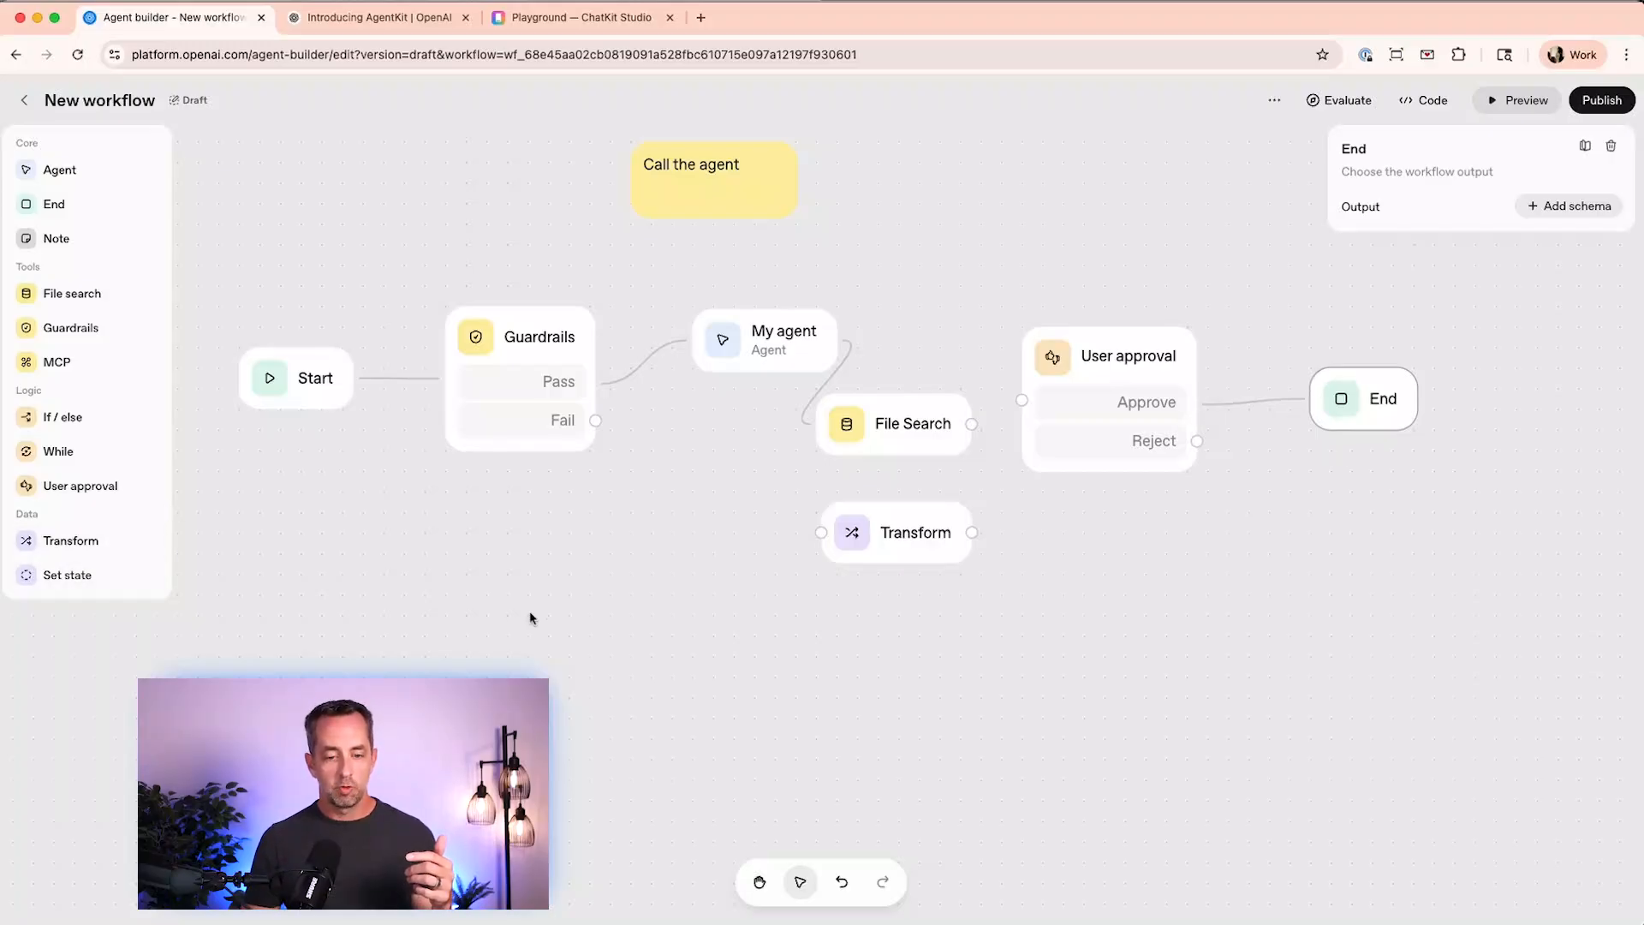
# - Open the Transform node's settings and read its Common Expression Language guide
pyautogui.click(915, 532)
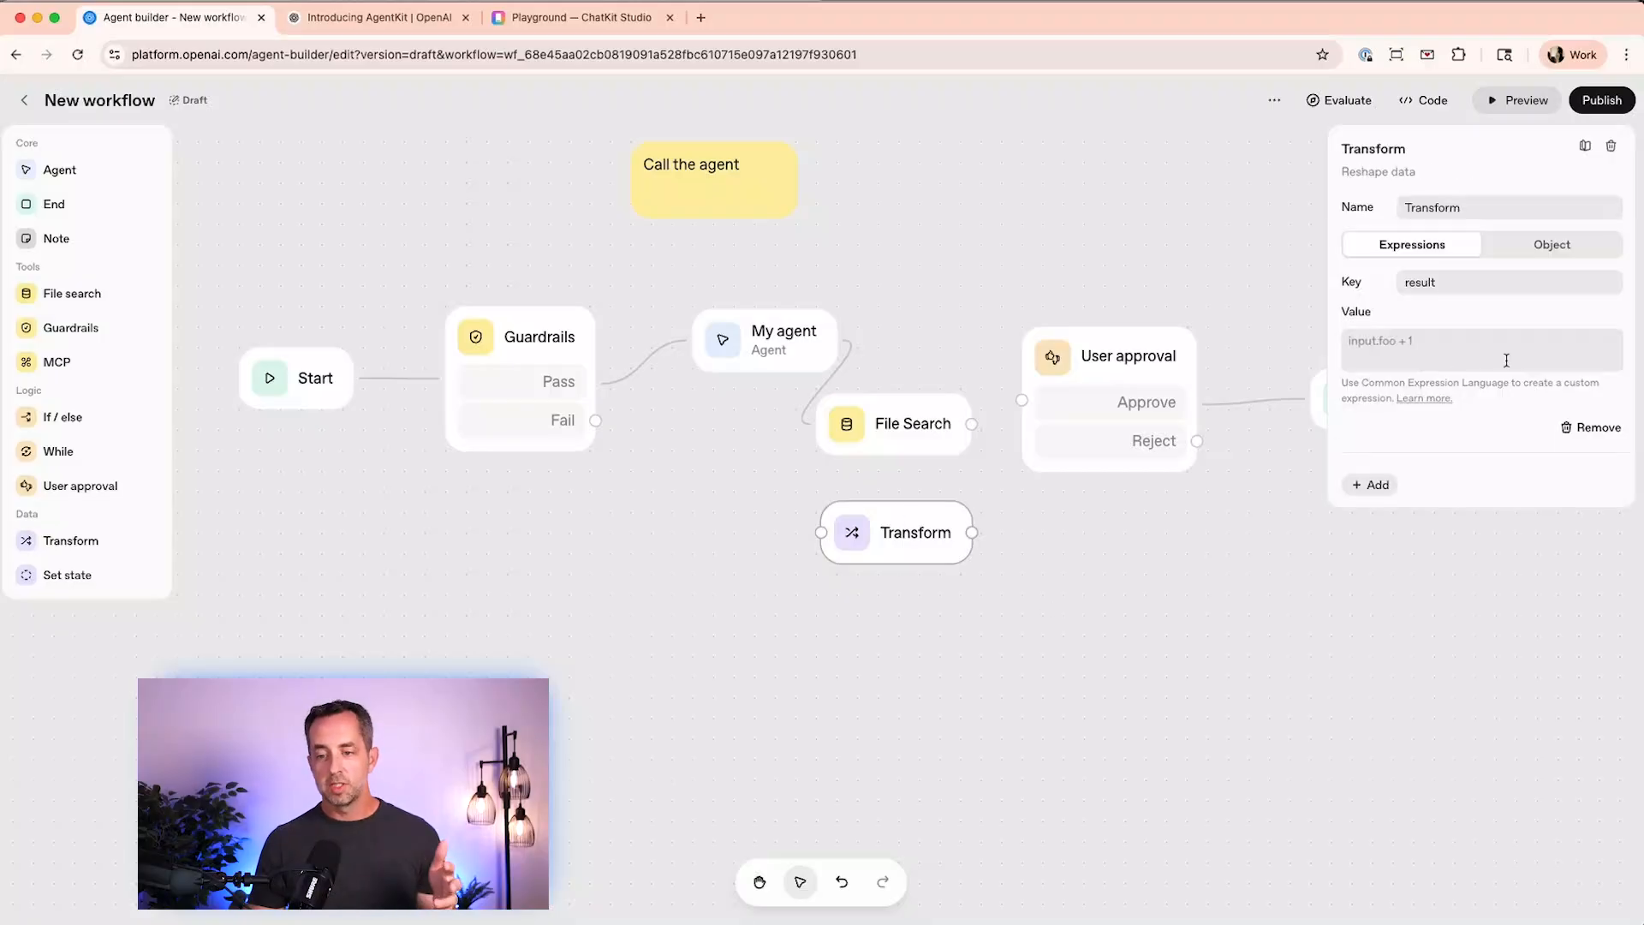
pyautogui.click(1424, 398)
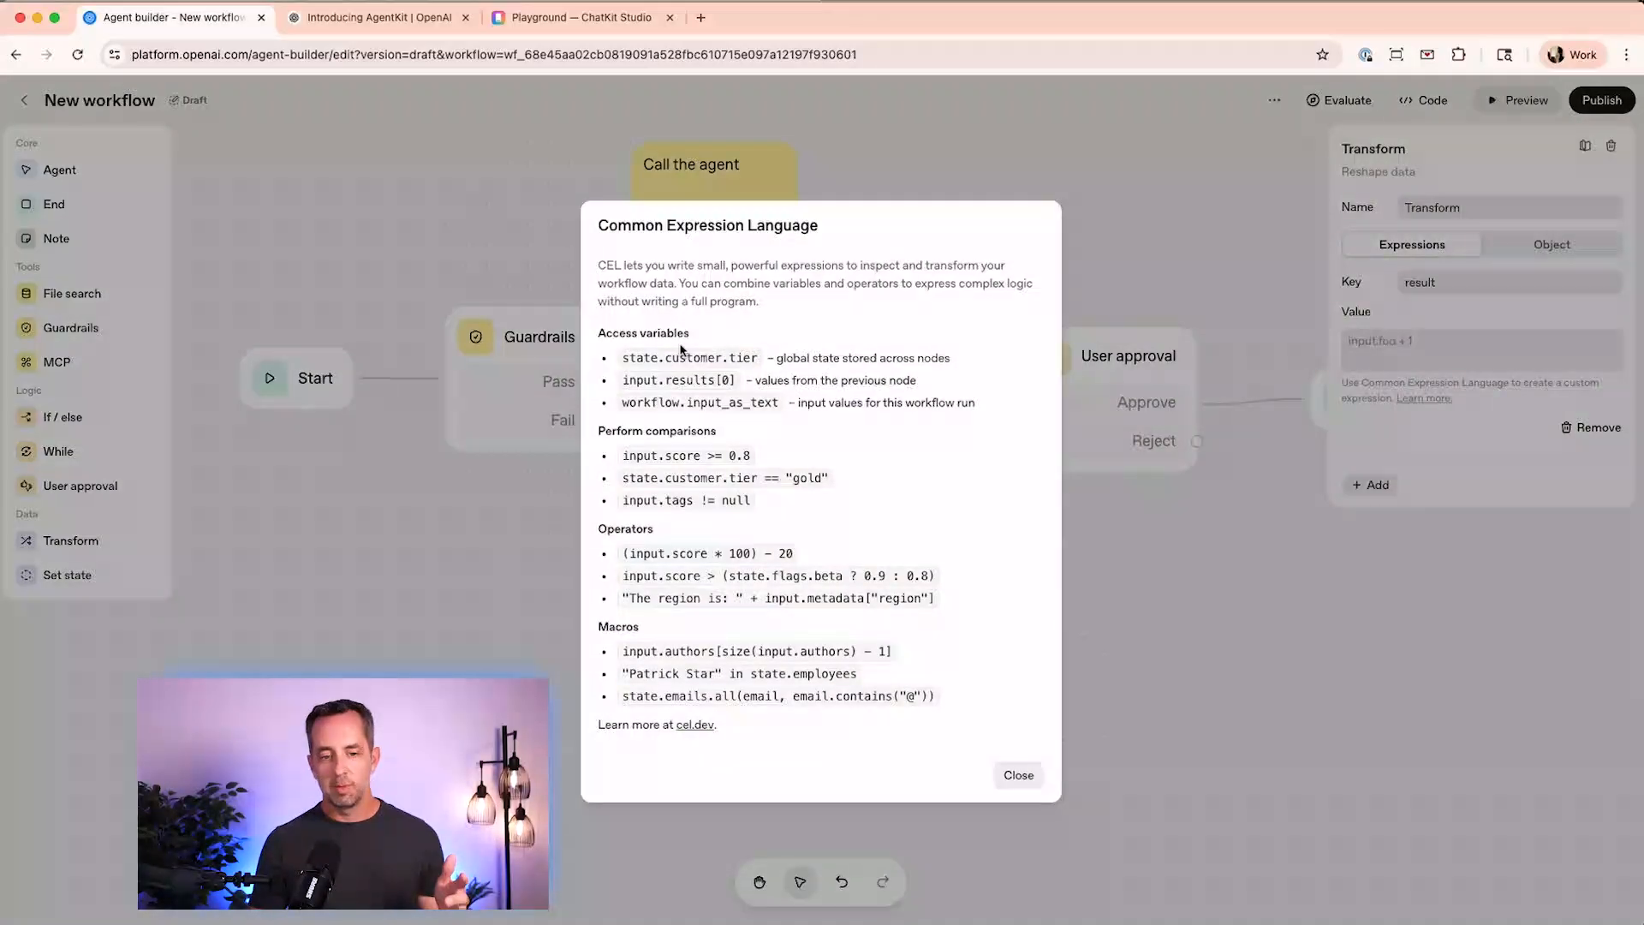
pyautogui.moveTo(664, 480)
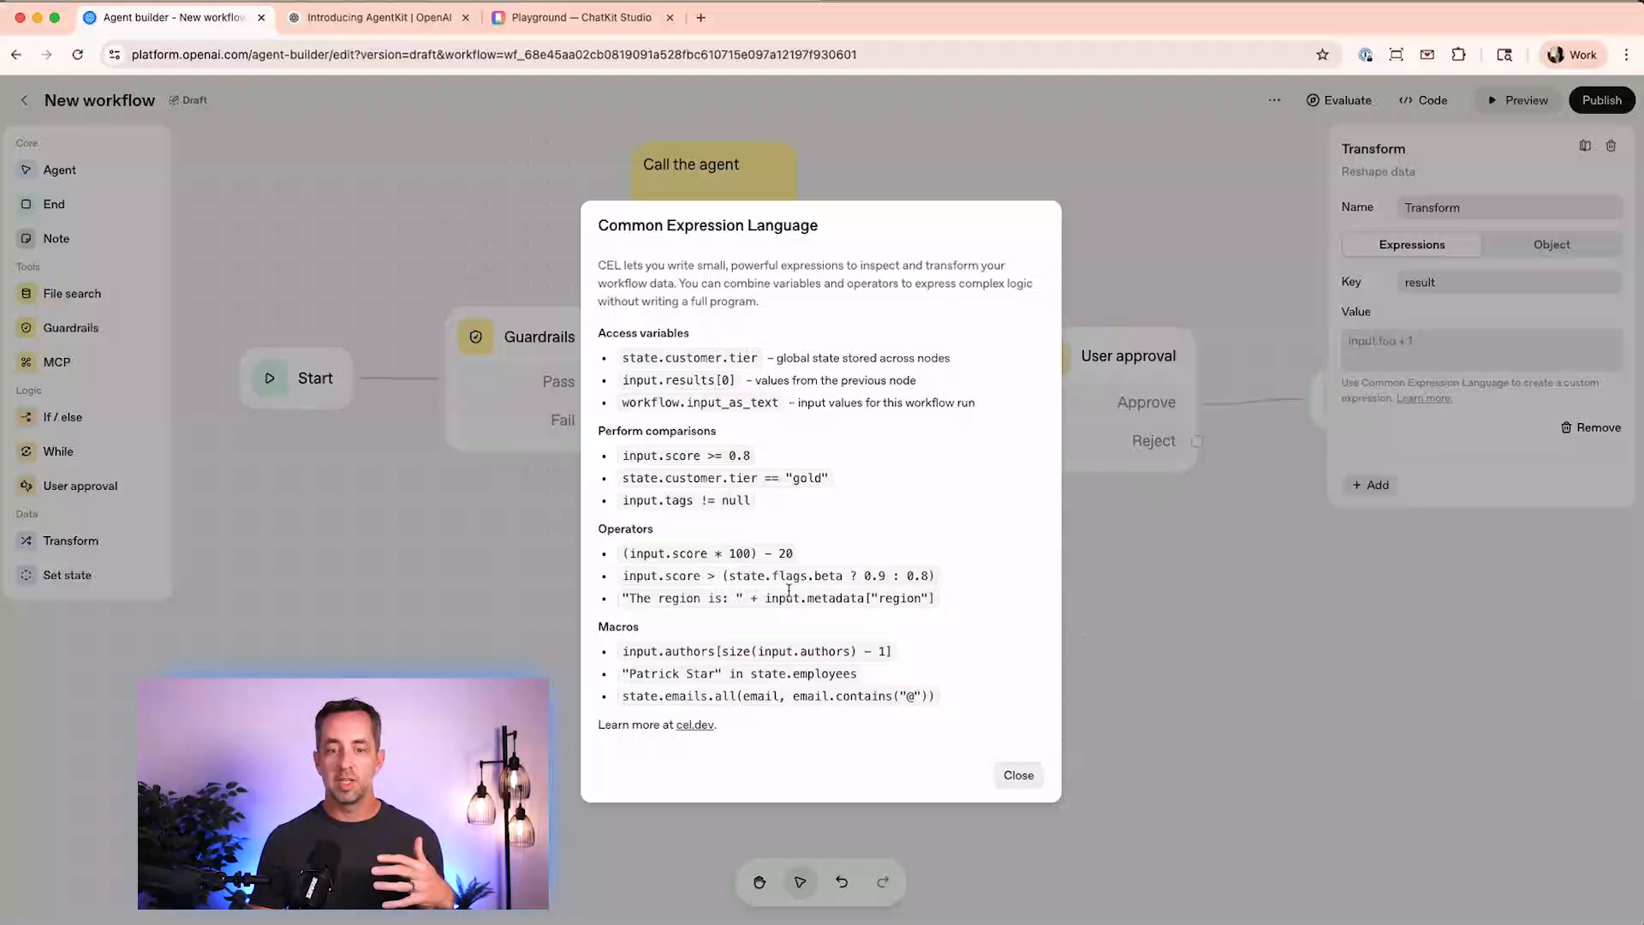
pyautogui.click(1018, 775)
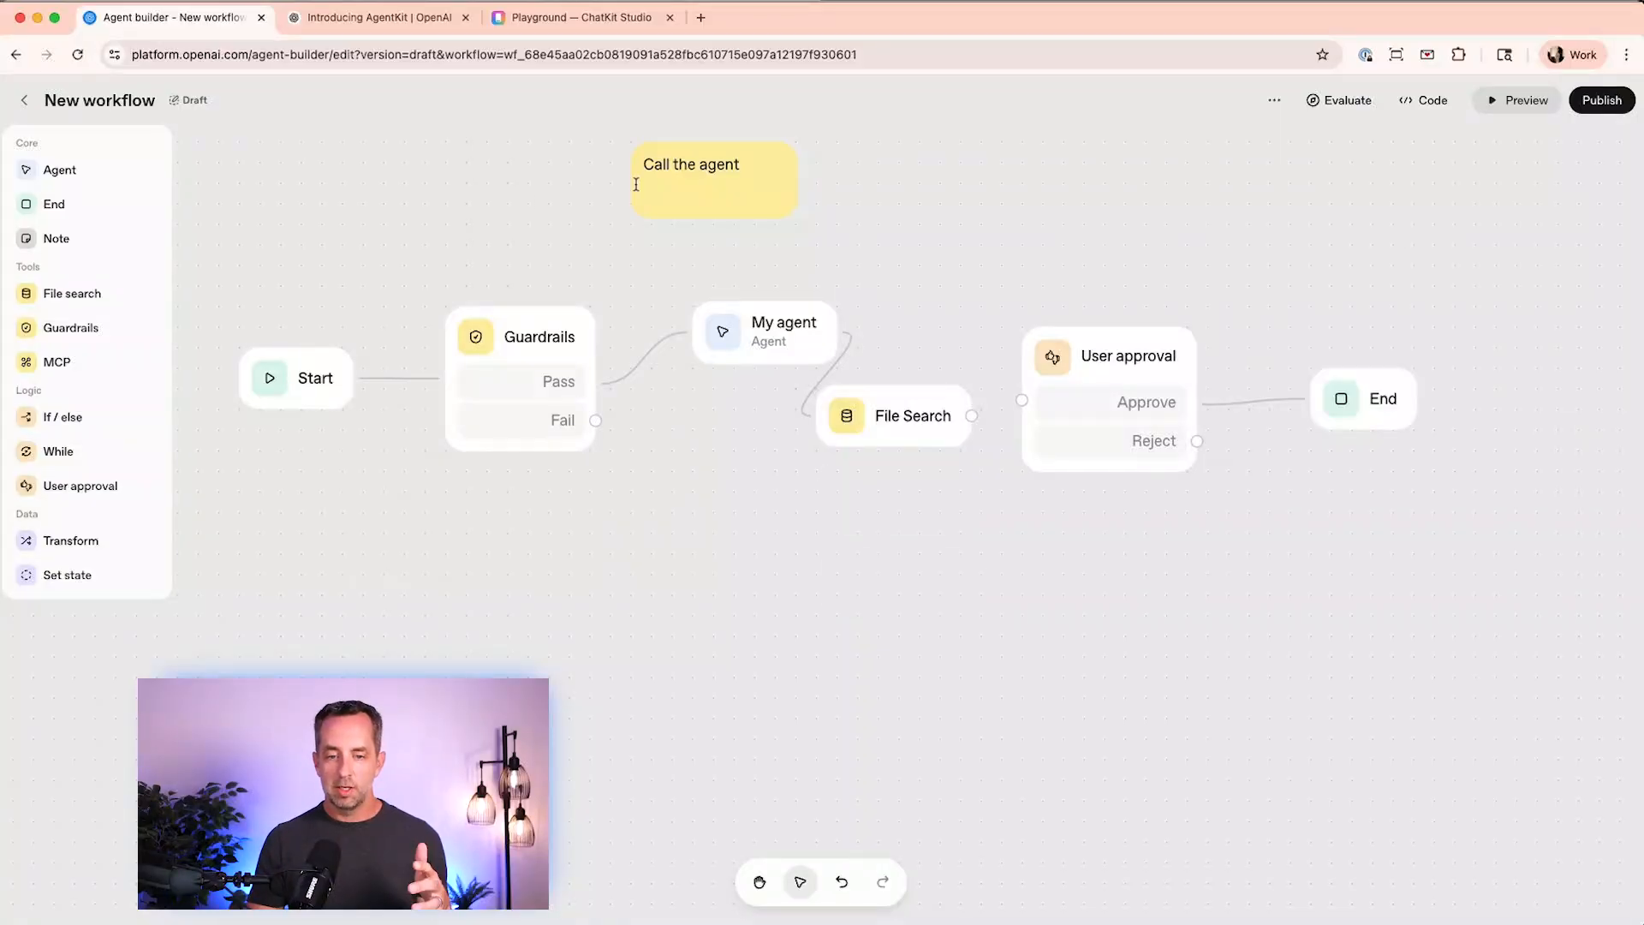
pyautogui.moveTo(533, 263)
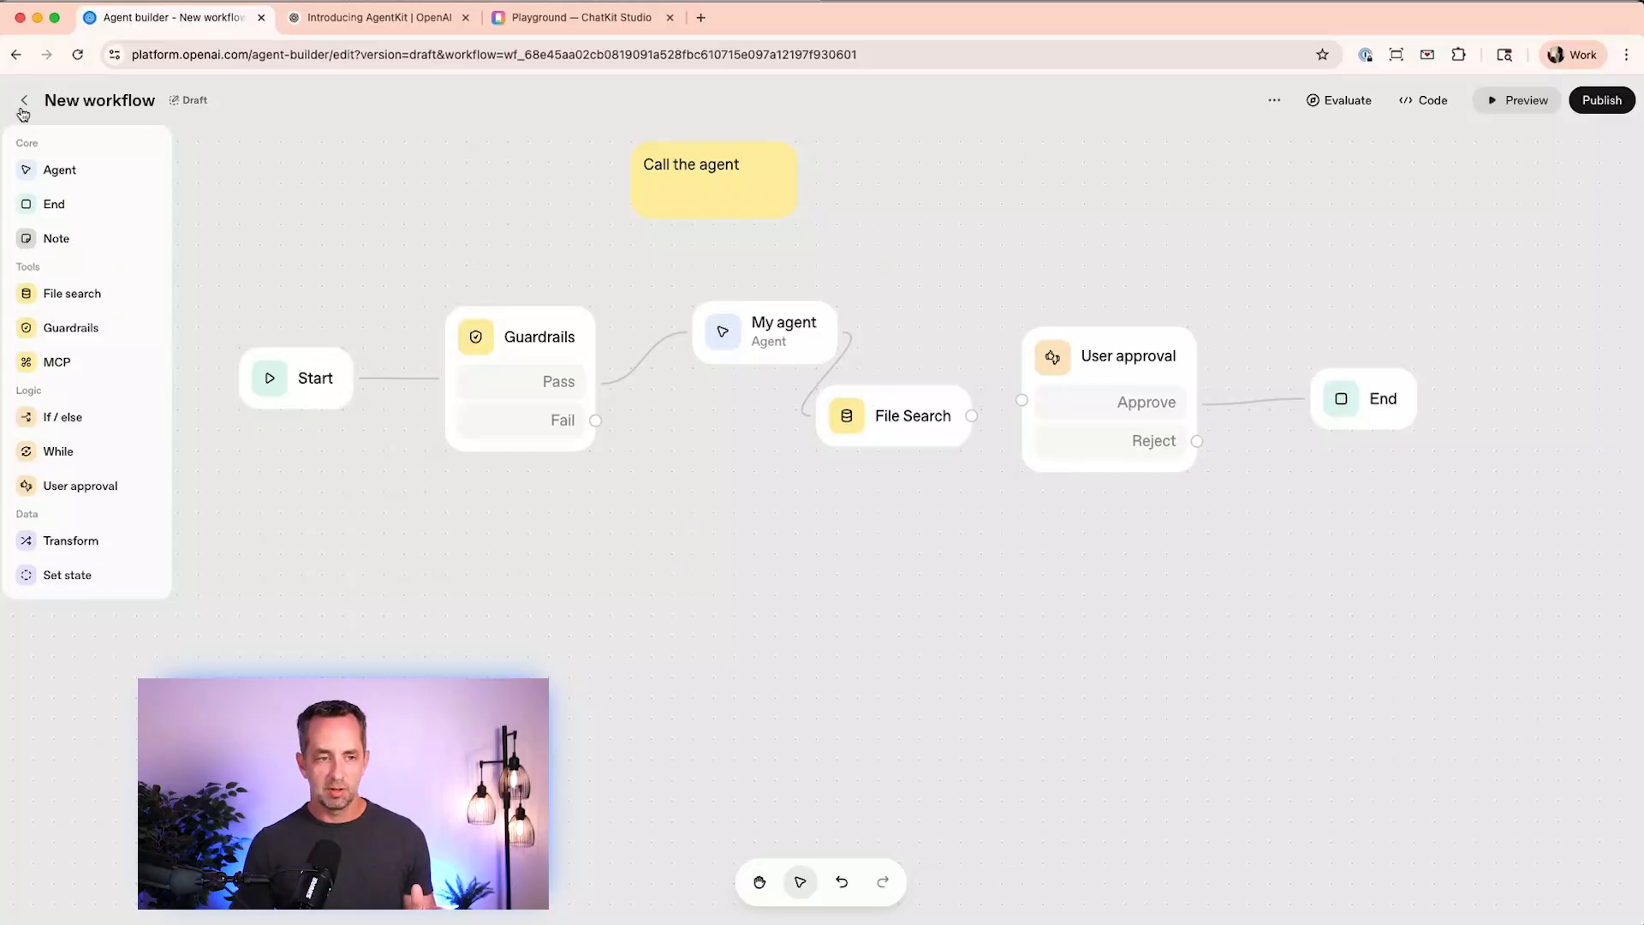
# - Leave the draft, test-run Podcast Researcher, and dismiss the workflow error
pyautogui.click(23, 100)
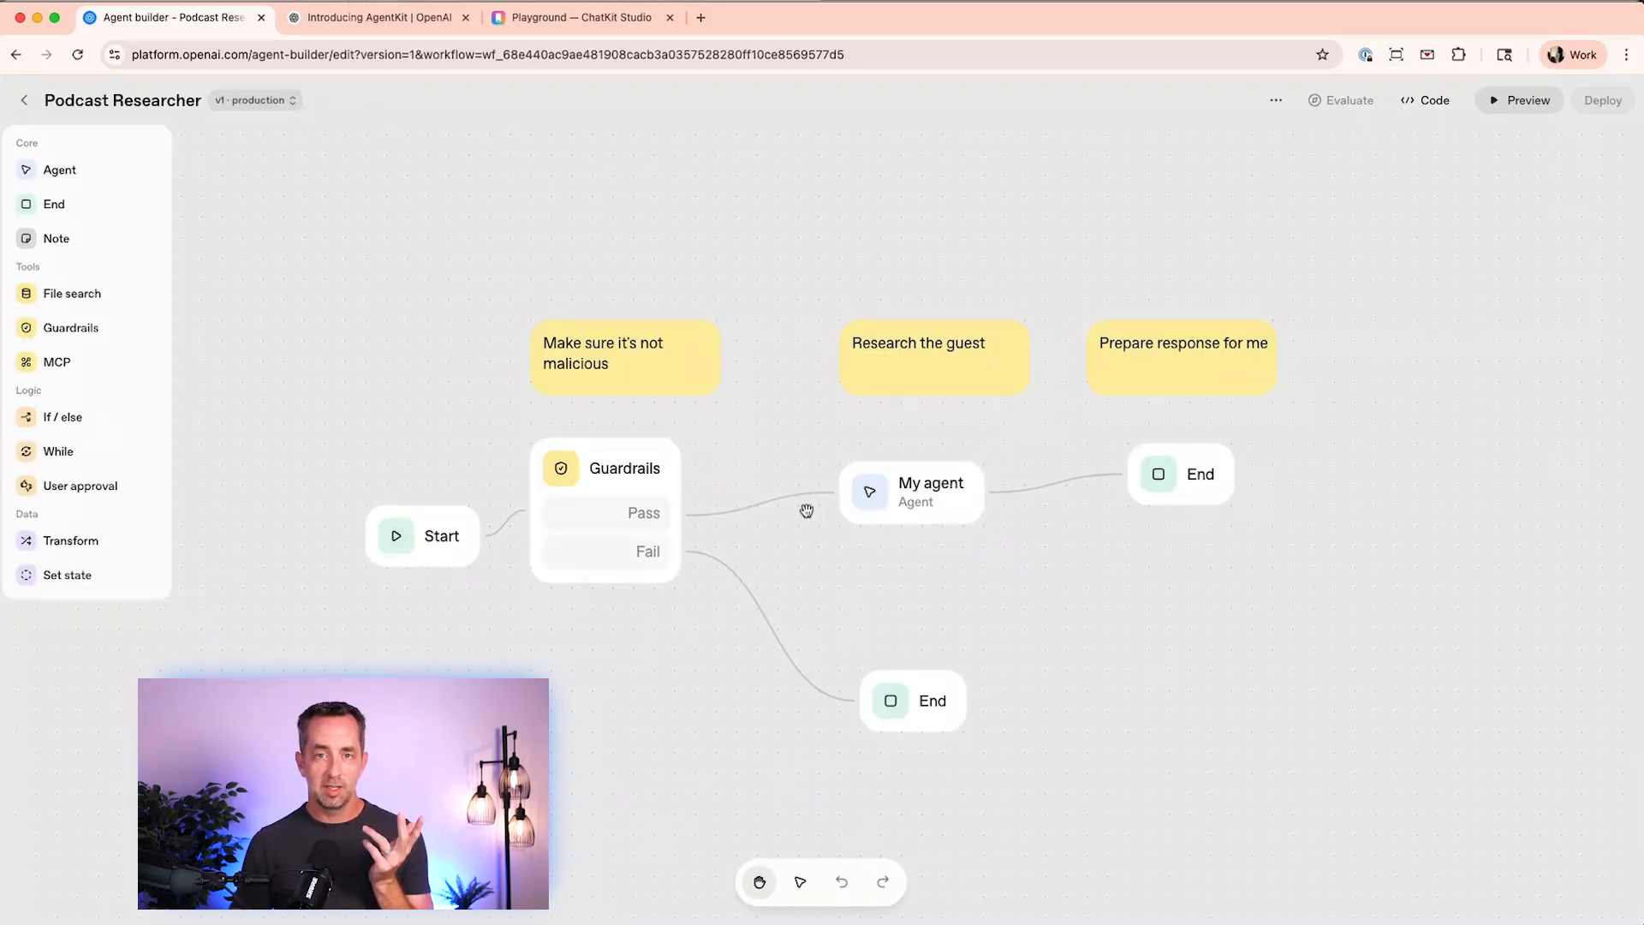
pyautogui.click(1519, 100)
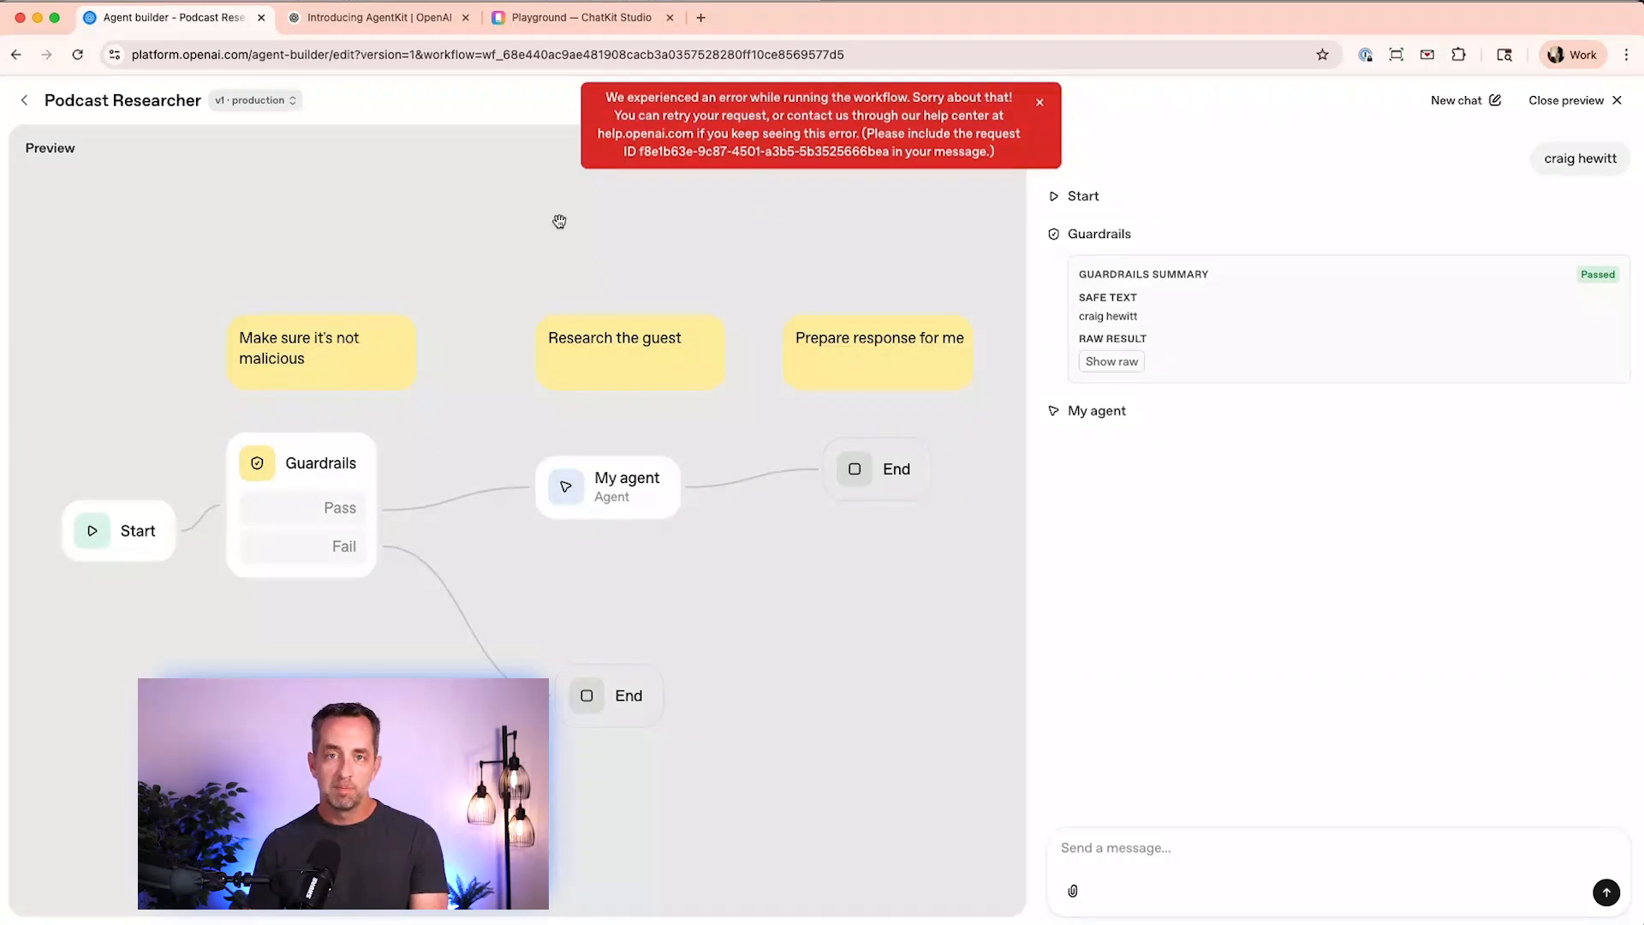
pyautogui.click(1040, 102)
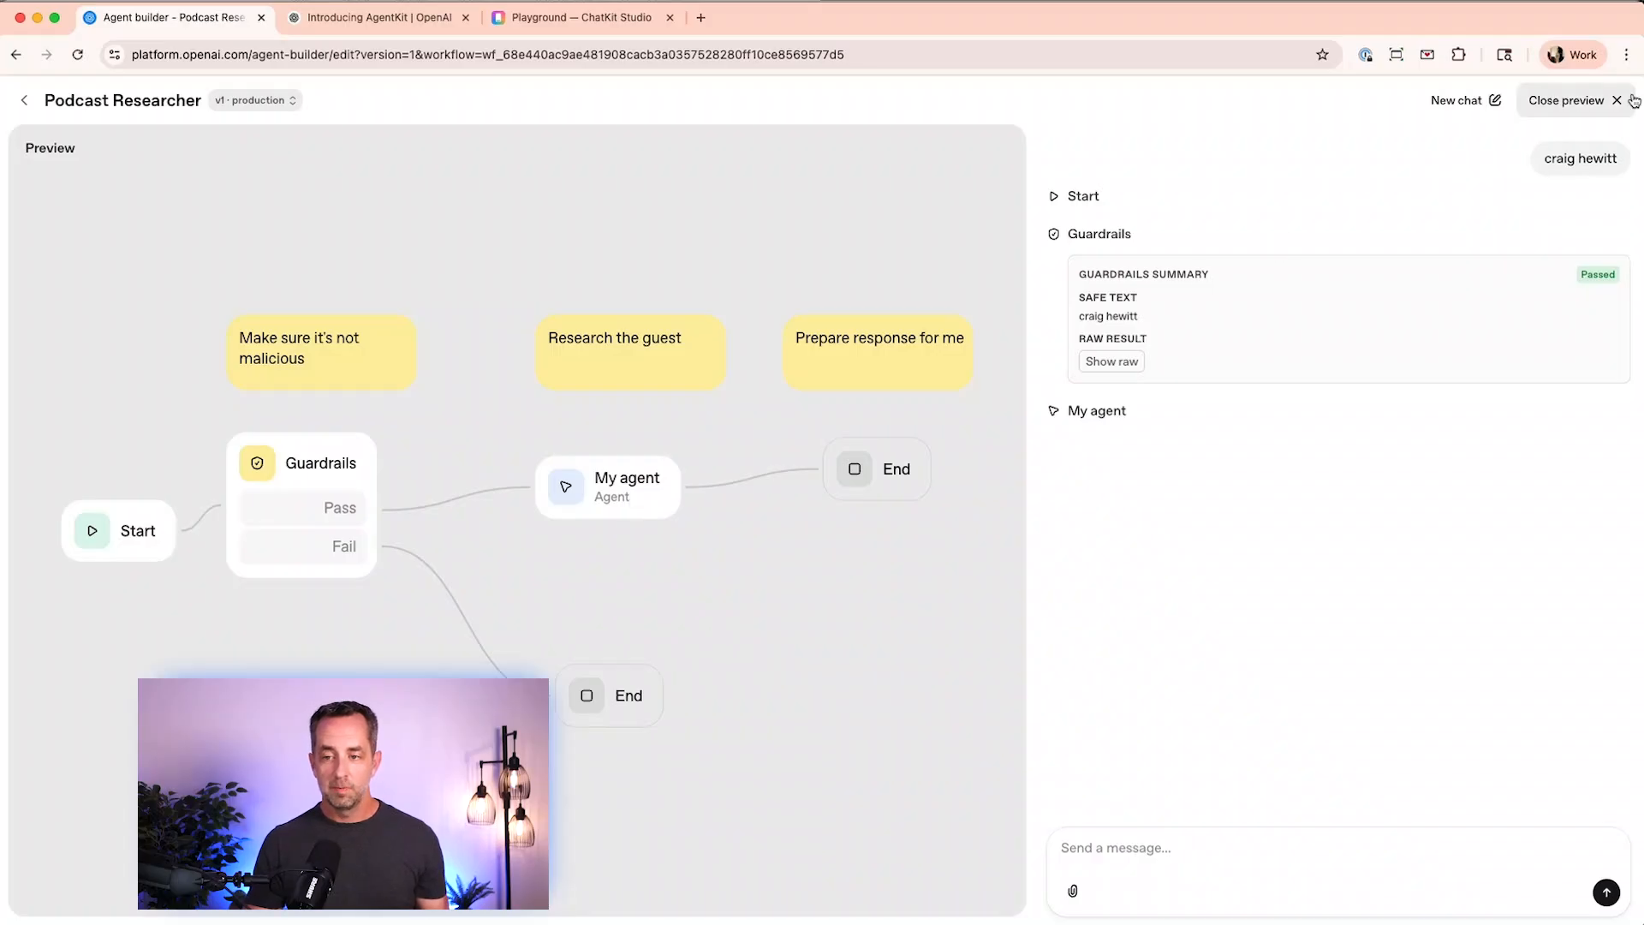
# - Close the preview and view My agent's name, website, linkedin and bio output schema
pyautogui.click(1619, 100)
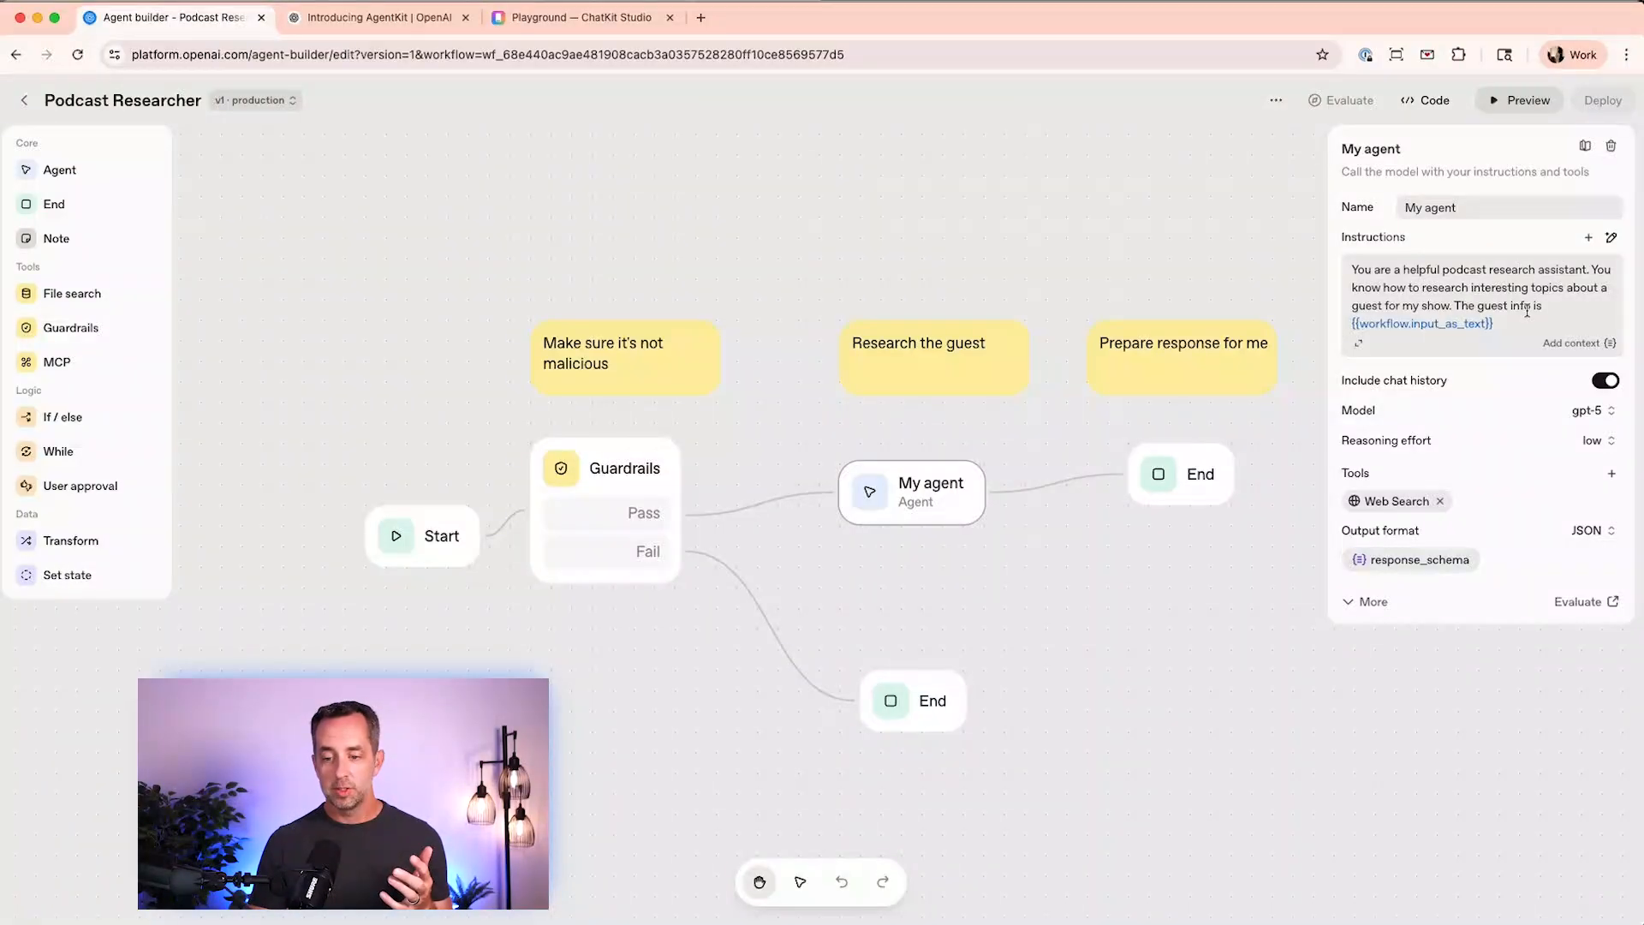
pyautogui.click(1418, 559)
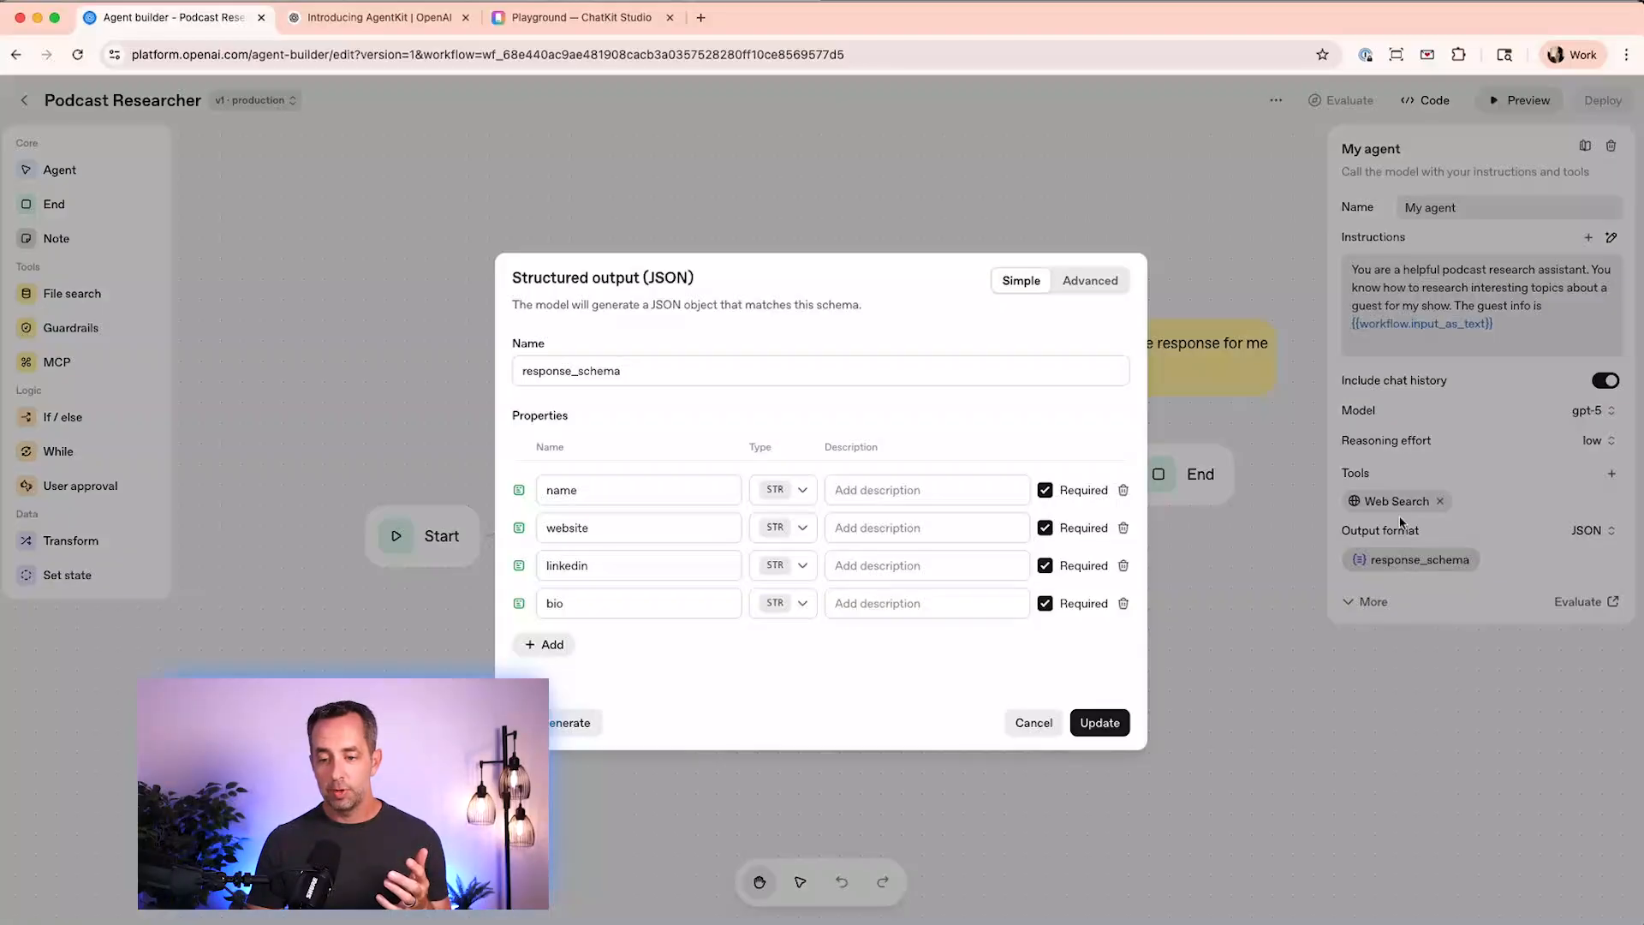
pyautogui.moveTo(1412, 505)
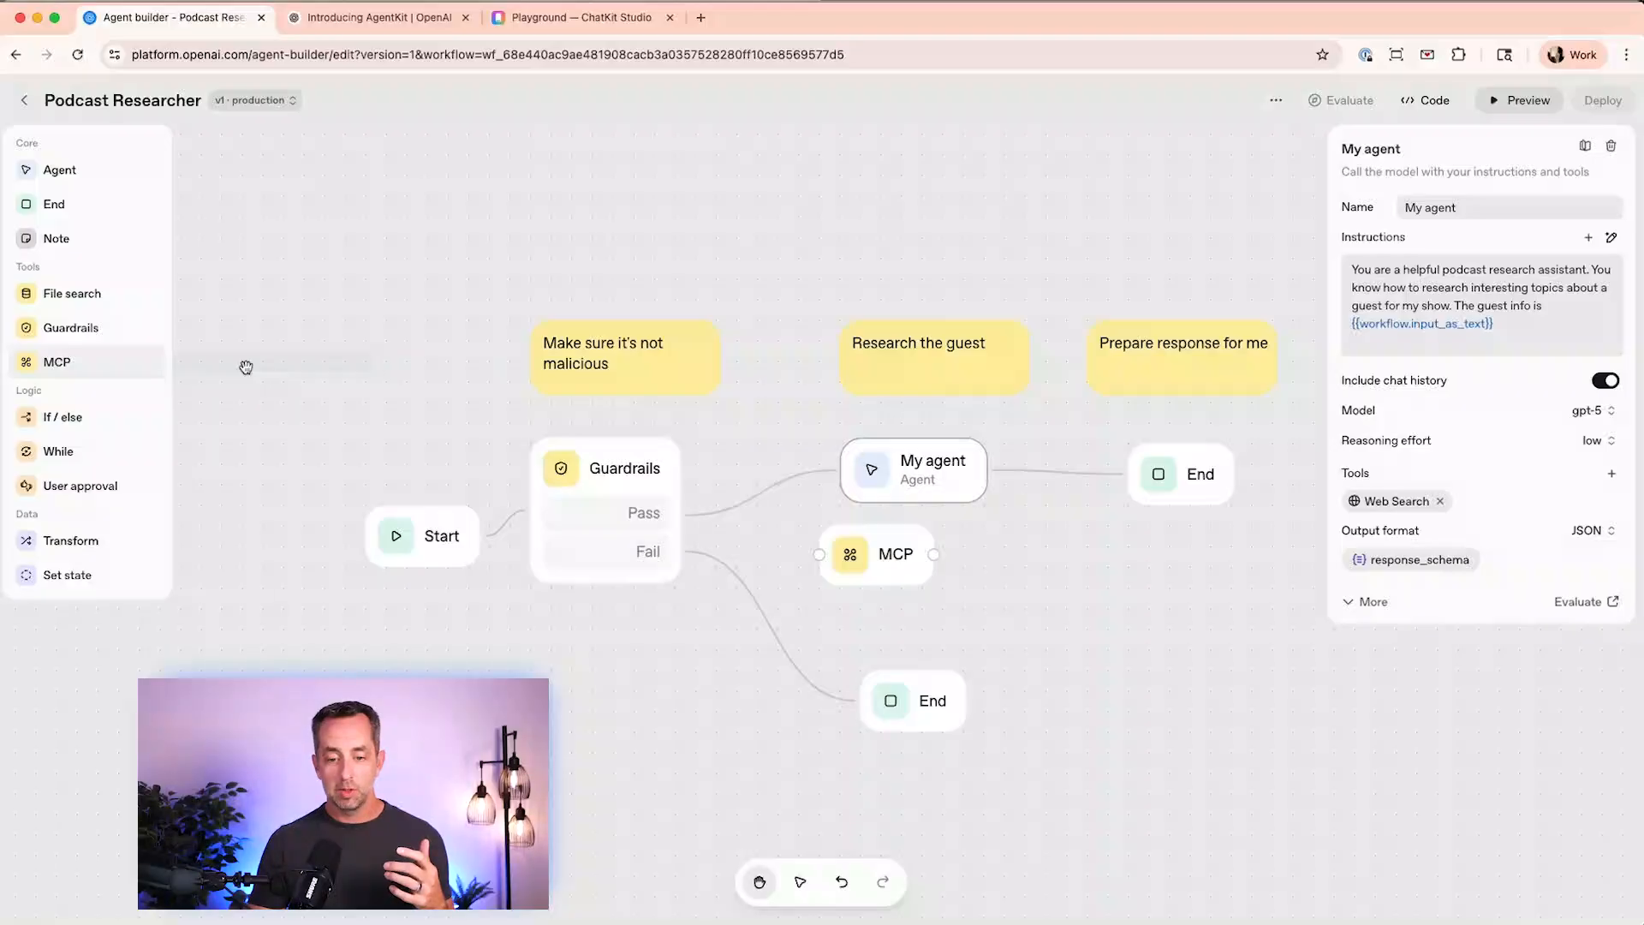
# - Drop an MCP node onto the canvas and browse its server list without choosing one
pyautogui.click(877, 555)
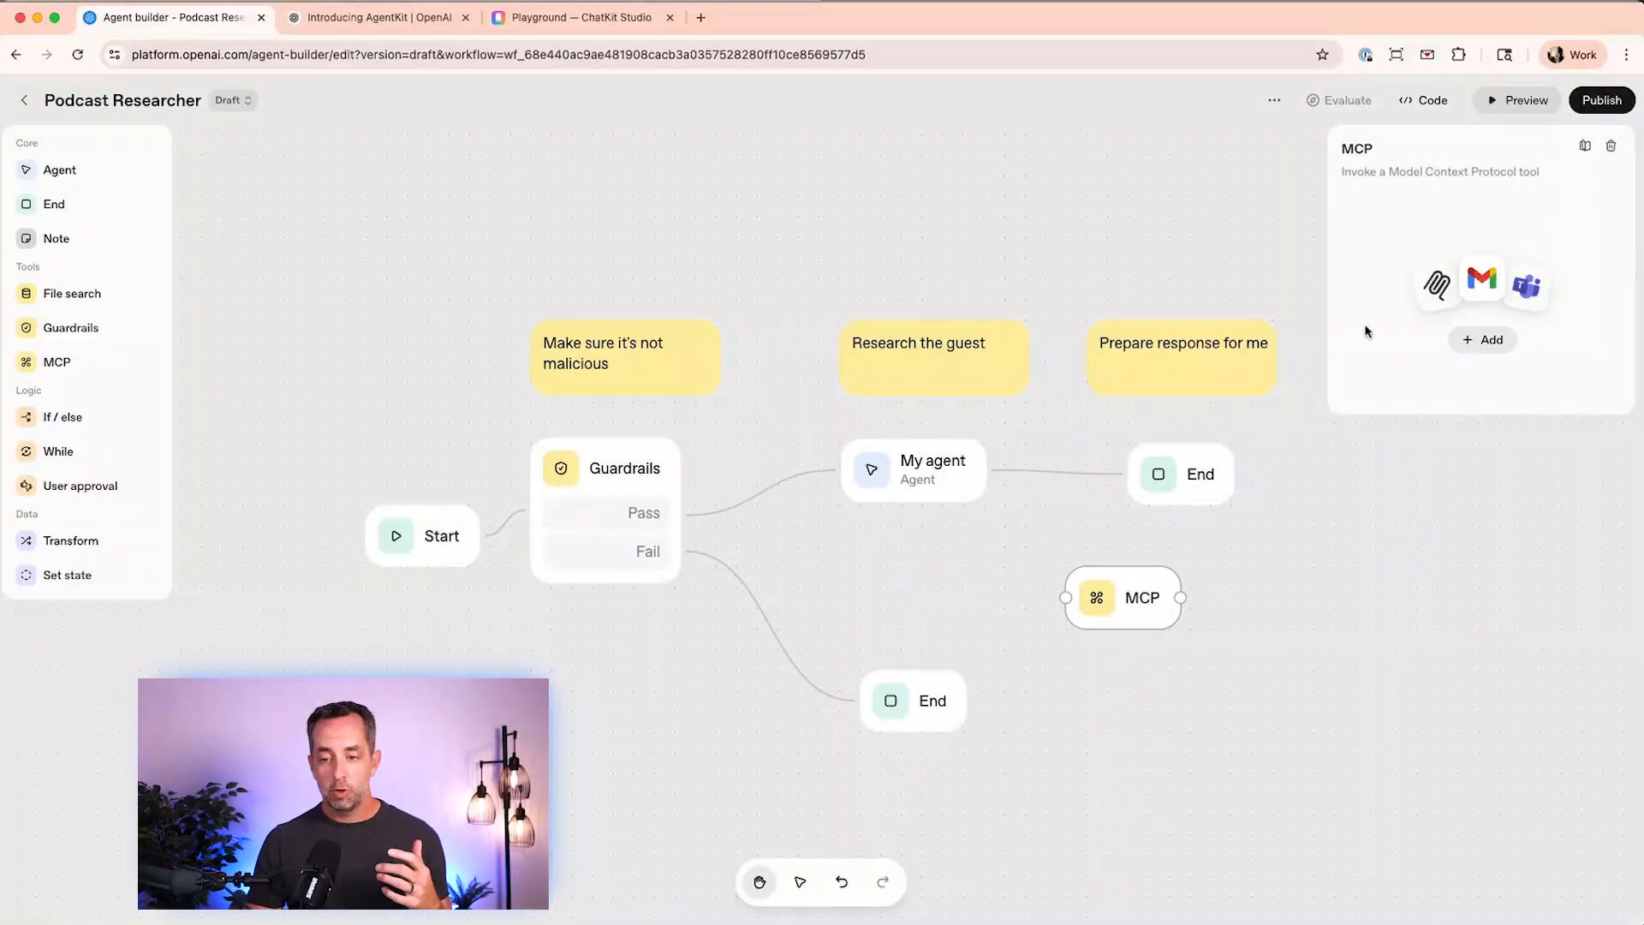
pyautogui.click(1482, 339)
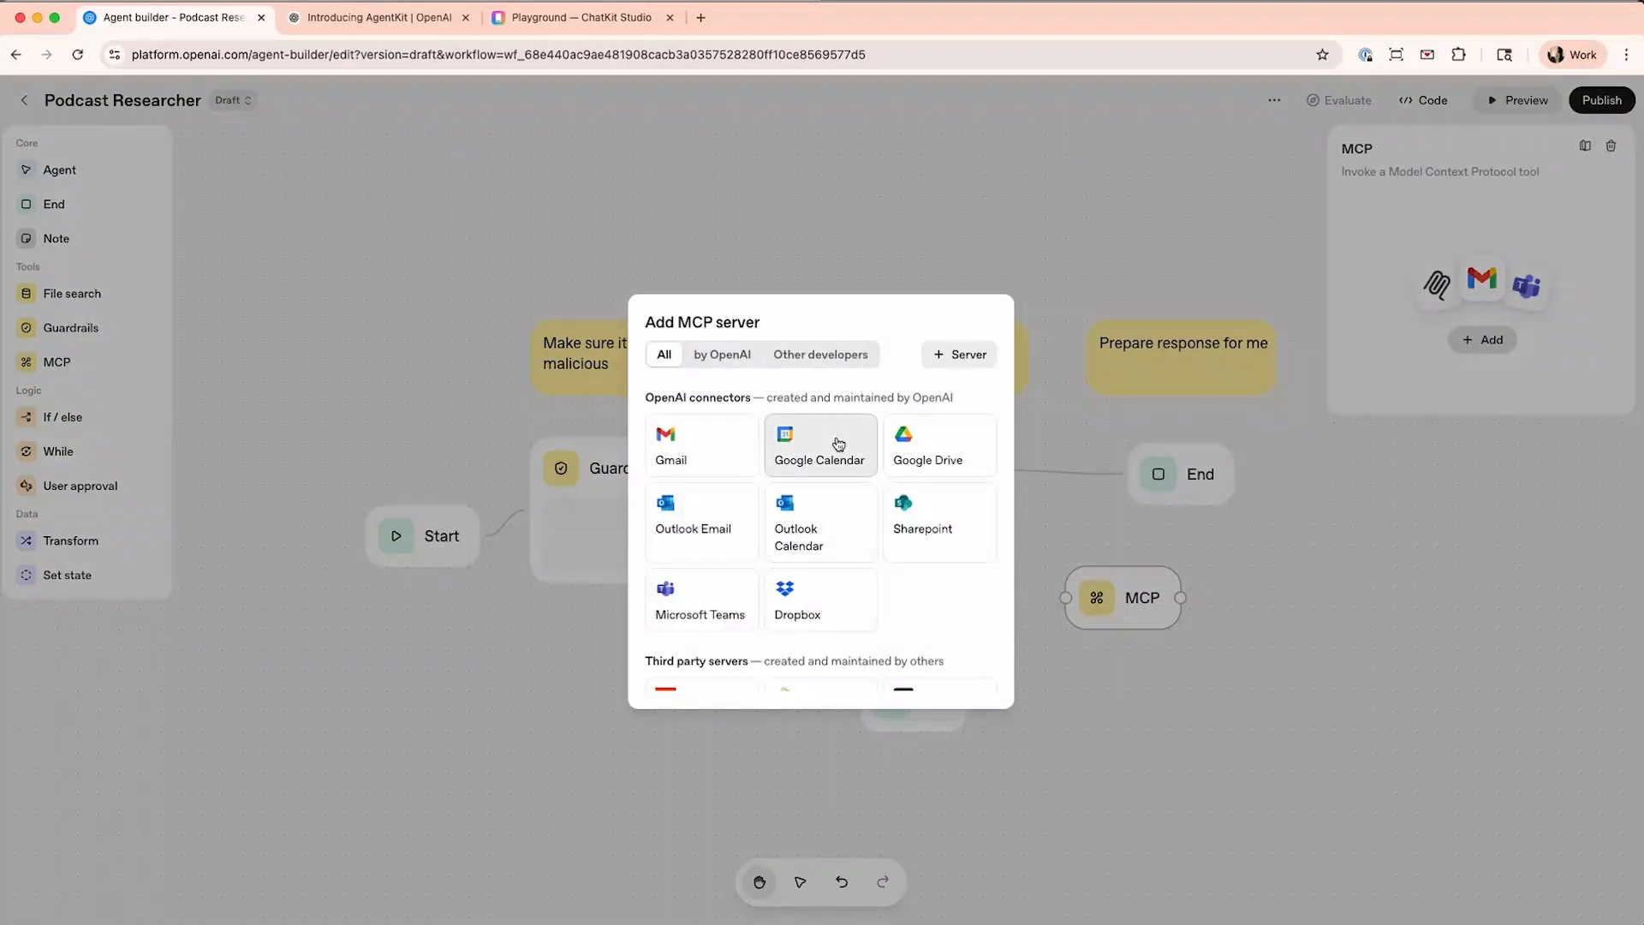
pyautogui.moveTo(885, 619)
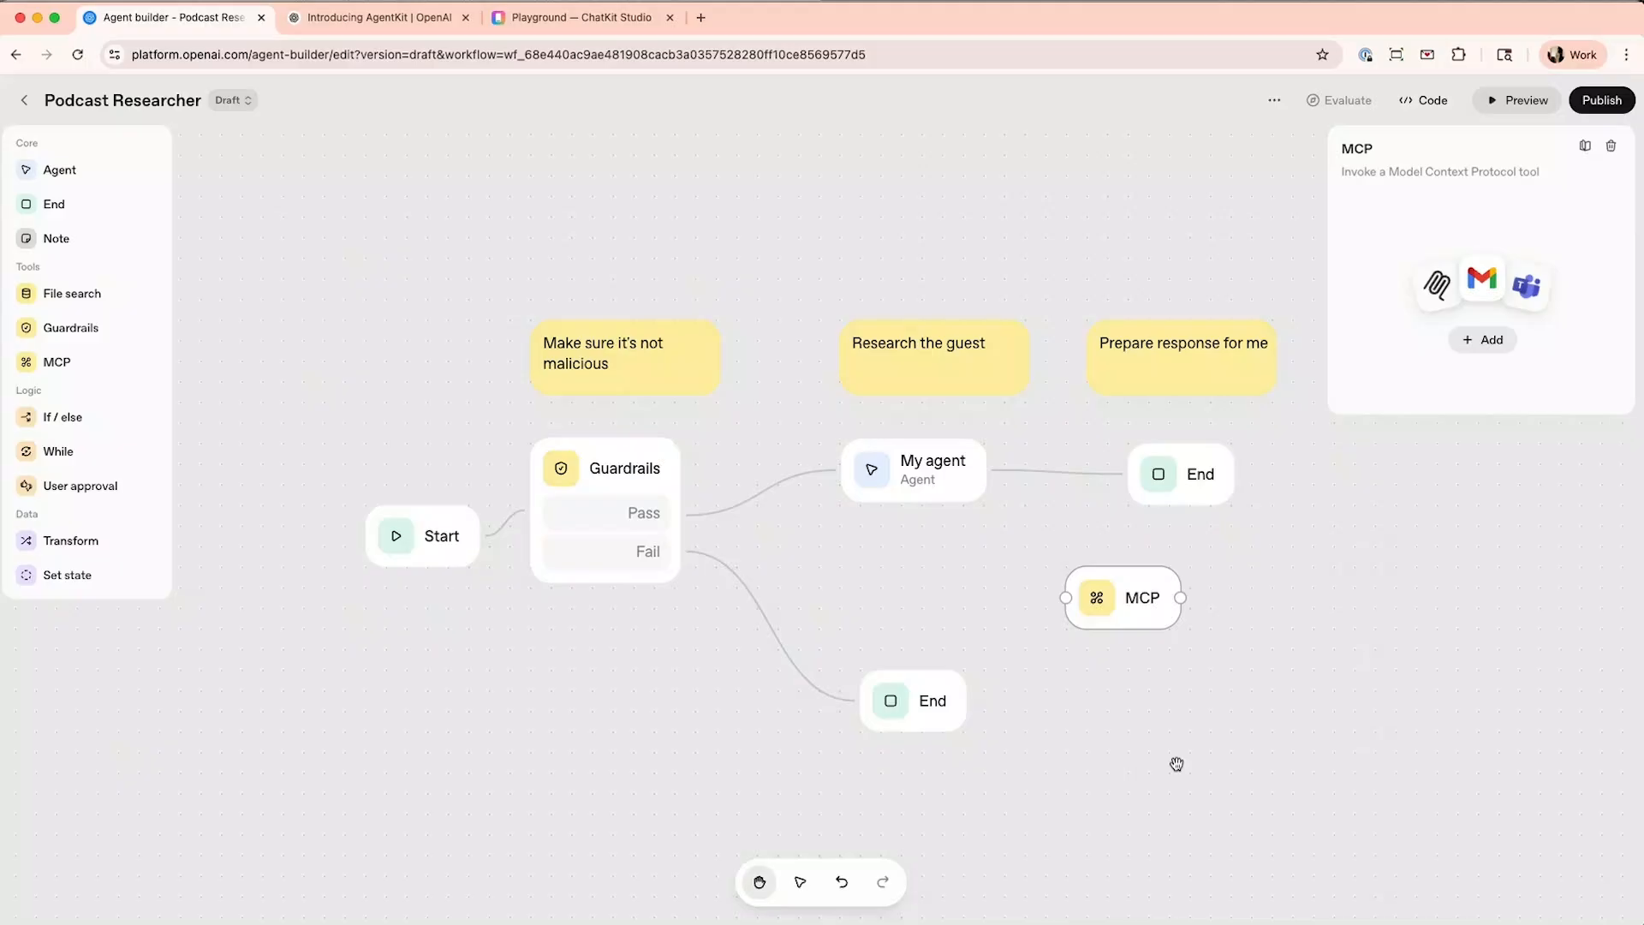
pyautogui.click(1431, 100)
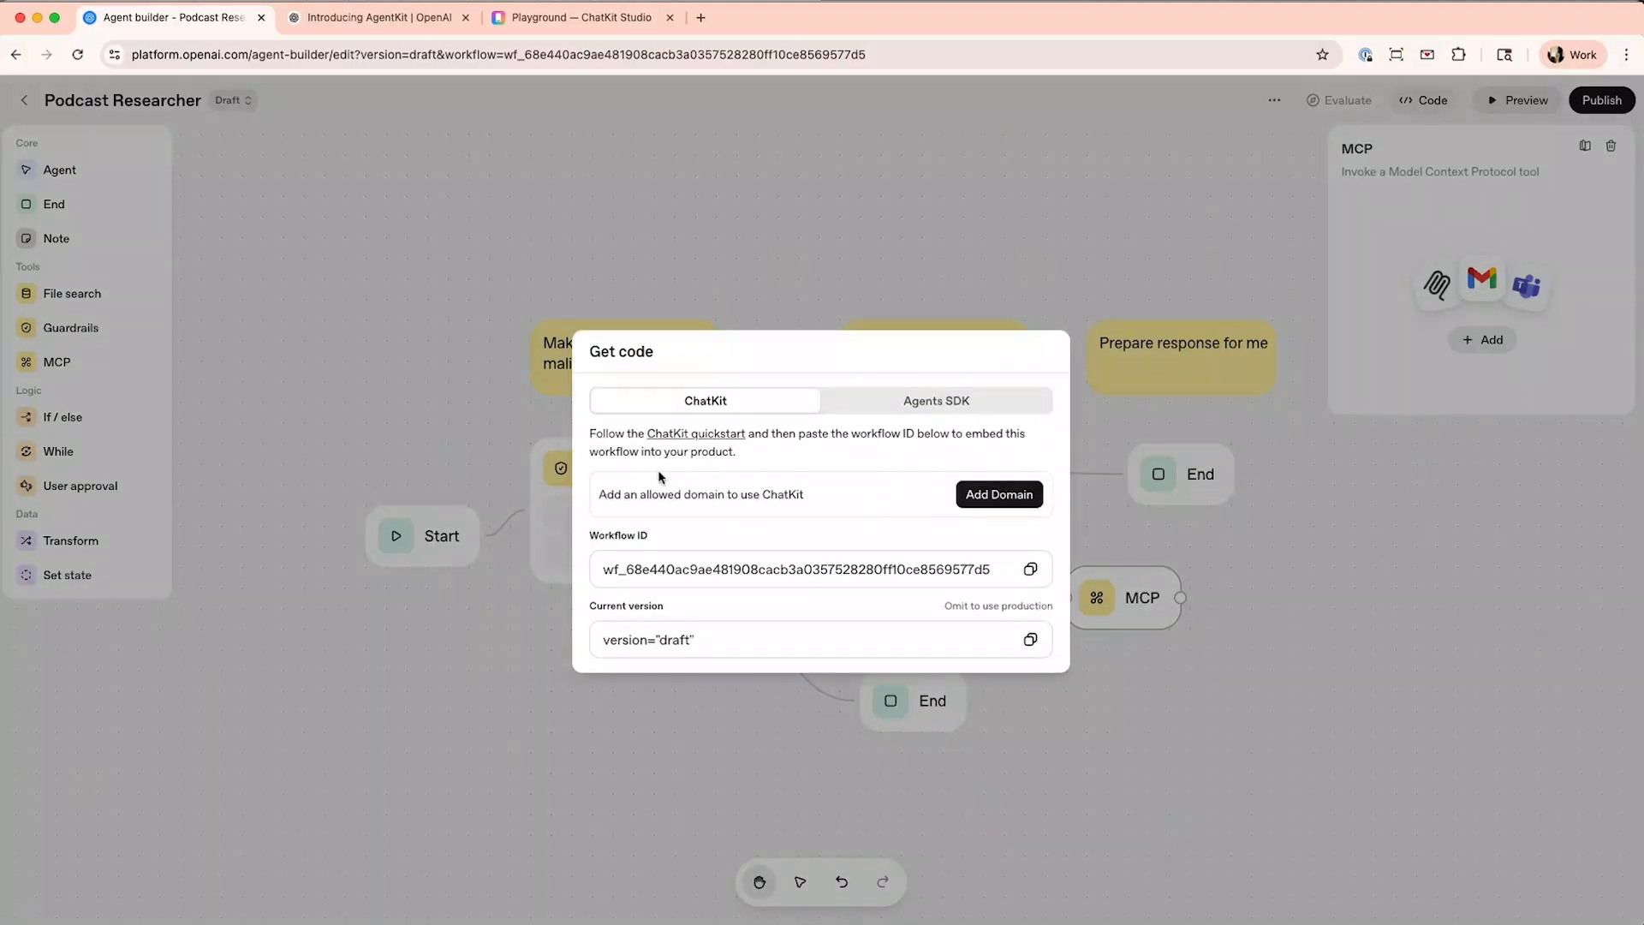
pyautogui.moveTo(634, 445)
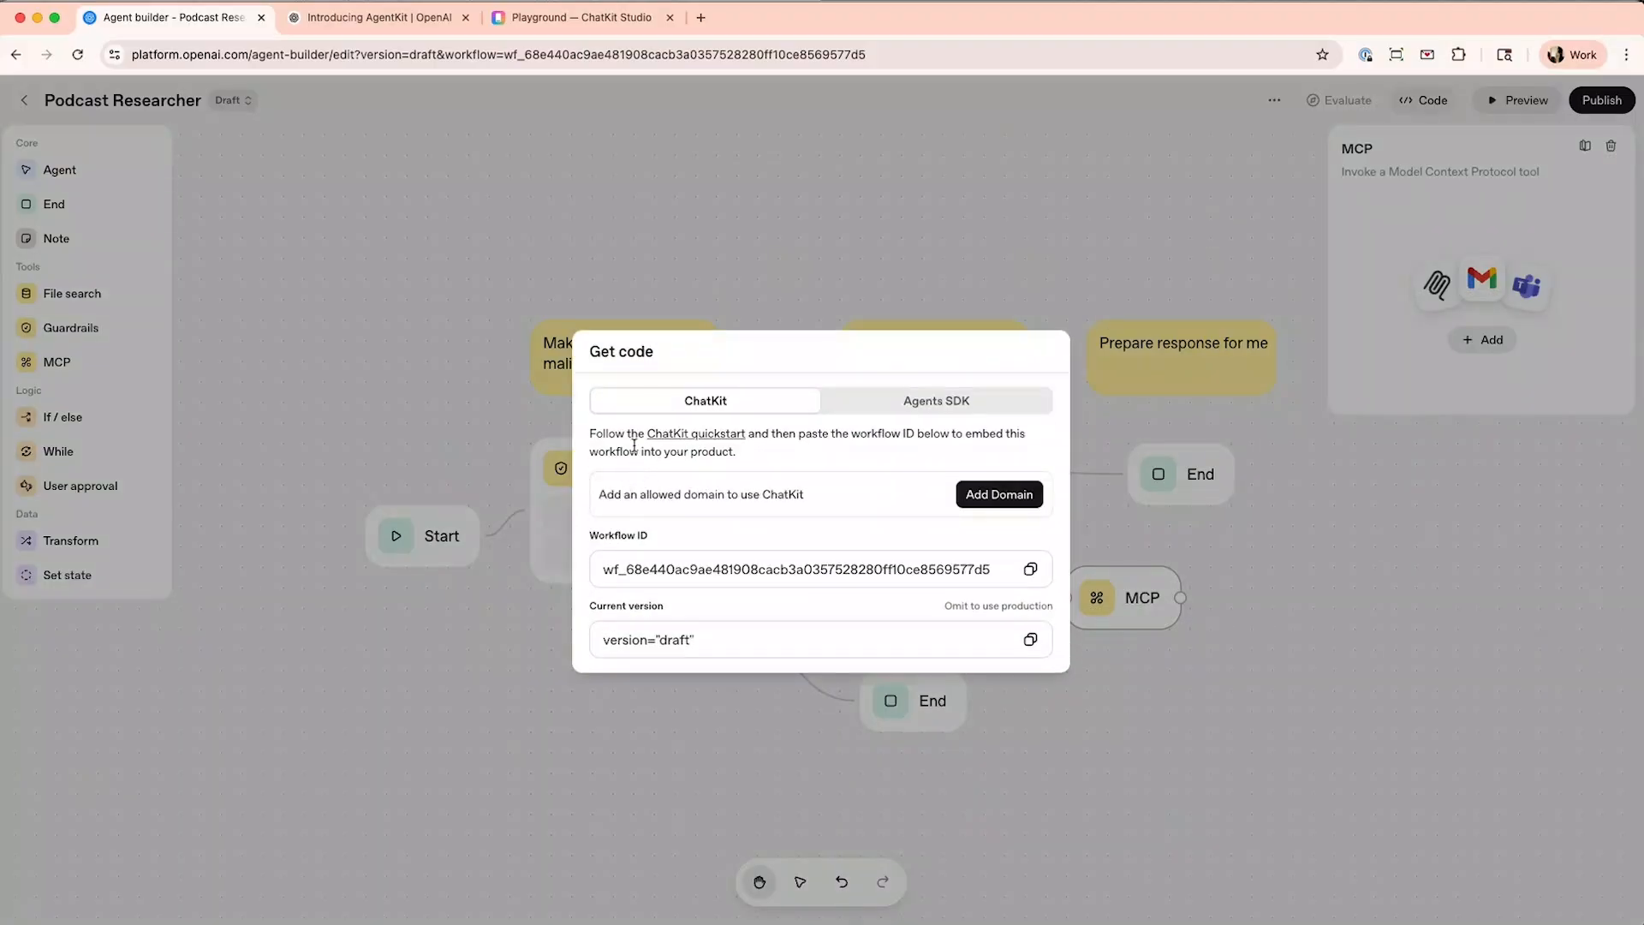
pyautogui.moveTo(749, 447)
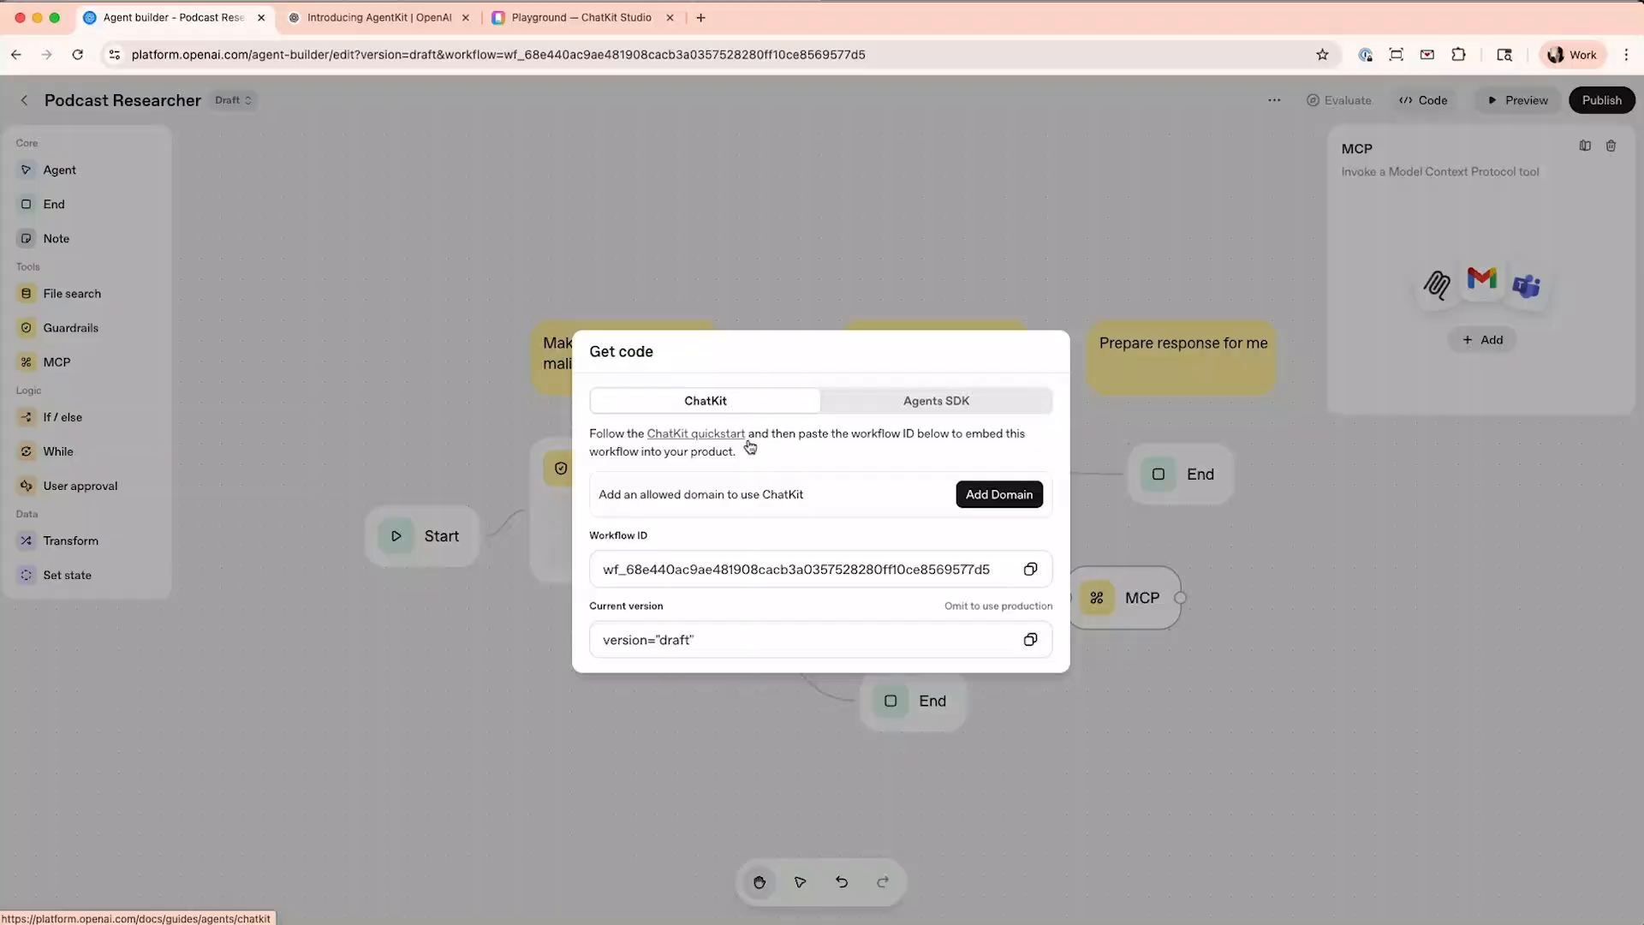
# - Open the ChatKit quickstart link from the Get code dialog
pyautogui.click(1030, 570)
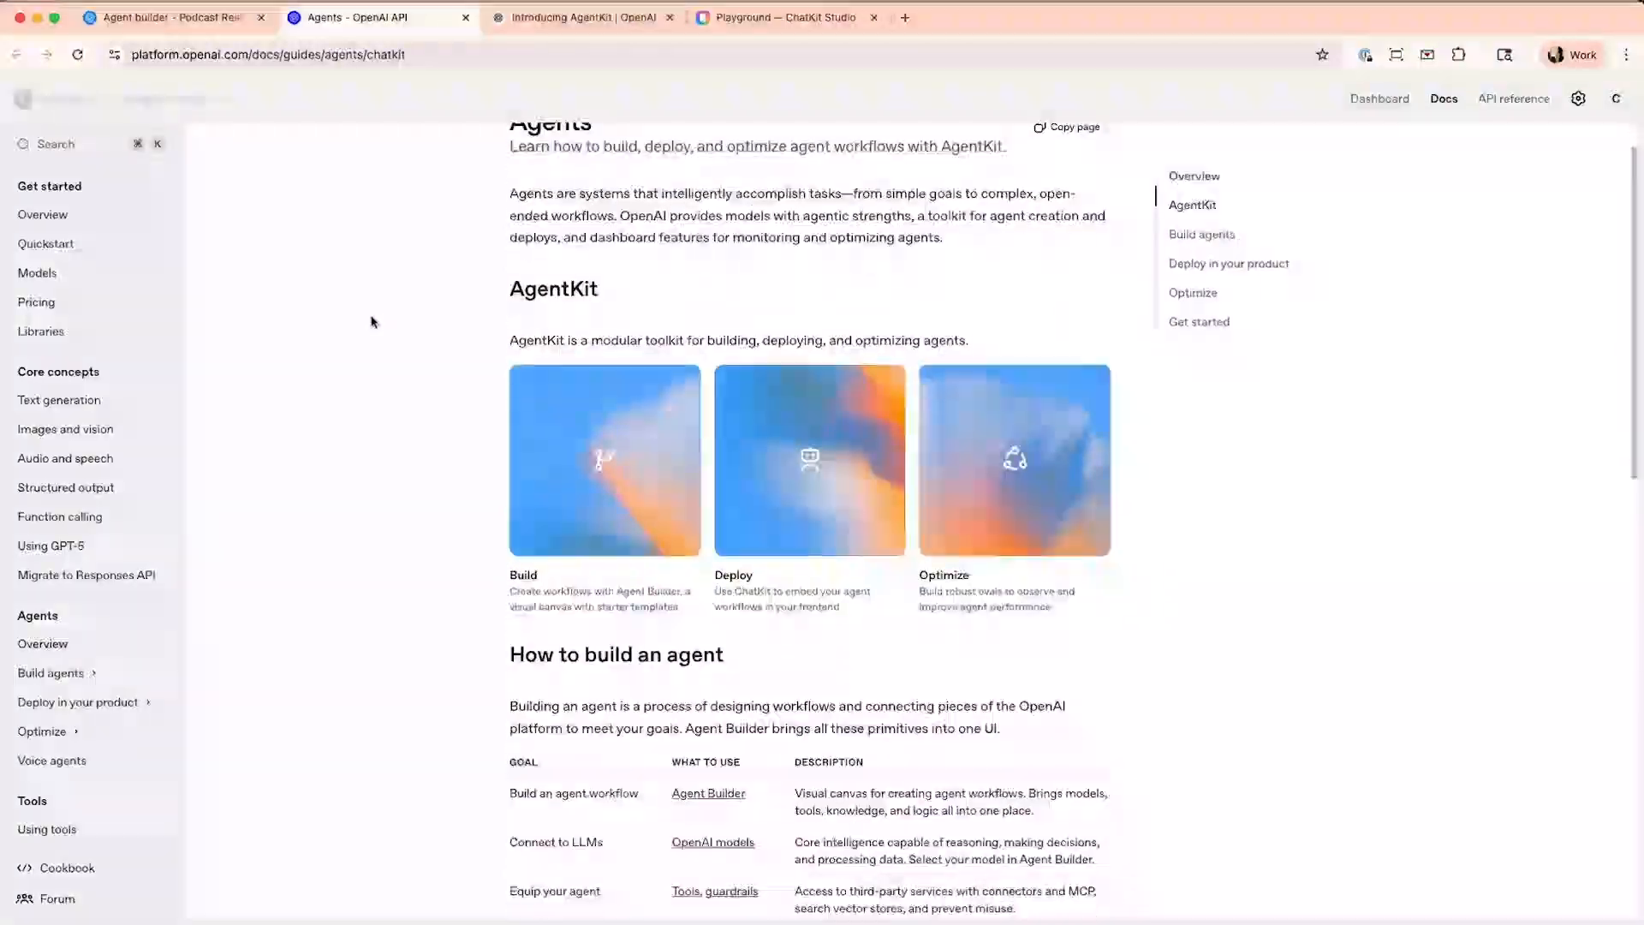
# - Scroll down the Agents docs page before returning to Agent Builder's Get code dialog
pyautogui.scroll(-3)
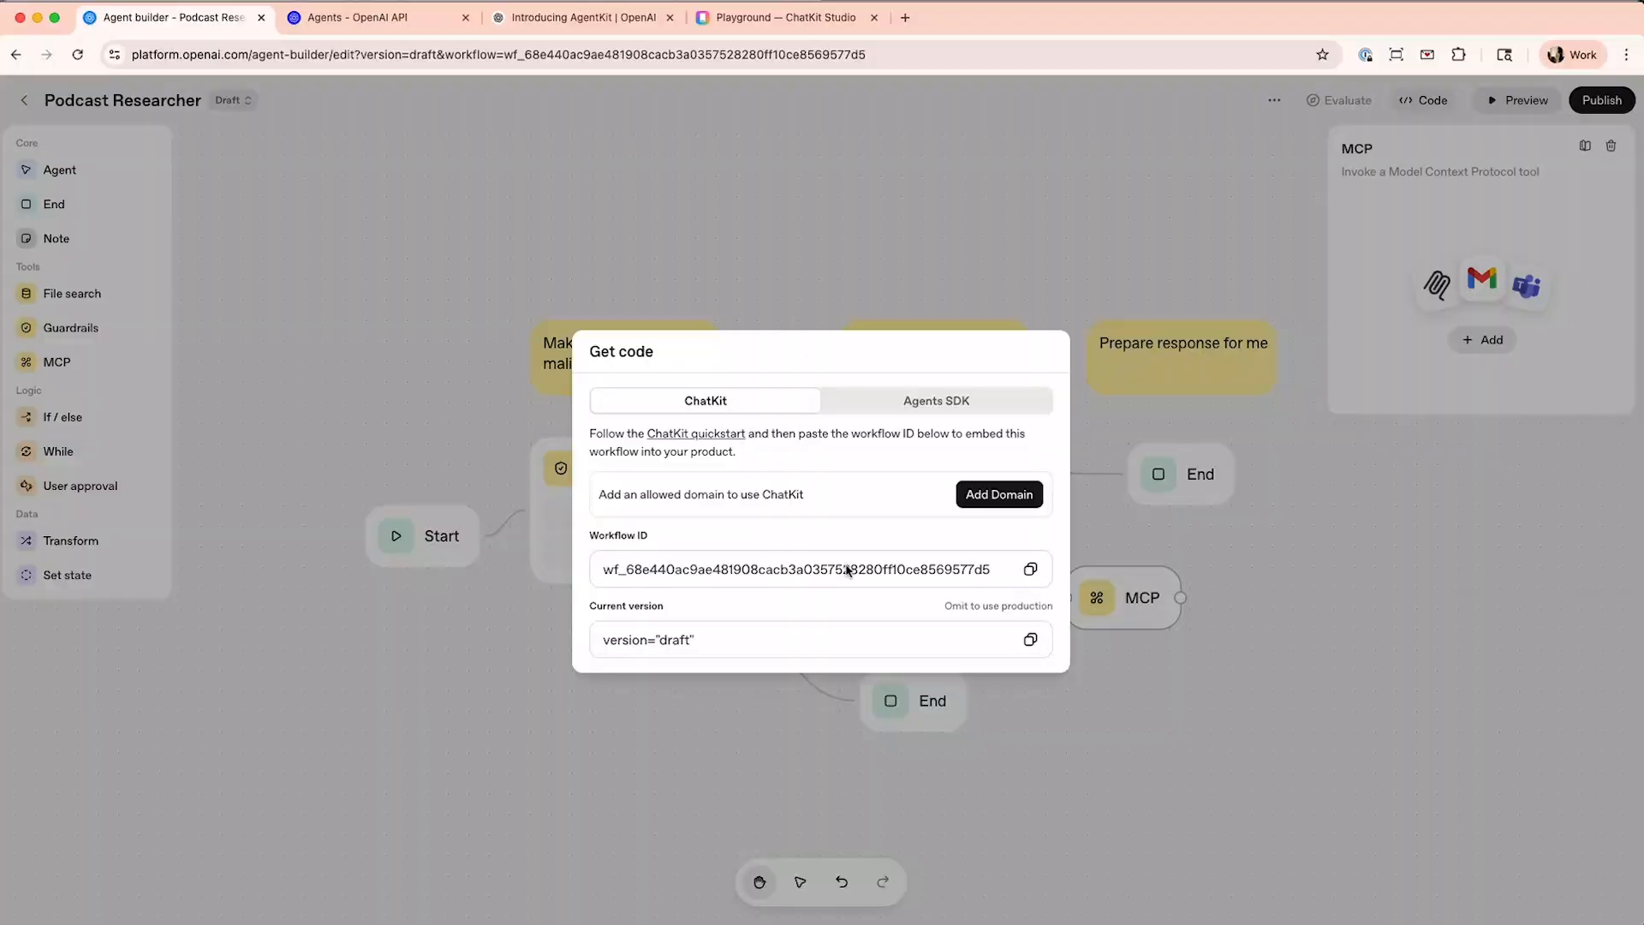
pyautogui.moveTo(788, 614)
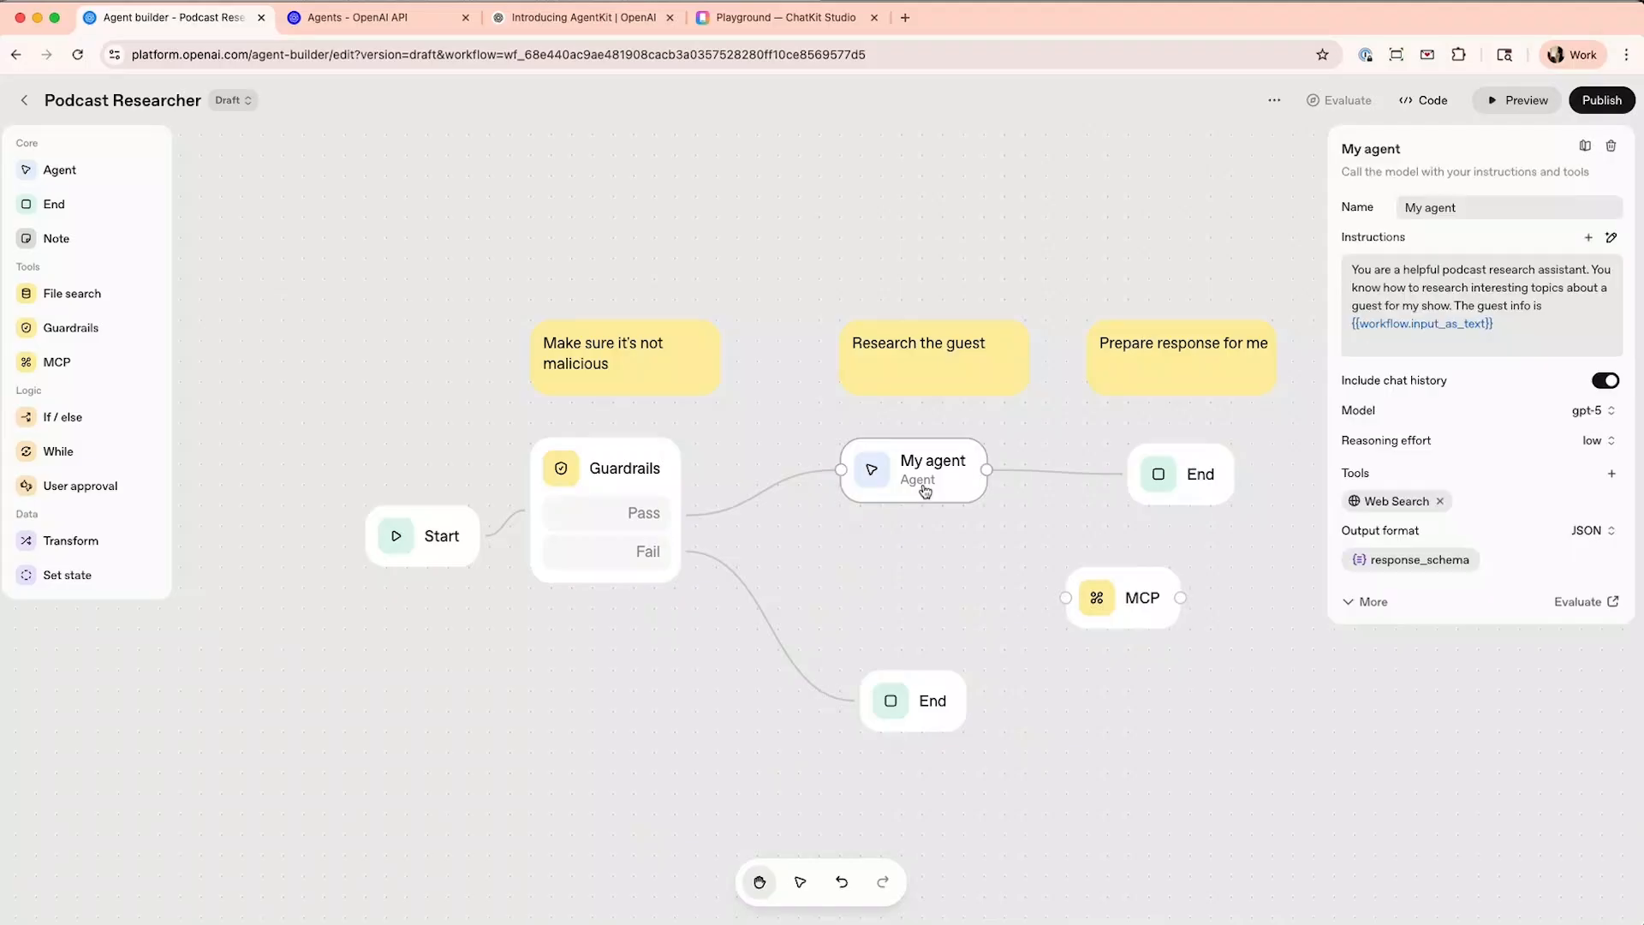
pyautogui.moveTo(1519, 582)
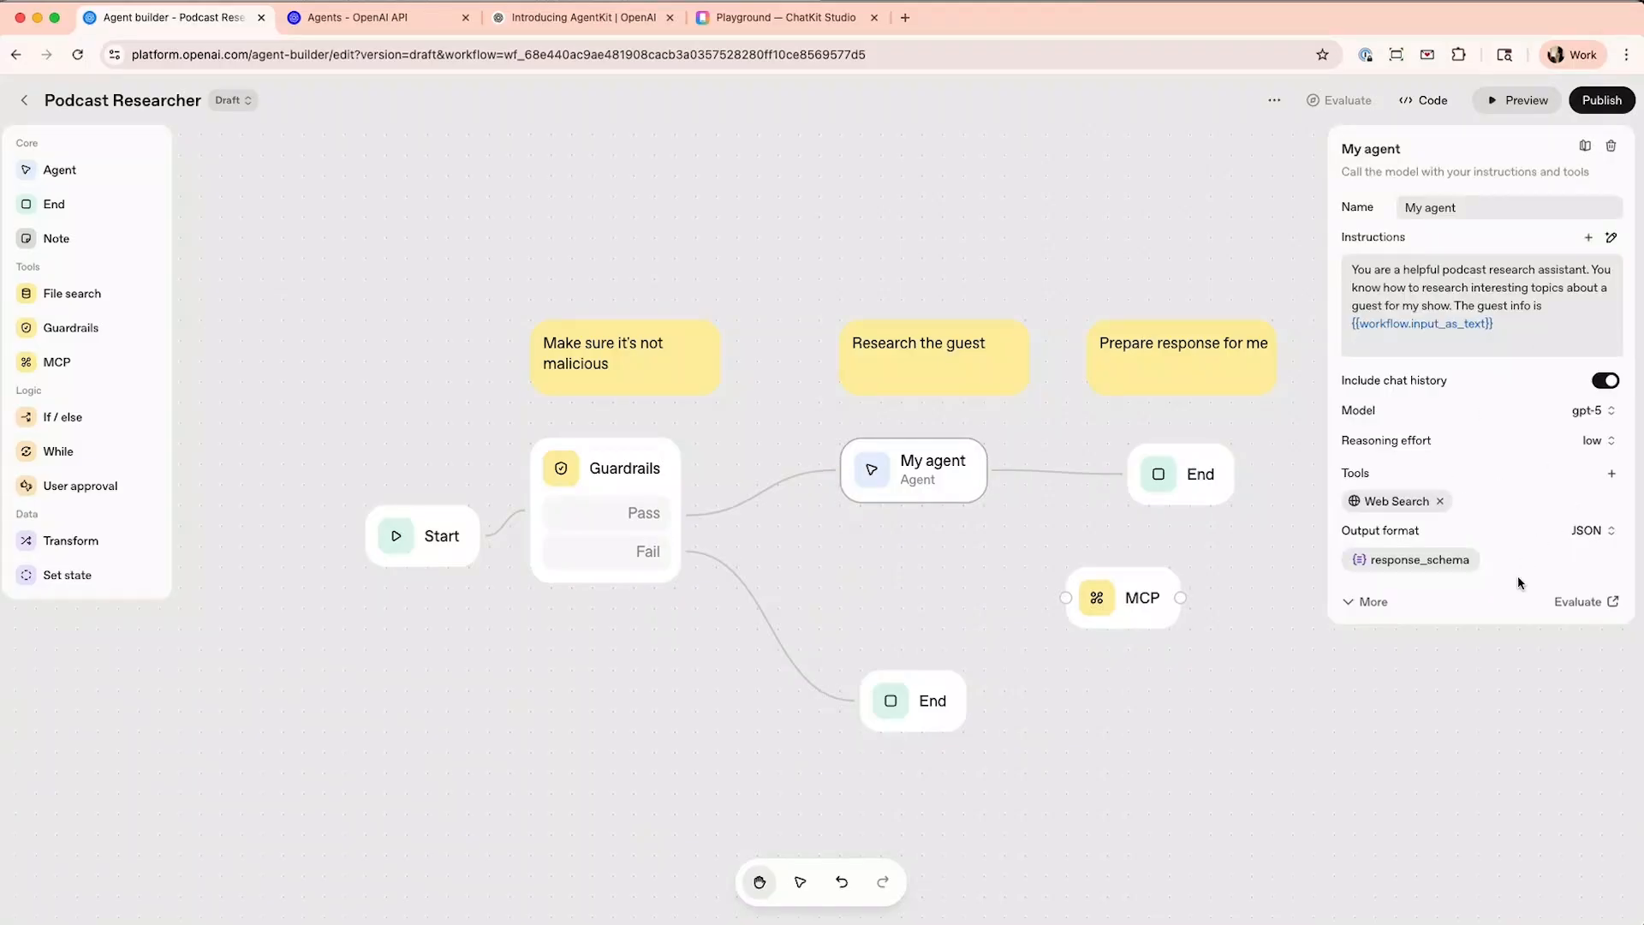